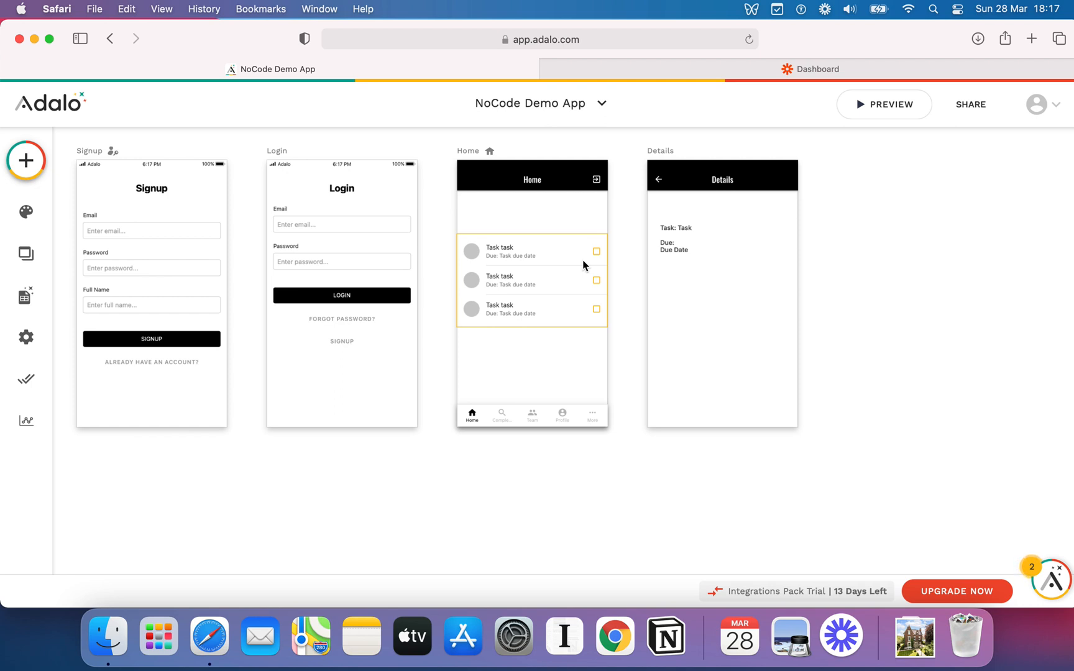
Select the Home task list and scroll its settings down to the Click Actions section.
click(695, 228)
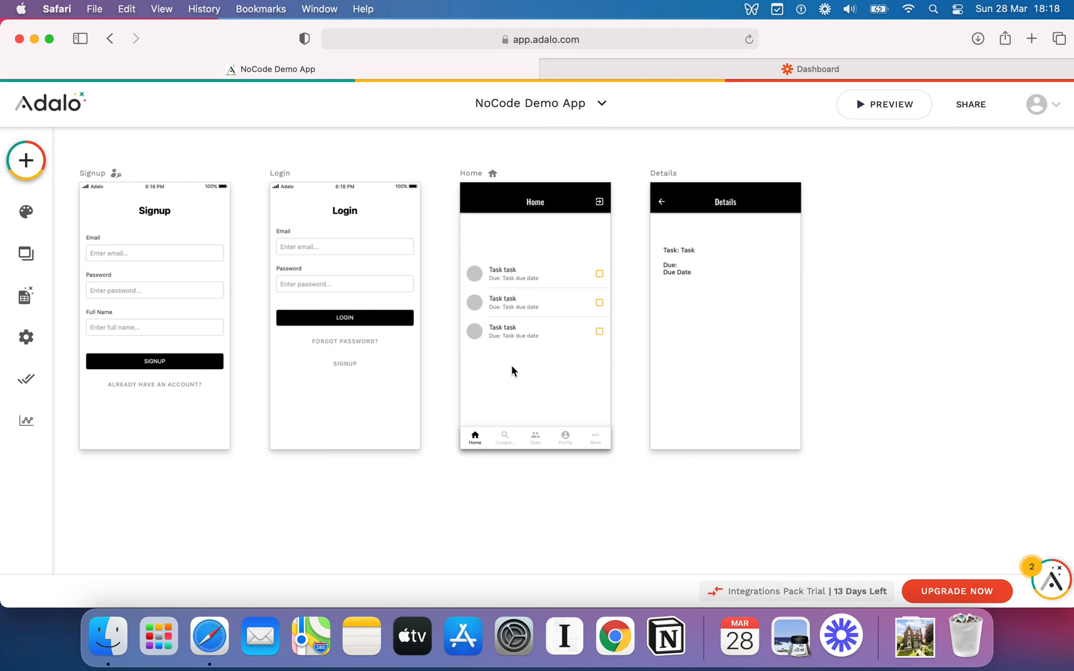
click(535, 301)
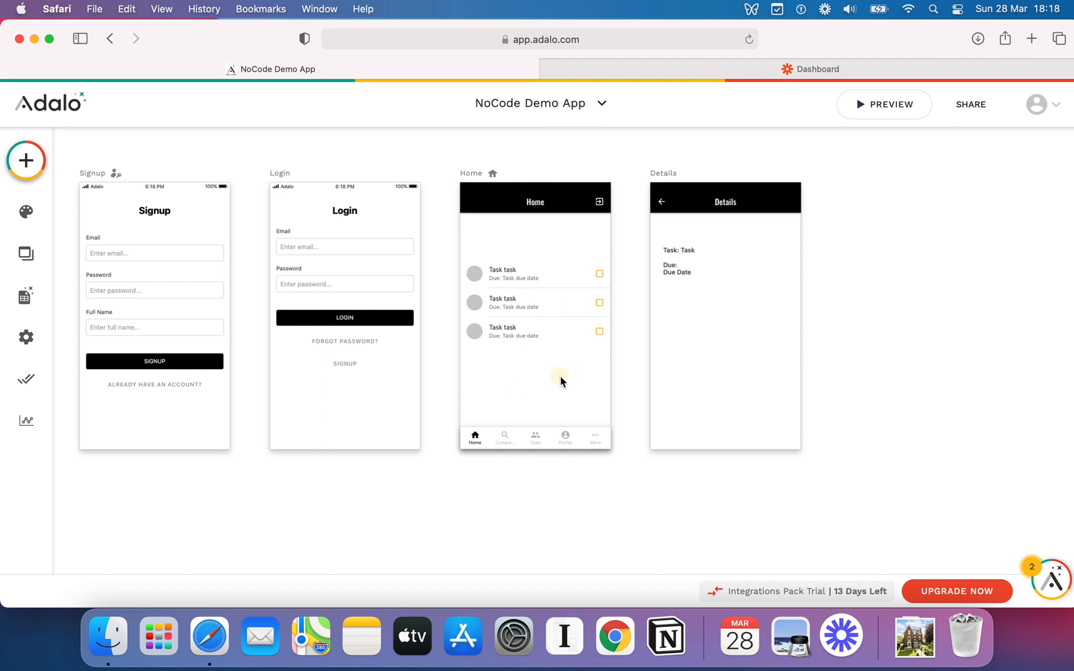
click(561, 333)
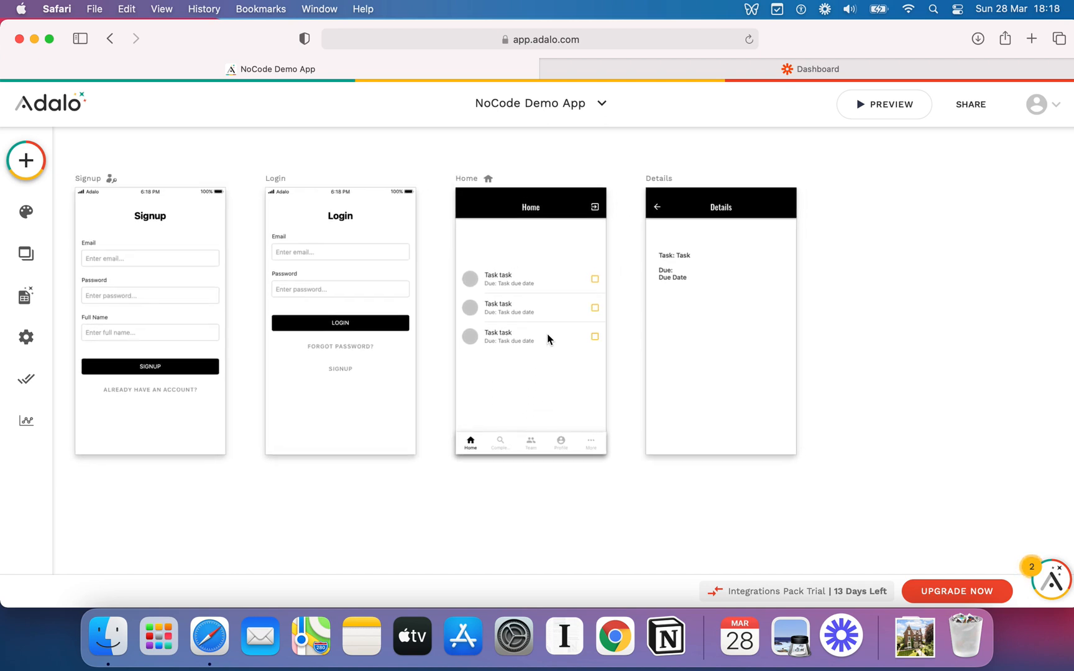
click(530, 307)
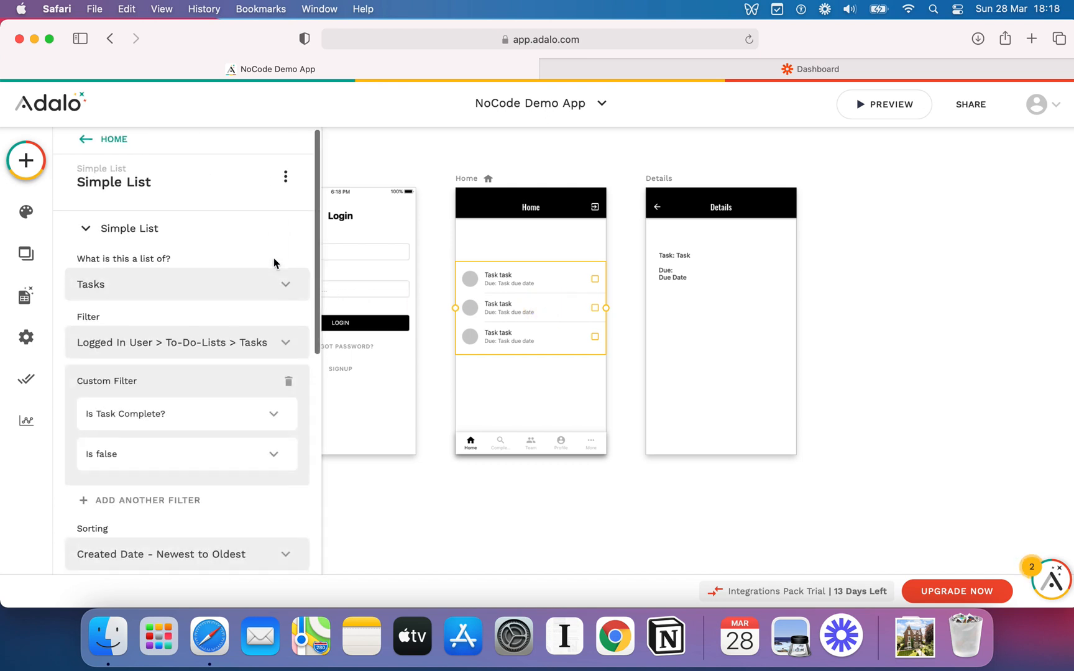
scroll(down, 3)
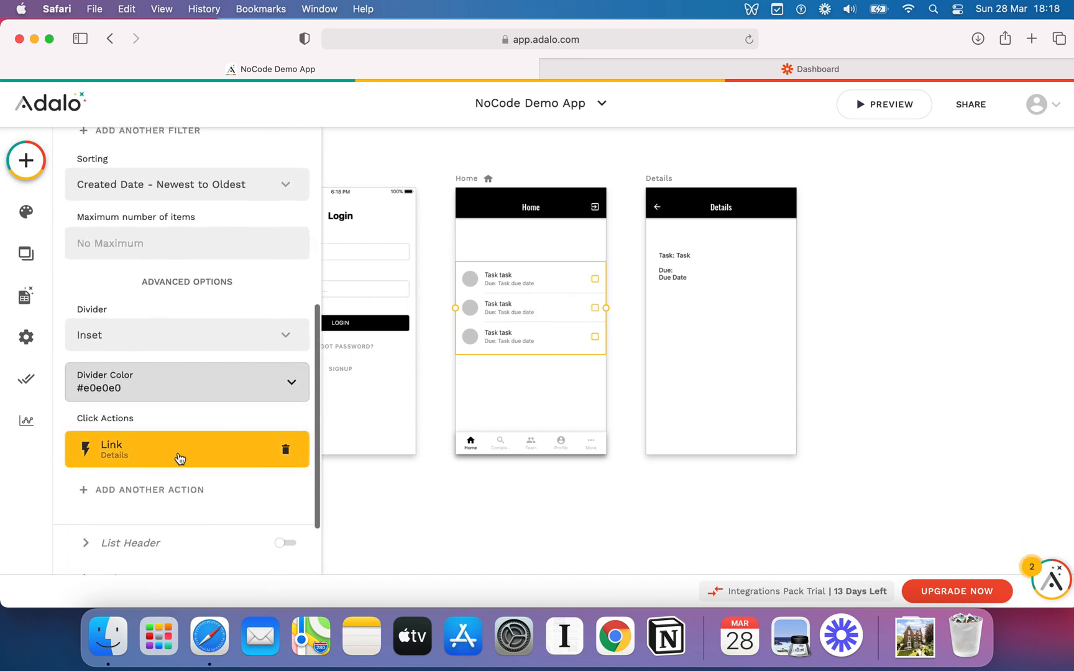
mouse_move(517, 332)
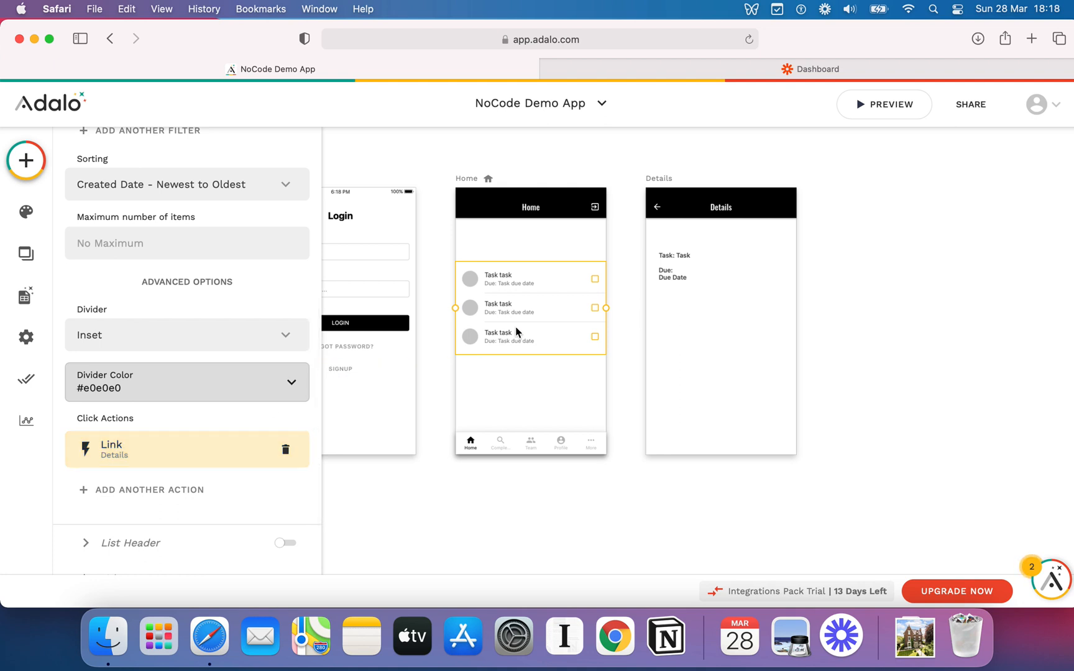
mouse_move(541, 347)
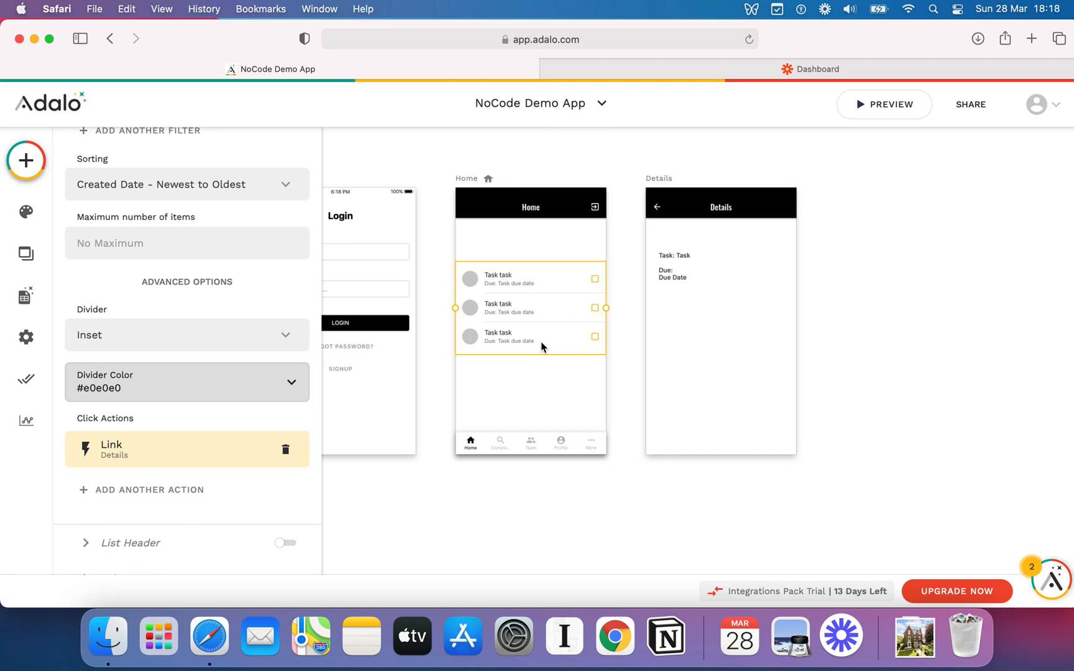
mouse_move(562, 420)
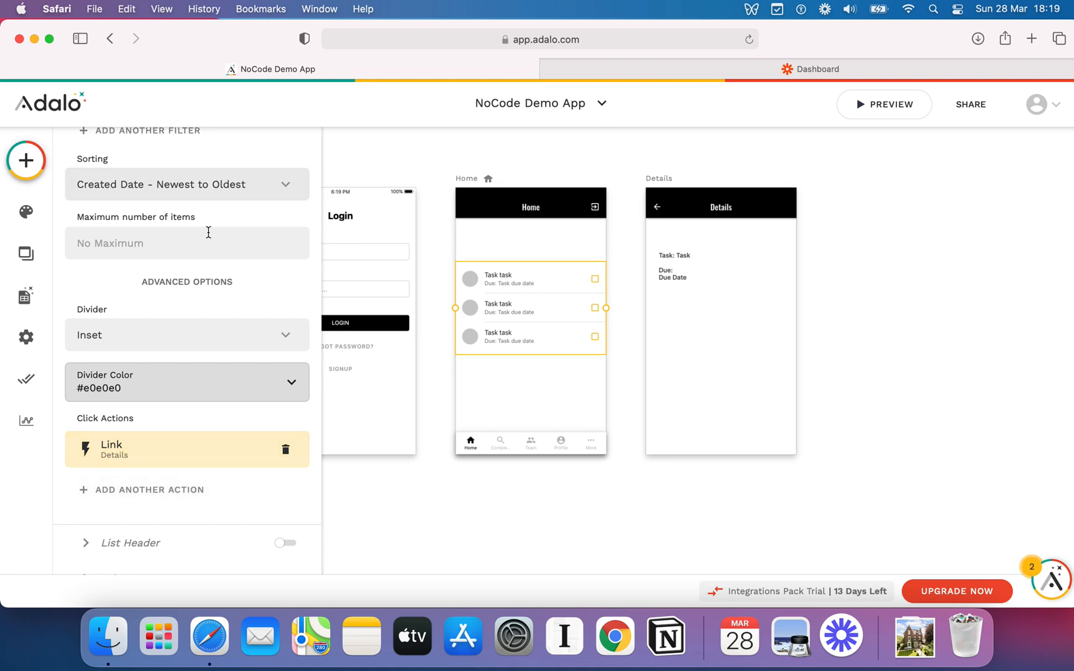
mouse_move(112, 494)
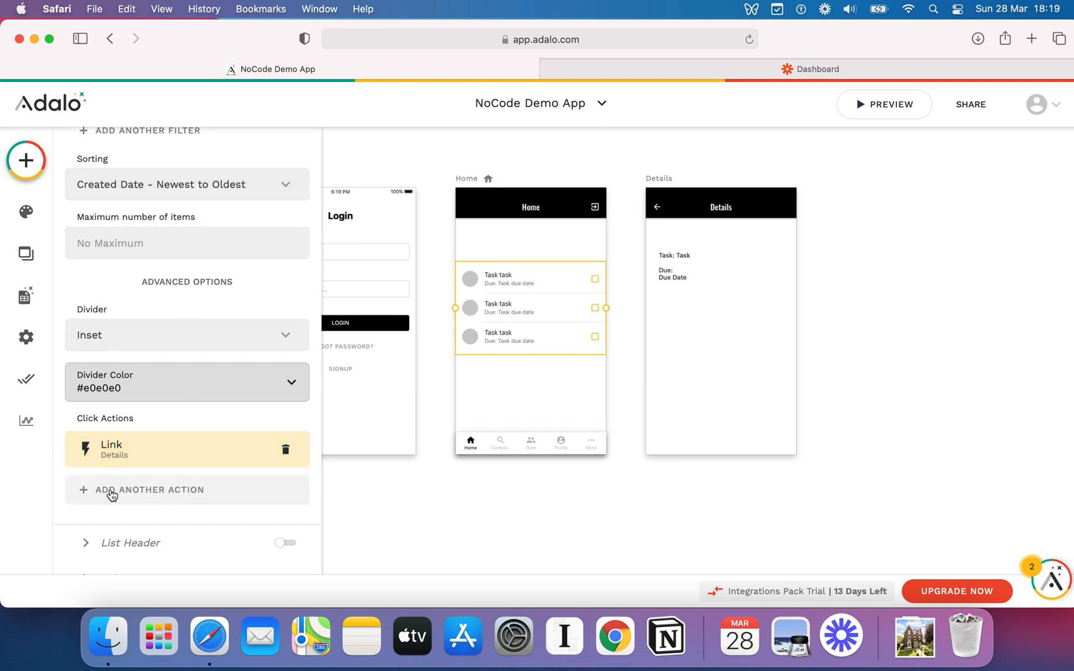
mouse_move(138, 500)
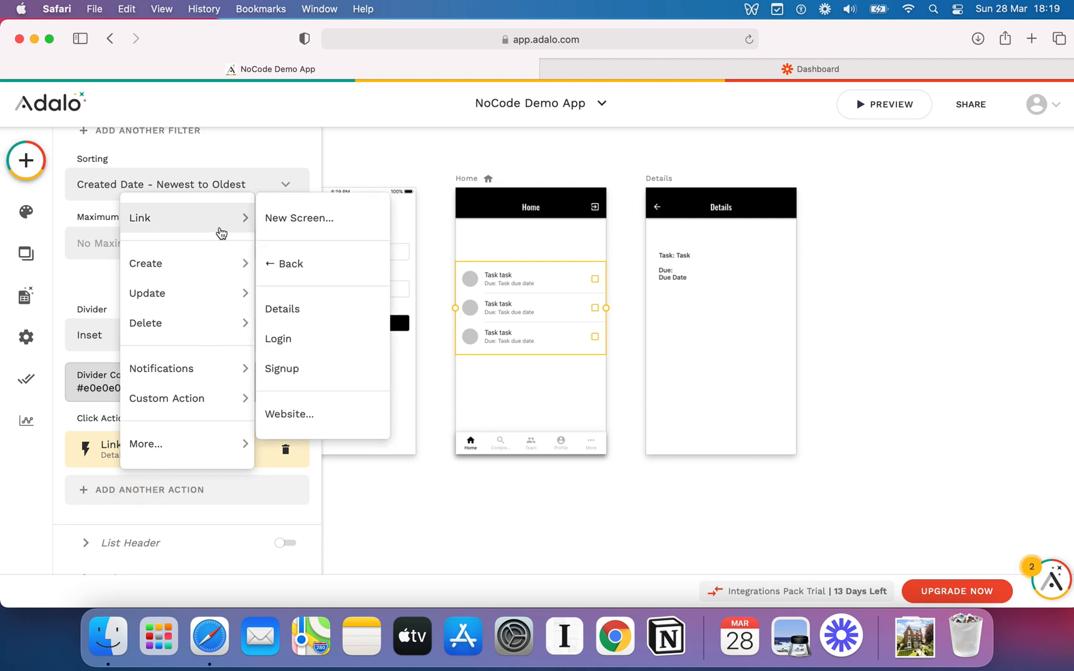
click(279, 338)
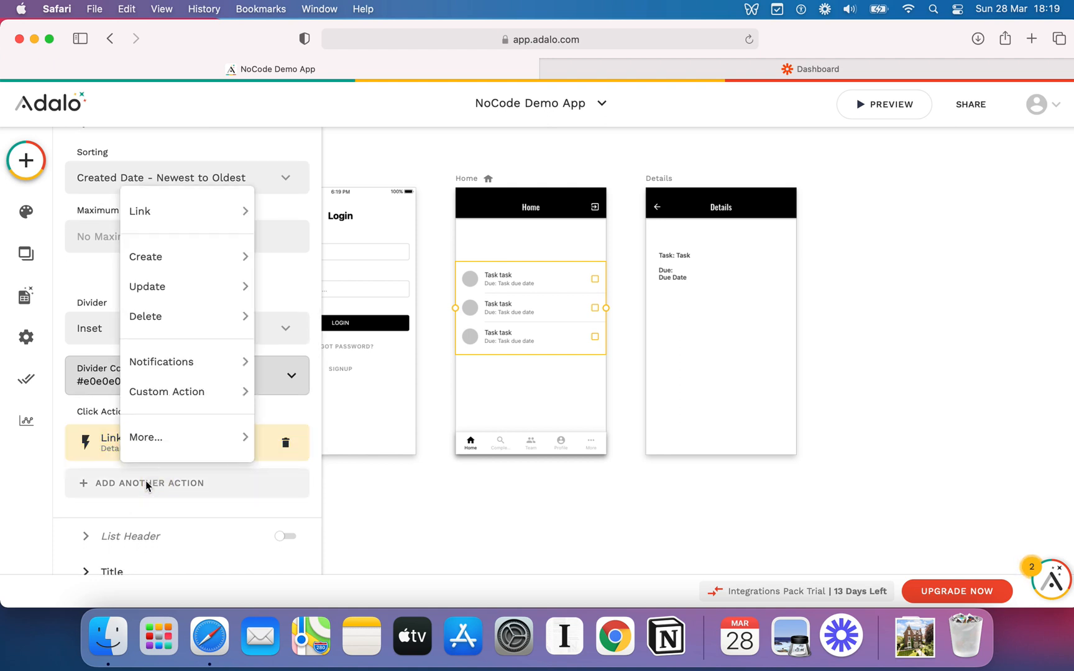
mouse_move(57, 470)
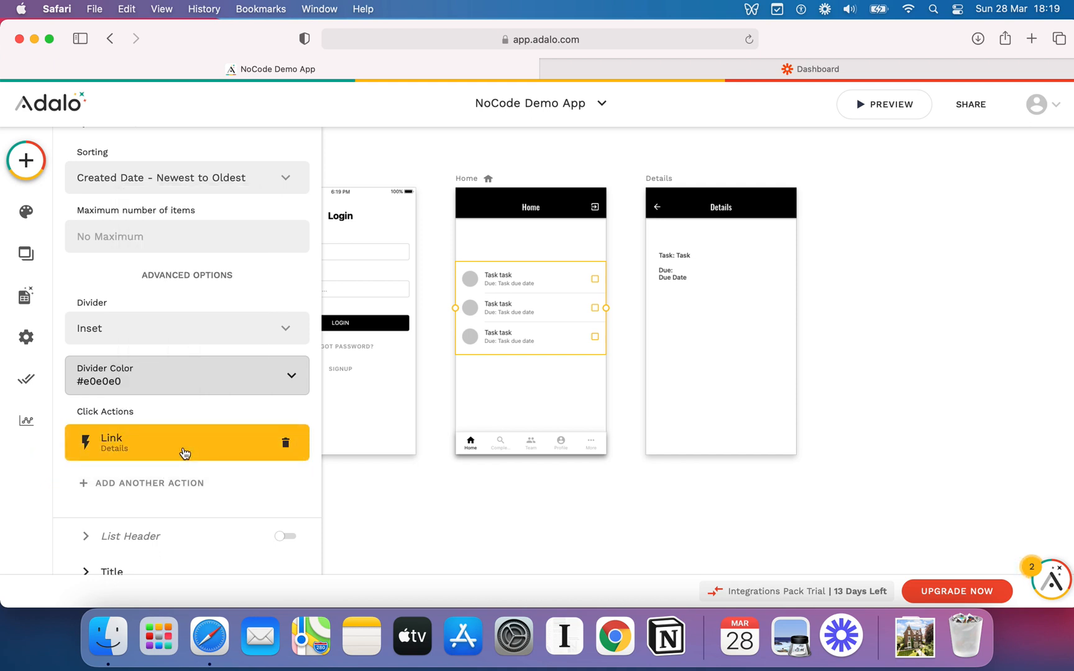
mouse_move(178, 490)
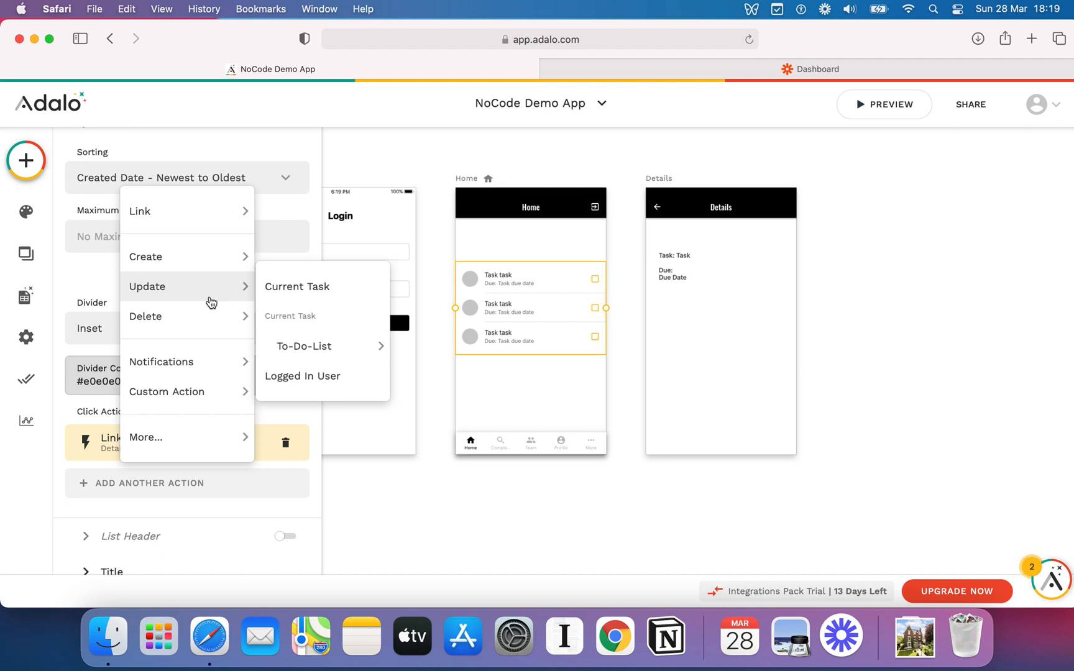
mouse_move(209, 307)
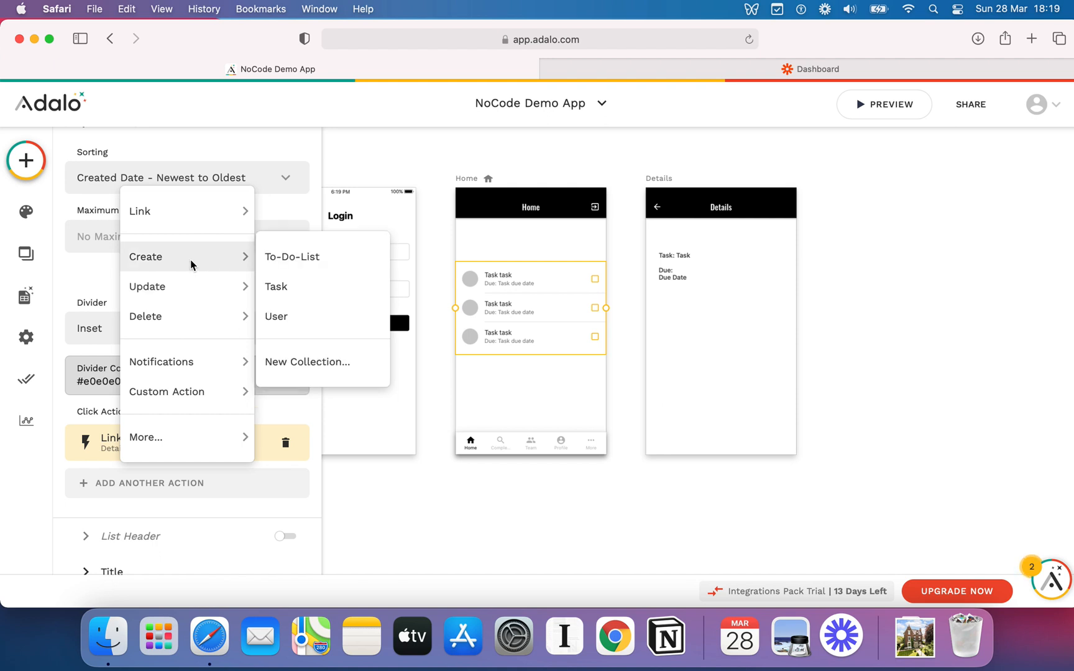
mouse_move(145, 315)
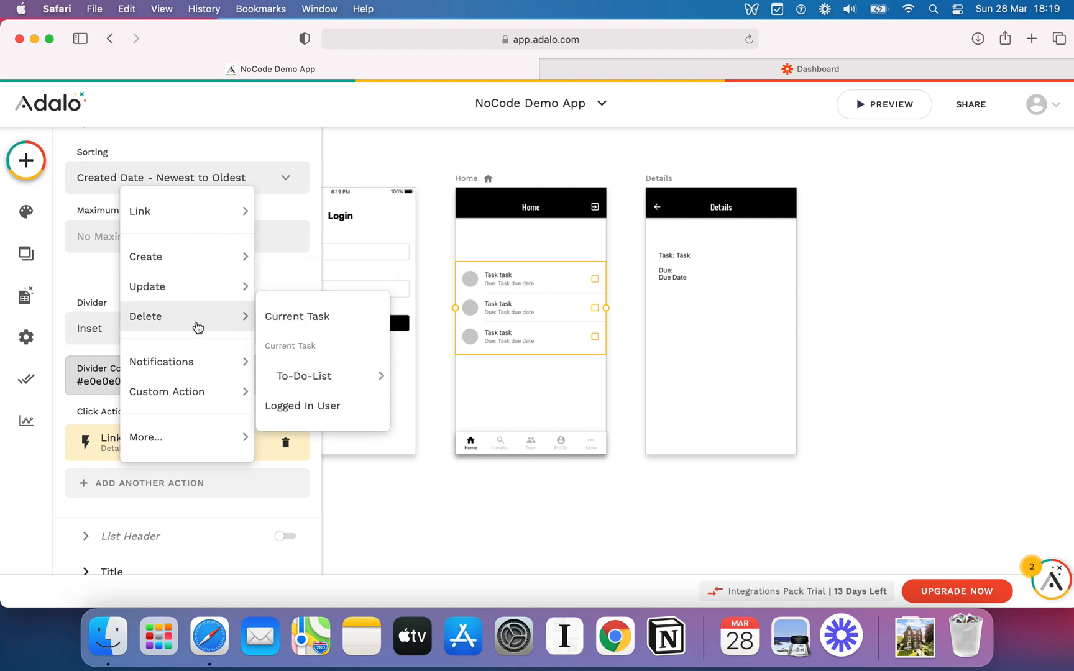
mouse_move(201, 286)
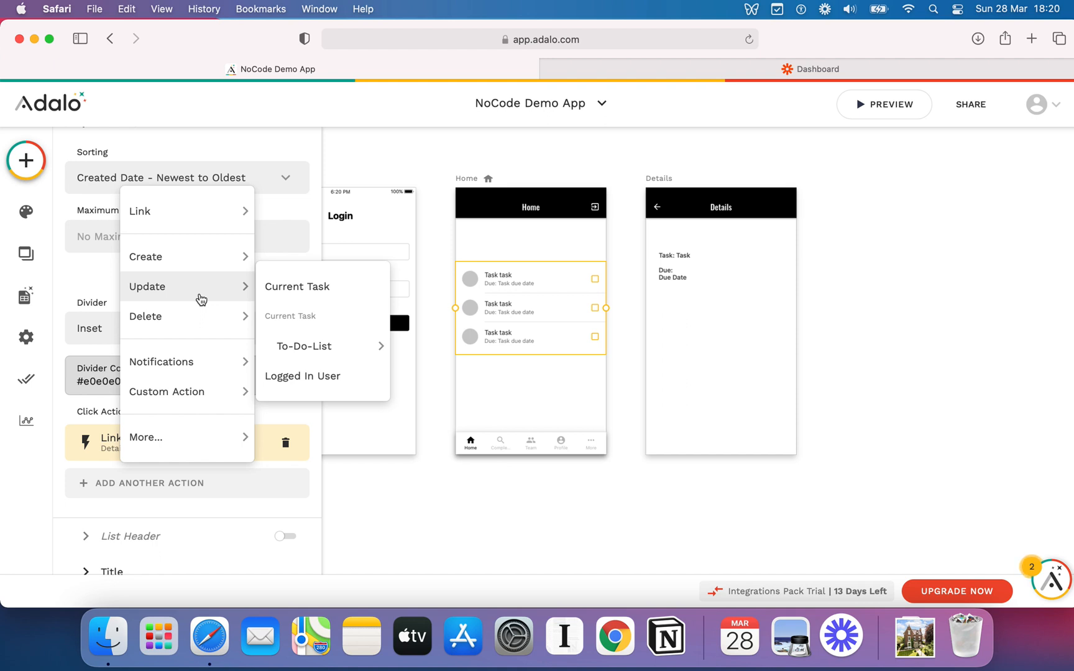
mouse_move(220, 281)
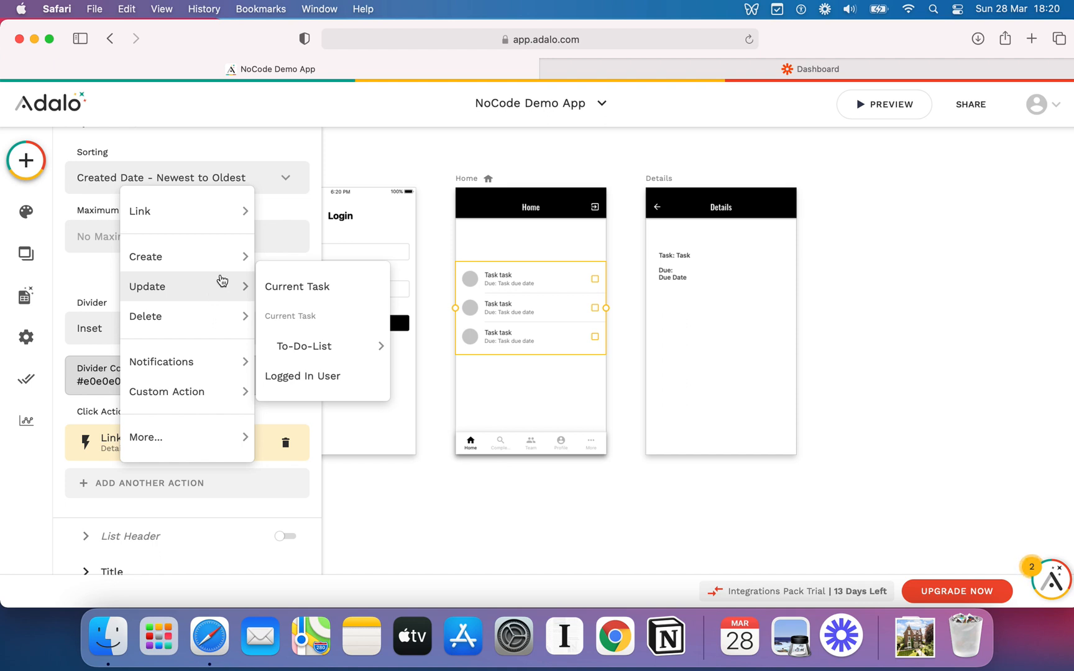
mouse_move(200, 281)
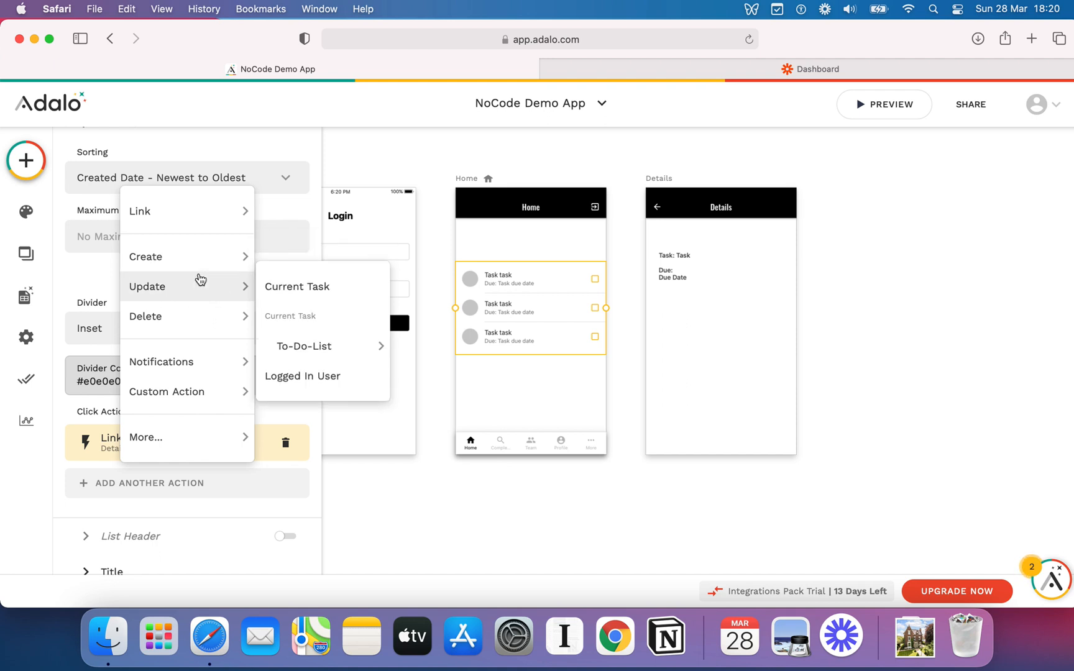
mouse_move(186, 295)
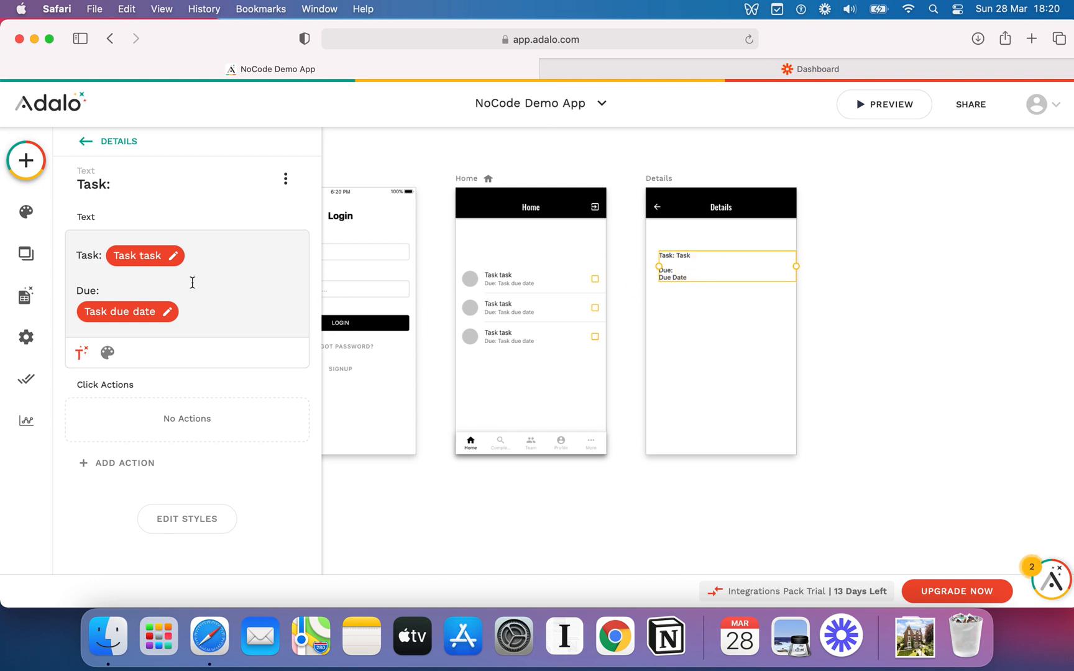
mouse_move(578, 330)
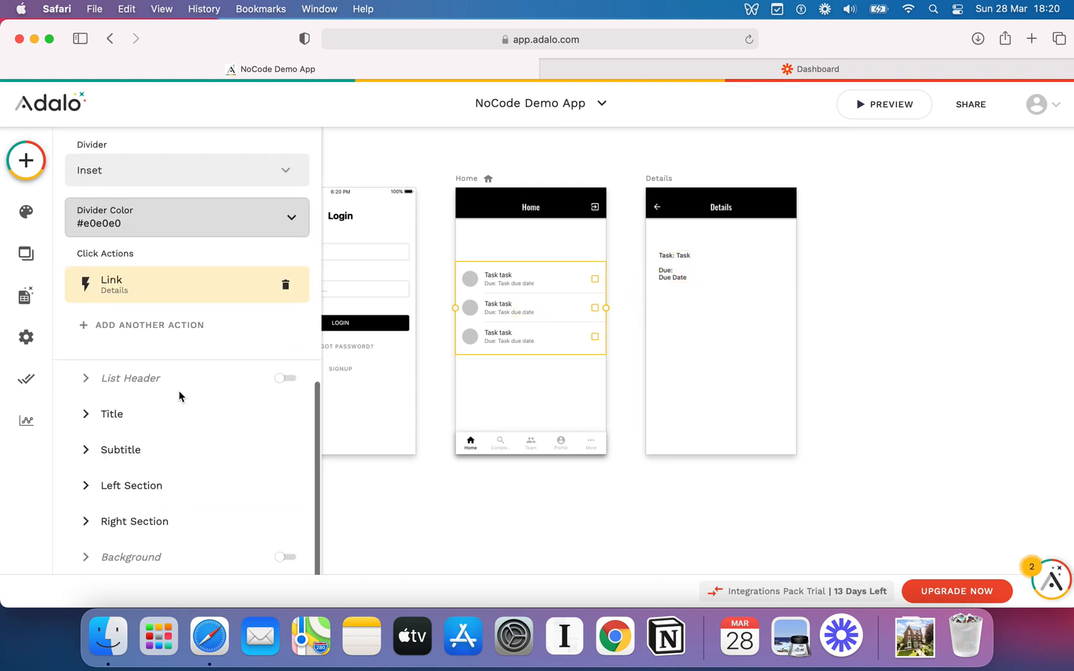
Bring up the choices for another click action on the Home list.
click(149, 324)
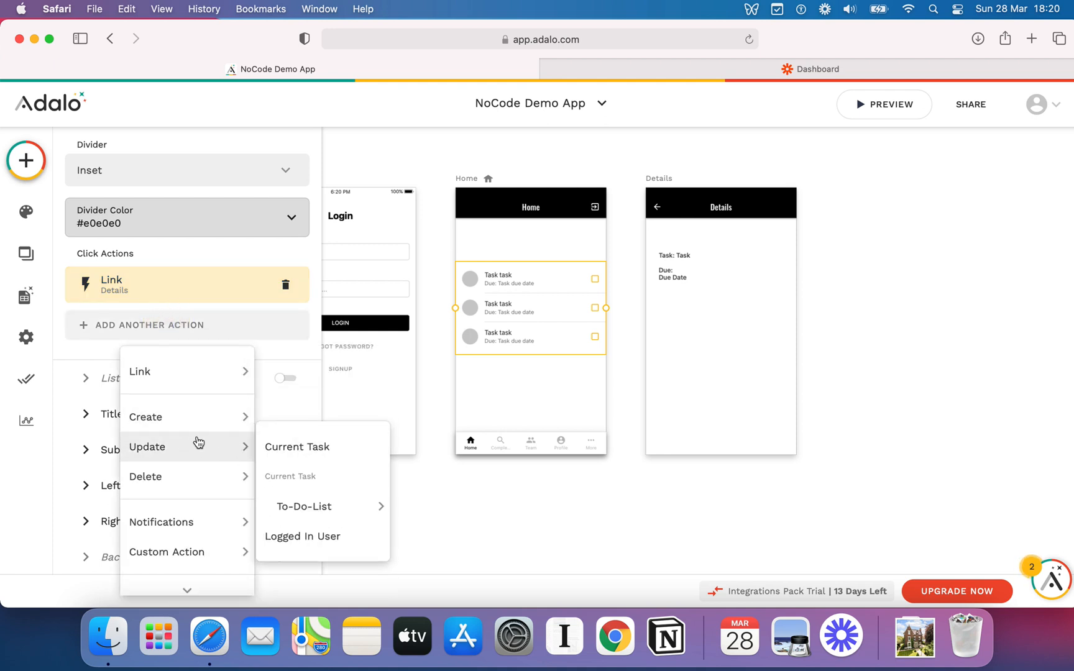
mouse_move(144, 477)
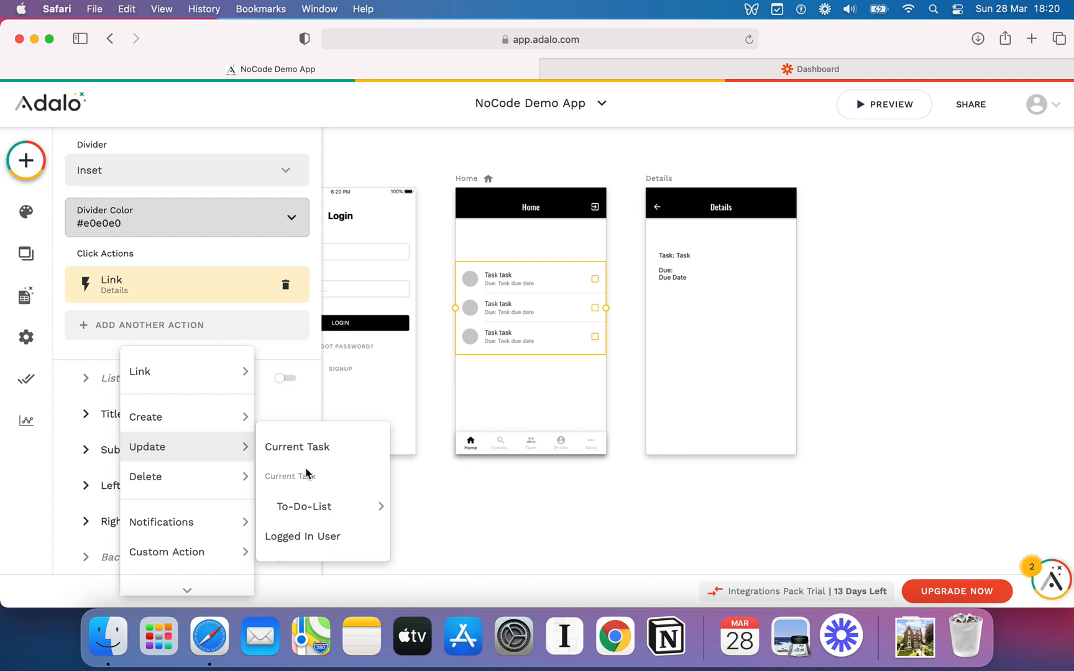
mouse_move(230, 447)
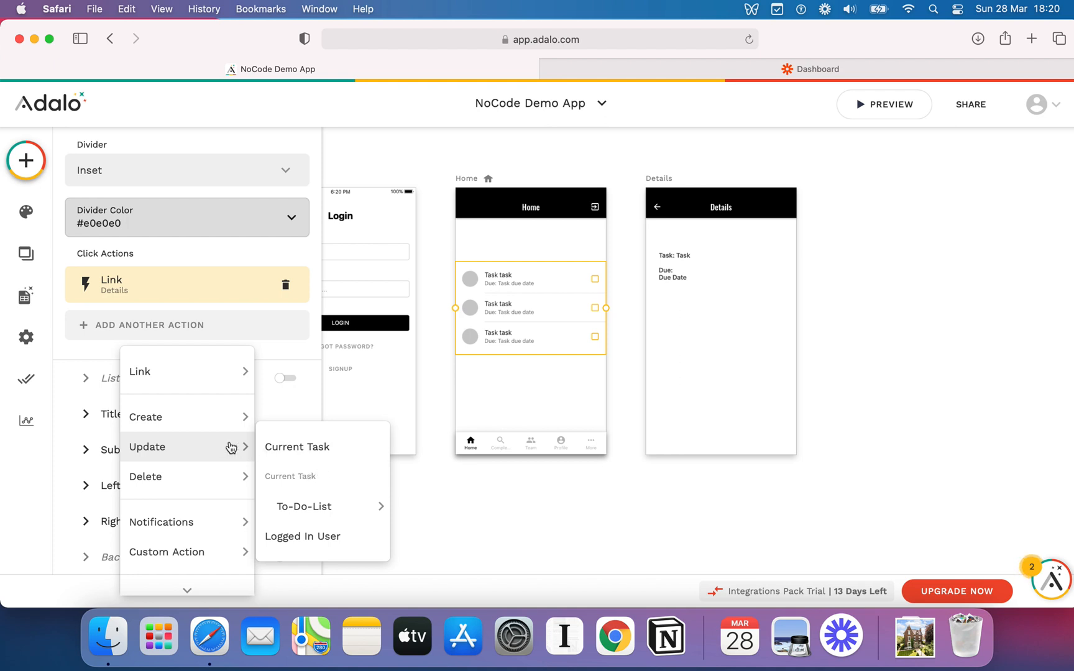
mouse_move(146, 477)
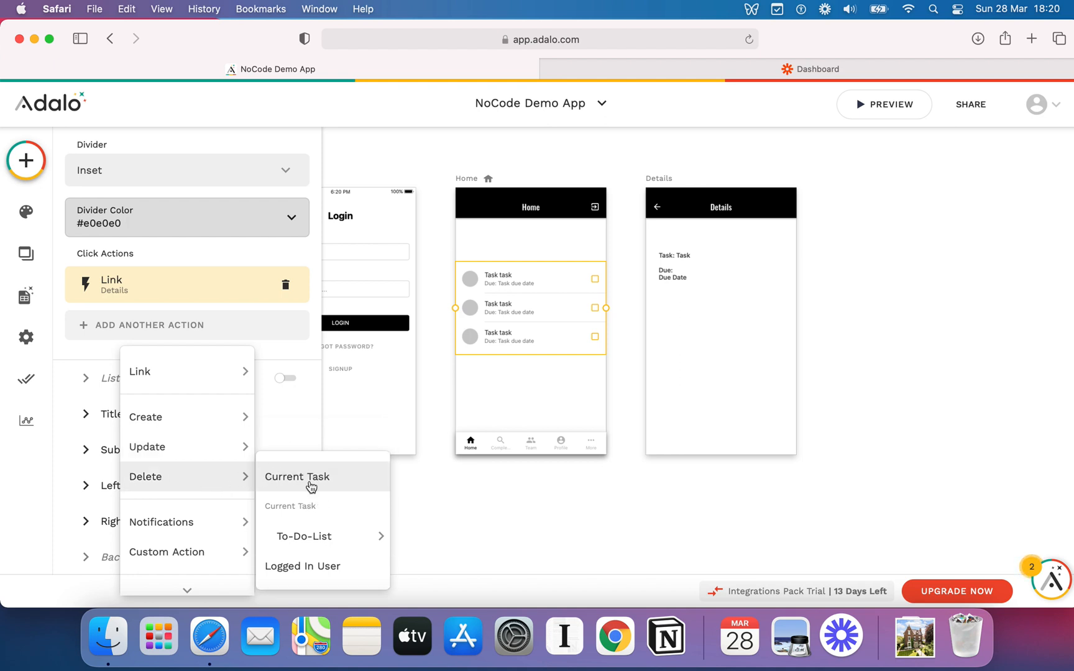
mouse_move(334, 491)
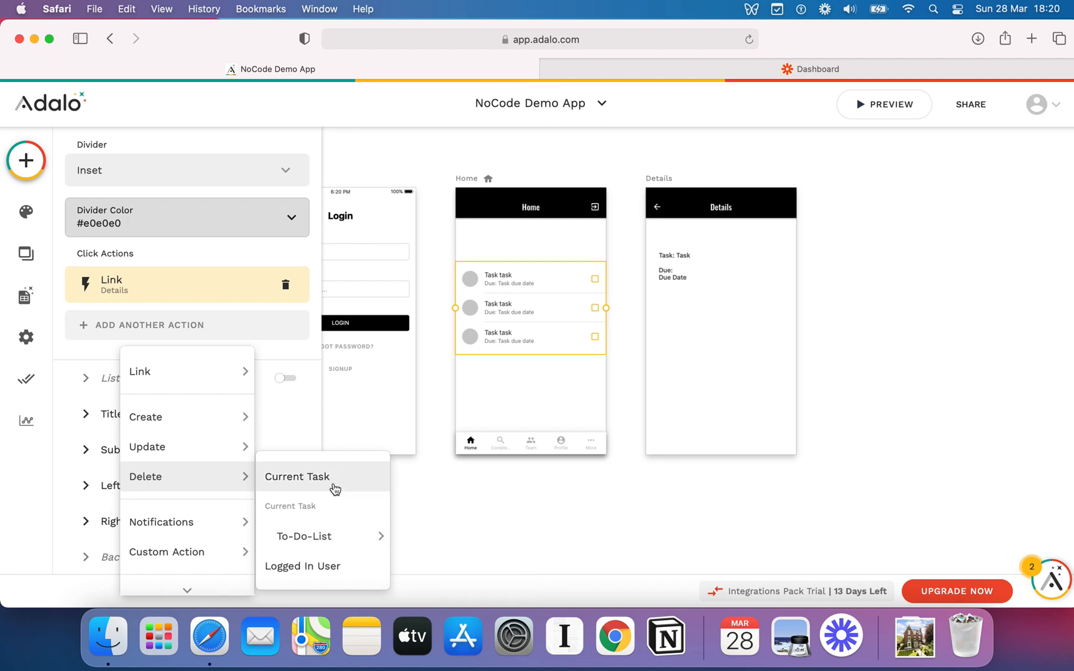
mouse_move(502, 336)
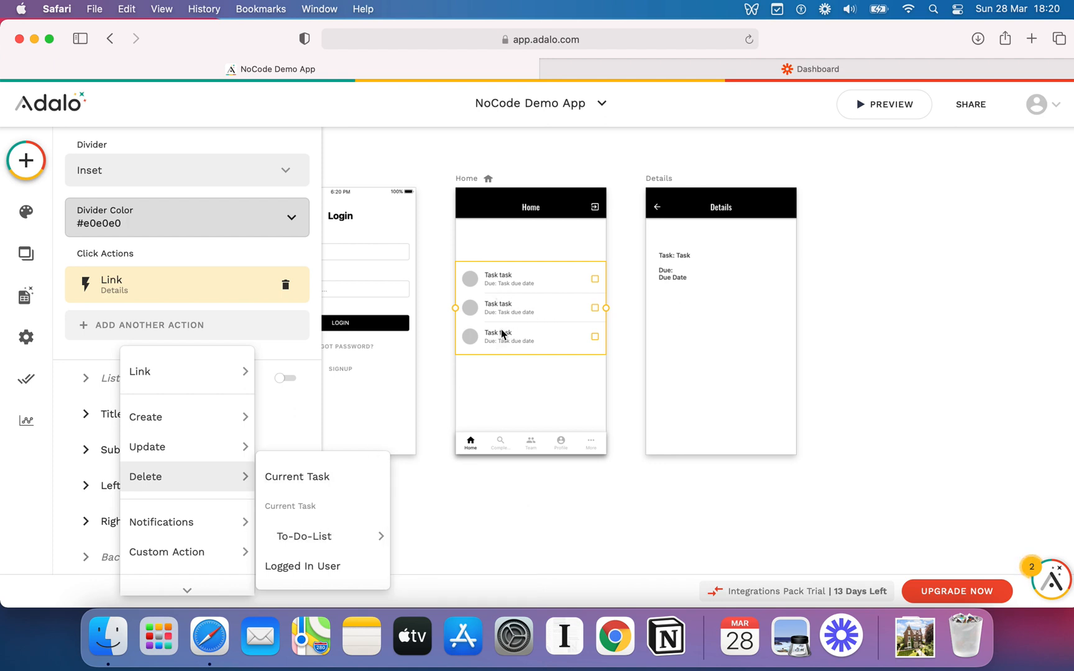
mouse_move(173, 512)
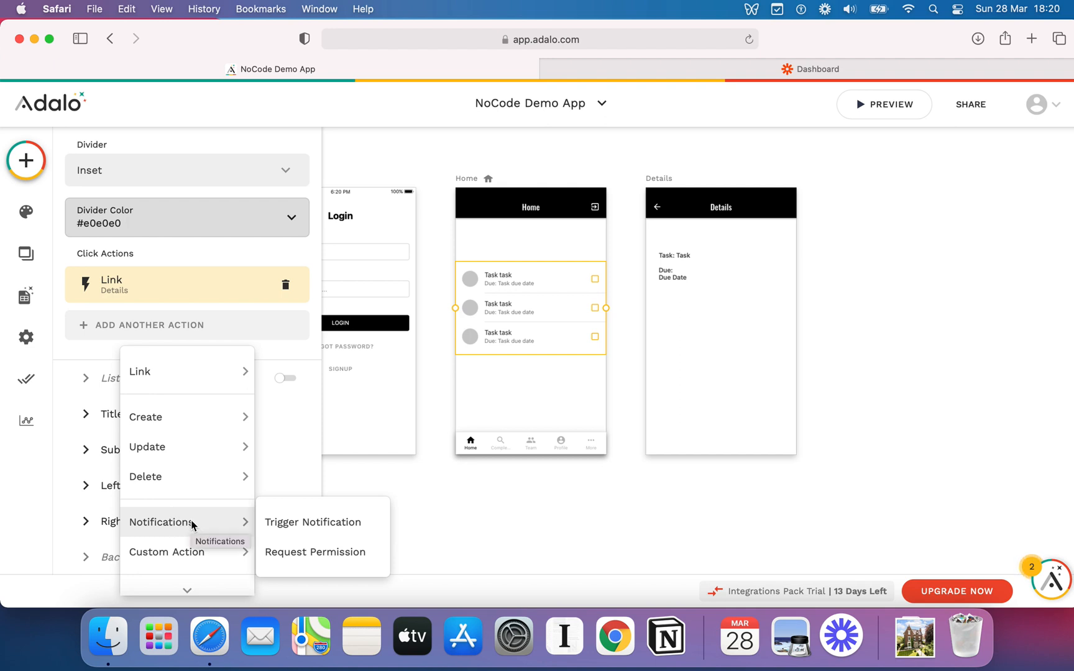
mouse_move(312, 522)
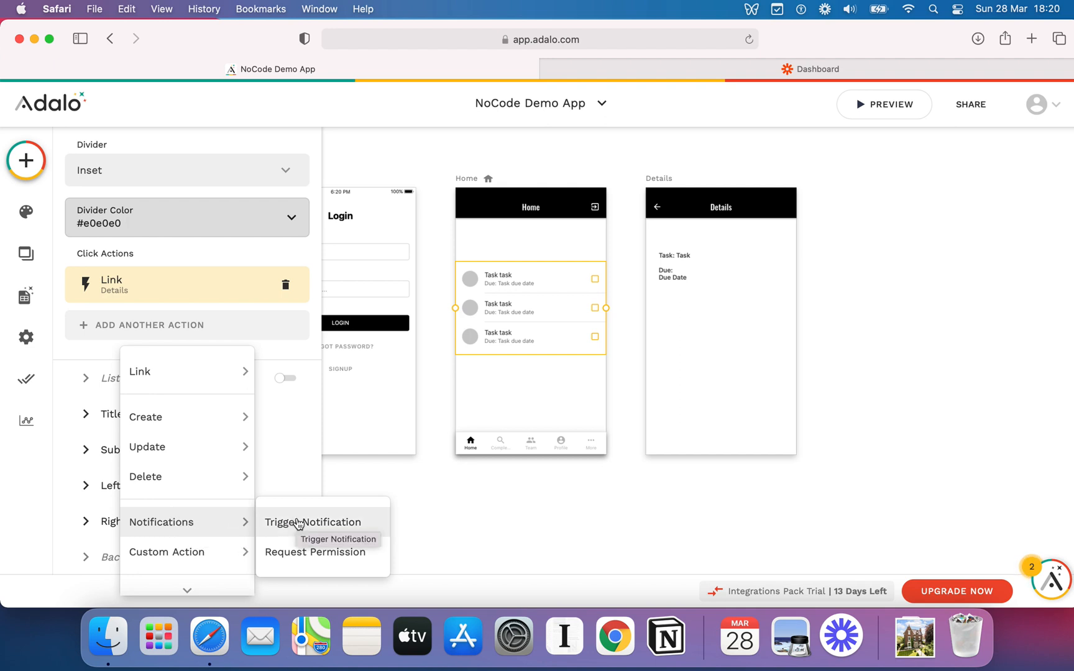
mouse_move(281, 520)
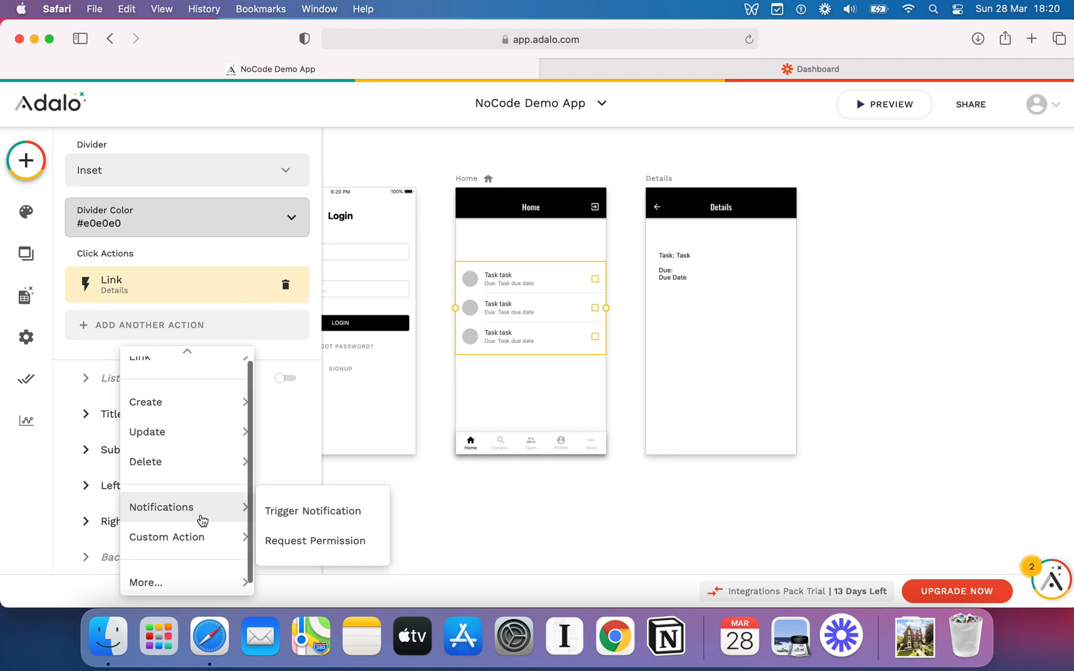
mouse_move(166, 526)
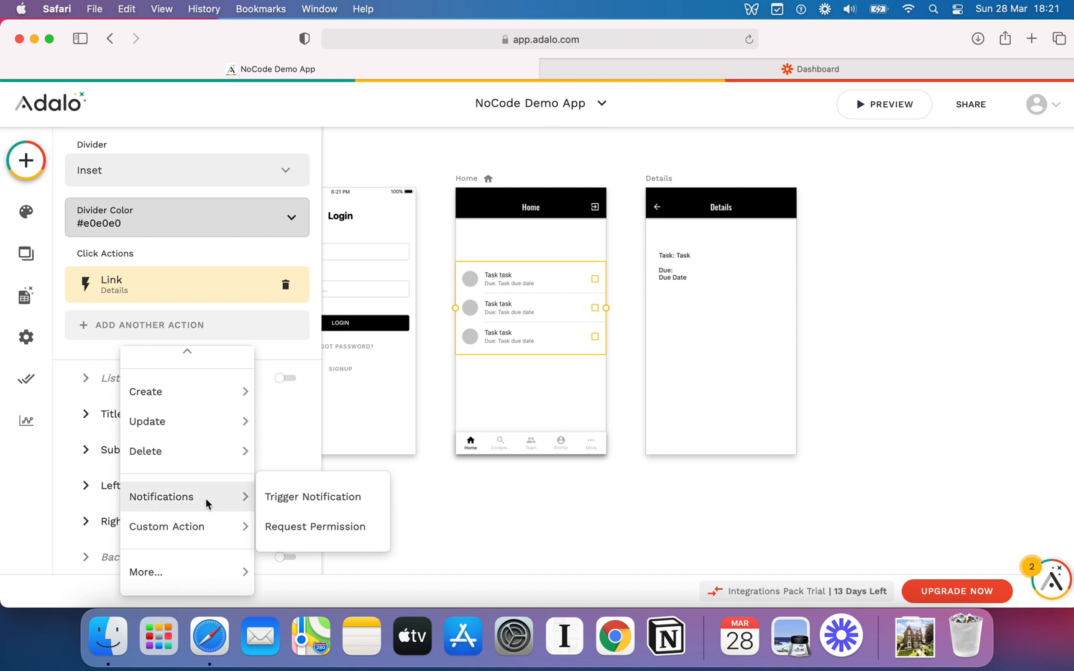
mouse_move(314, 496)
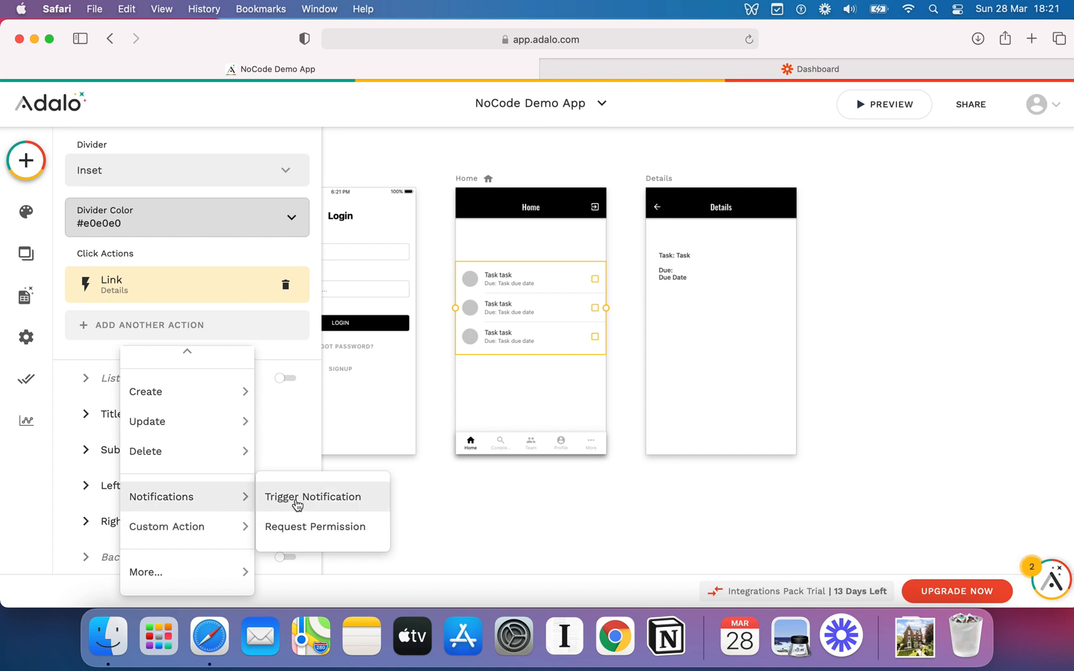
mouse_move(315, 533)
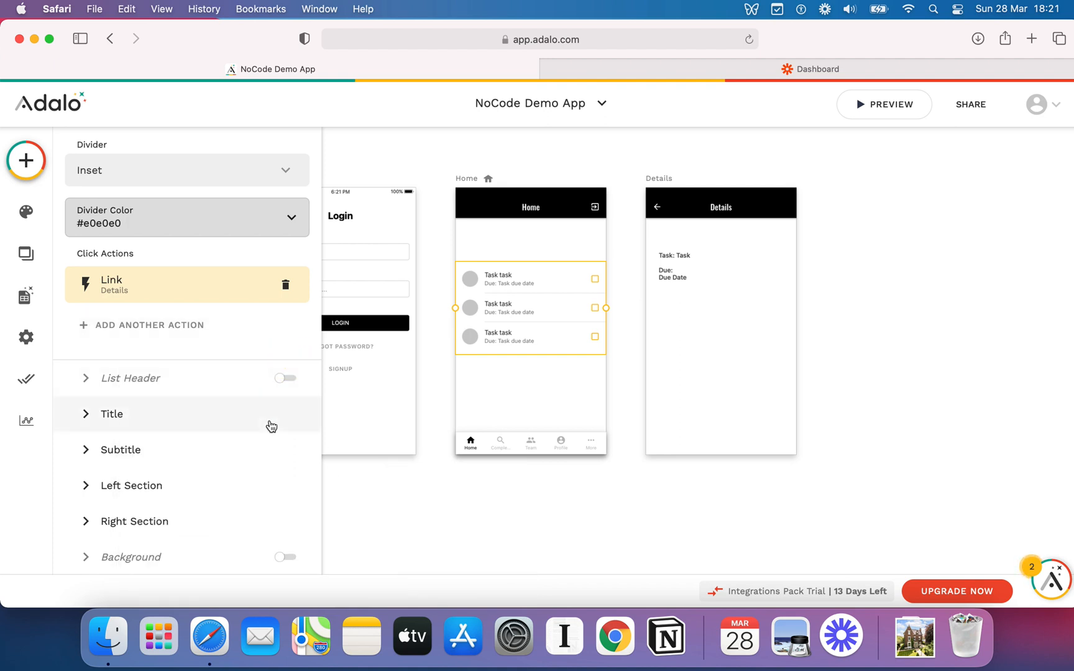
Reveal the Details link's advanced settings and set 'When does this happen?' to Sometimes.
click(181, 285)
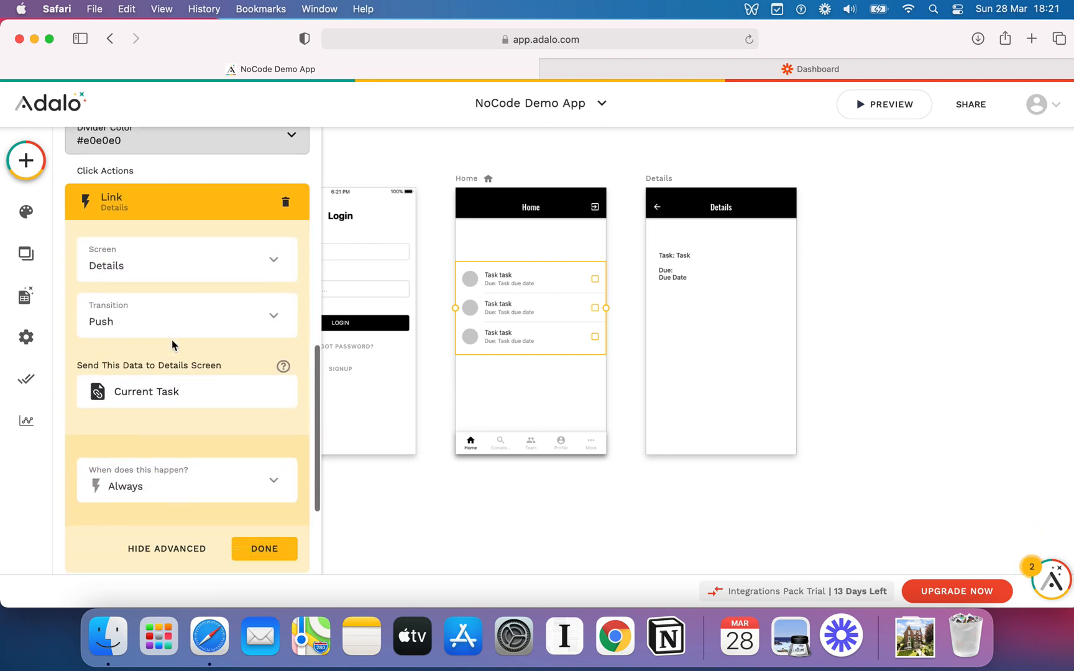
click(167, 548)
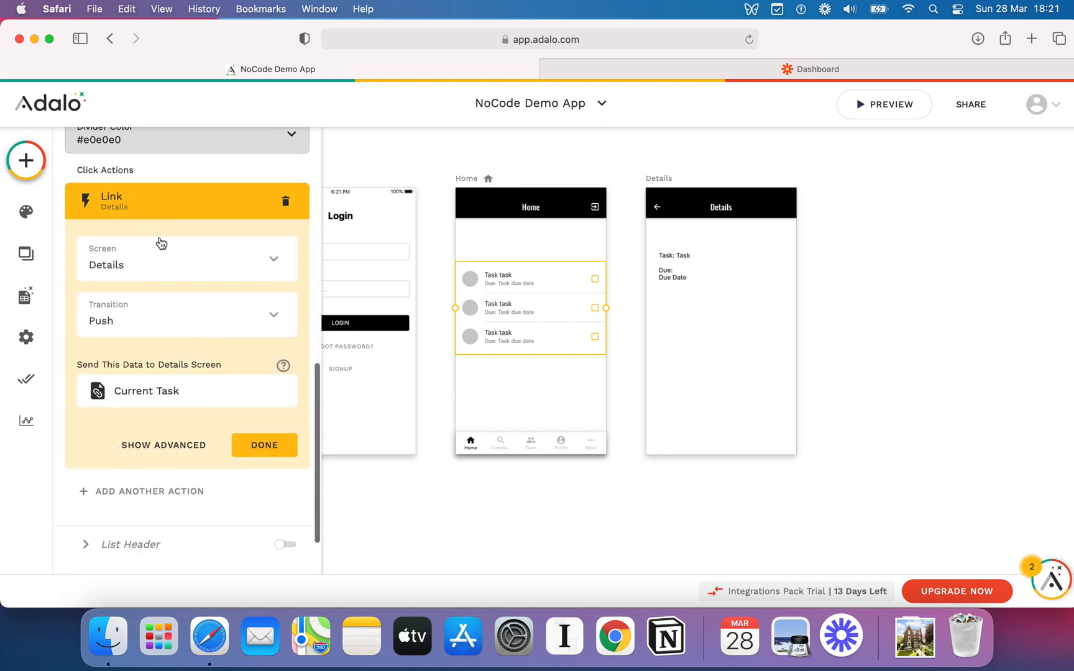
mouse_move(158, 457)
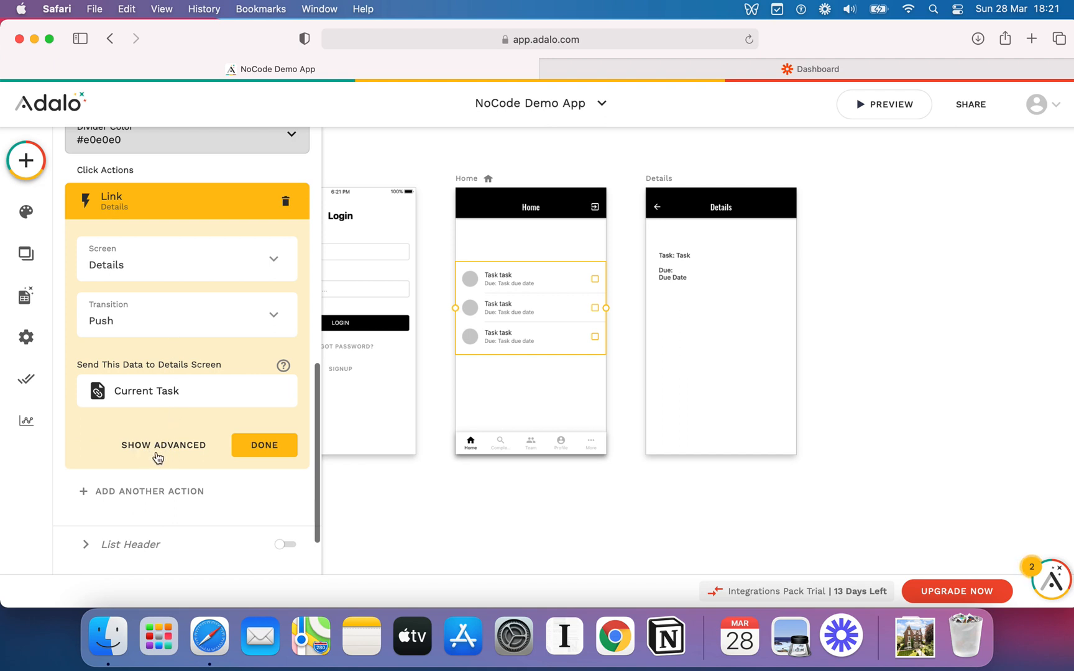
click(164, 445)
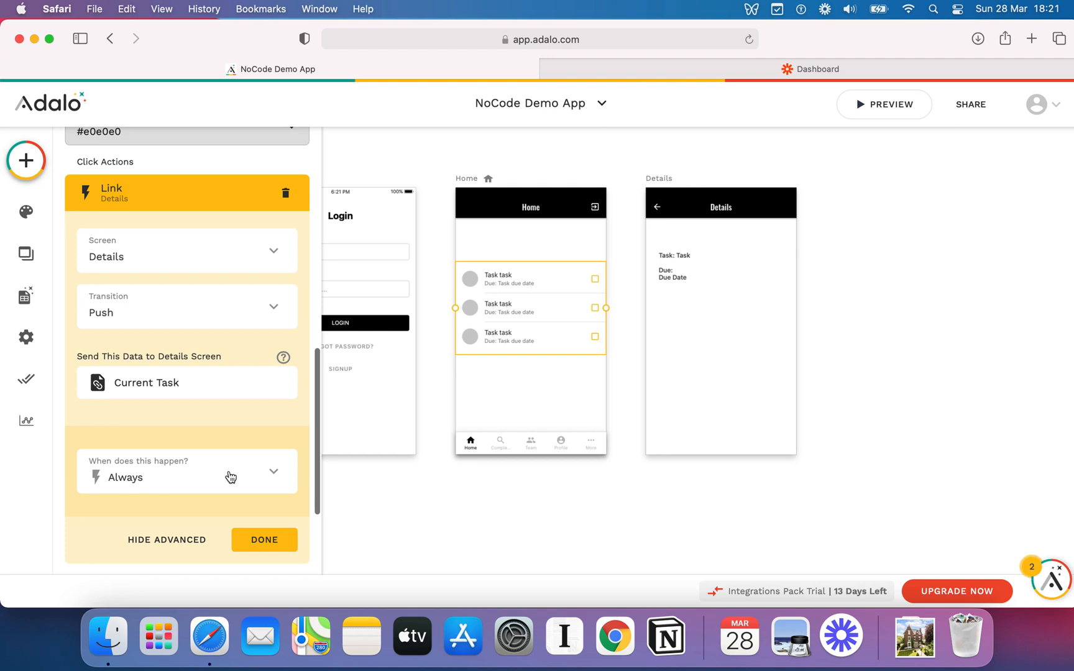
mouse_move(213, 278)
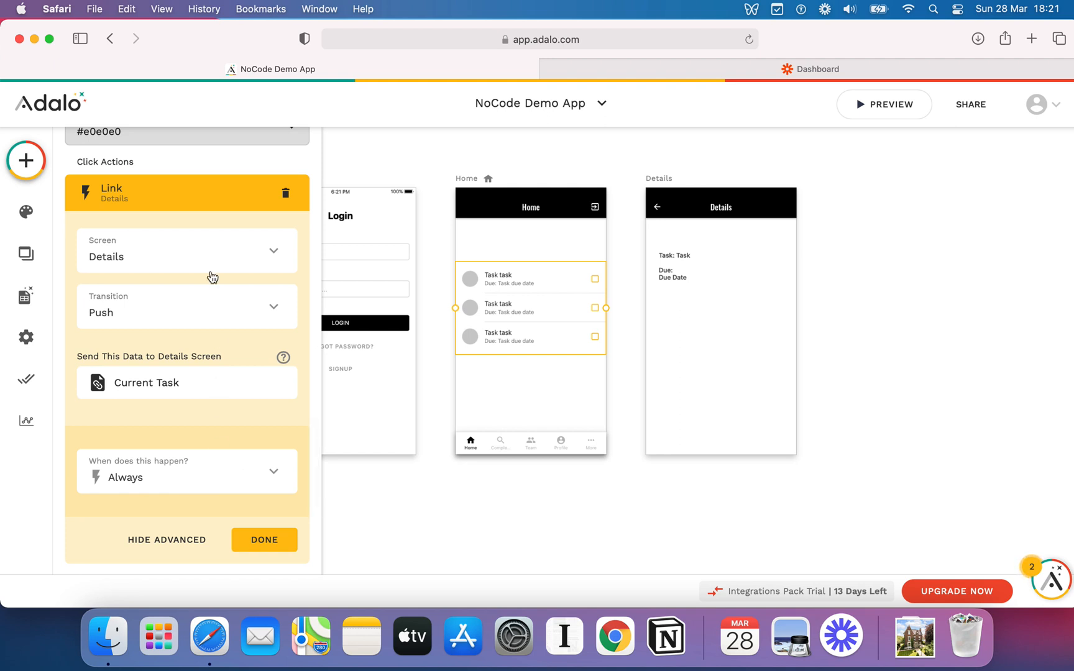
scroll(up, 3)
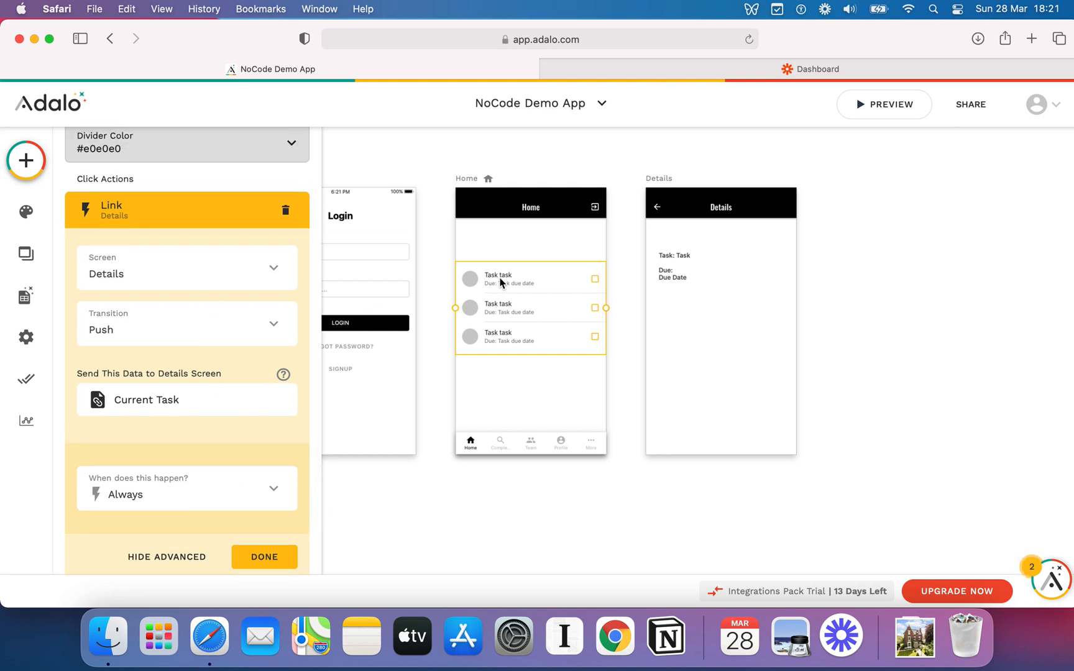
click(720, 266)
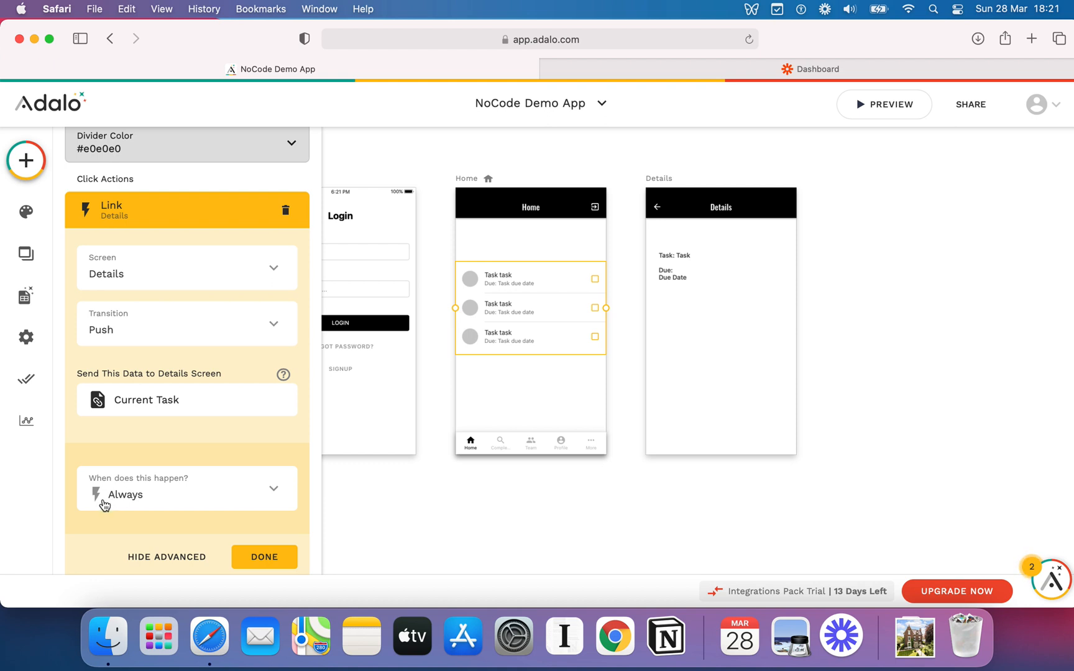
mouse_move(173, 499)
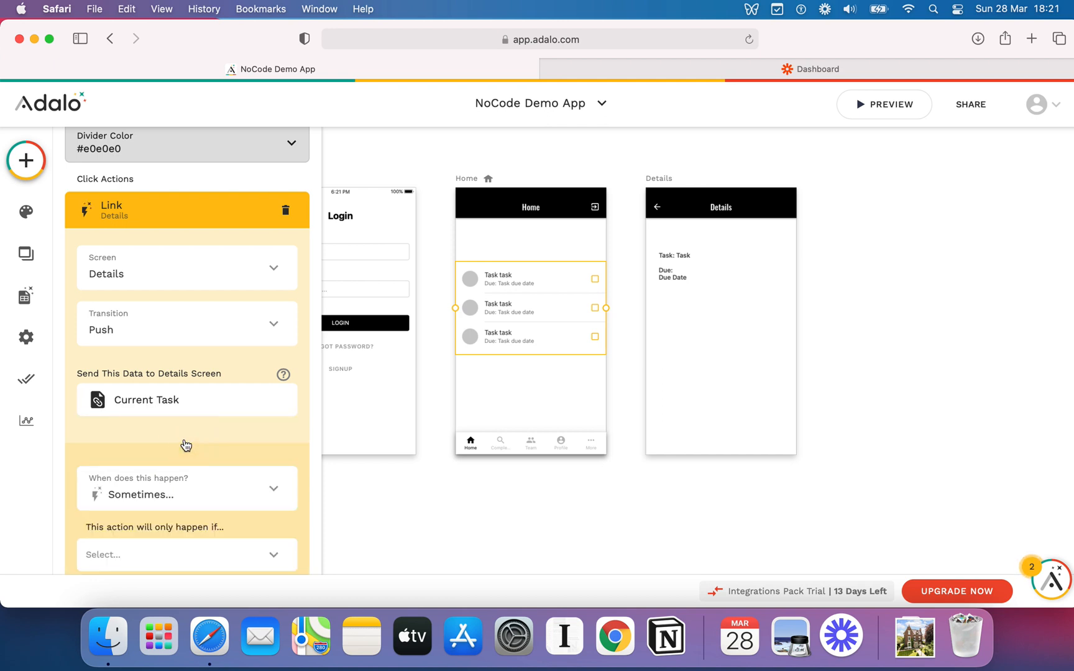
Base the link condition on the task's Due Date compared to Date/Time > Current Time.
scroll(down, 3)
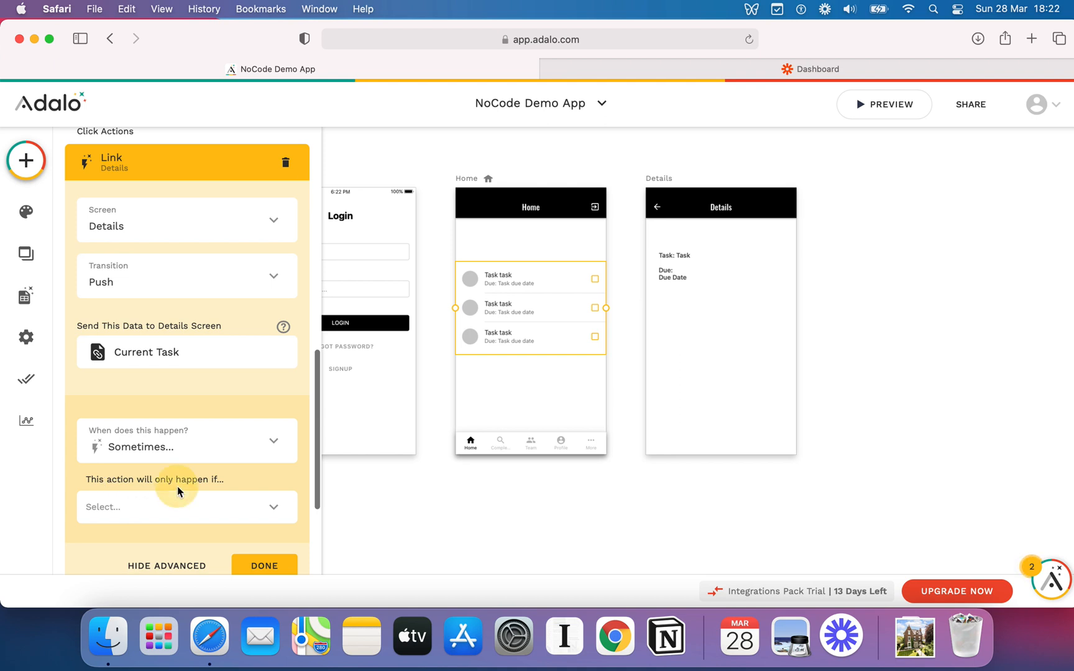
click(187, 508)
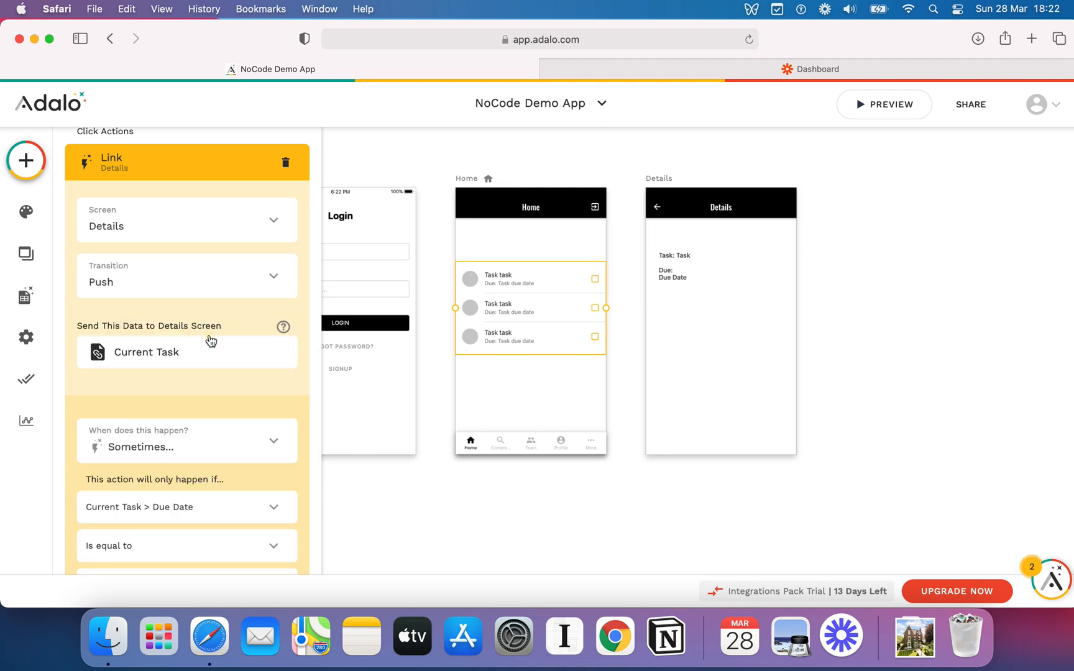
scroll(down, 3)
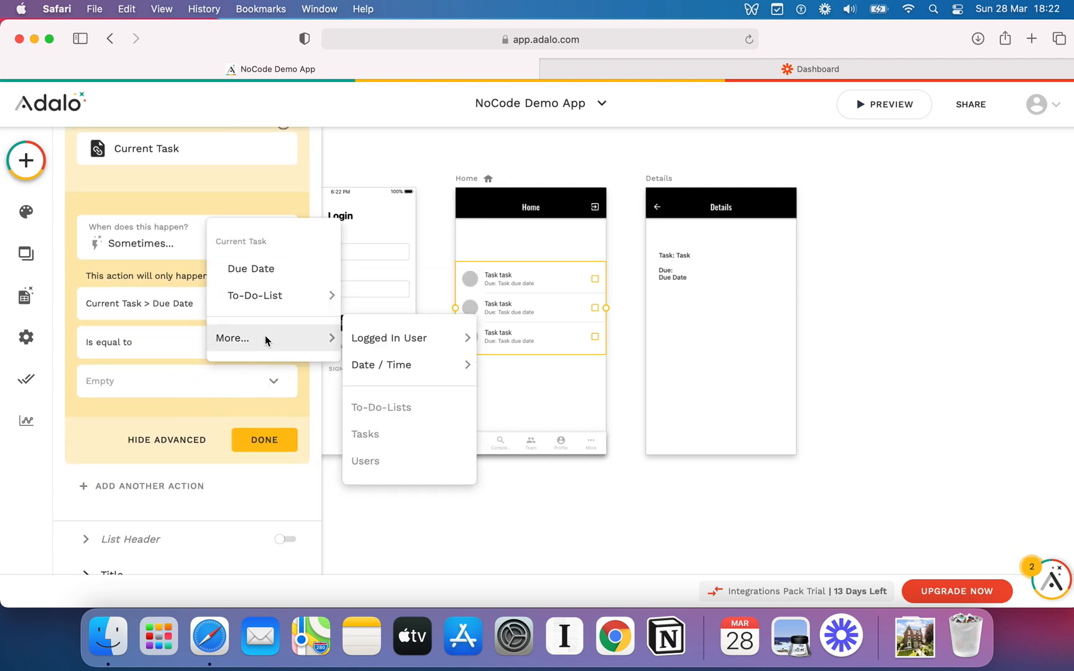
mouse_move(266, 270)
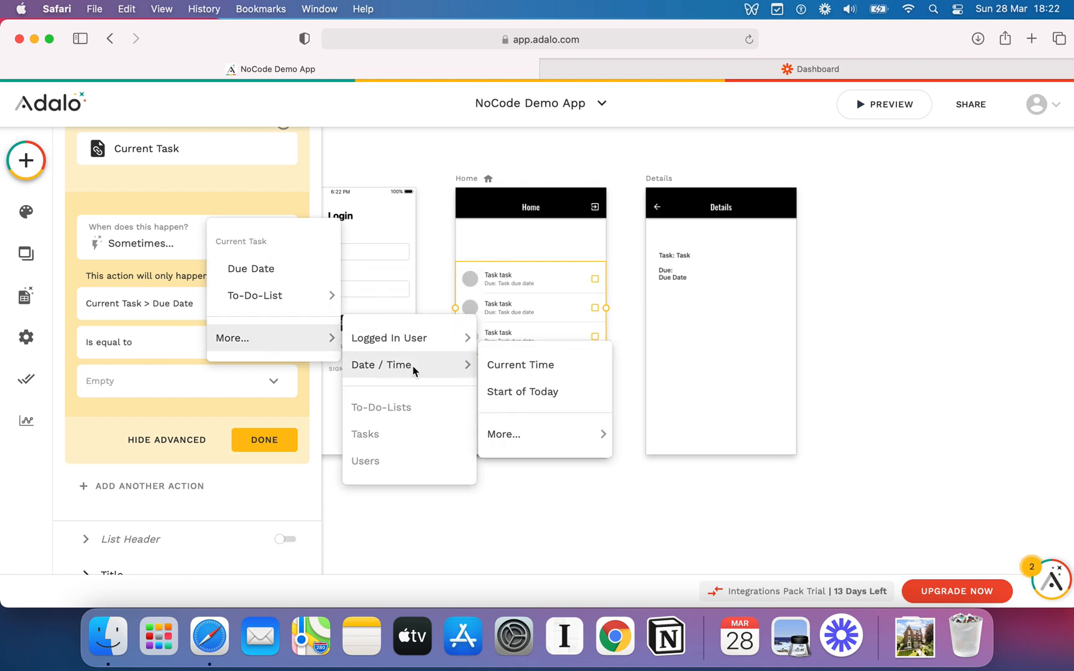
mouse_move(440, 372)
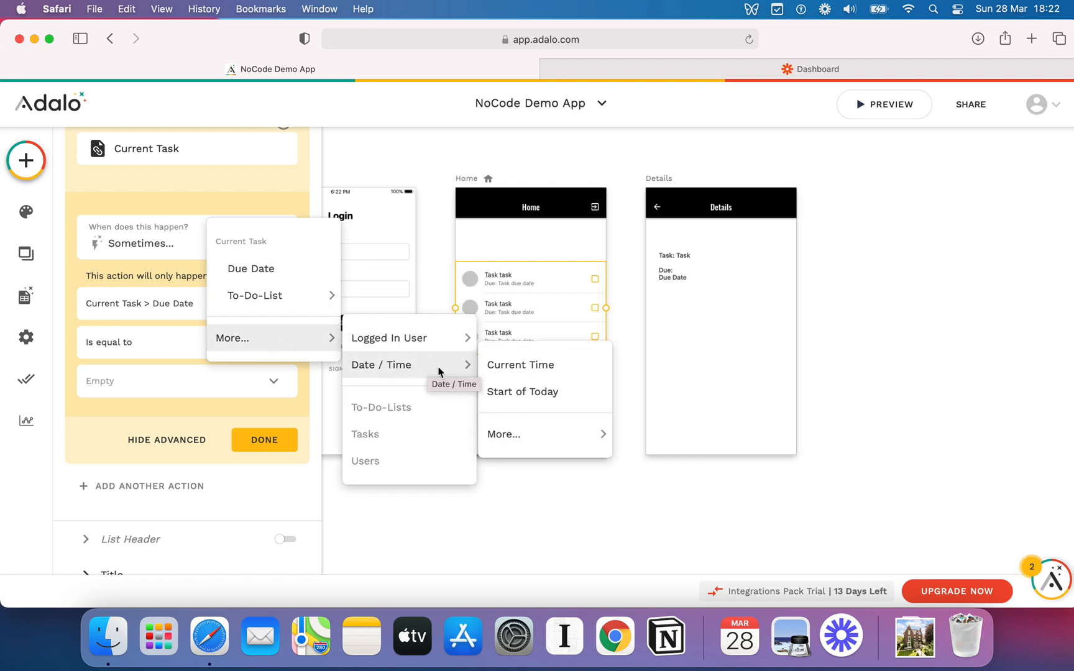
click(504, 434)
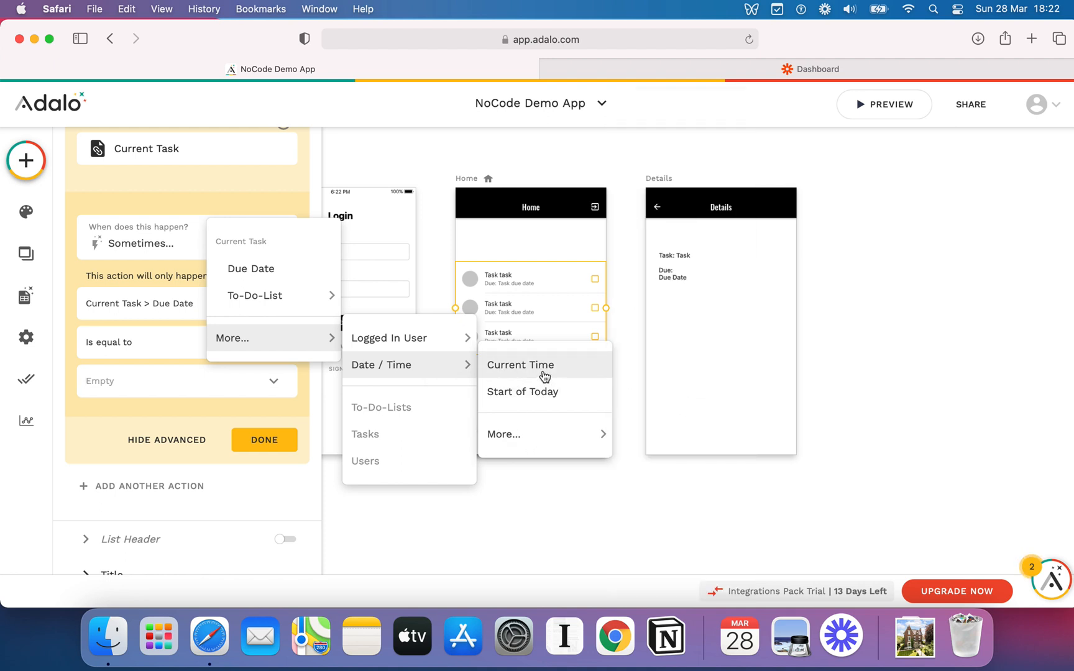
click(520, 365)
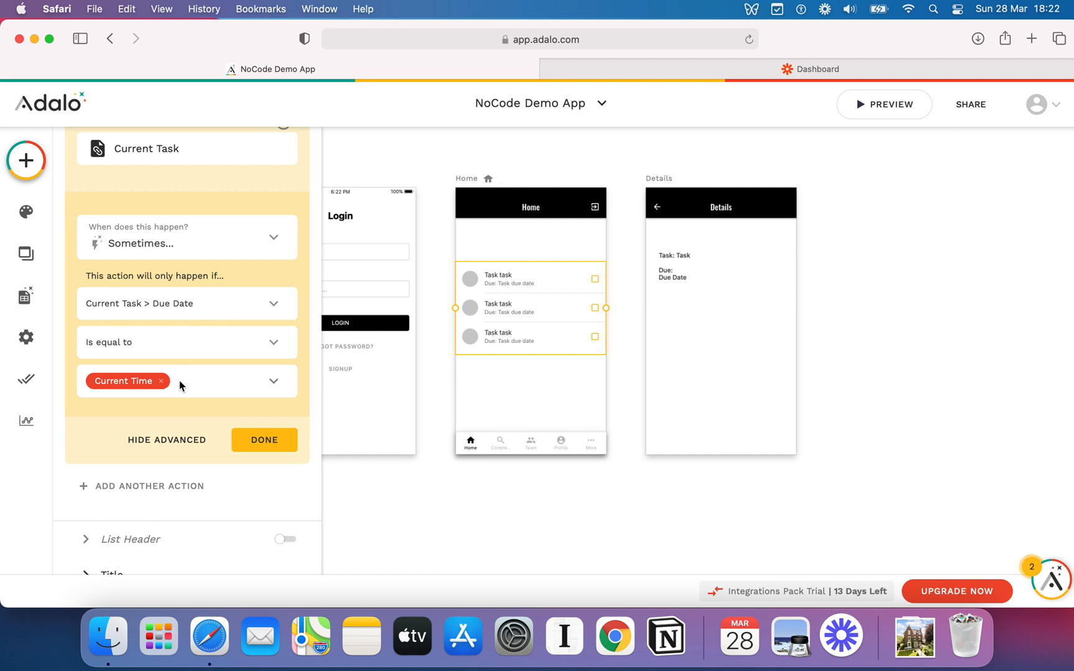
mouse_move(168, 272)
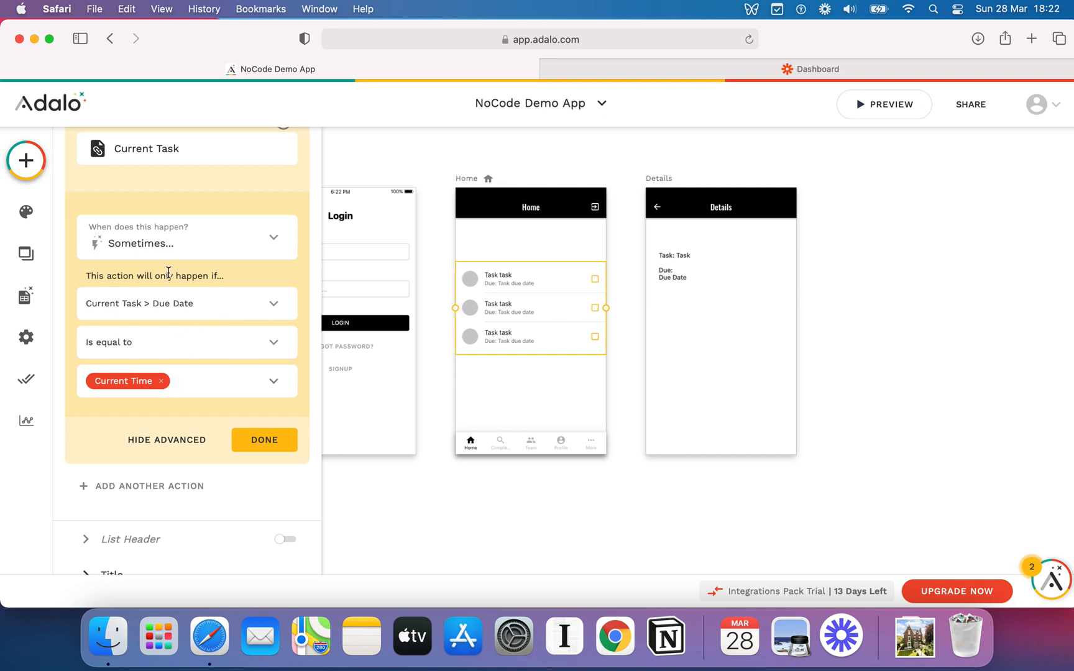
click(186, 304)
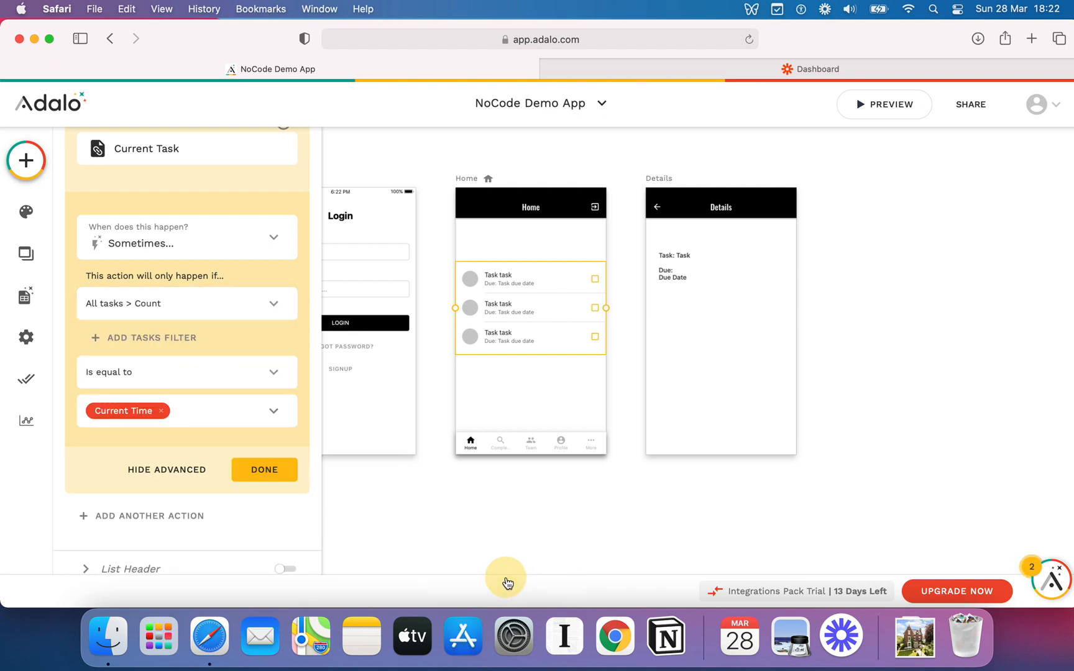
Change the link condition's comparison to 'Is greater than or equal'.
click(187, 371)
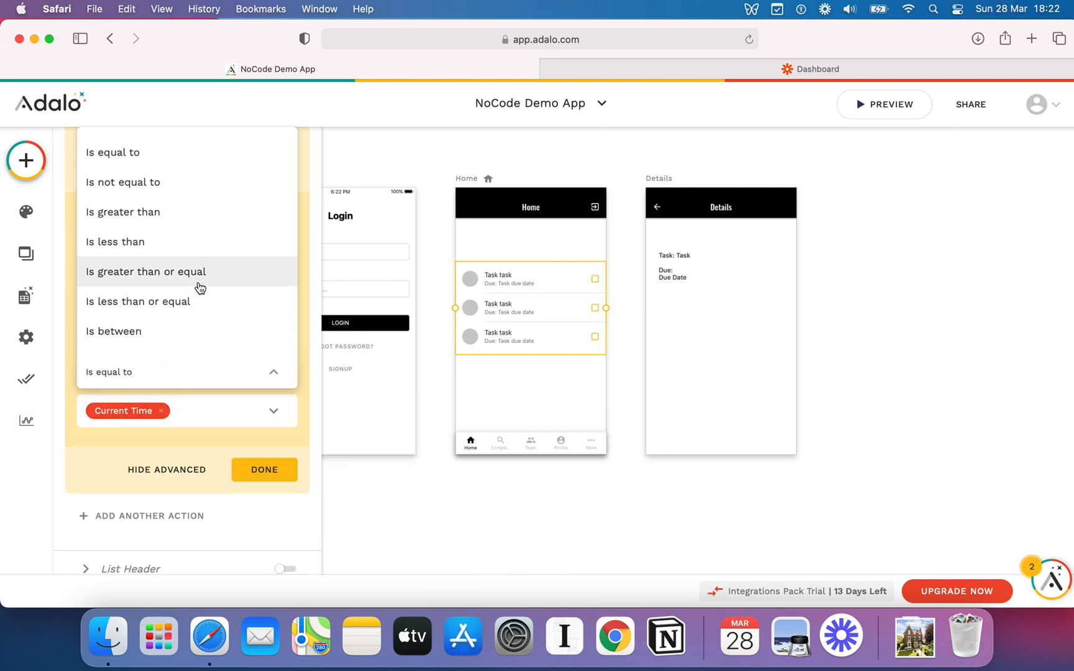
click(145, 271)
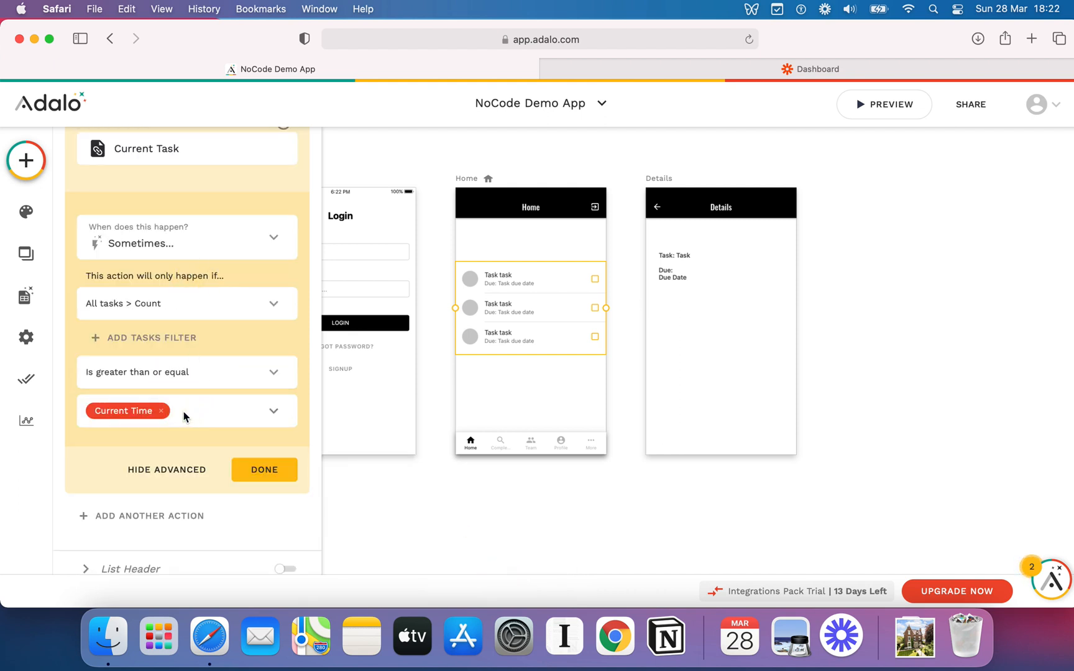
text(5)
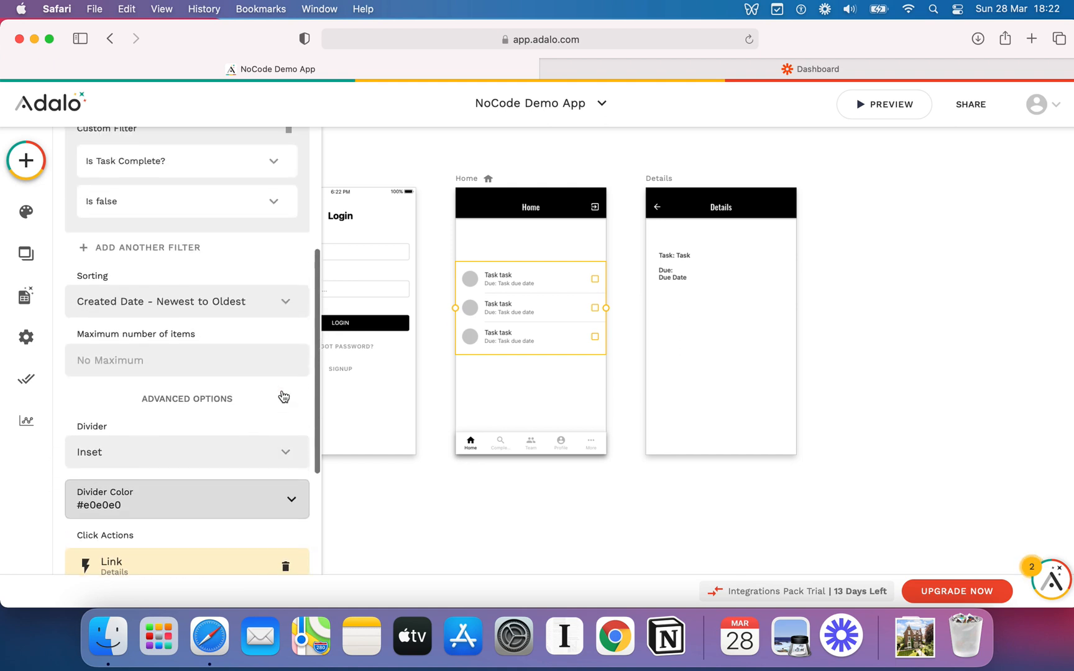
Select the Details screen's Task text and bring up its visibility options.
scroll(up, 3)
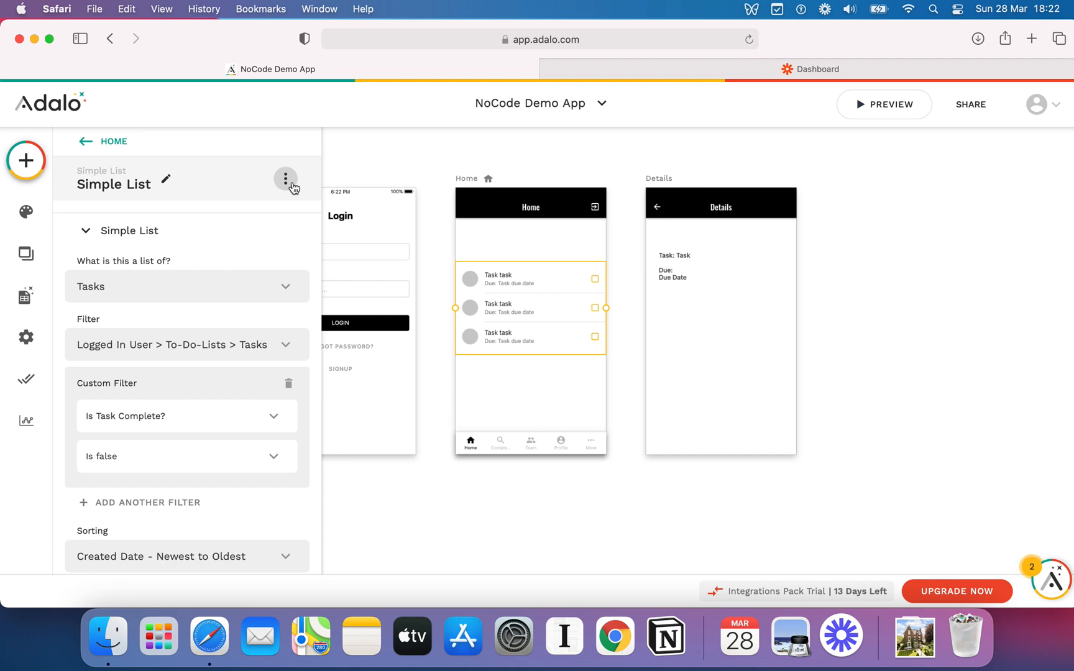
click(286, 178)
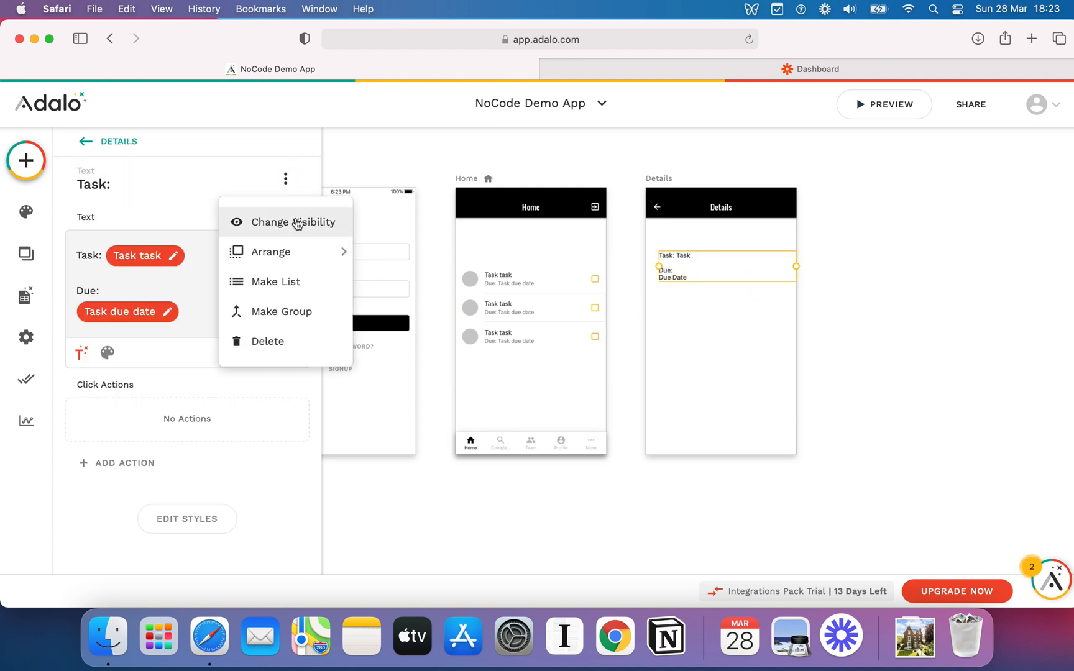
click(294, 223)
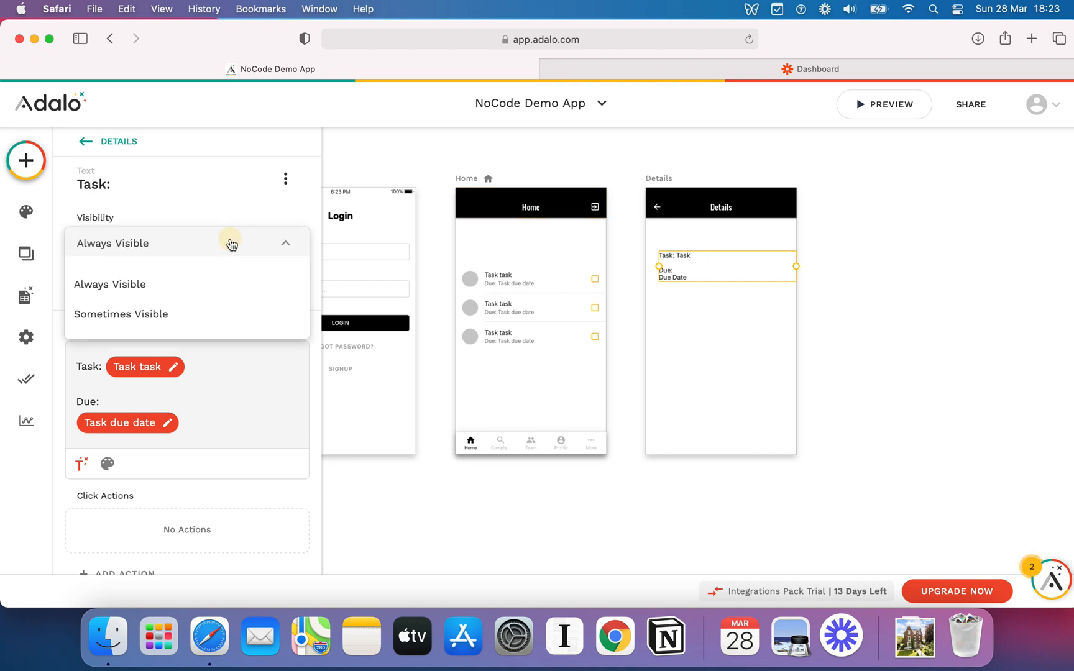
Make the task text Sometimes Visible: Current Task > Due Date Is before Current Time.
click(121, 314)
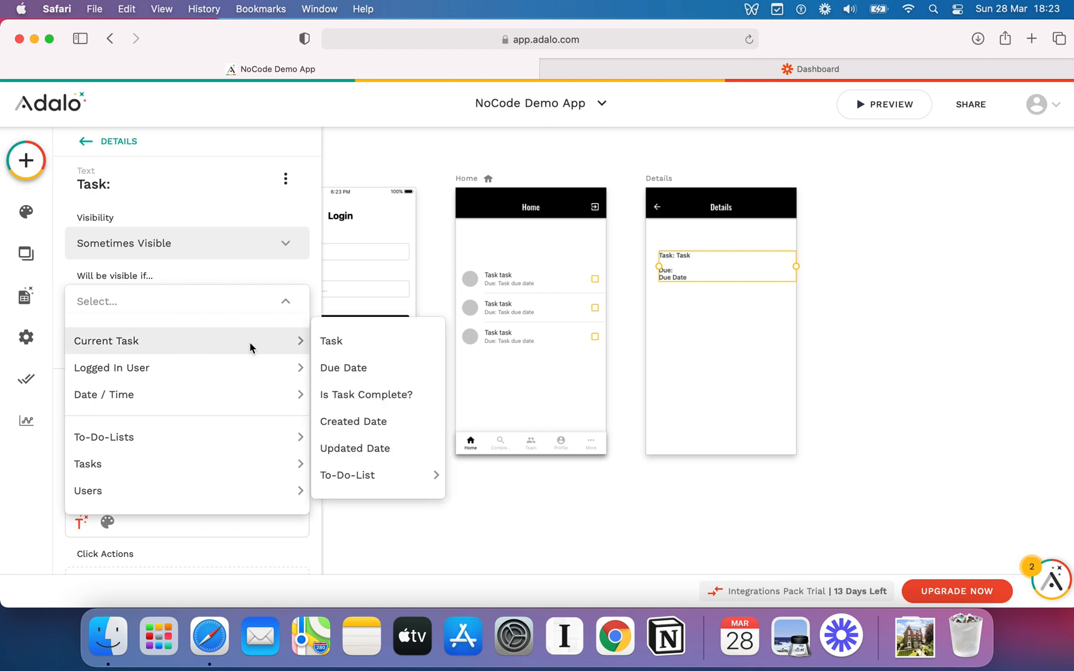
click(343, 368)
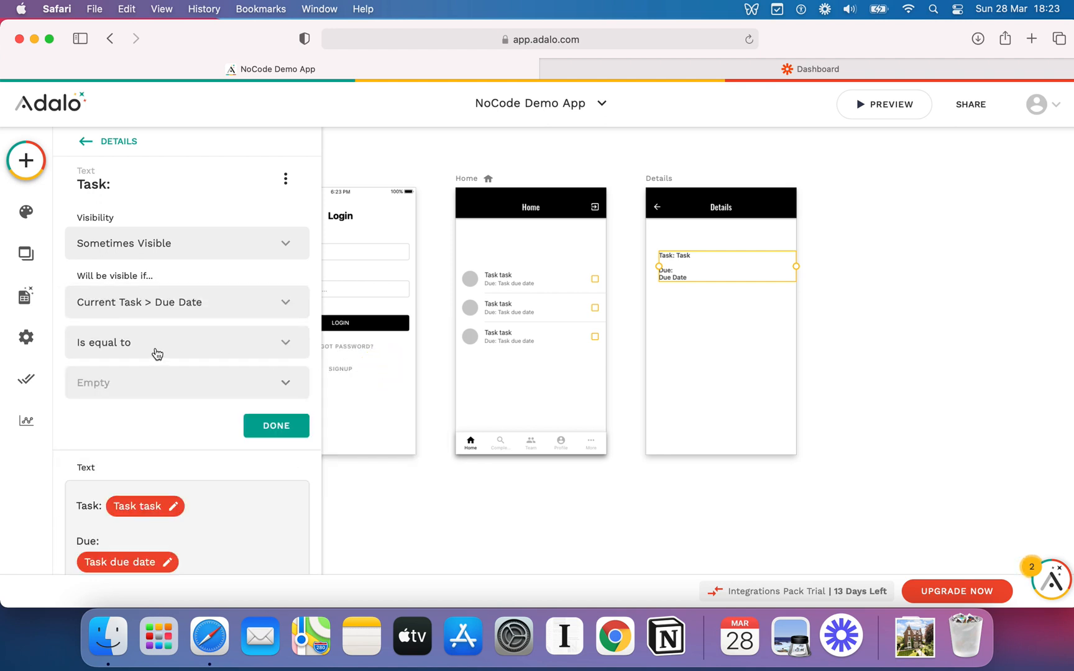
click(186, 343)
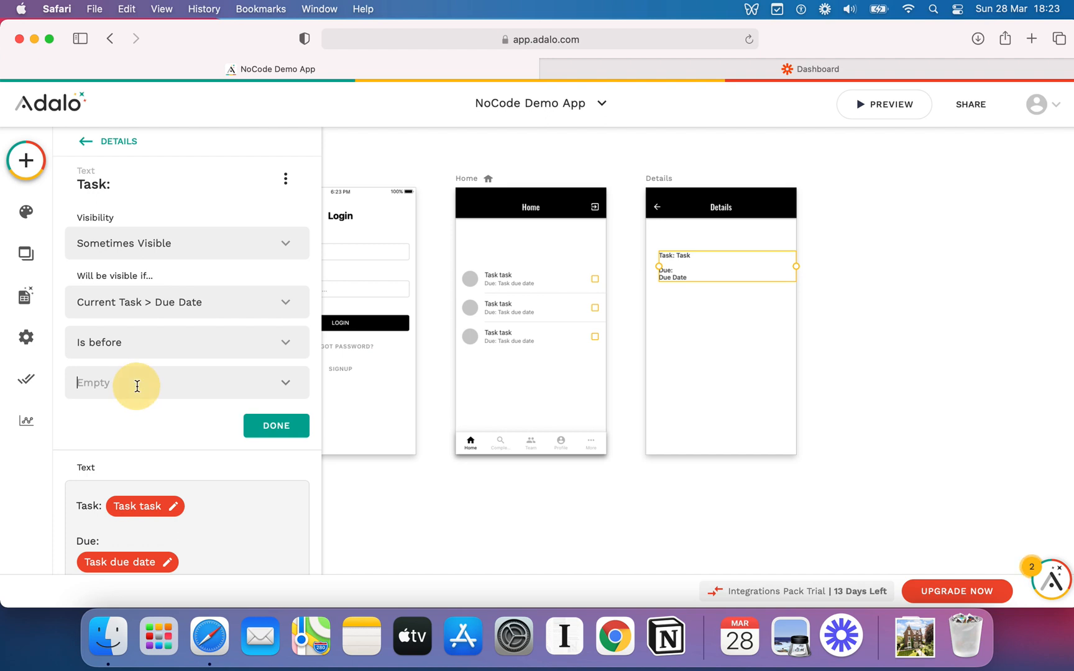
click(185, 382)
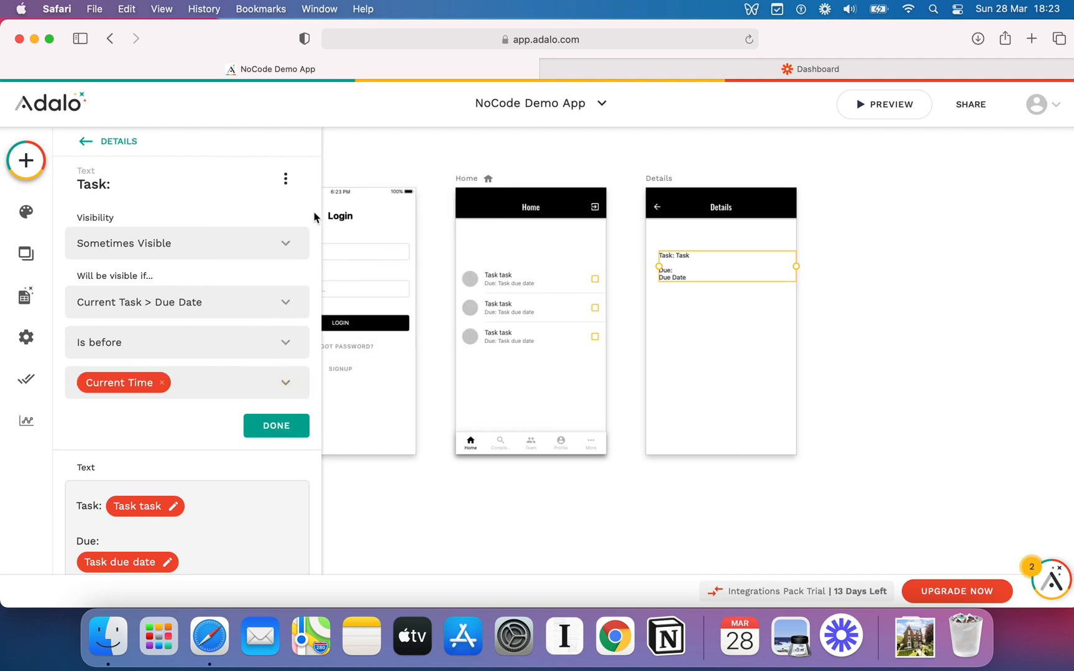
mouse_move(257, 244)
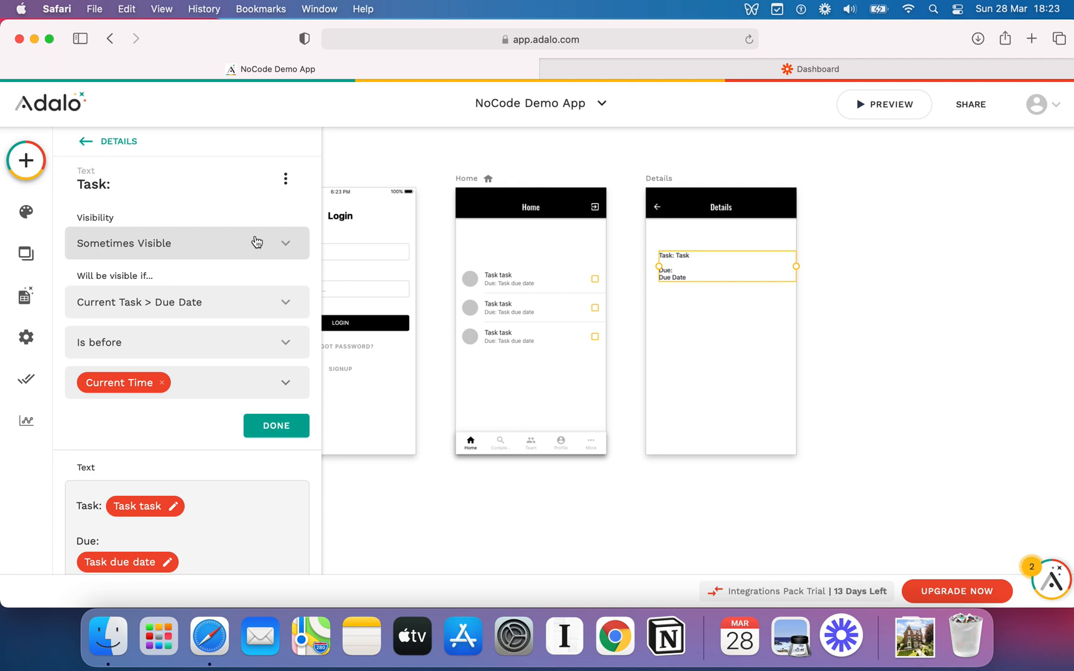
Set the Details task text back to Always Visible, removing its due-date condition.
click(186, 243)
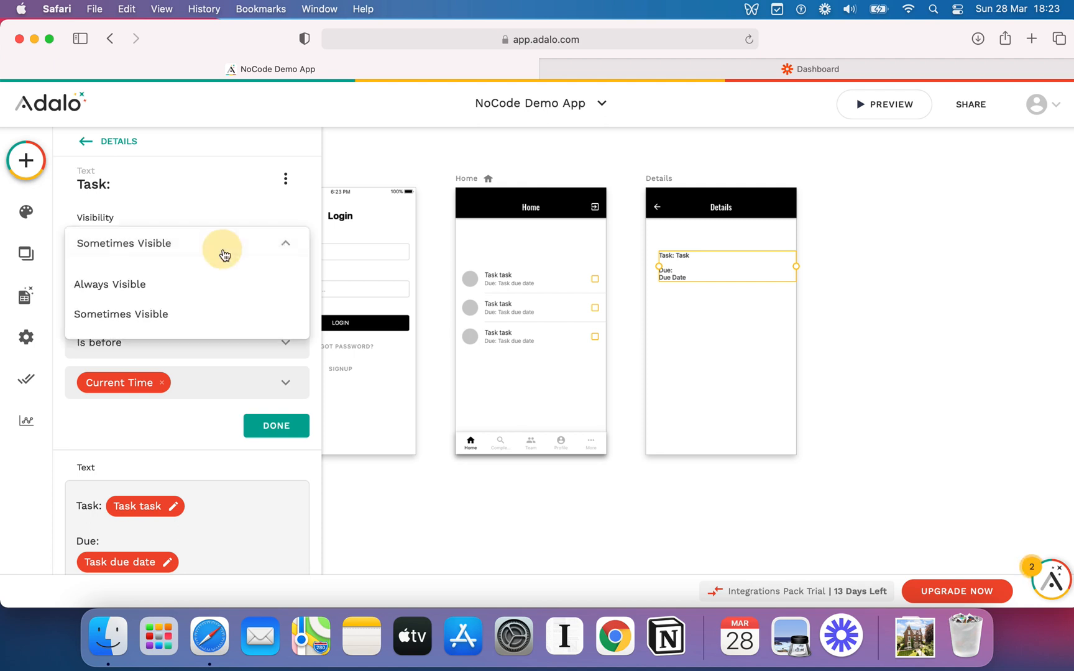
click(109, 285)
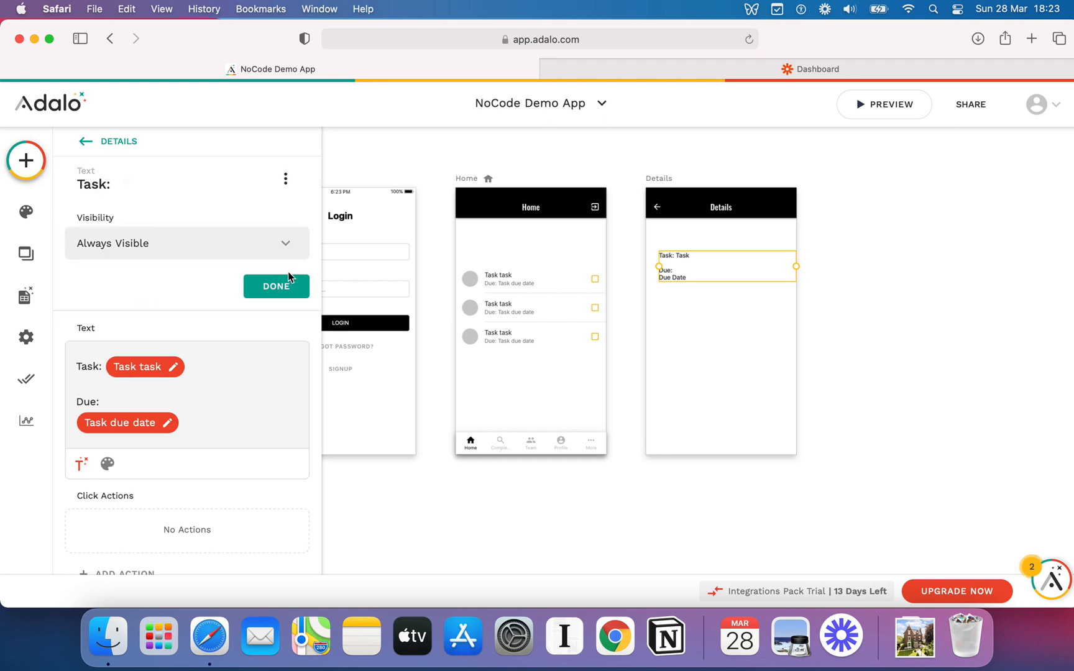
click(276, 286)
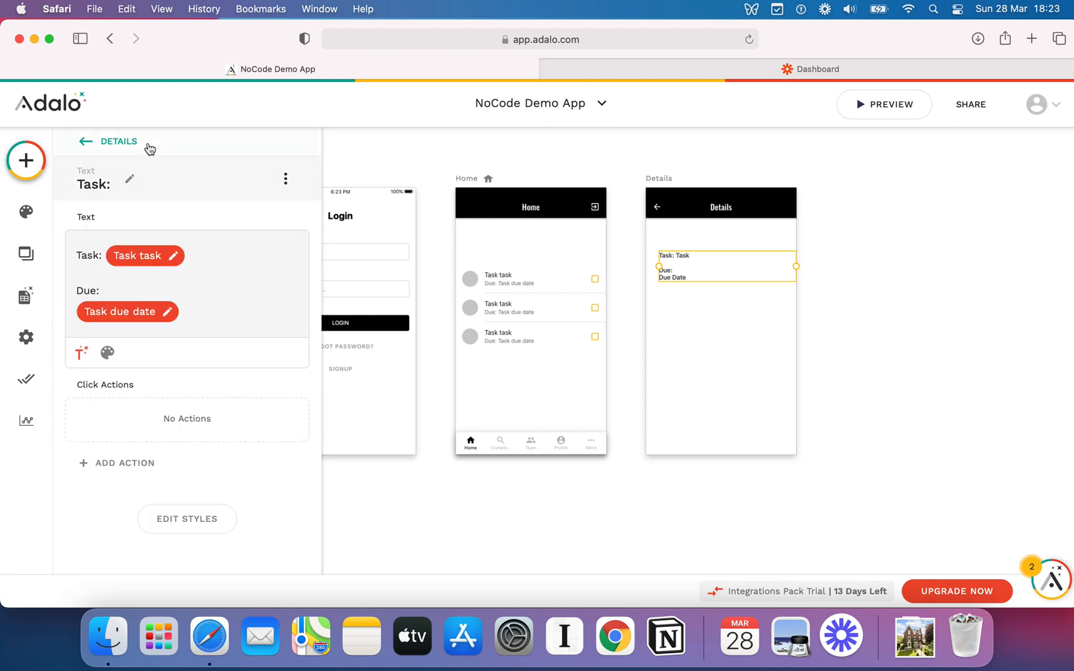
mouse_move(129, 147)
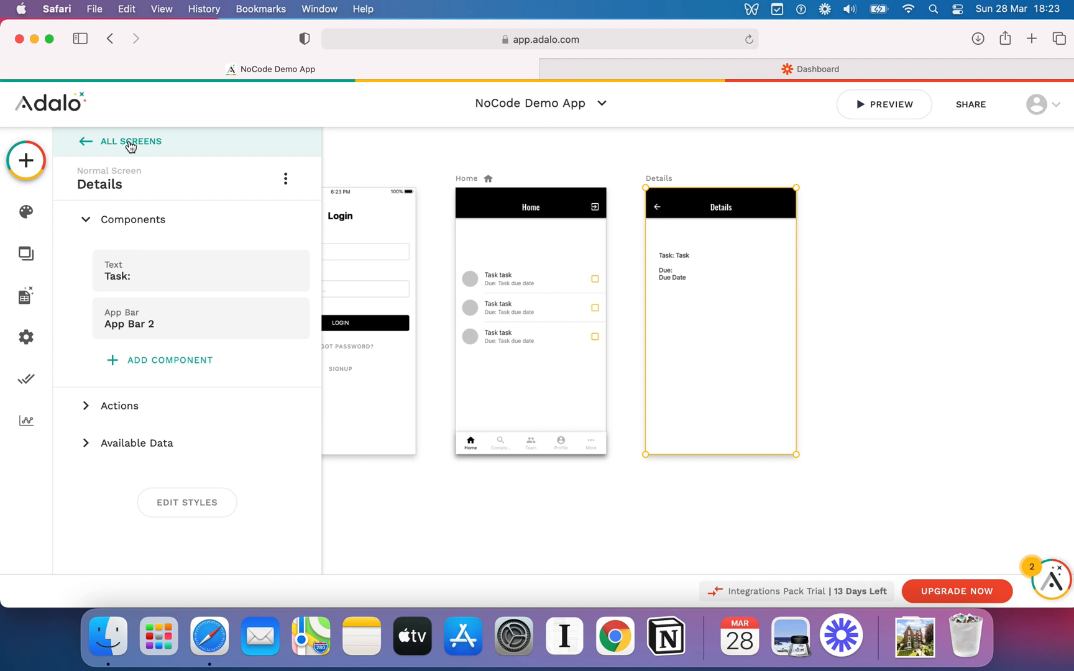
mouse_move(154, 243)
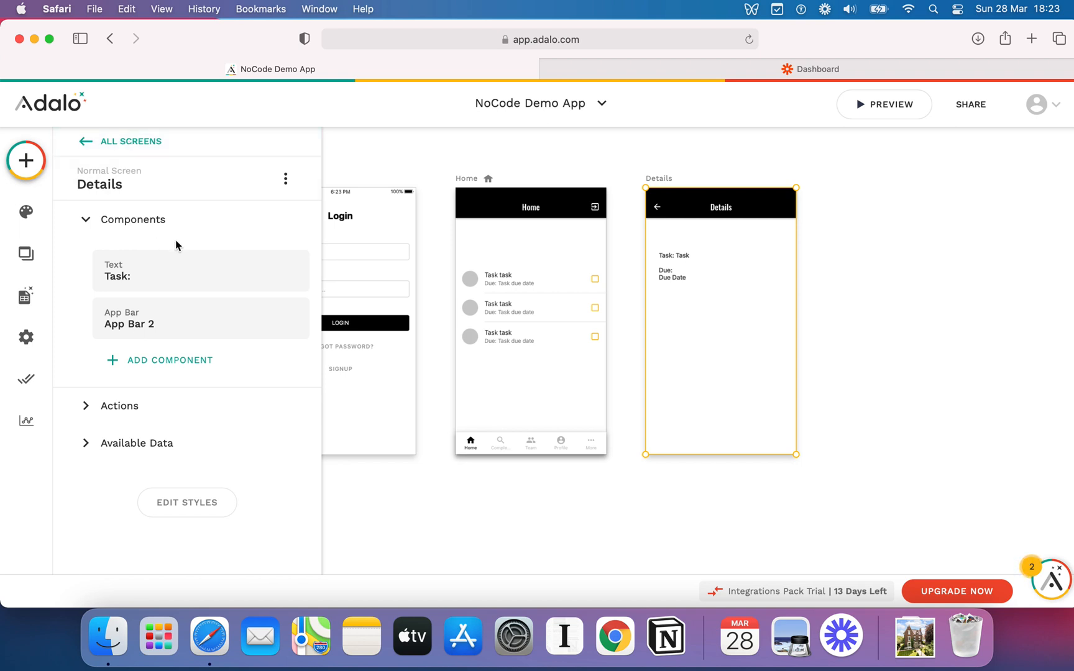
mouse_move(706, 351)
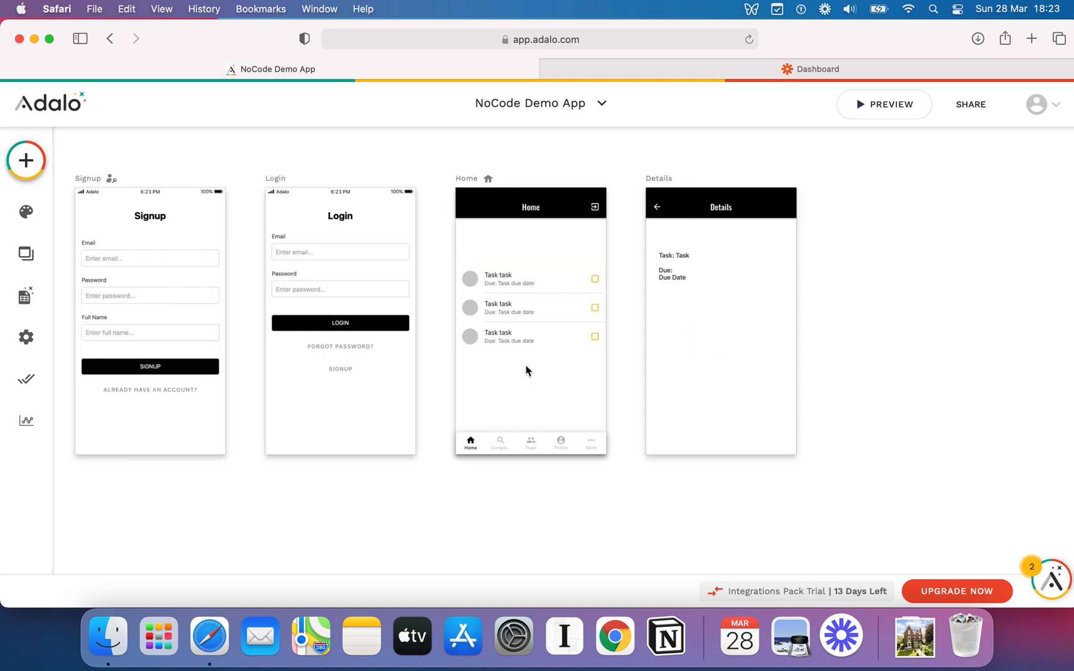
Drop an Action Button onto the Home screen and start adding its click action.
click(25, 160)
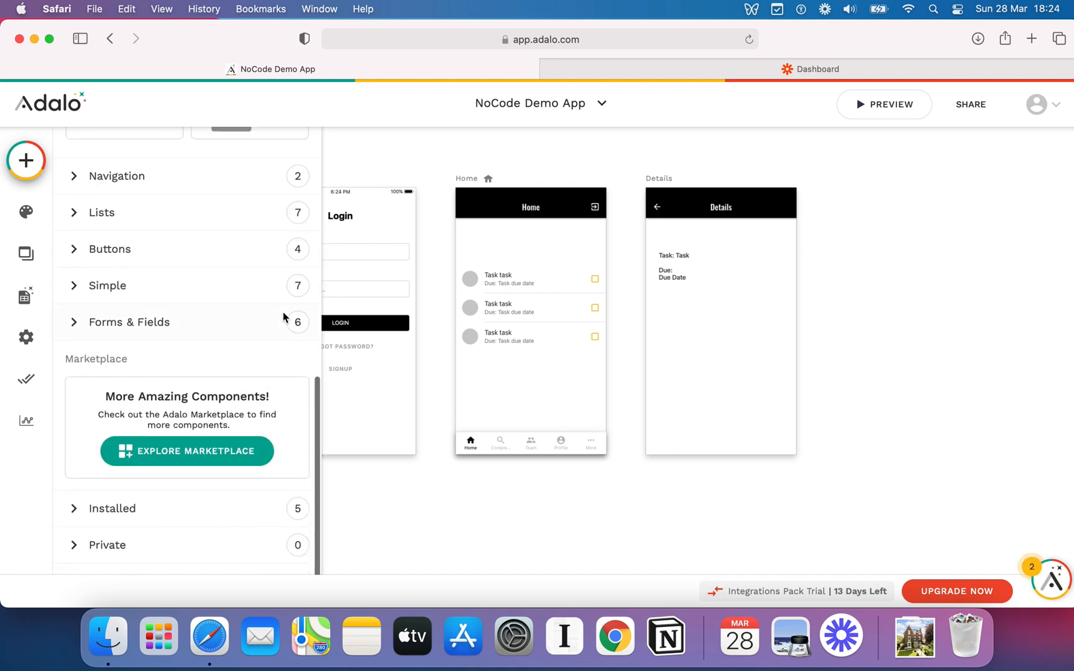
click(109, 248)
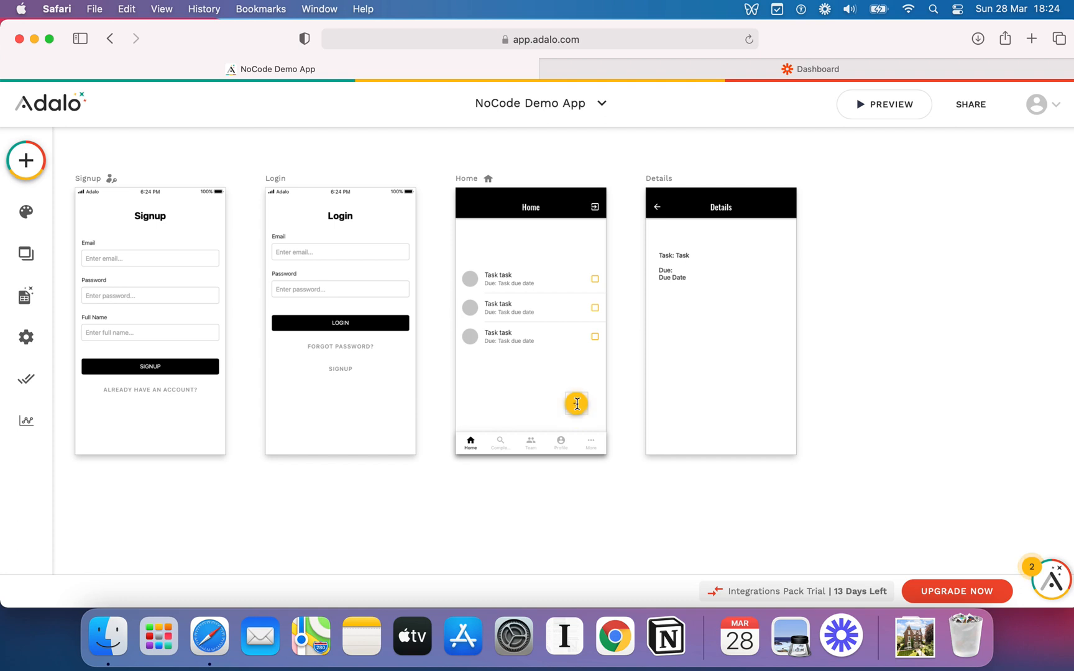
click(575, 403)
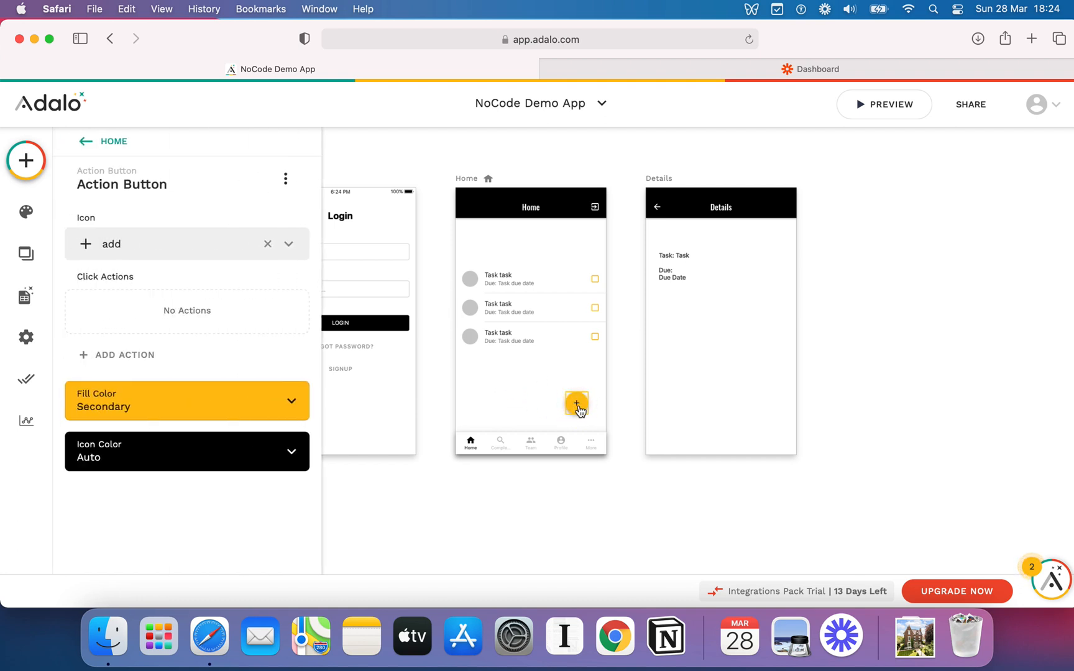
click(124, 355)
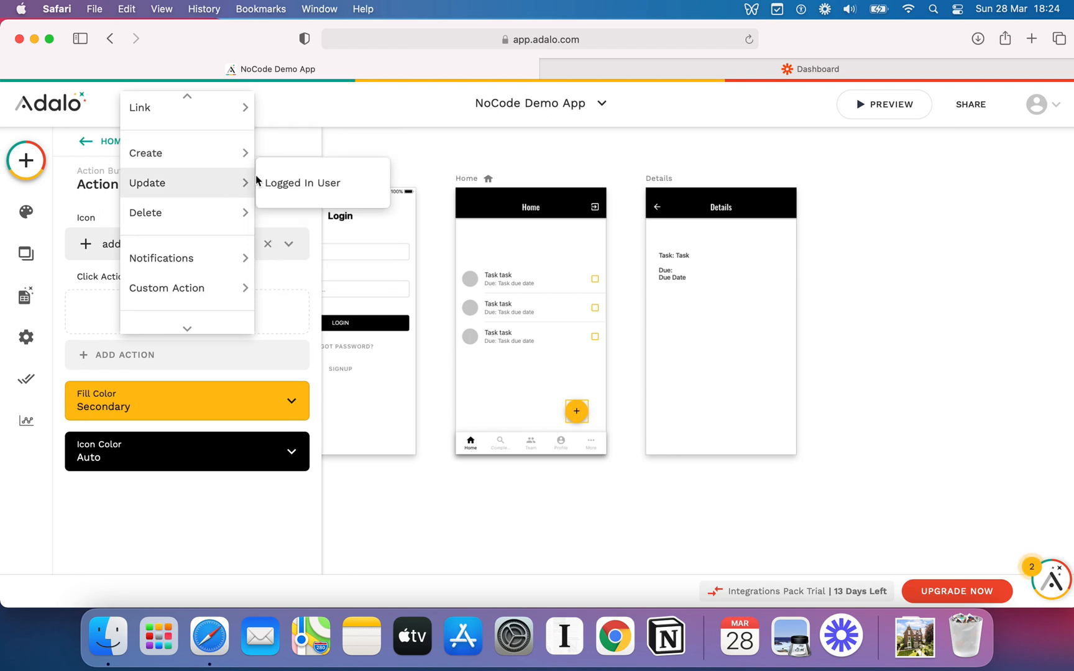
Make the add button's action Create a new Task record and expand its fields.
click(146, 153)
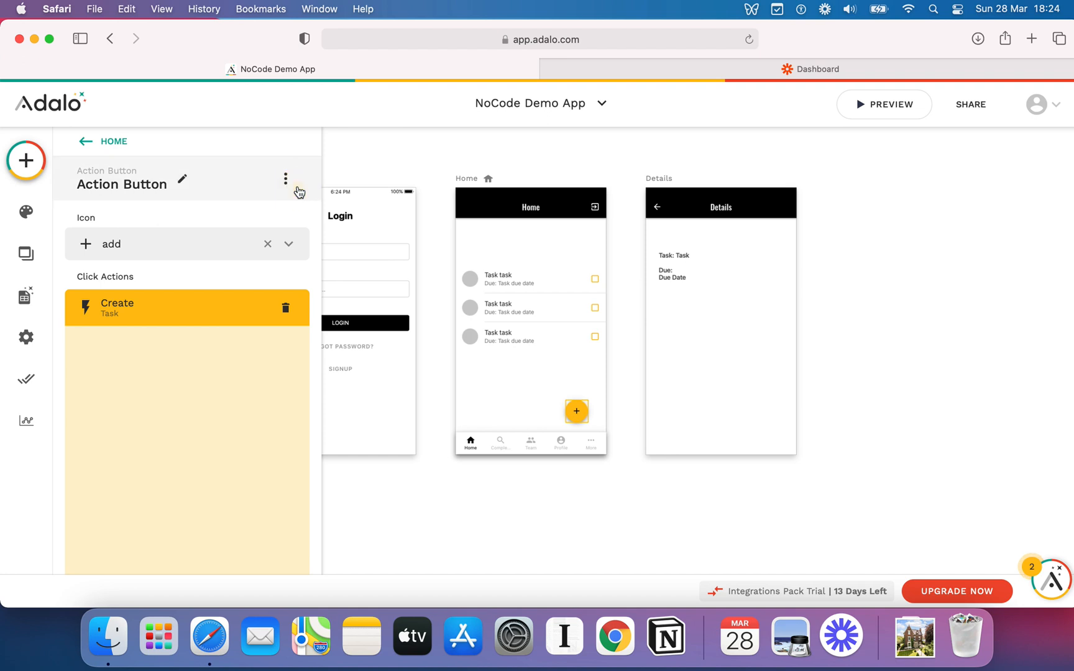
click(186, 307)
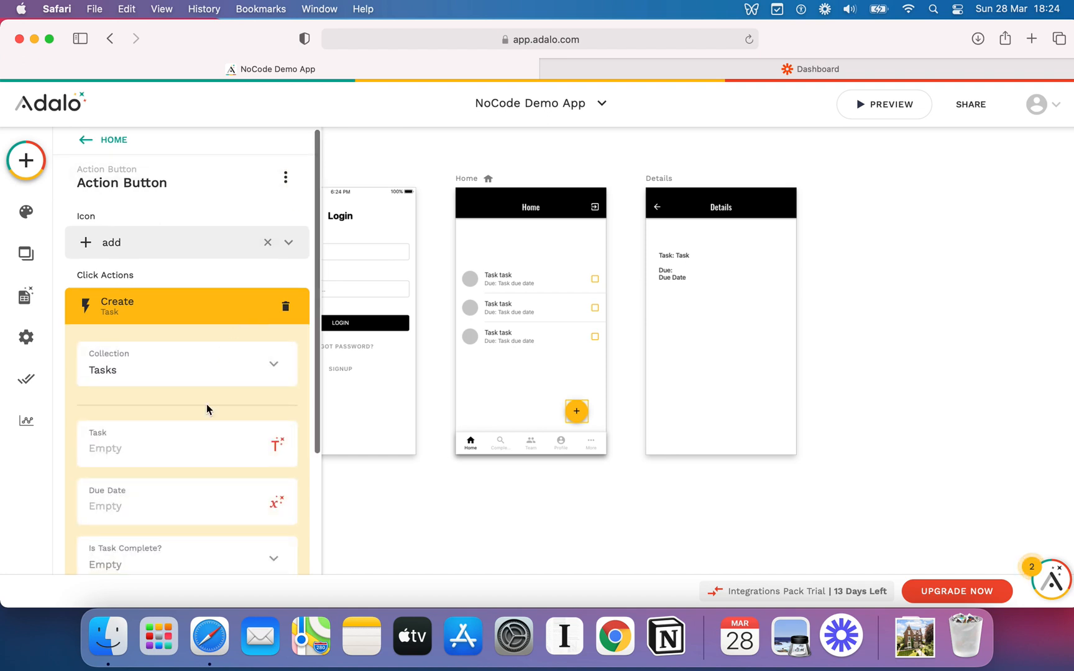
scroll(down, 3)
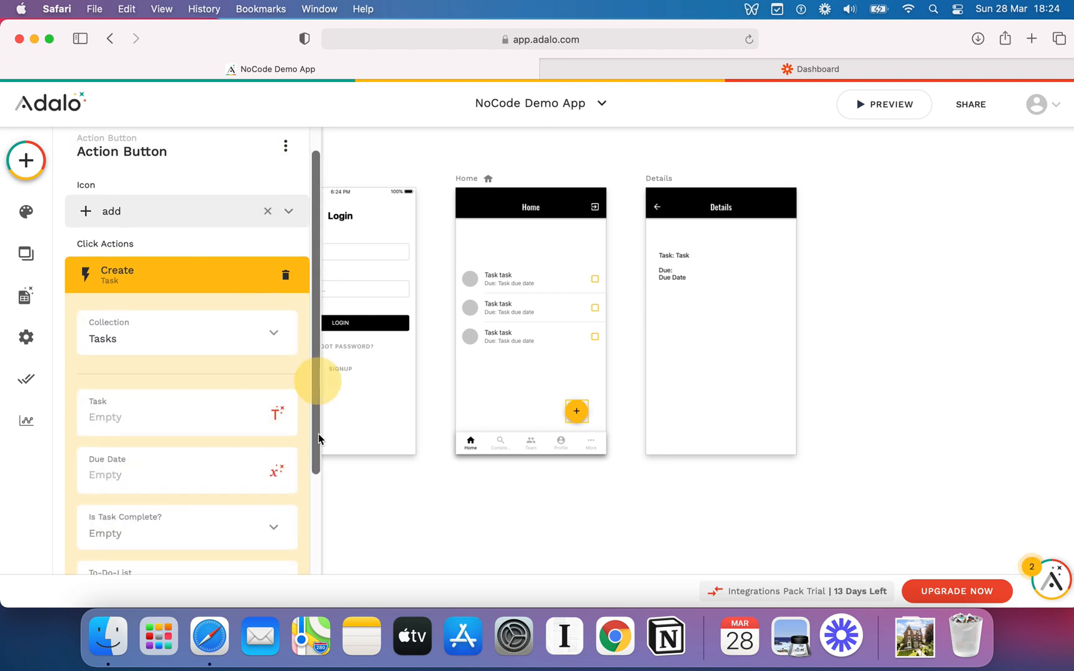
Review the Tasks collection's properties in the Database tab.
click(26, 295)
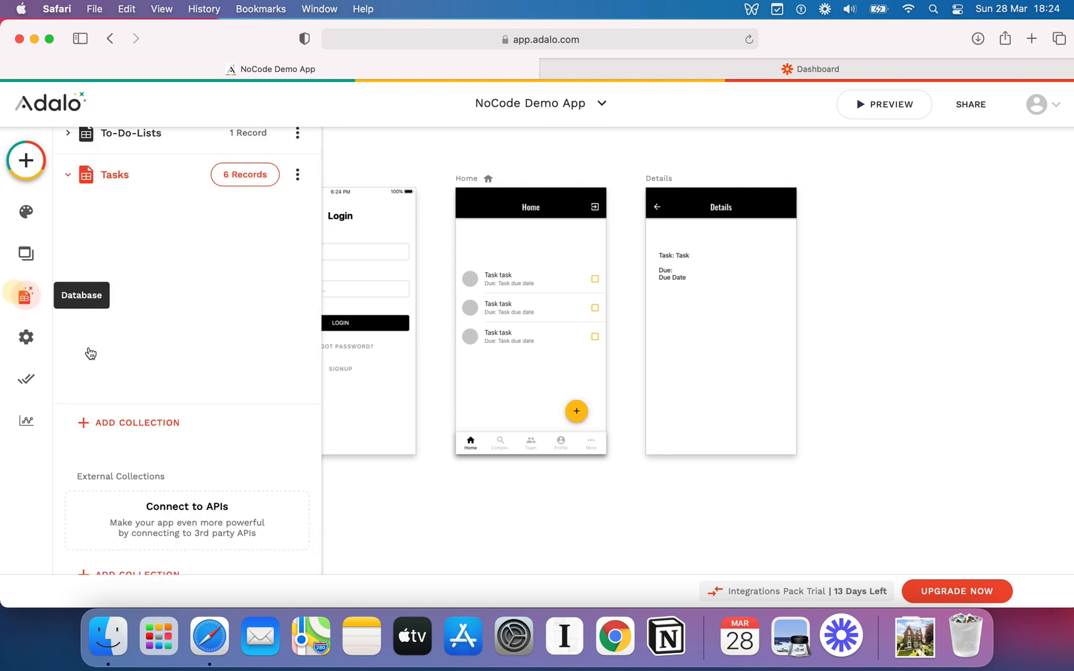
click(115, 175)
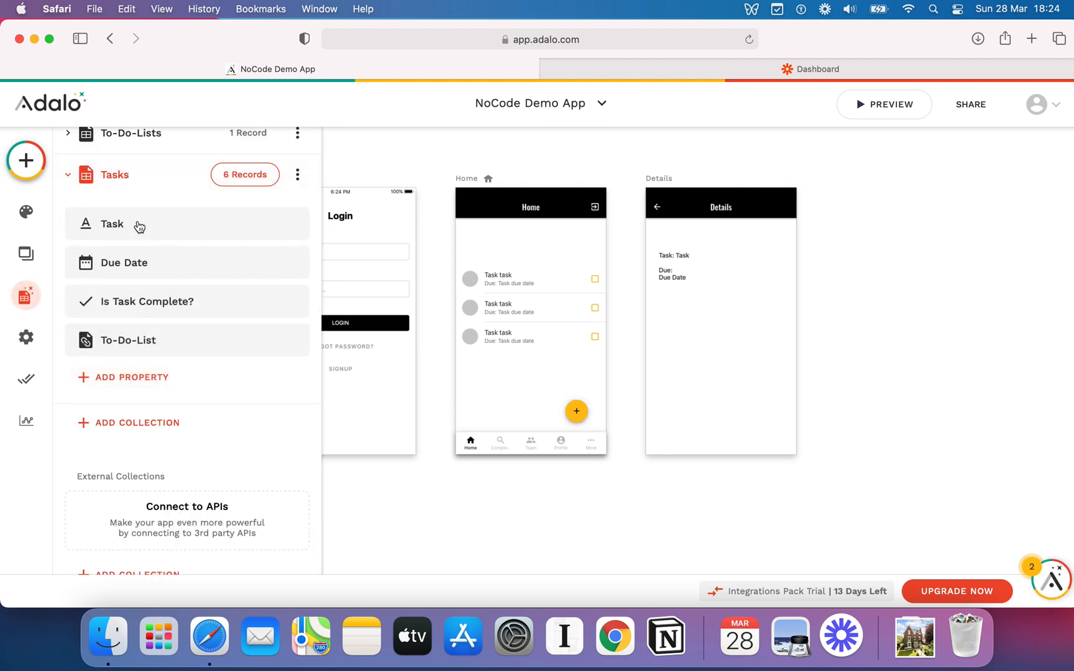
mouse_move(121, 247)
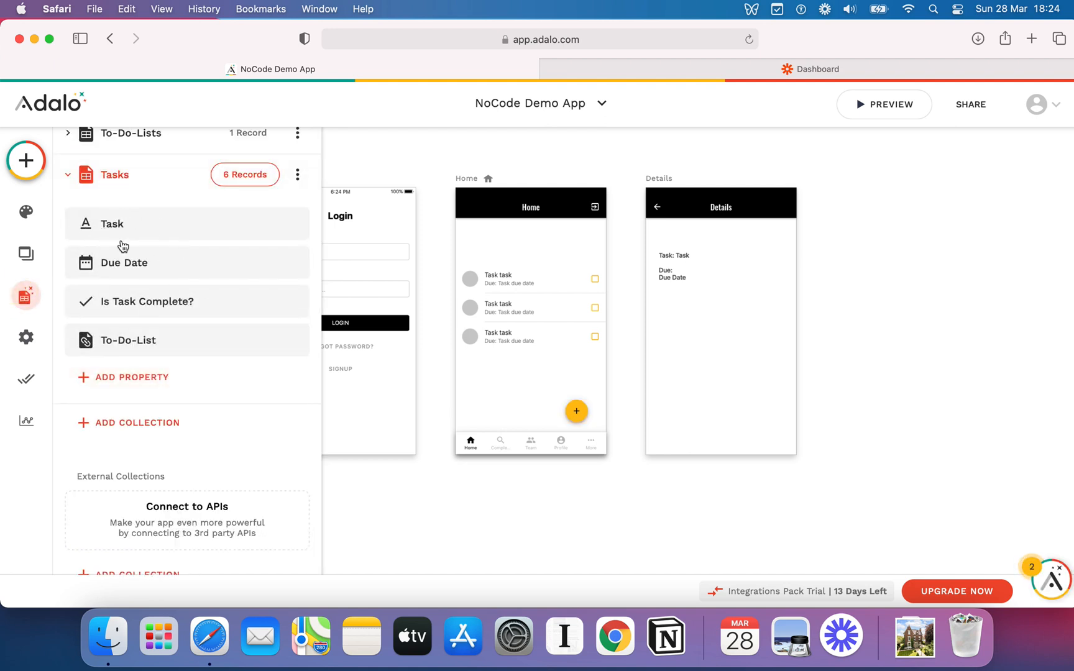
click(24, 296)
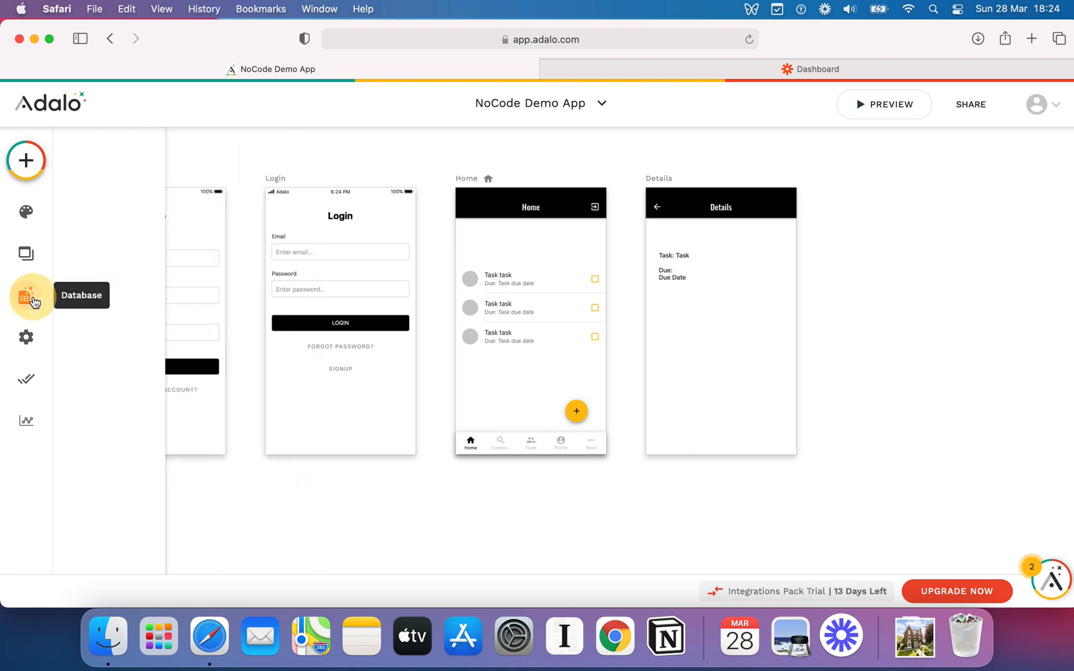
Try a Magic Text New Formula for the create action's Task field, then back out.
click(530, 307)
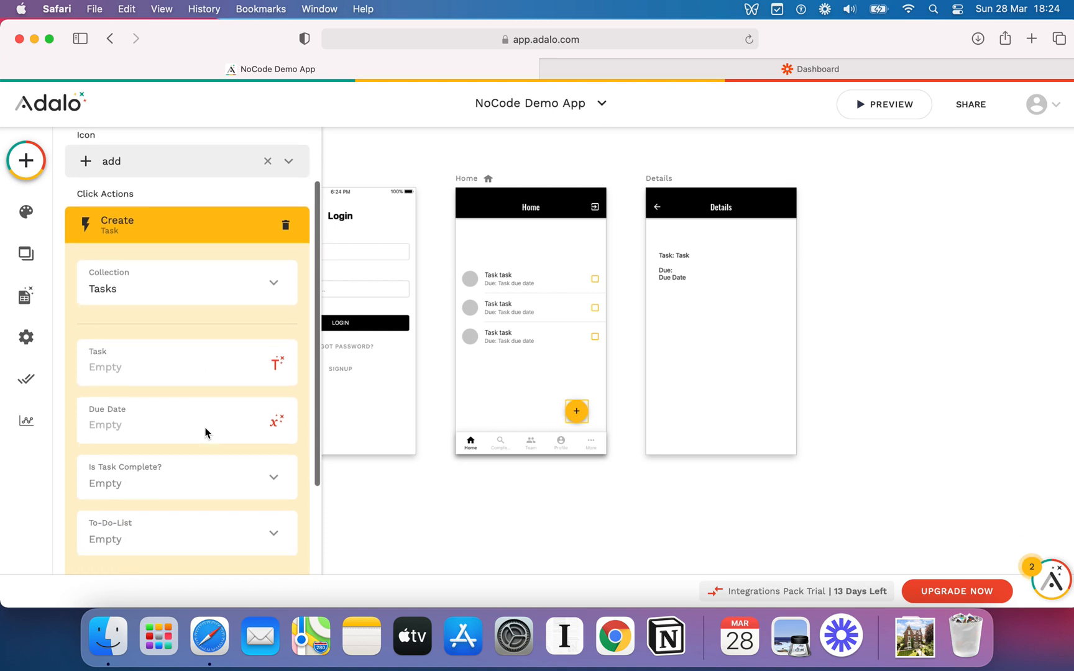
mouse_move(192, 380)
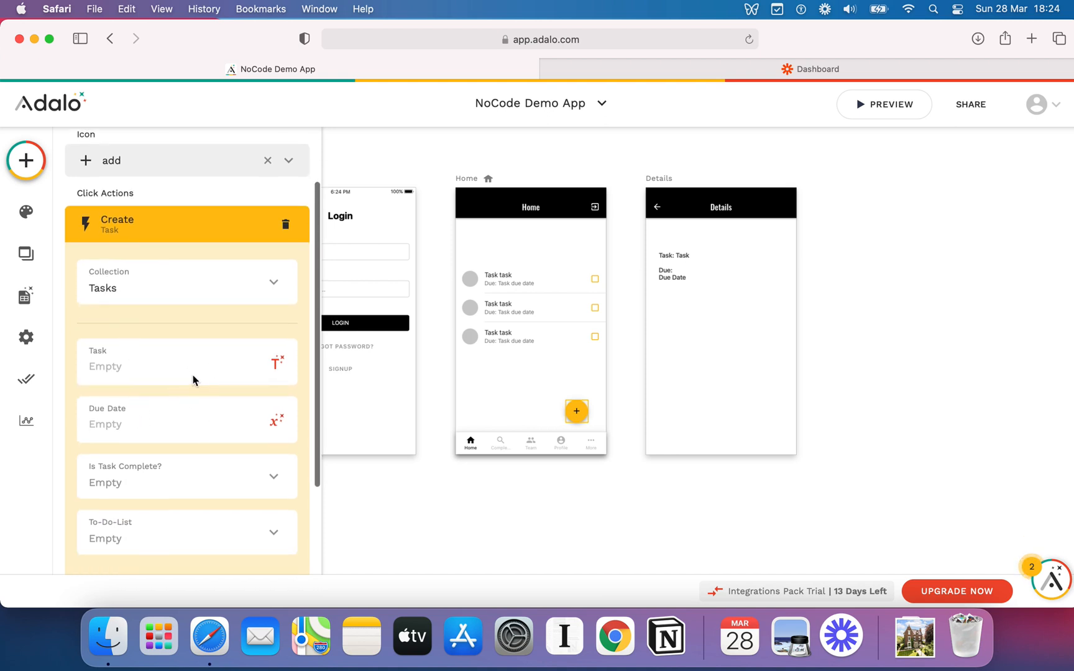
click(277, 362)
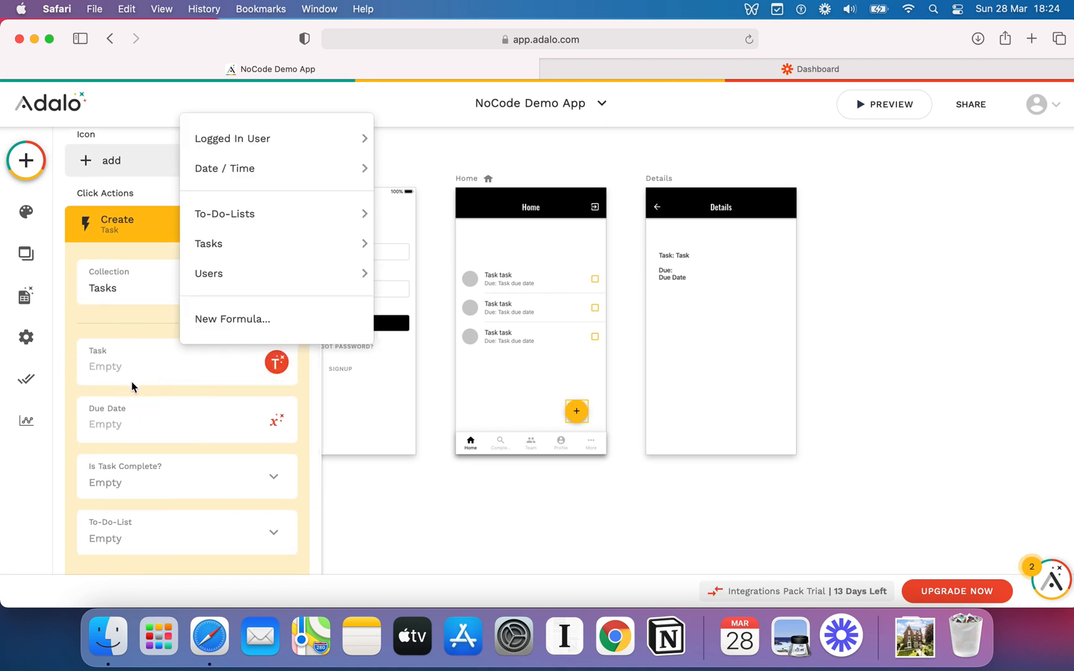
mouse_move(224, 214)
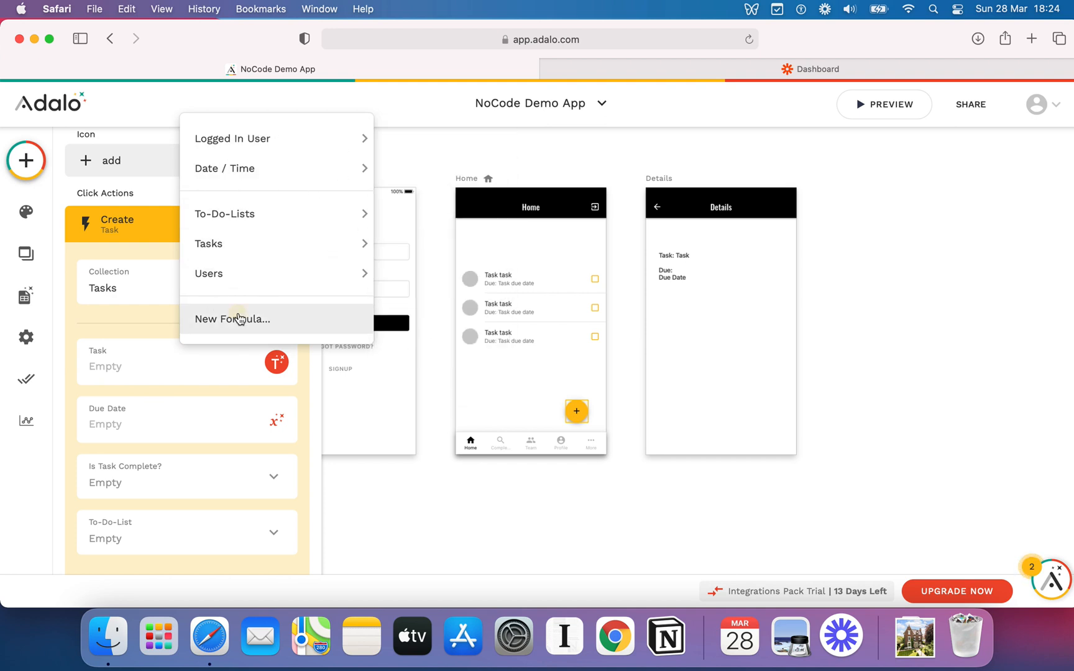
click(233, 319)
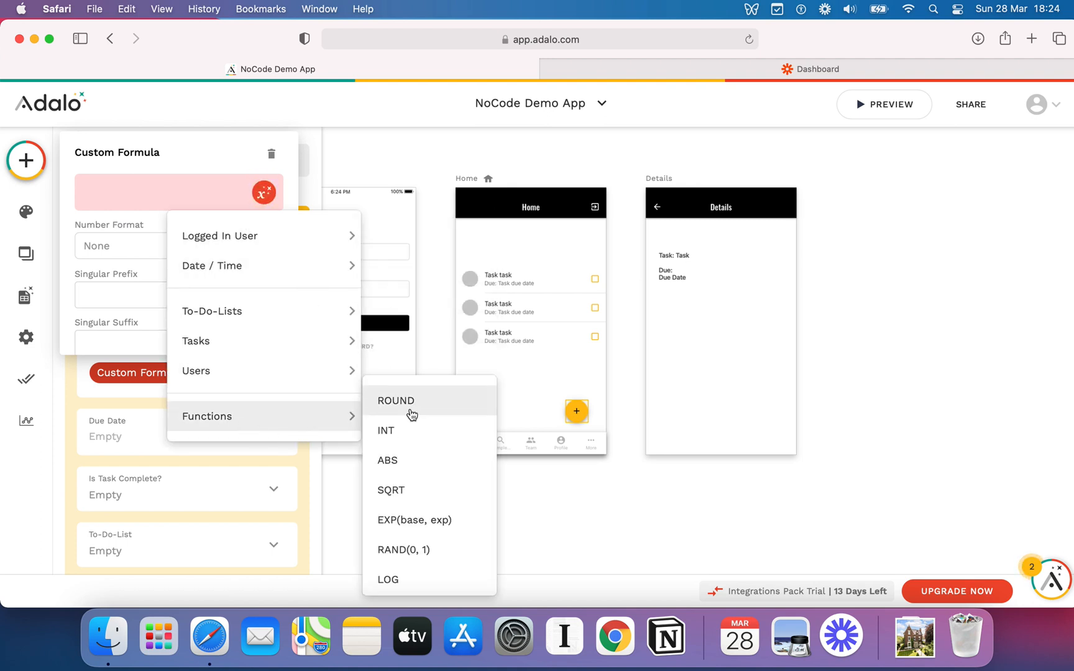
mouse_move(272, 158)
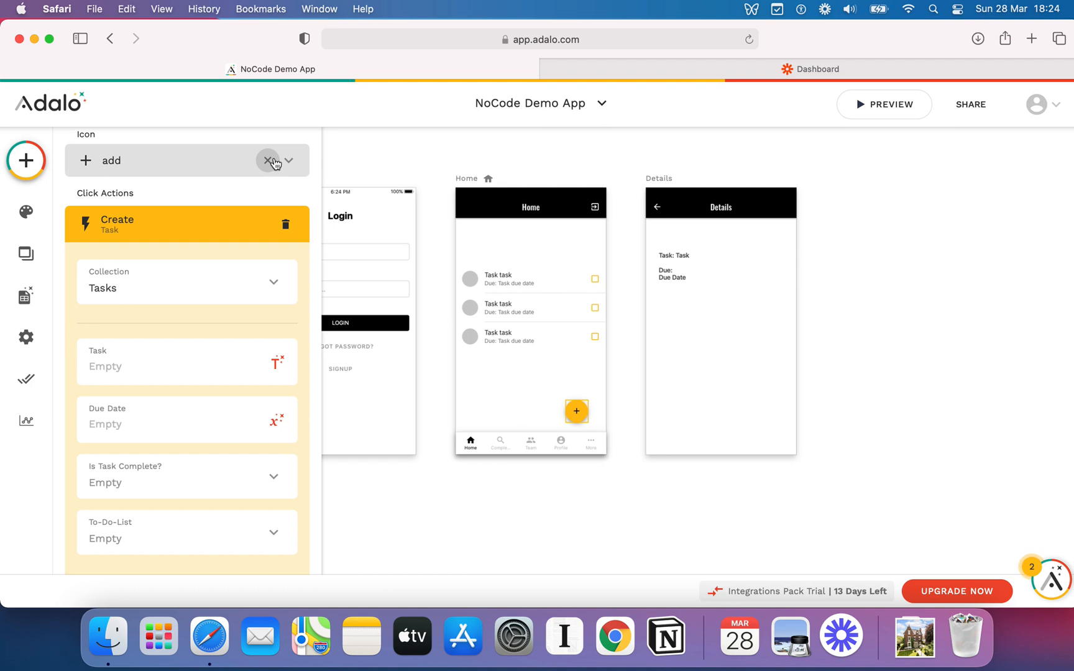
scroll(down, 3)
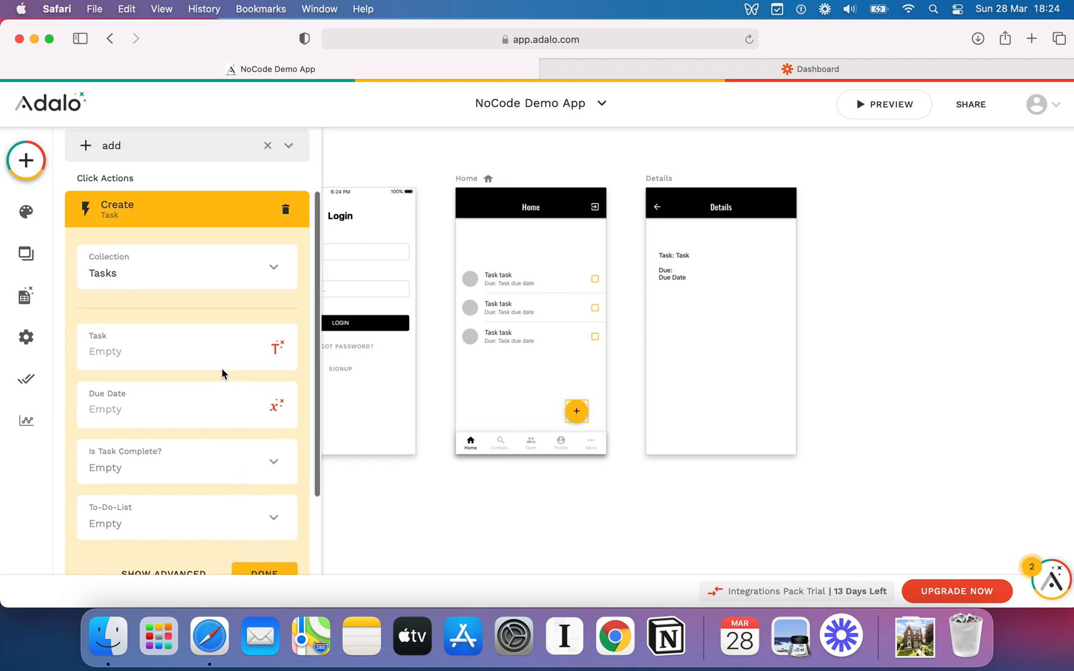
mouse_move(177, 385)
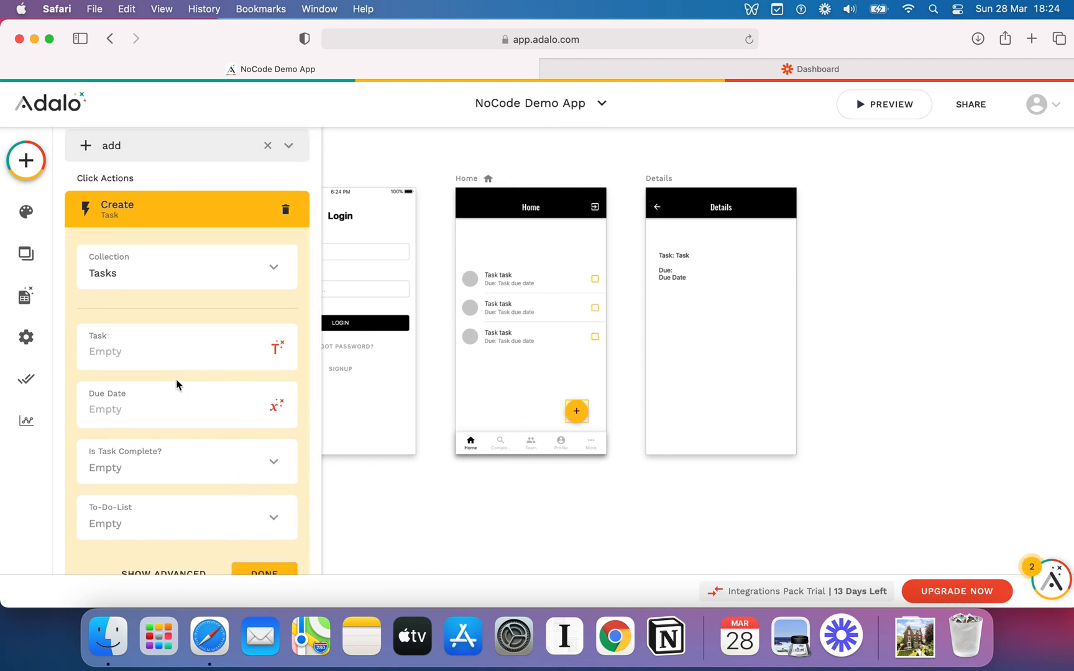
click(185, 352)
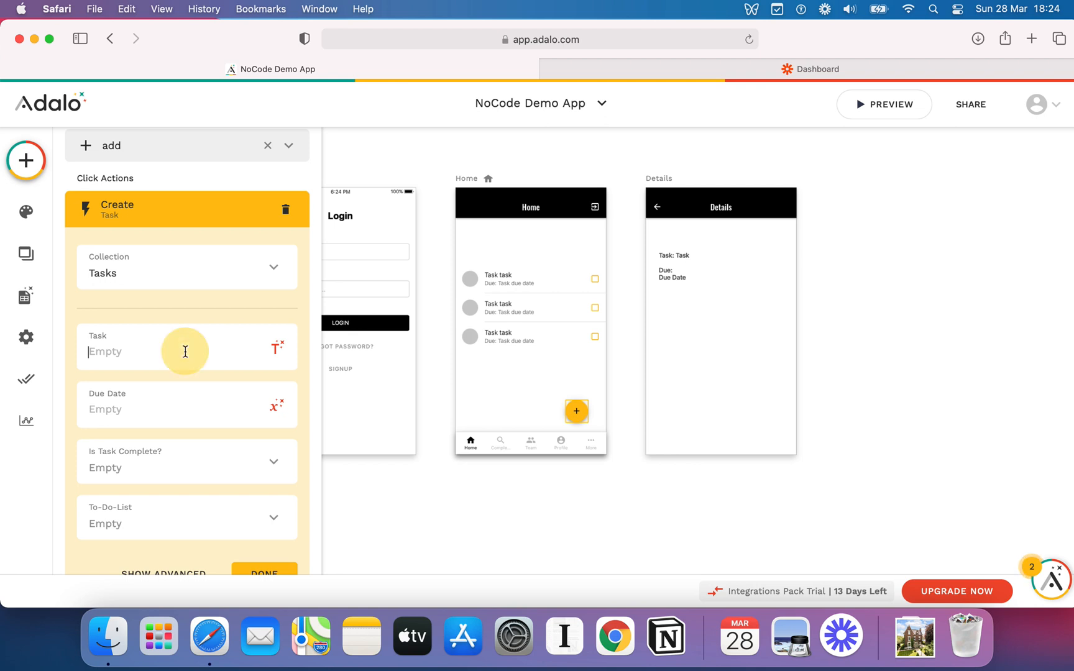
mouse_move(260, 276)
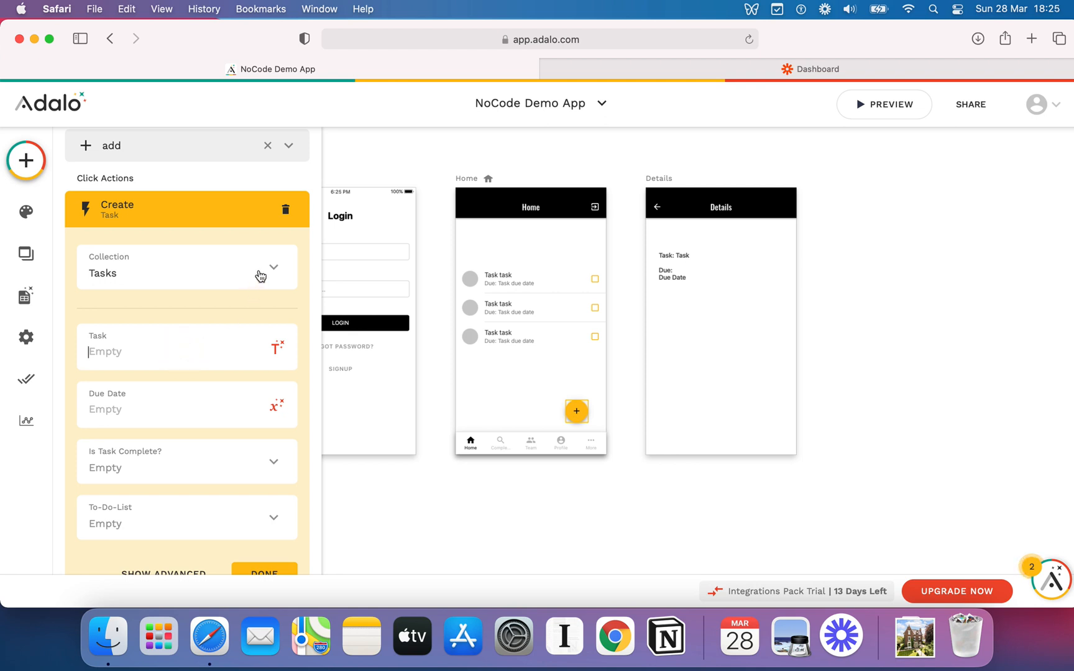
mouse_move(286, 210)
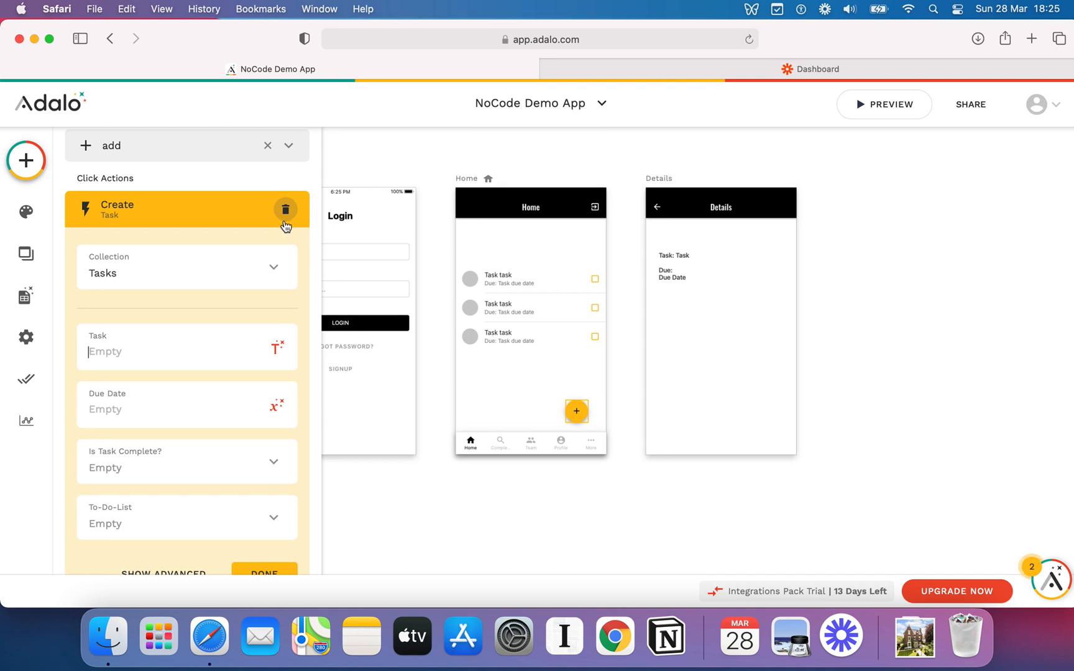
Delete the create-task action from the add button.
click(286, 209)
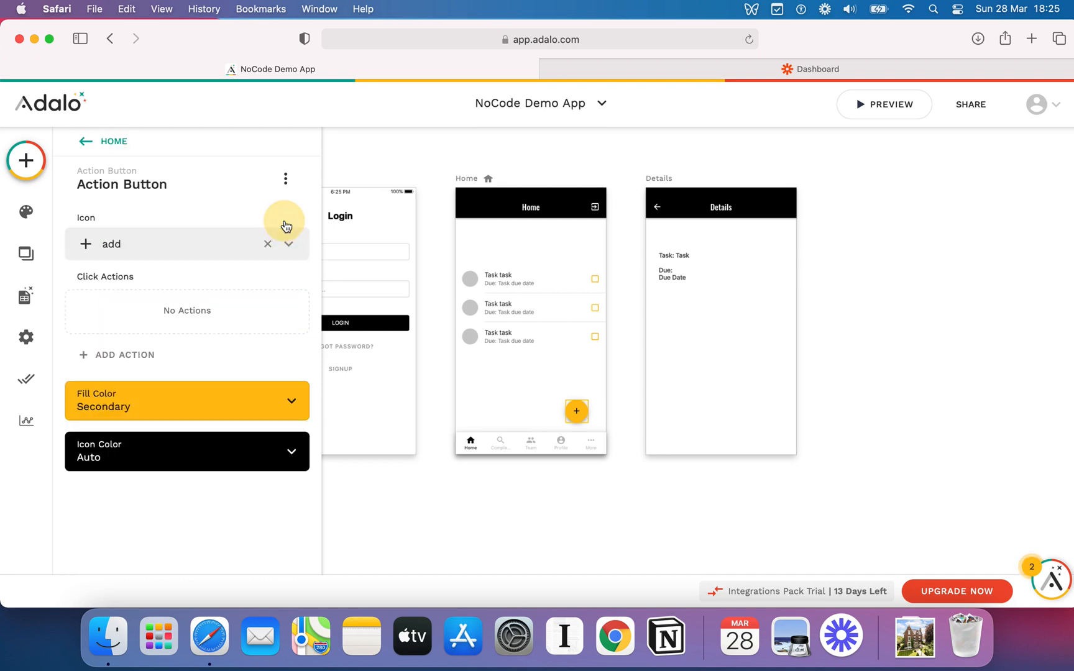
Link the add button to a new 'Create new' Form-template screen, keeping the Push transition.
click(124, 354)
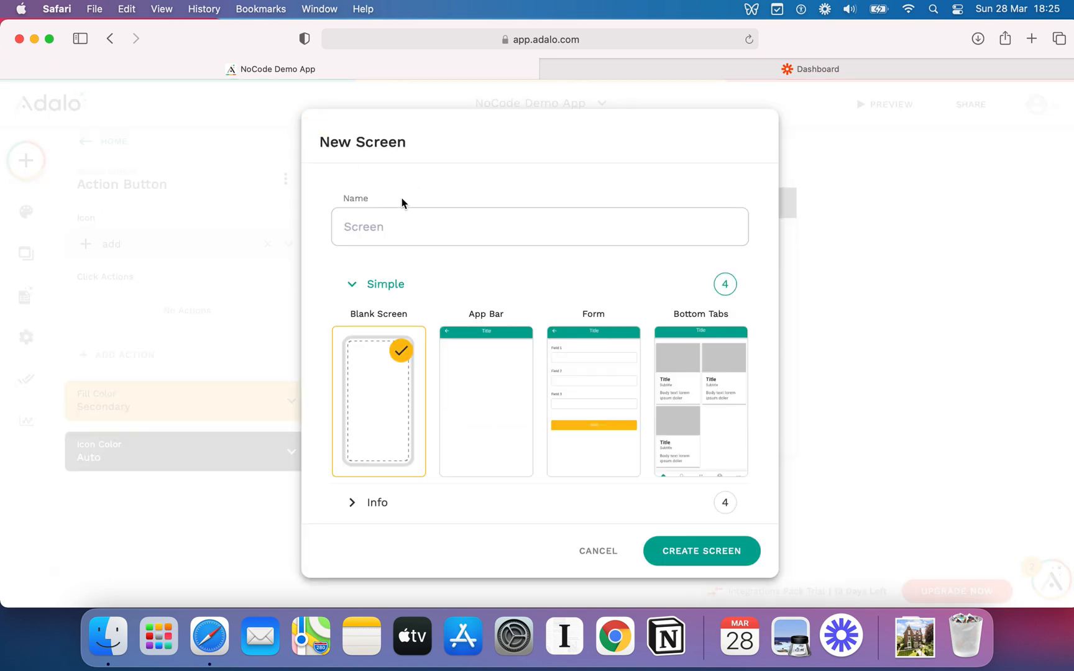
text(Create new Tas)
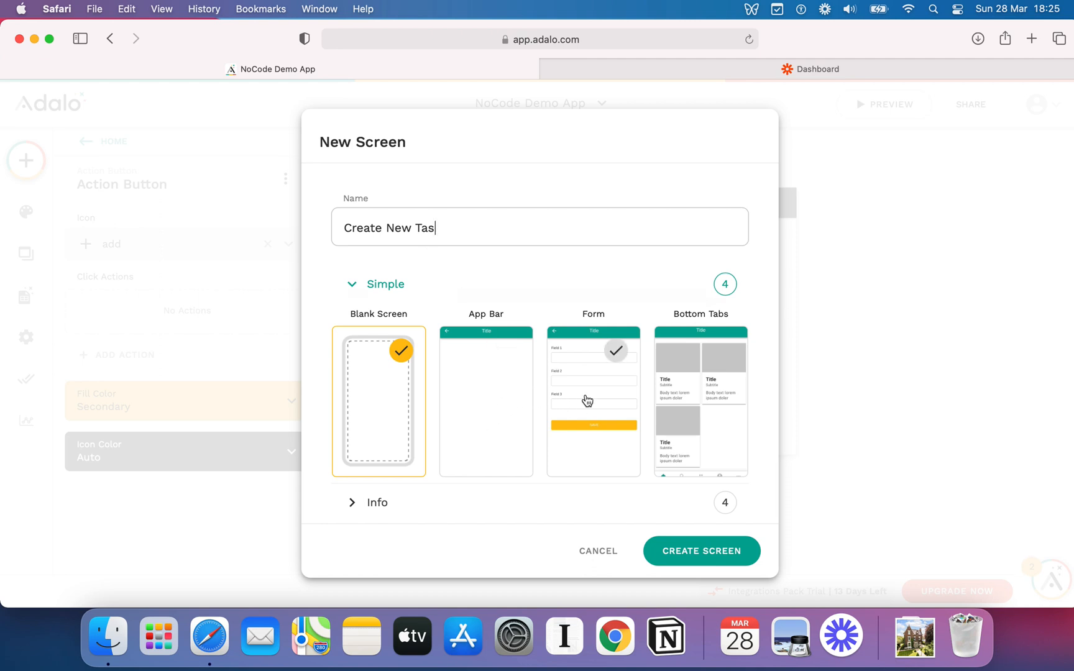
click(700, 551)
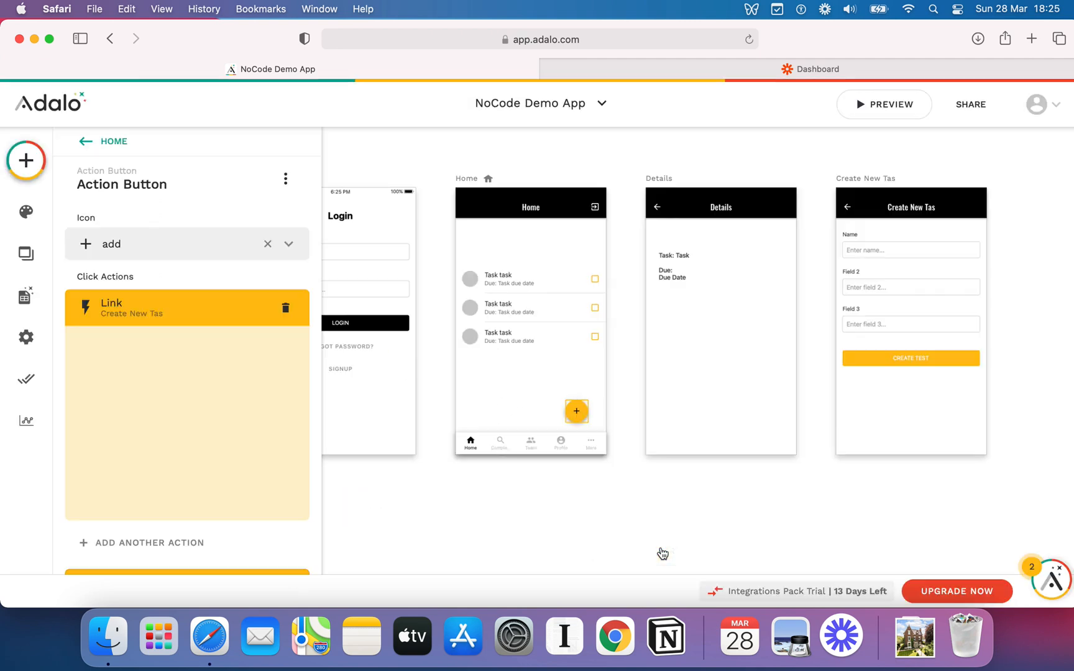
click(185, 307)
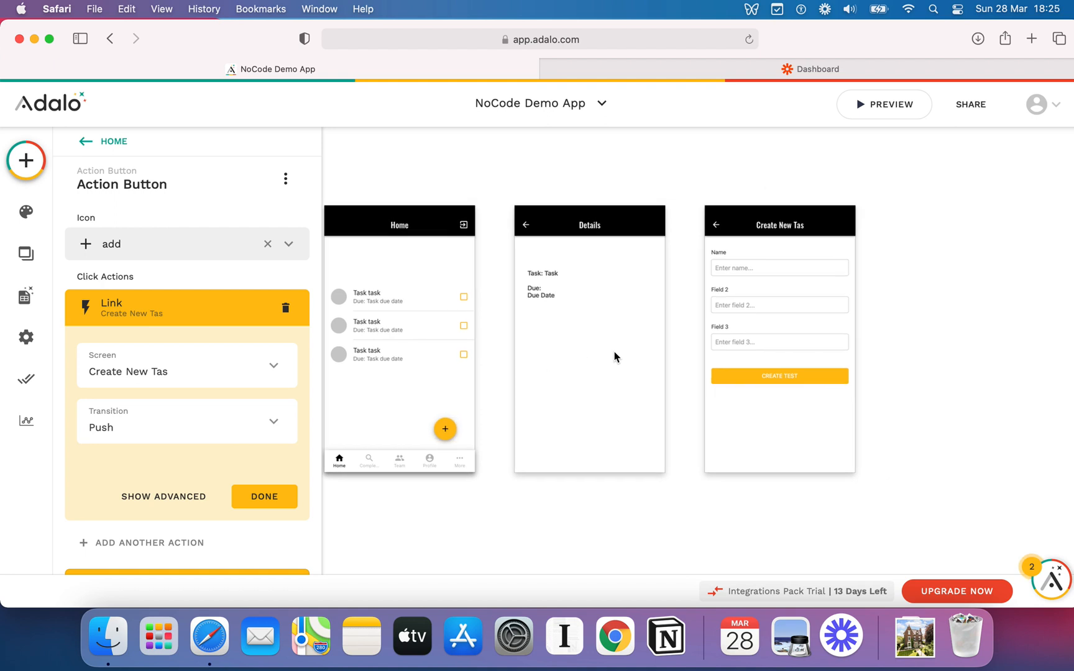
click(744, 301)
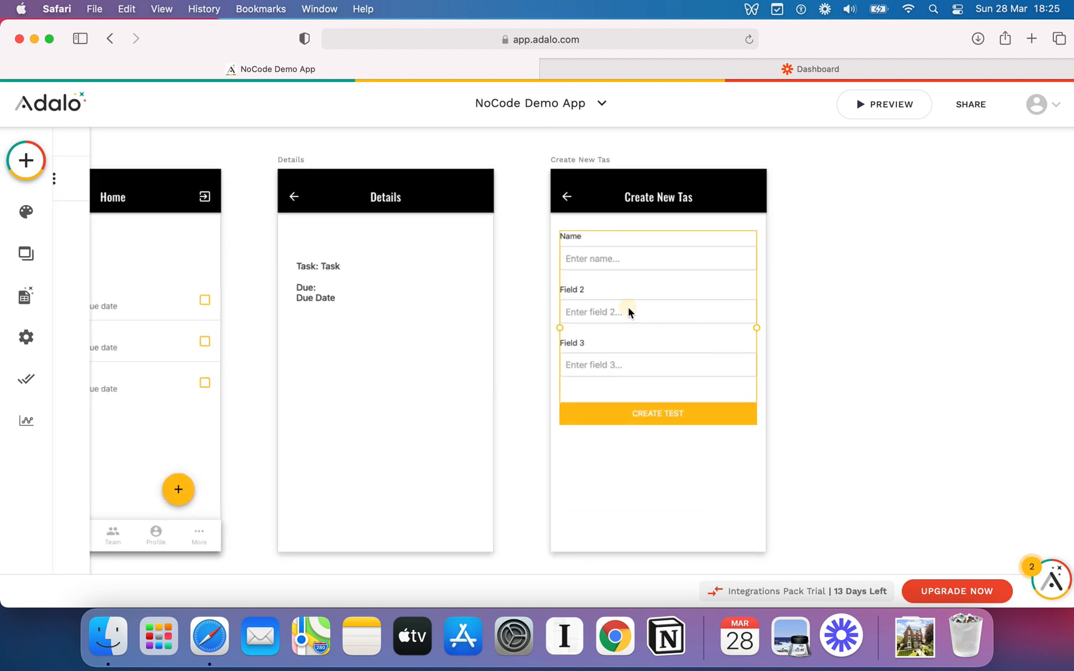
Connect the form to the Tasks collection and keep it creating a new task.
click(627, 312)
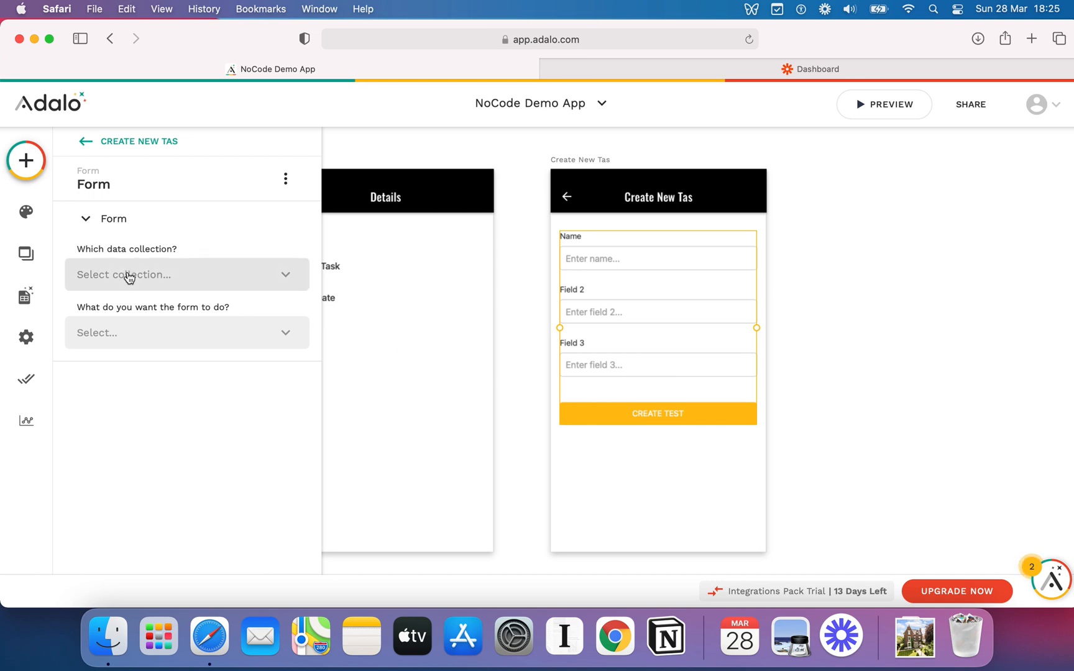
mouse_move(226, 267)
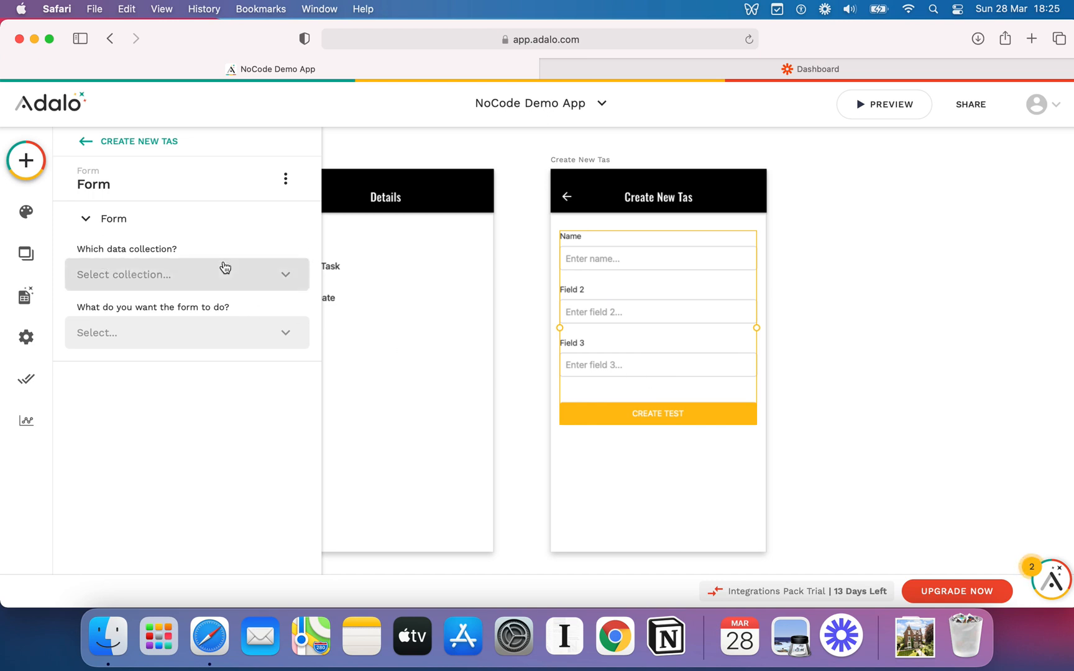
click(187, 273)
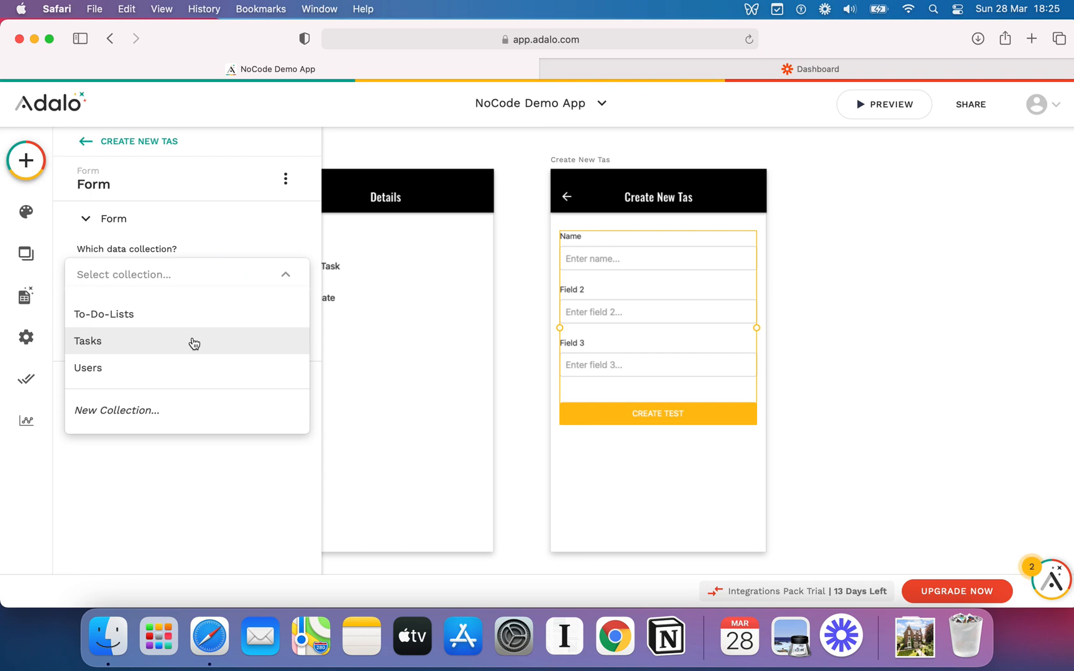
click(88, 341)
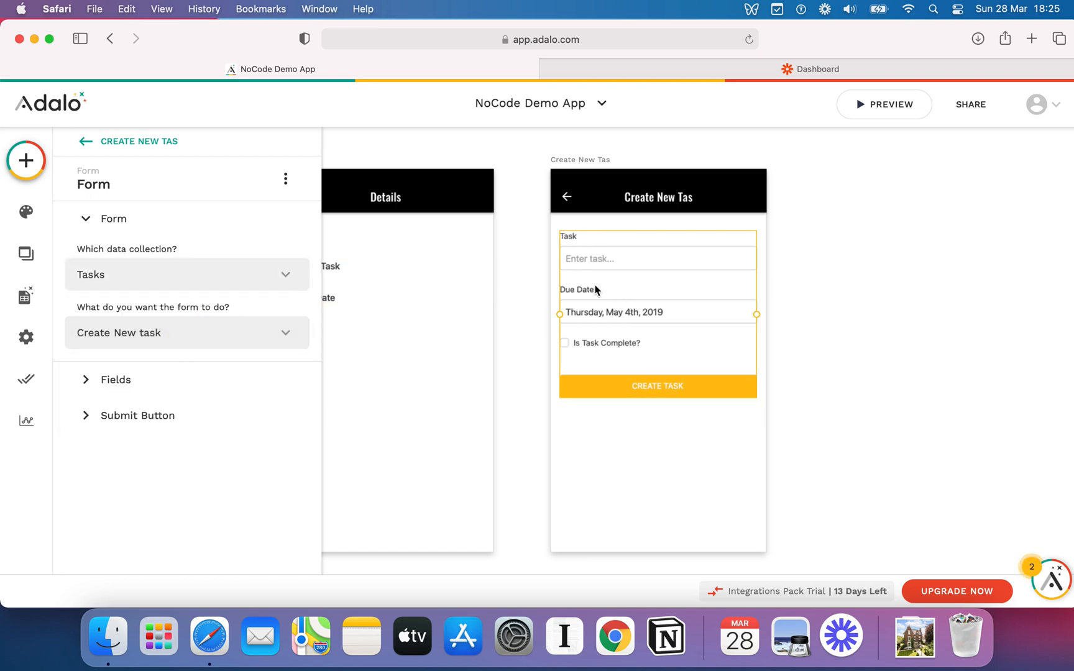
mouse_move(546, 316)
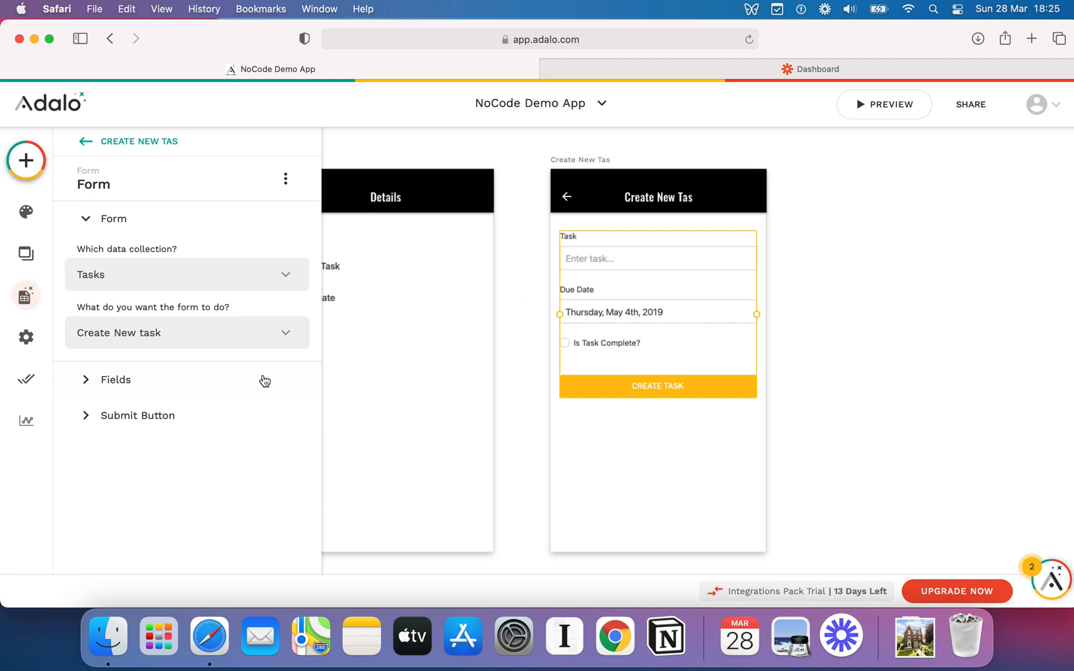
click(187, 333)
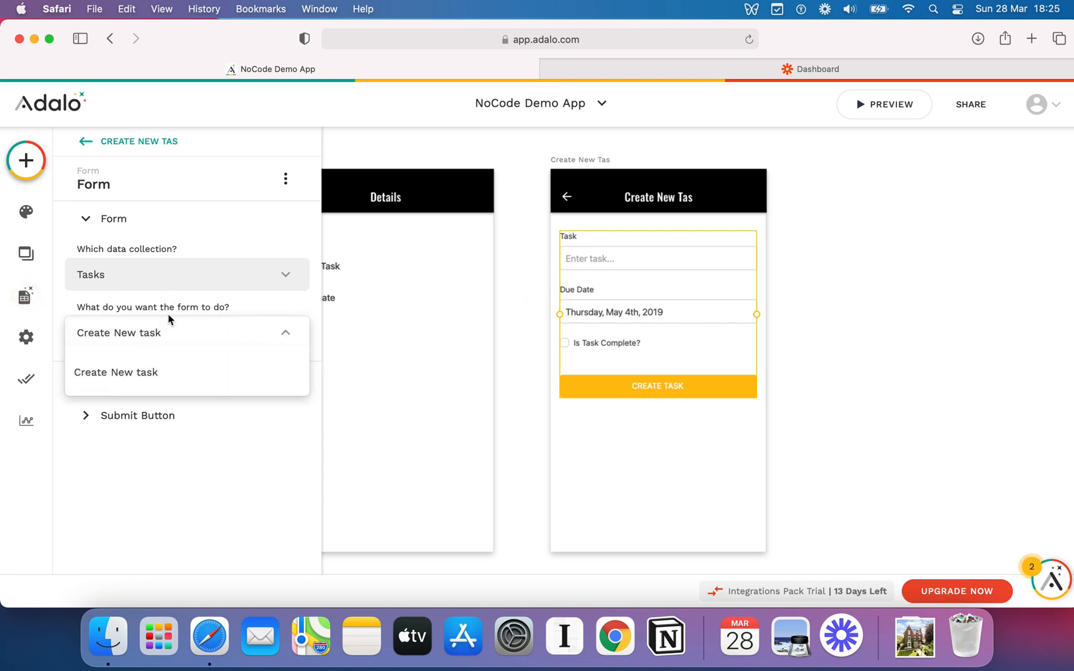
click(117, 372)
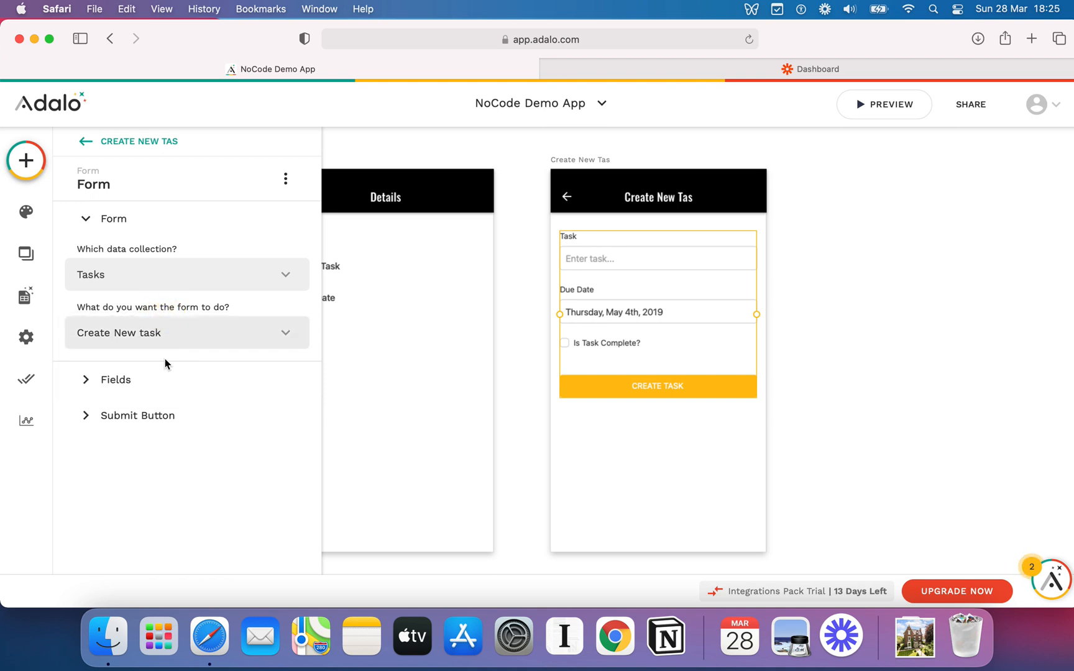
Reveal the form's Fields and Submit Button settings for editing.
click(116, 379)
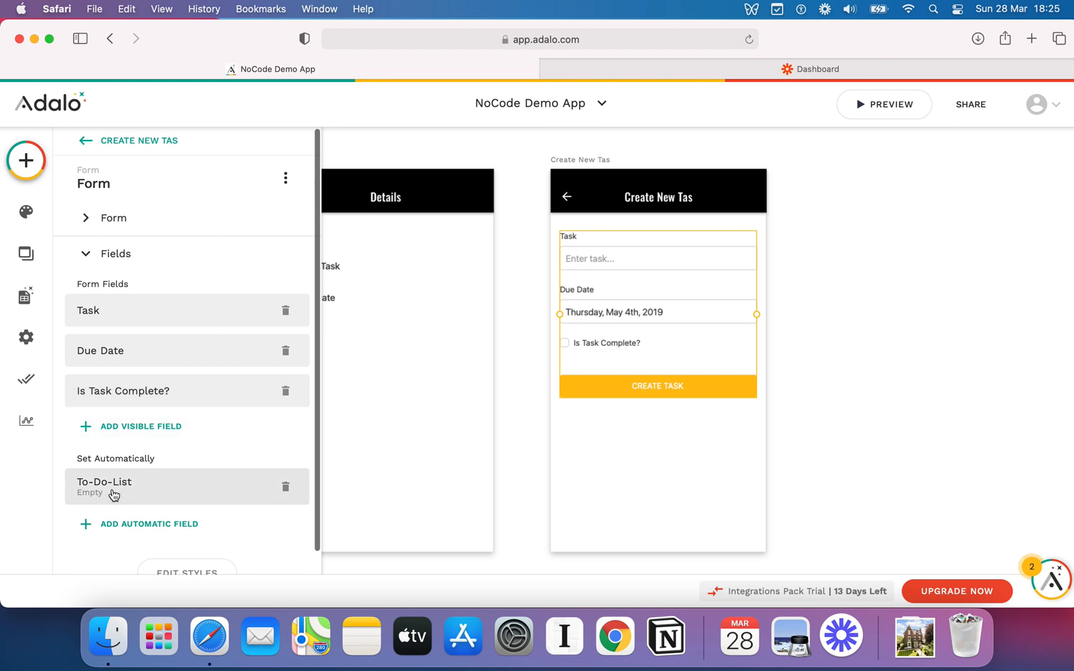
click(110, 253)
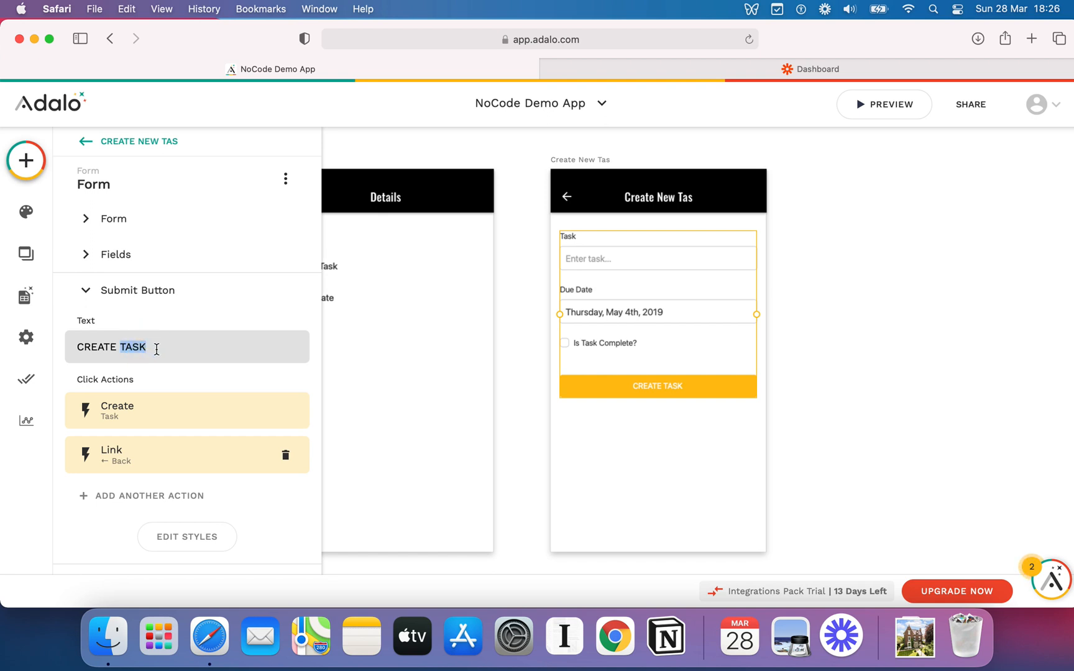
Make the submit button read CREATE TASK! and return to the field list.
key(Backspace)
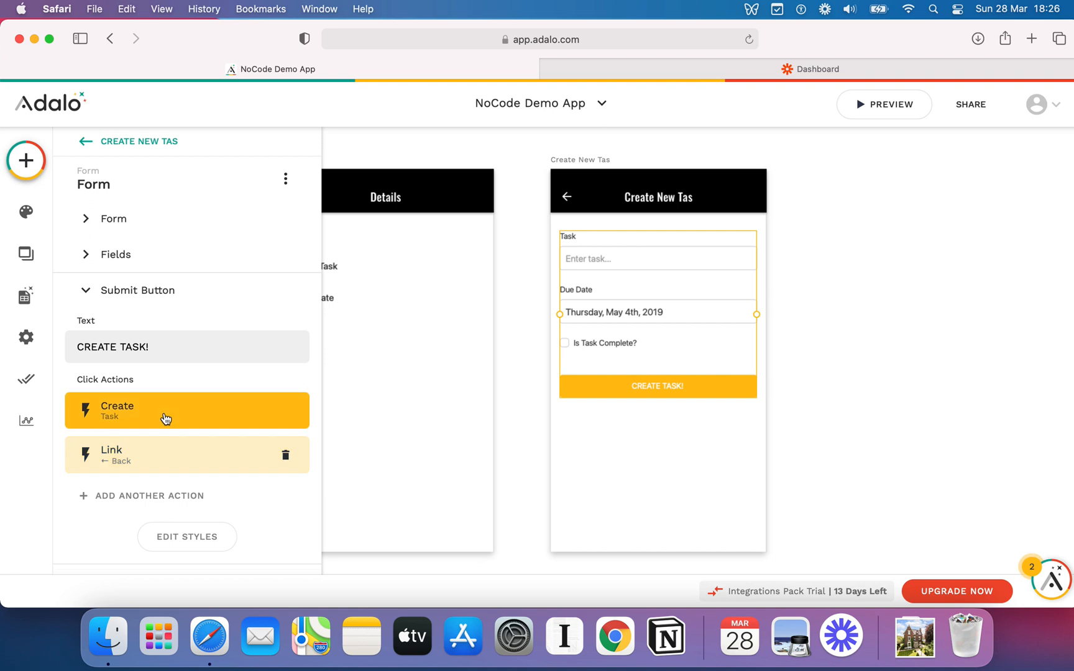
mouse_move(211, 439)
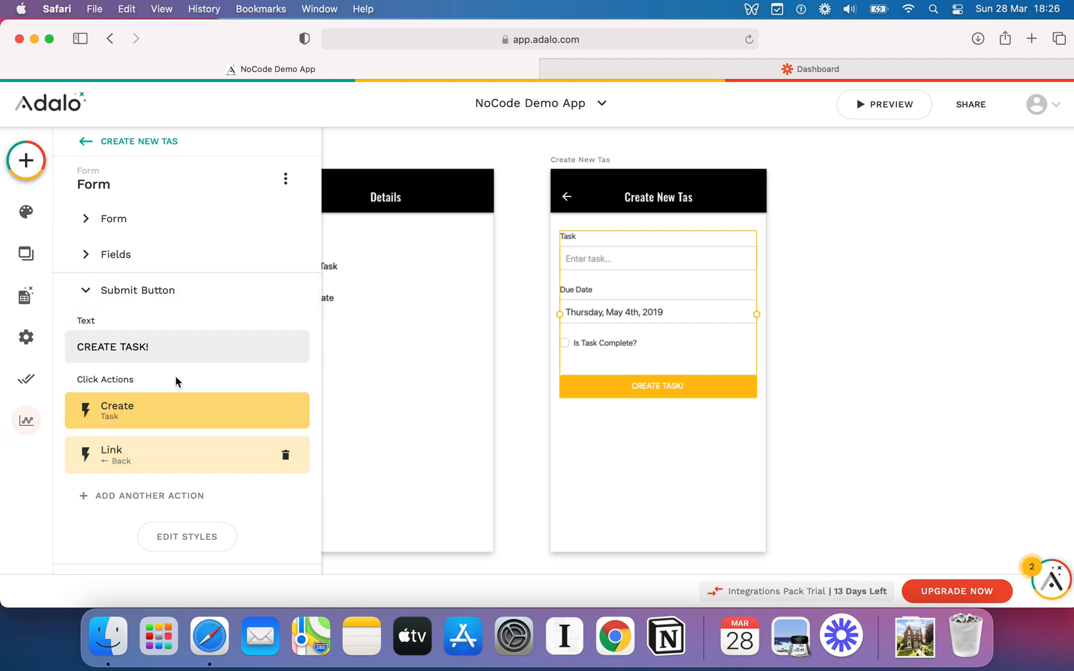
click(114, 254)
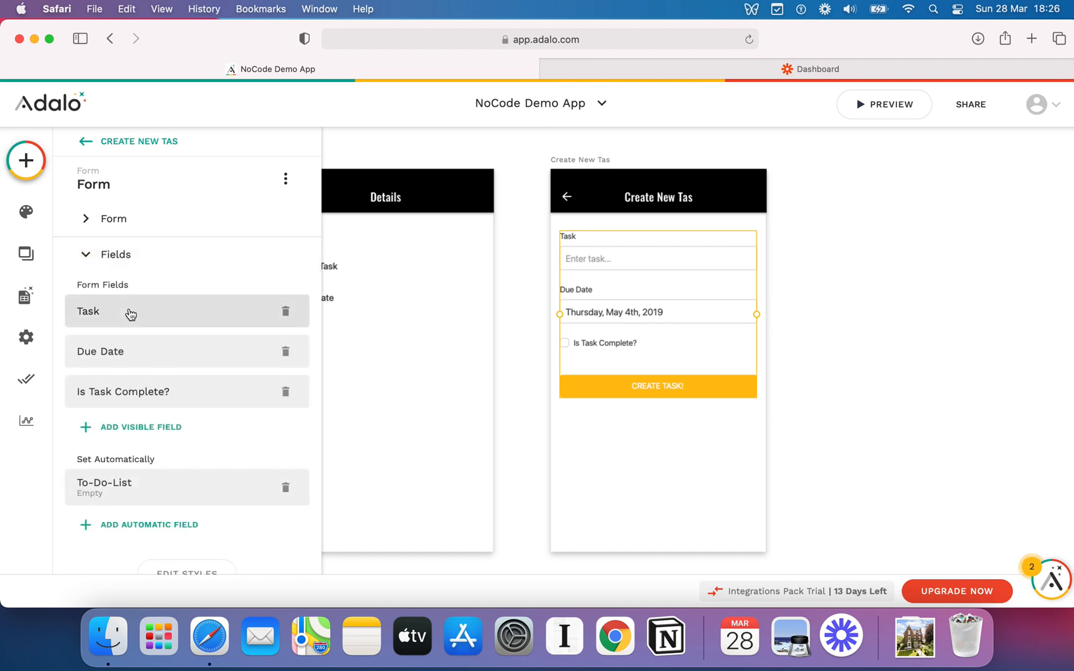
Label the Task field 'Enter Task' with placeholder 'What do you want to do?' and confirm.
click(87, 311)
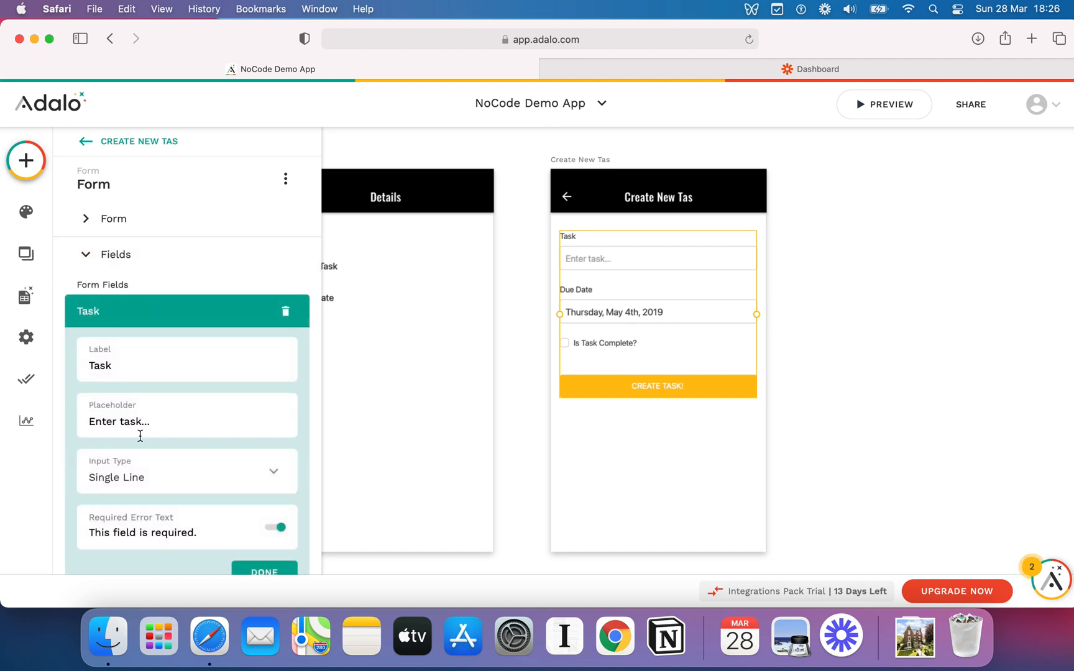
mouse_move(545, 303)
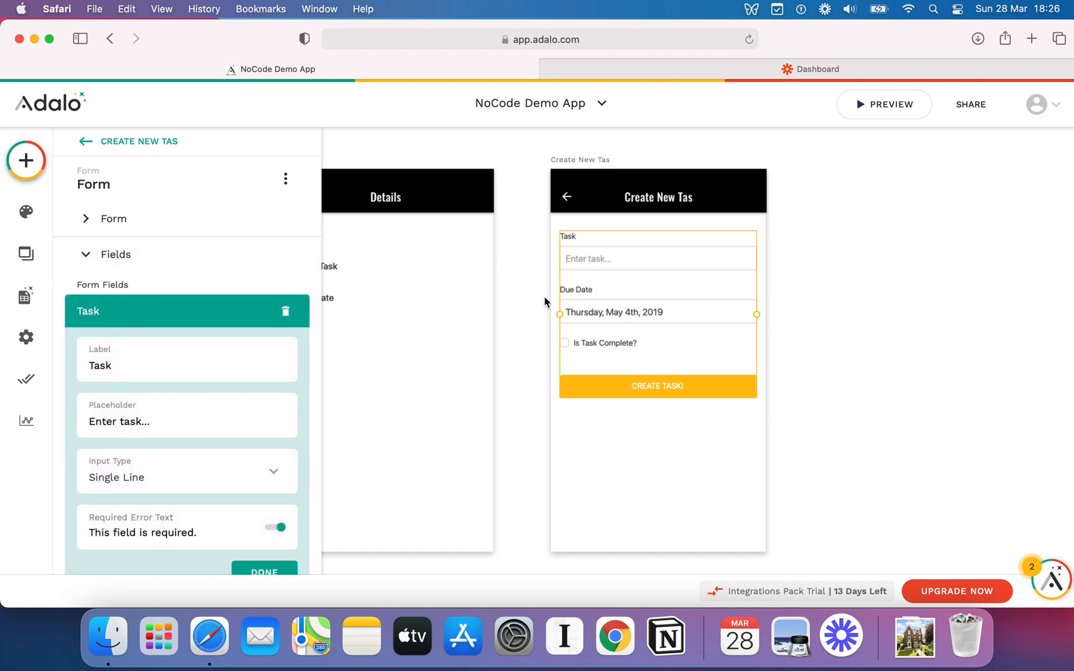
double_click(118, 421)
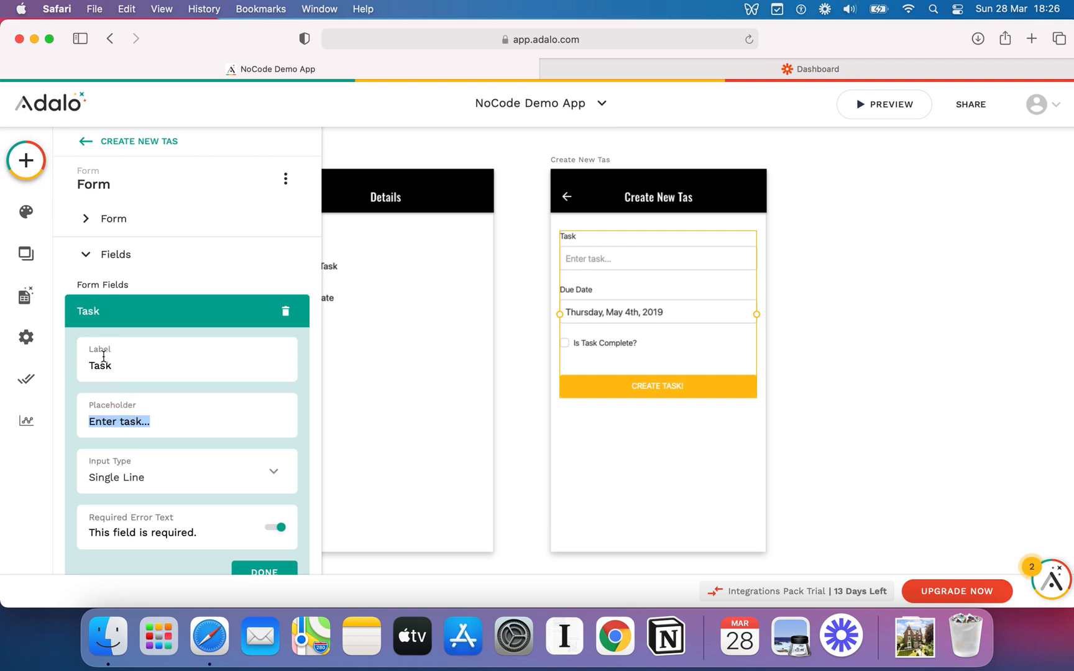
text(Enter Task)
text(What)
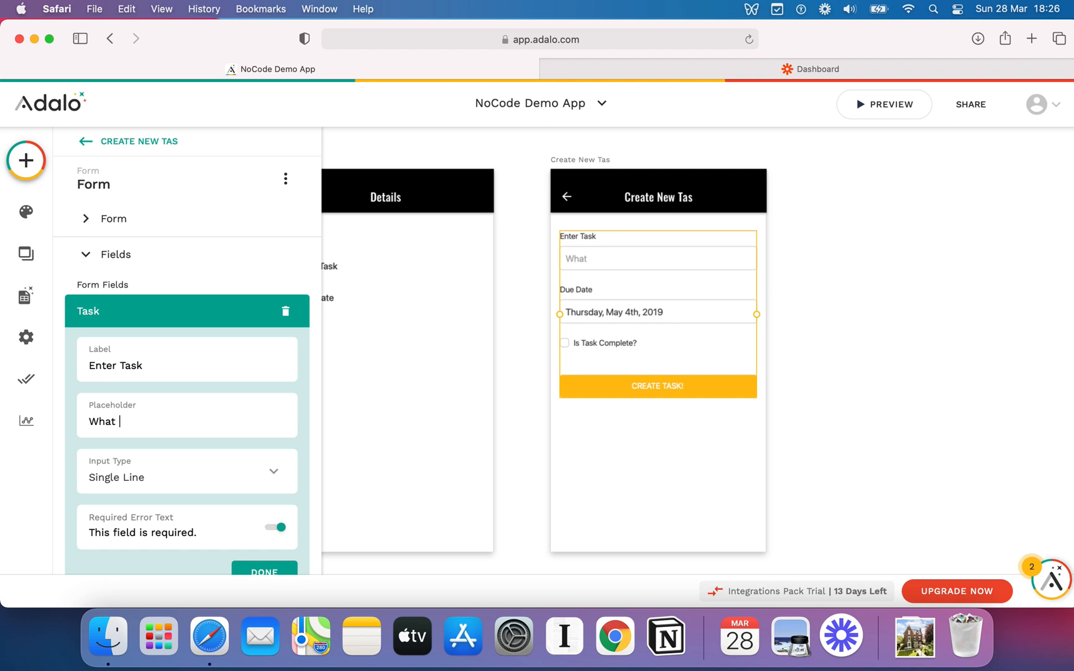
text(do you want to do)
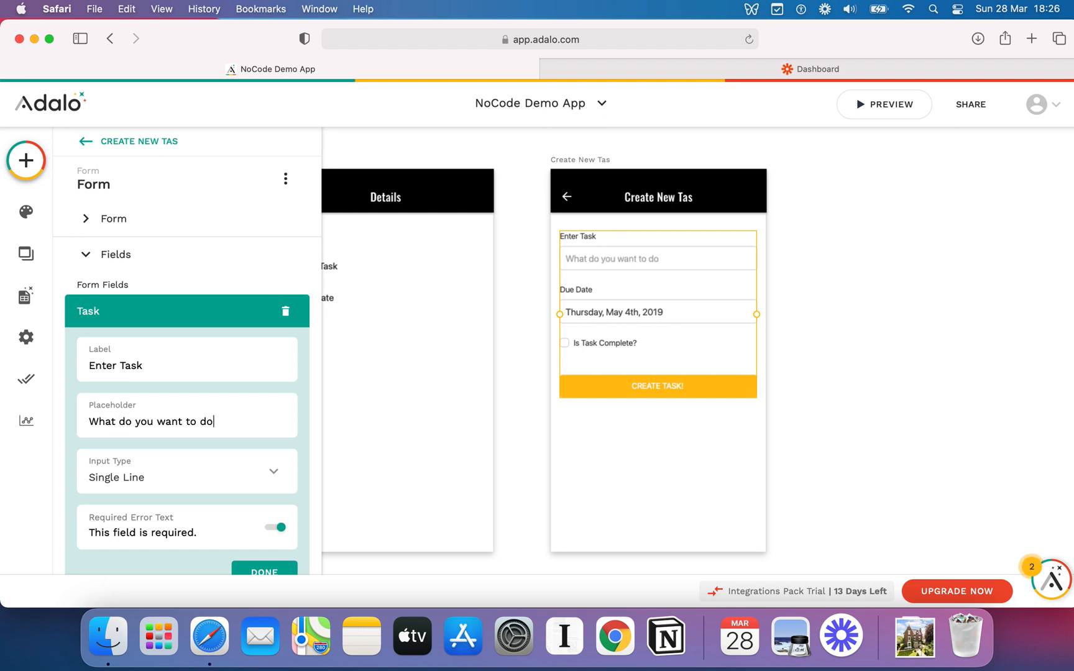
text(?)
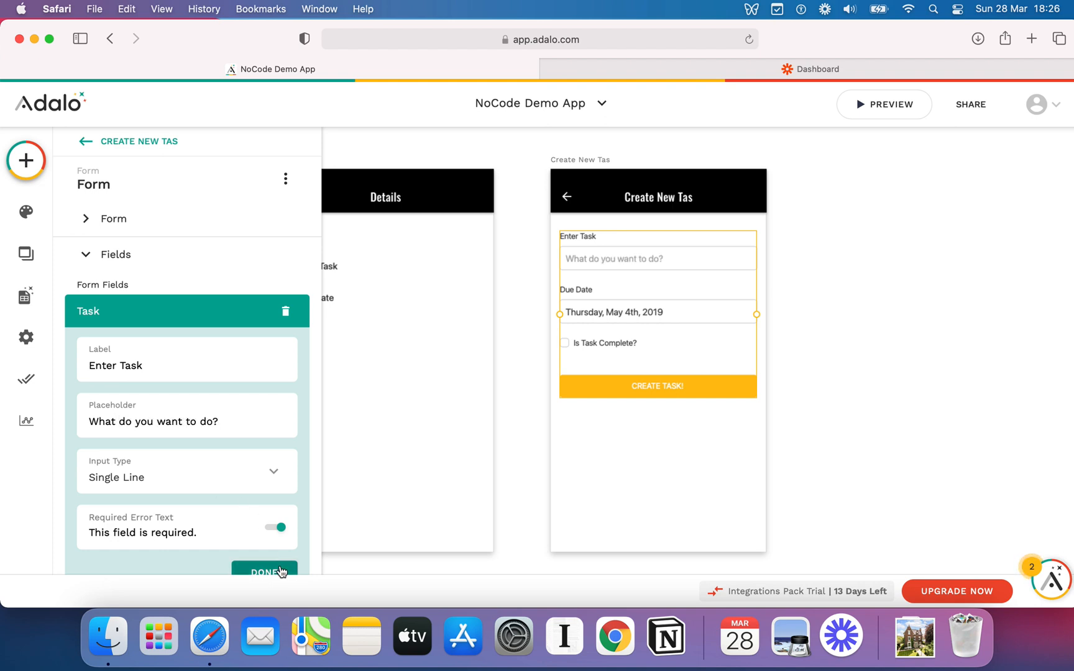
click(265, 572)
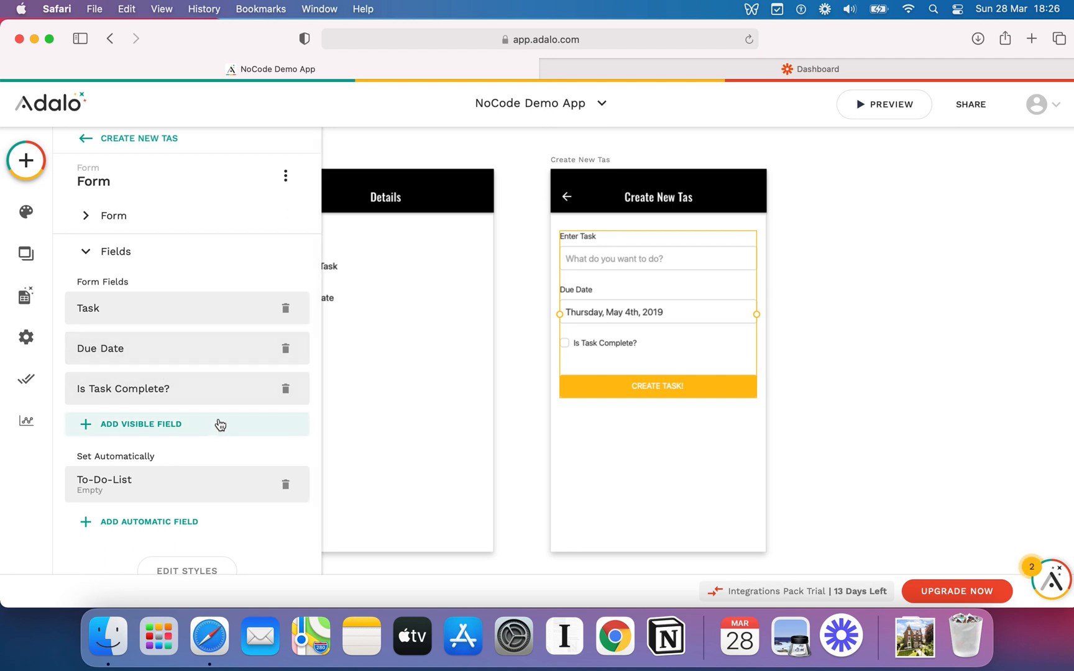
mouse_move(204, 382)
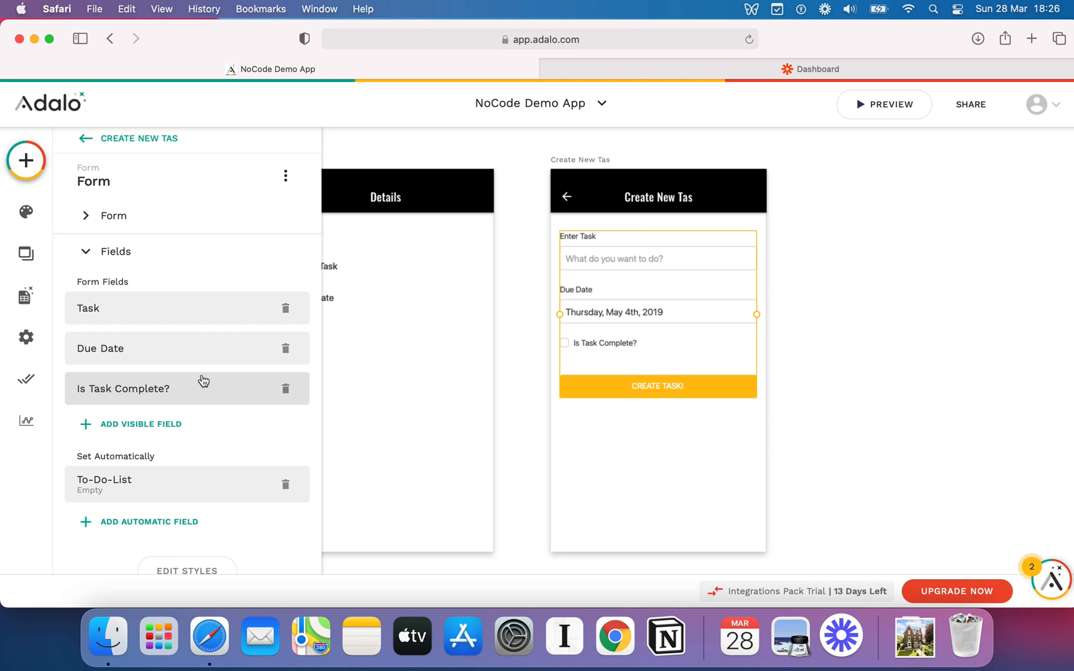
mouse_move(305, 288)
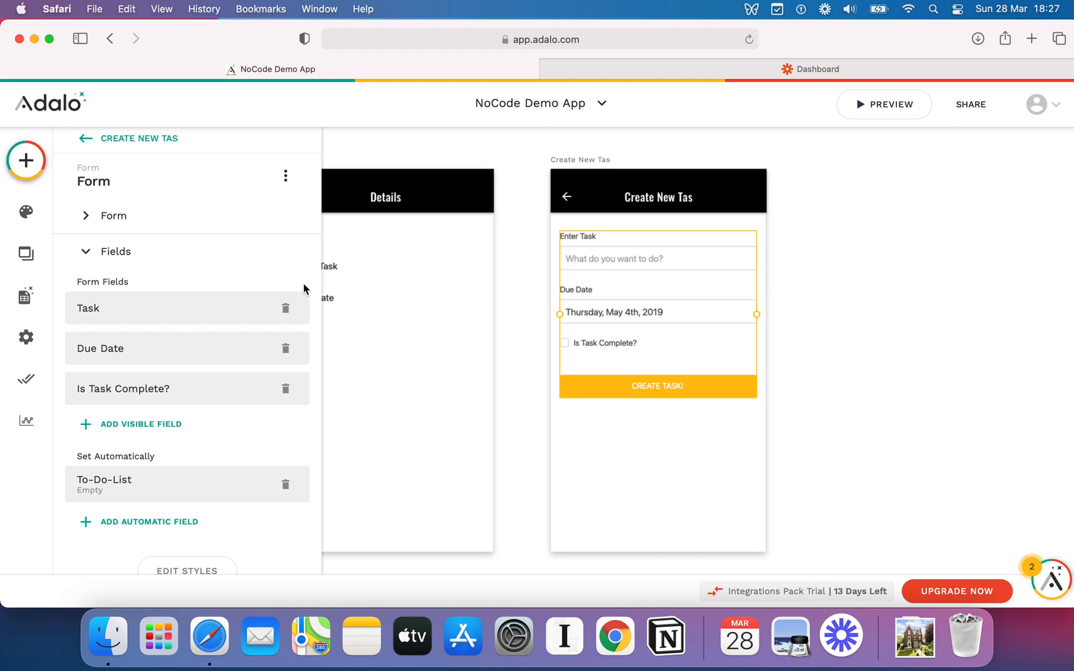
mouse_move(190, 373)
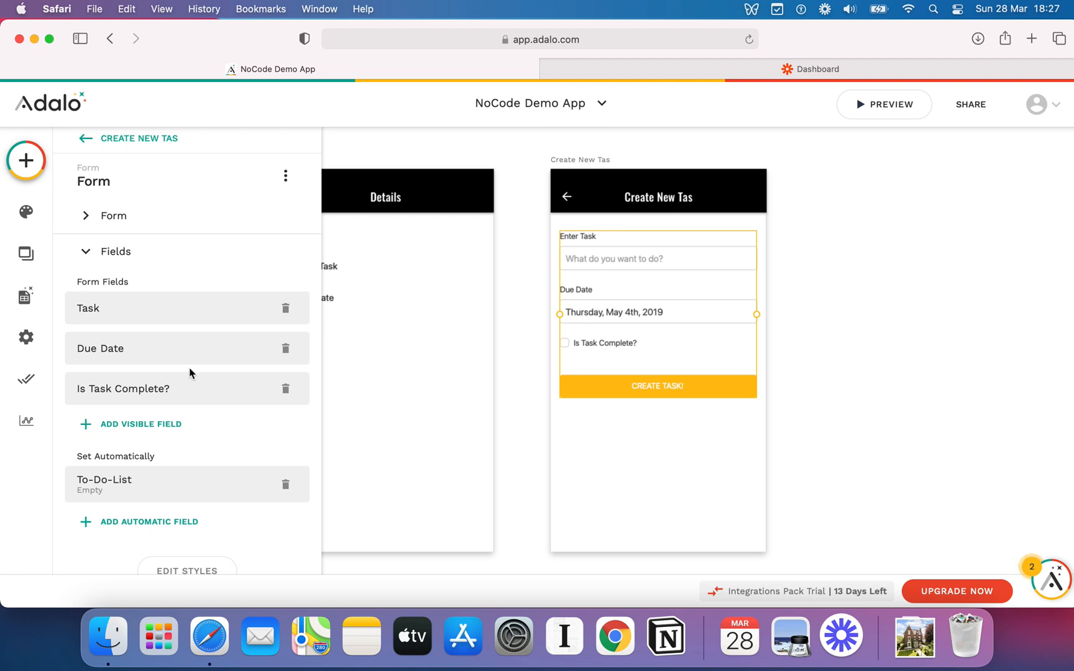
Delete the Is Task Complete? field from the form's visible fields.
click(286, 388)
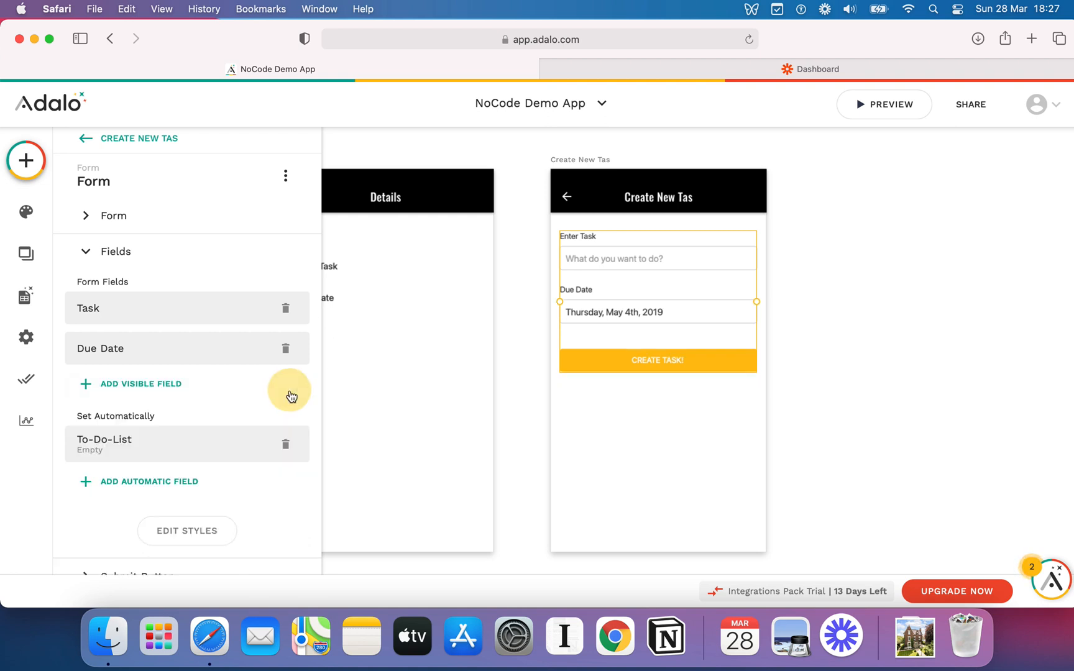
mouse_move(730, 297)
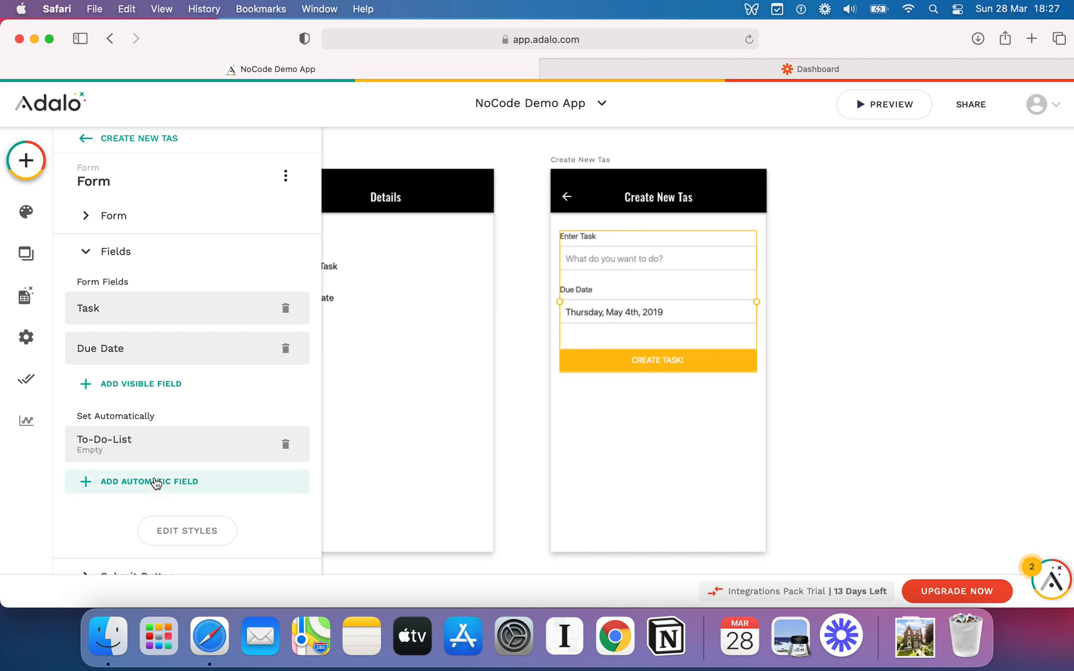
Add Is Task Complete? as an automatic field set to False and confirm.
click(139, 384)
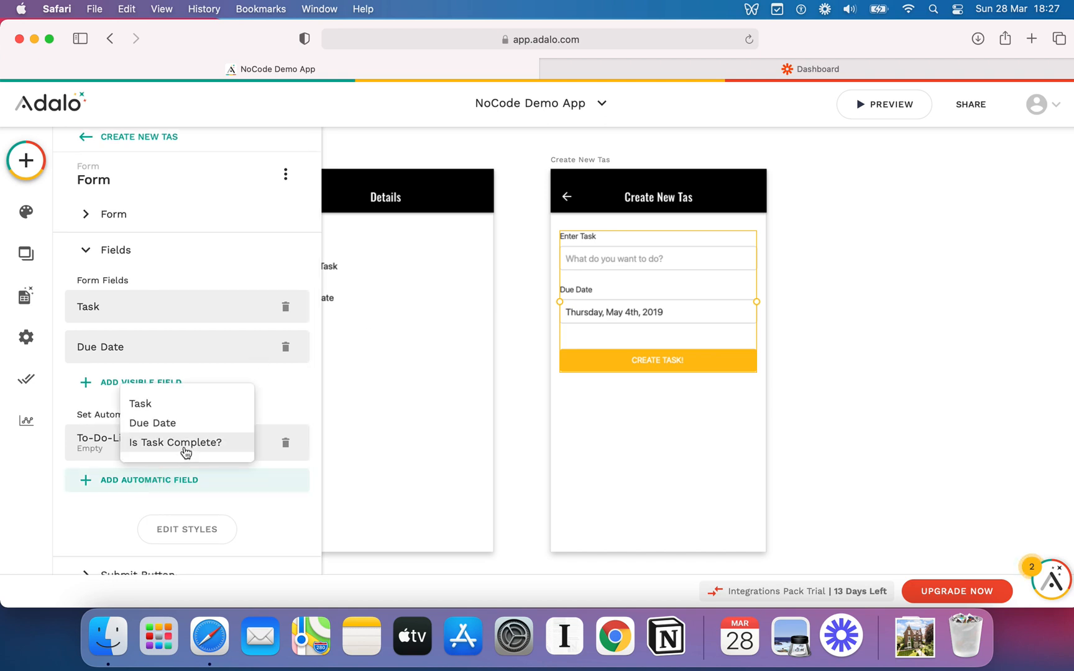
click(175, 442)
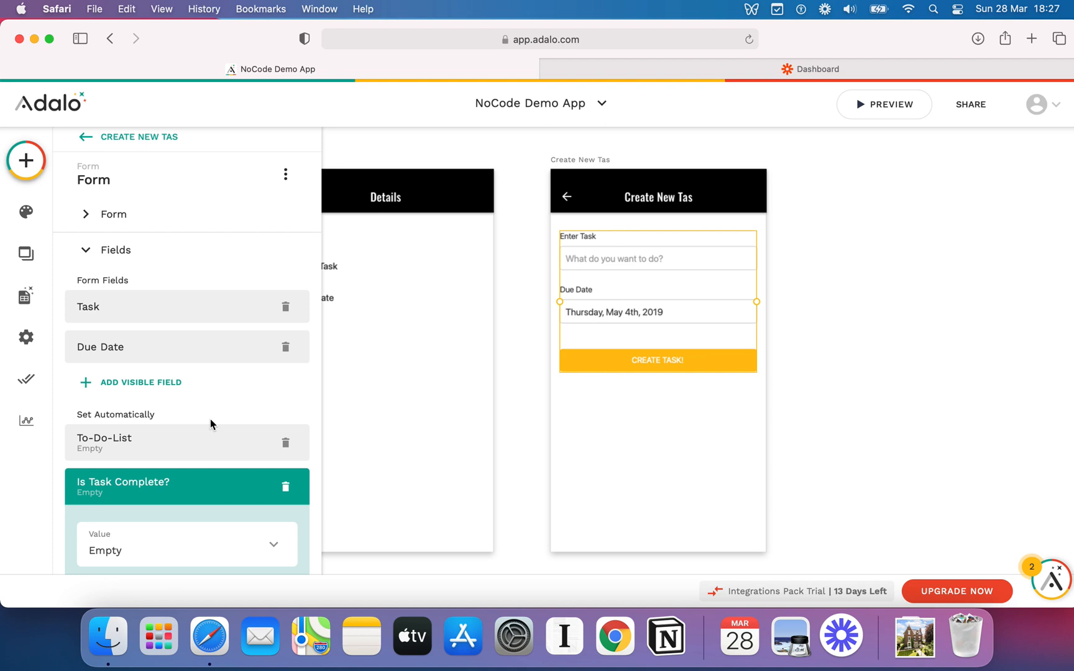
scroll(down, 3)
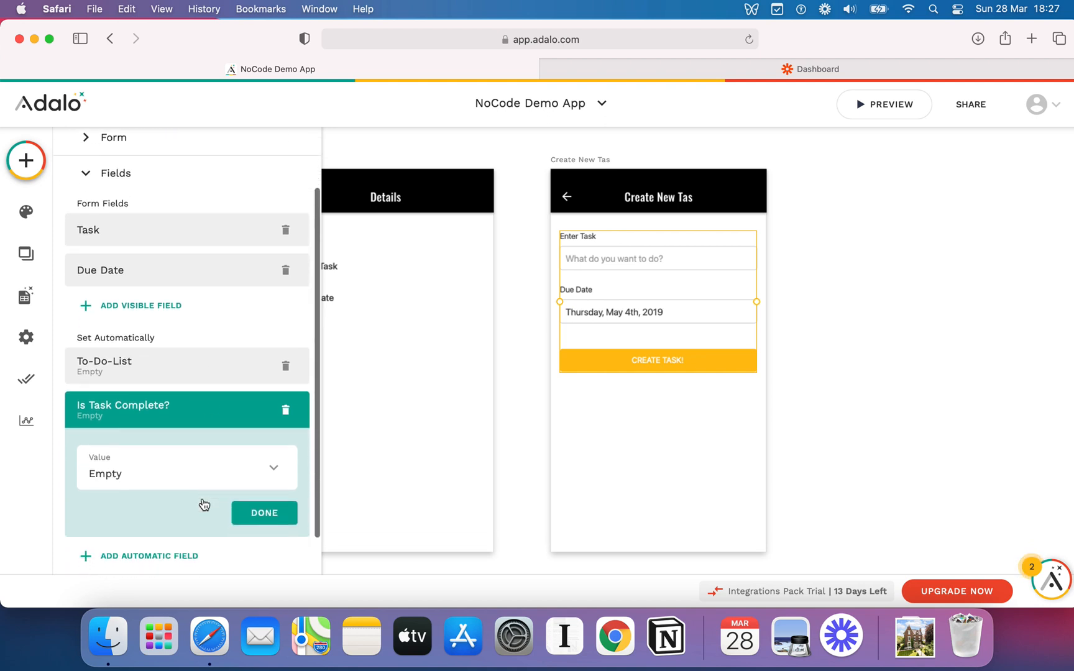
mouse_move(201, 471)
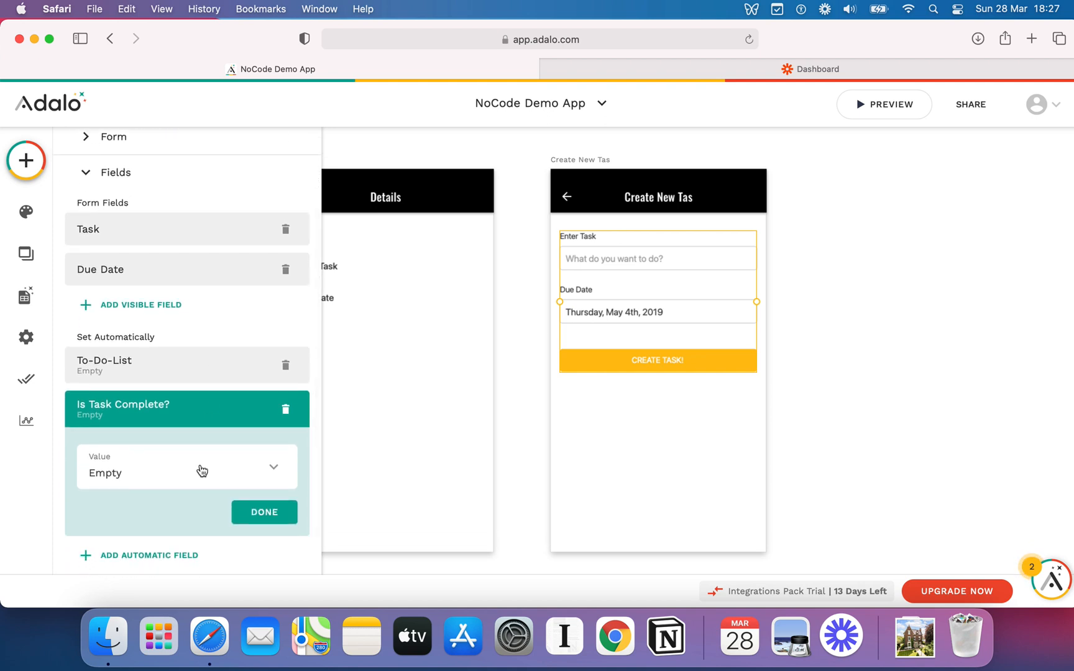
mouse_move(129, 421)
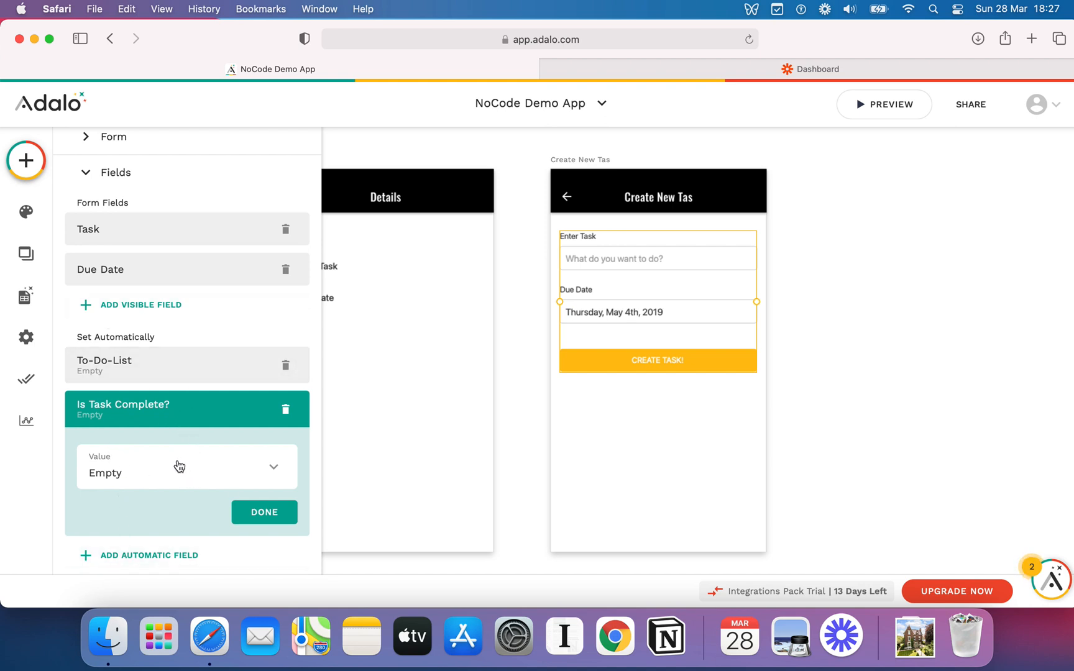
click(185, 467)
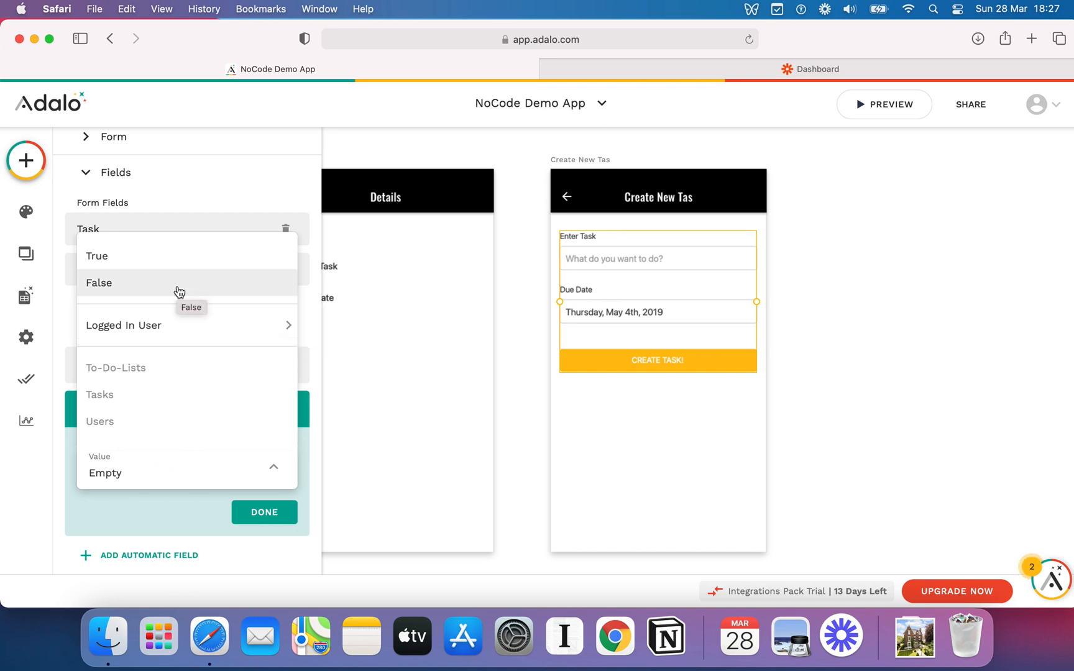
click(98, 283)
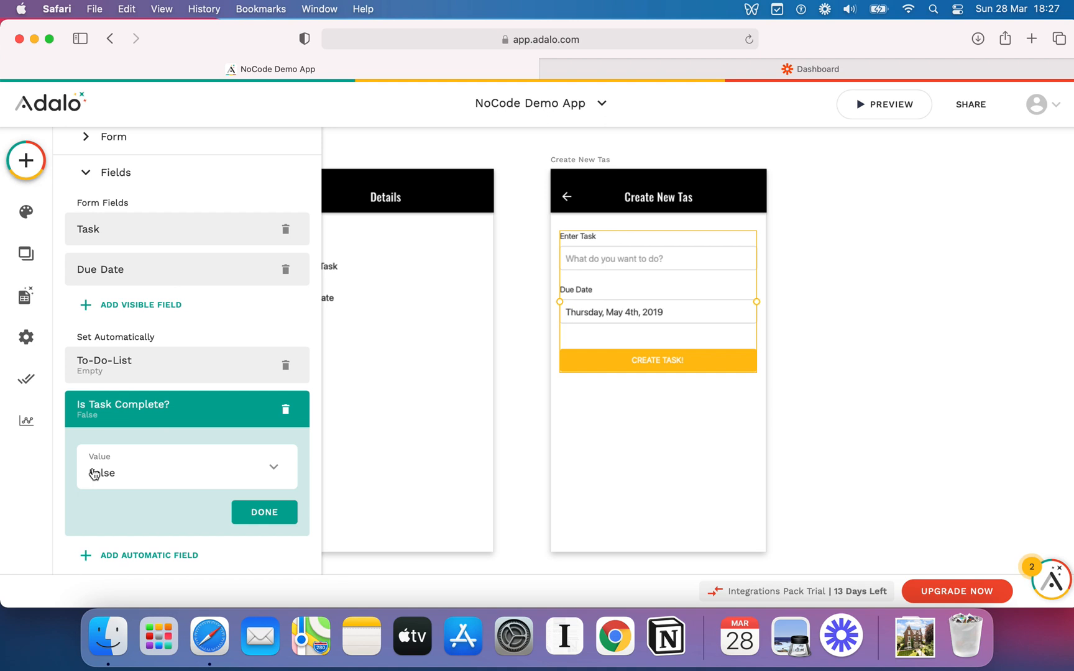
click(263, 512)
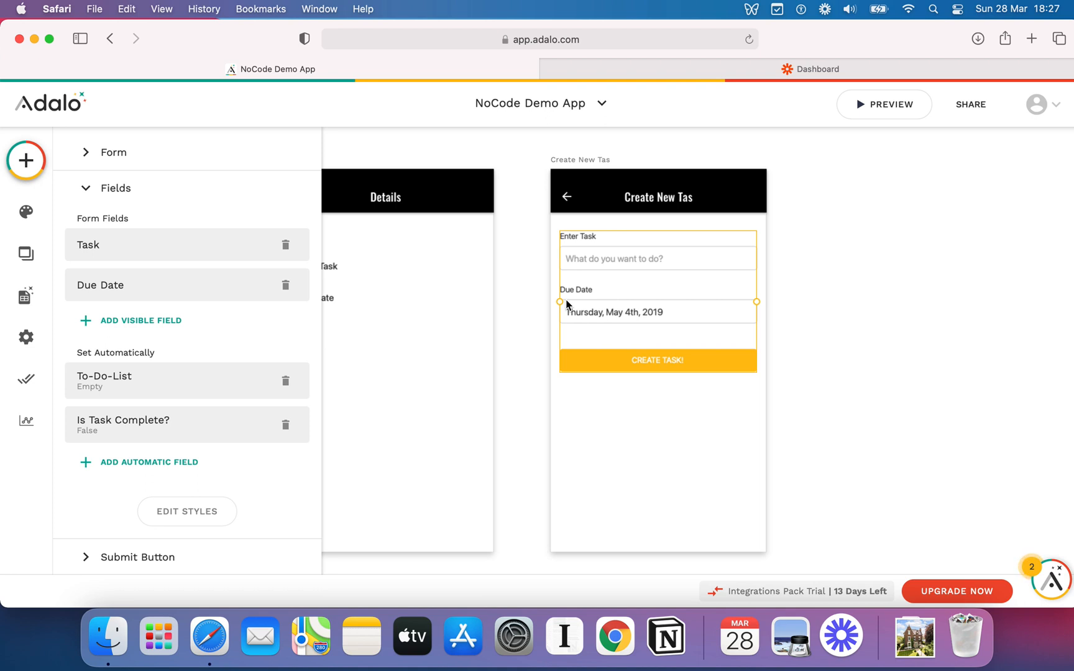
mouse_move(561, 306)
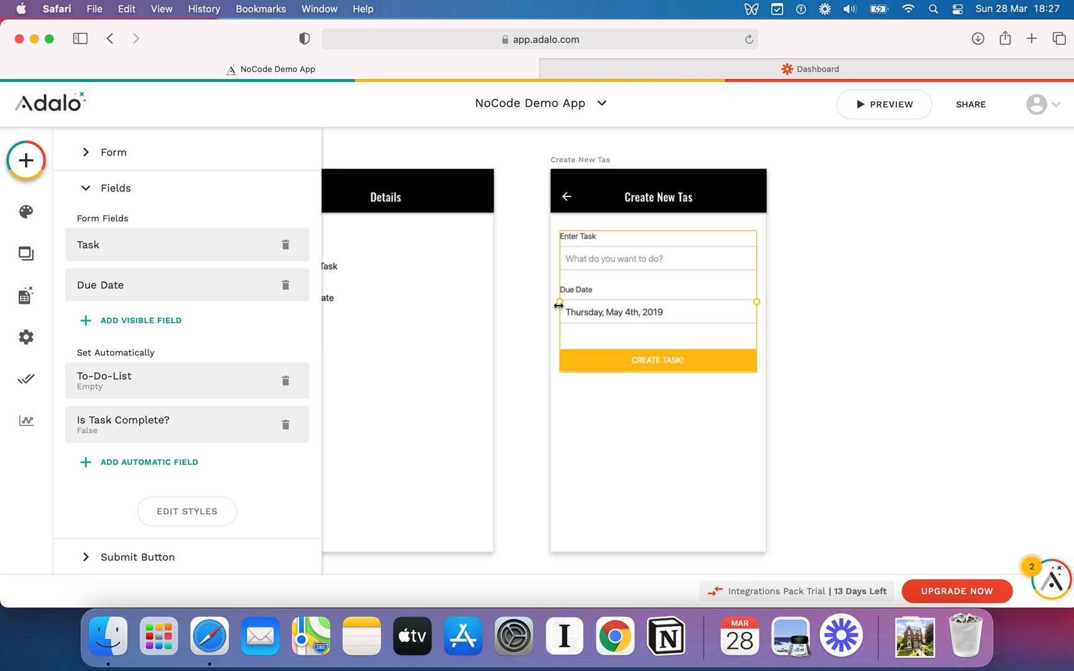
mouse_move(266, 404)
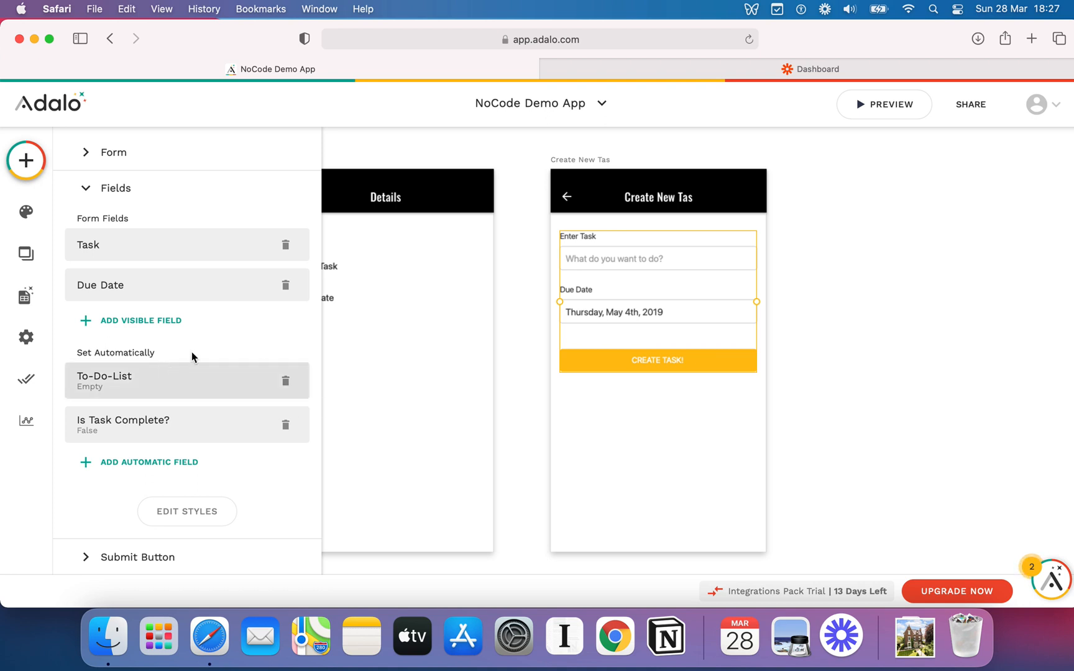
mouse_move(166, 382)
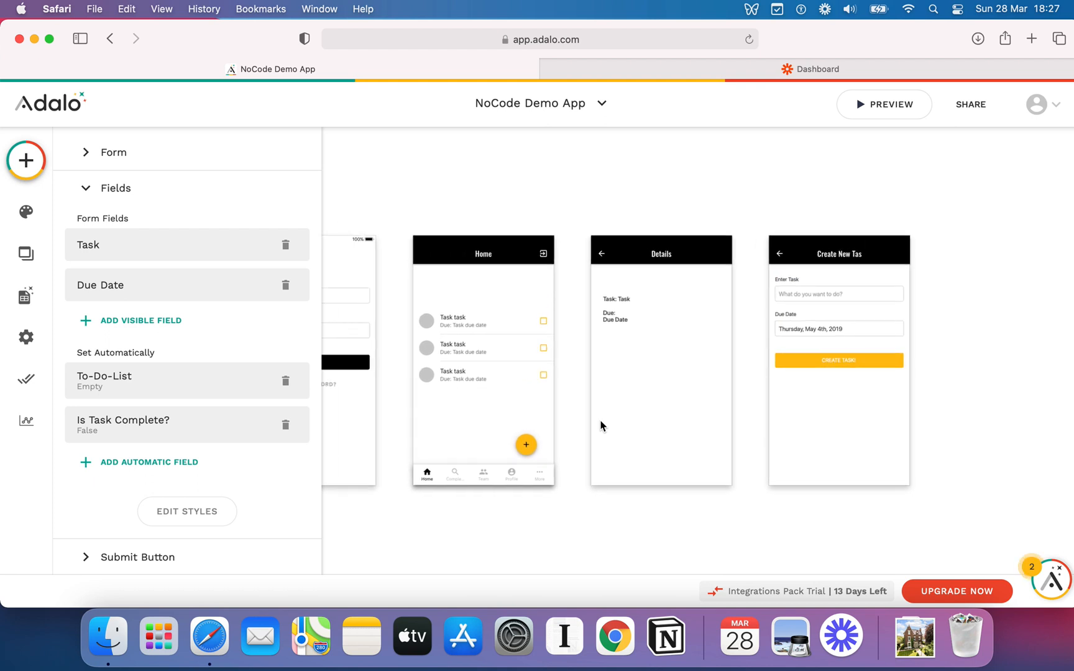
click(26, 296)
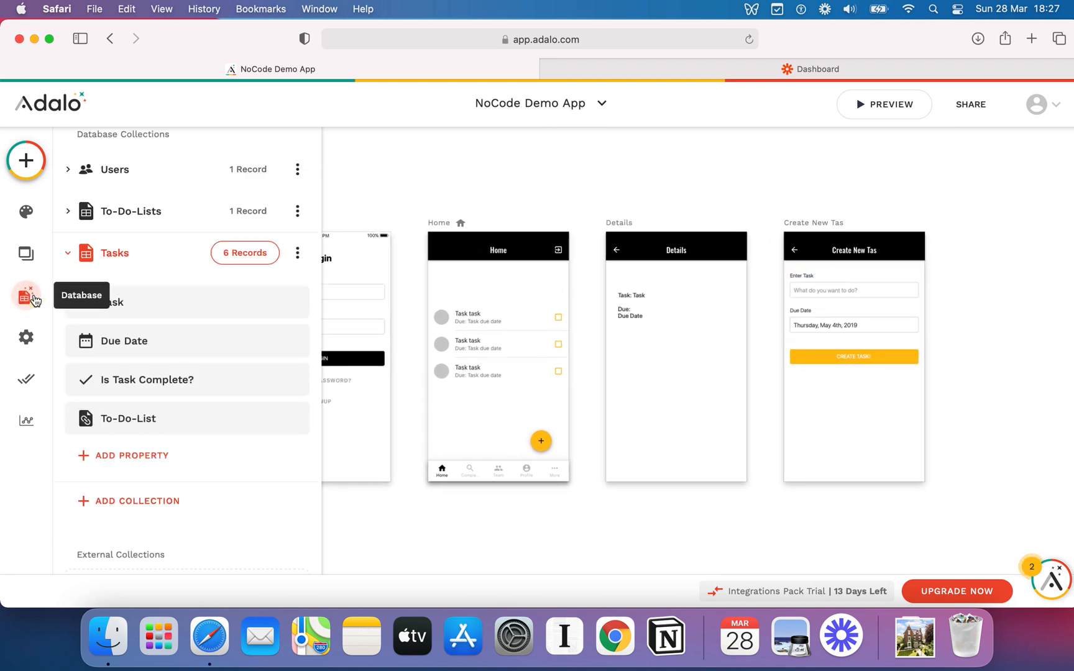
click(68, 252)
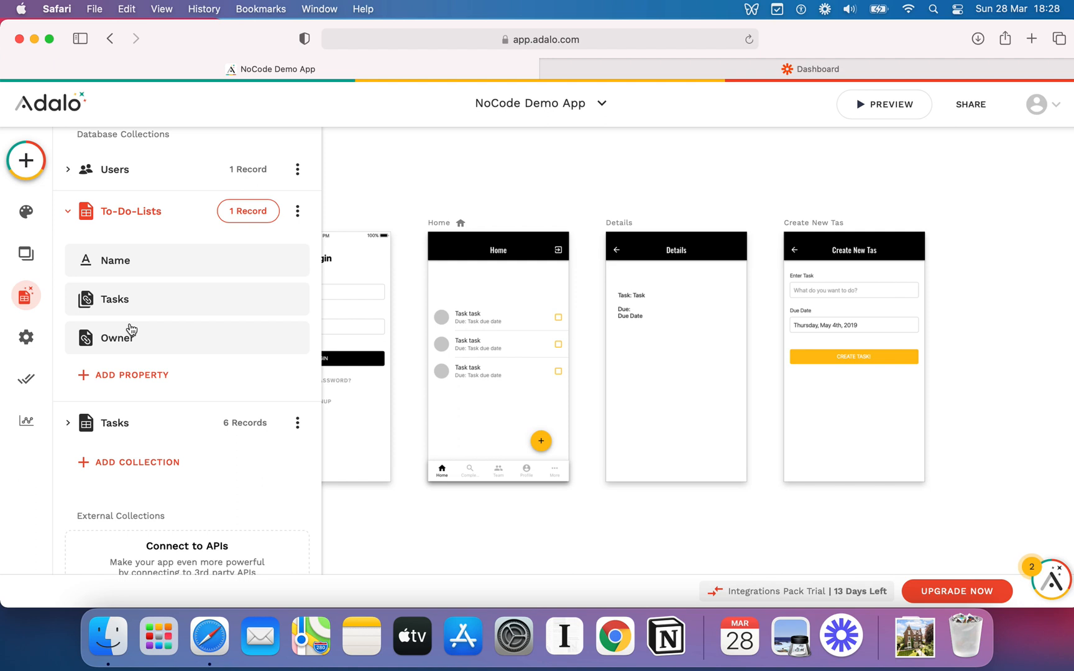
click(115, 169)
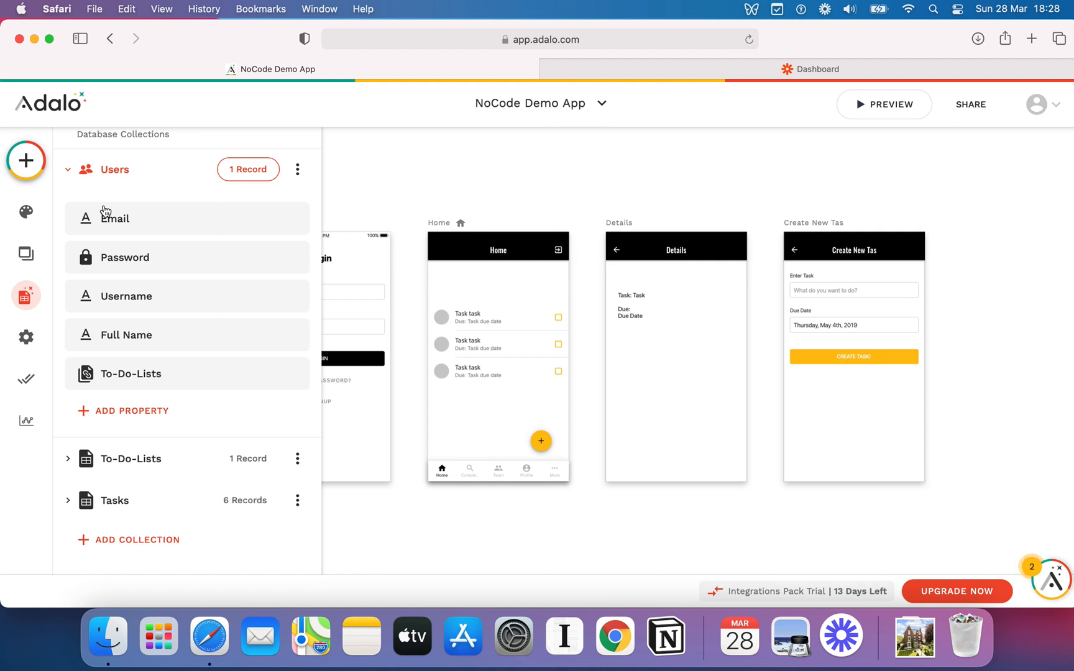
mouse_move(25, 295)
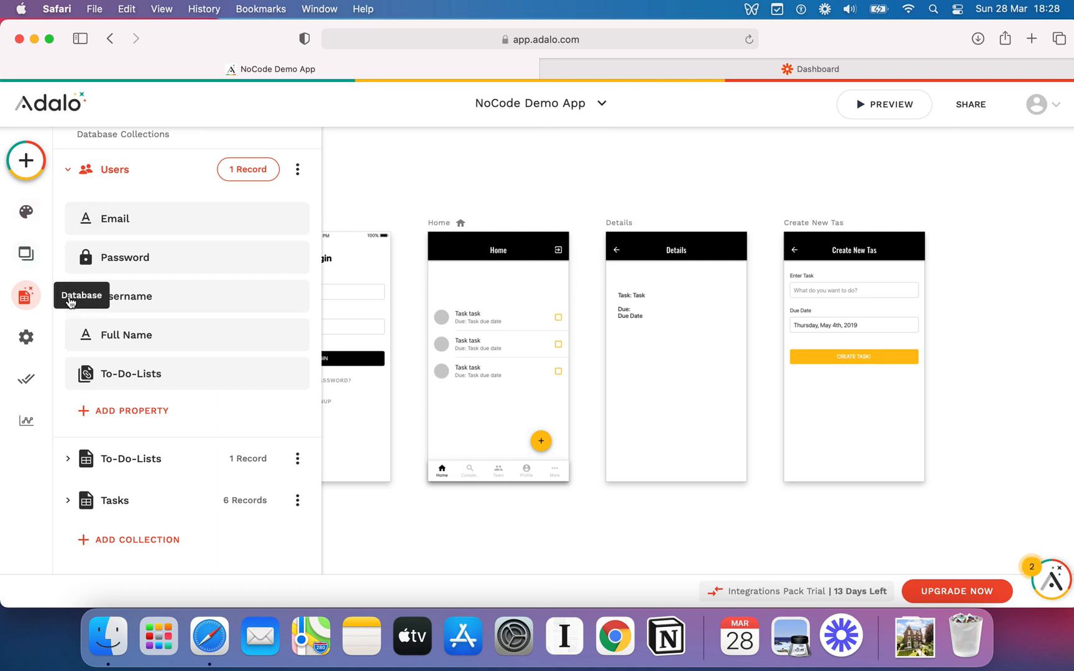
click(68, 169)
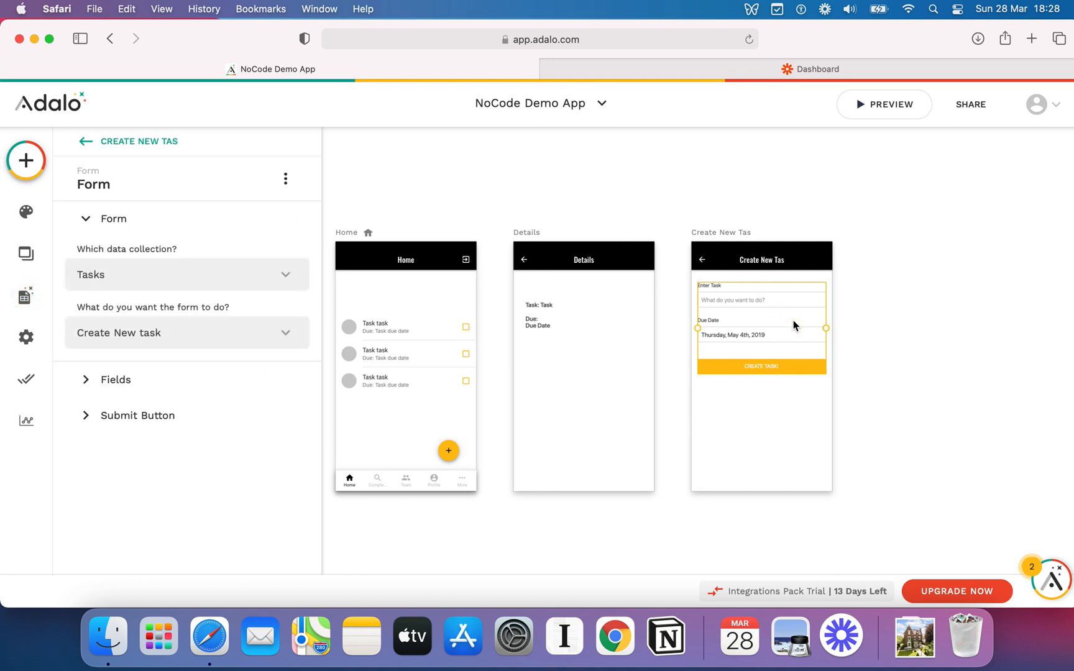
Browse the To-Do-List value choices through Logged In User > To-Do-Lists (Owner) > Owners.
click(116, 379)
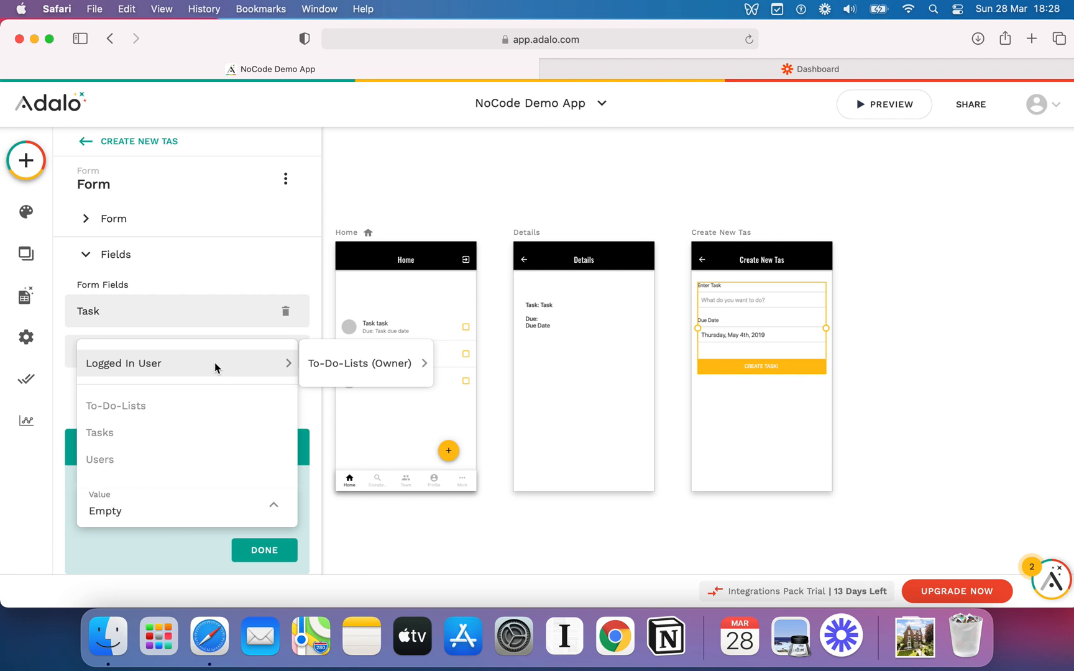
mouse_move(220, 364)
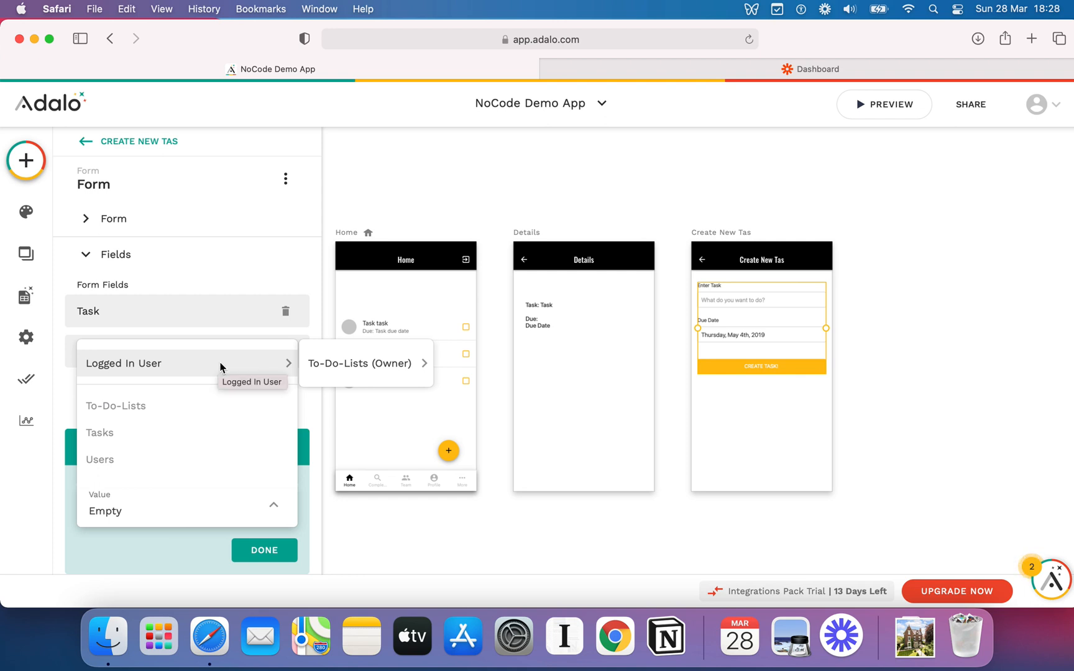
click(359, 363)
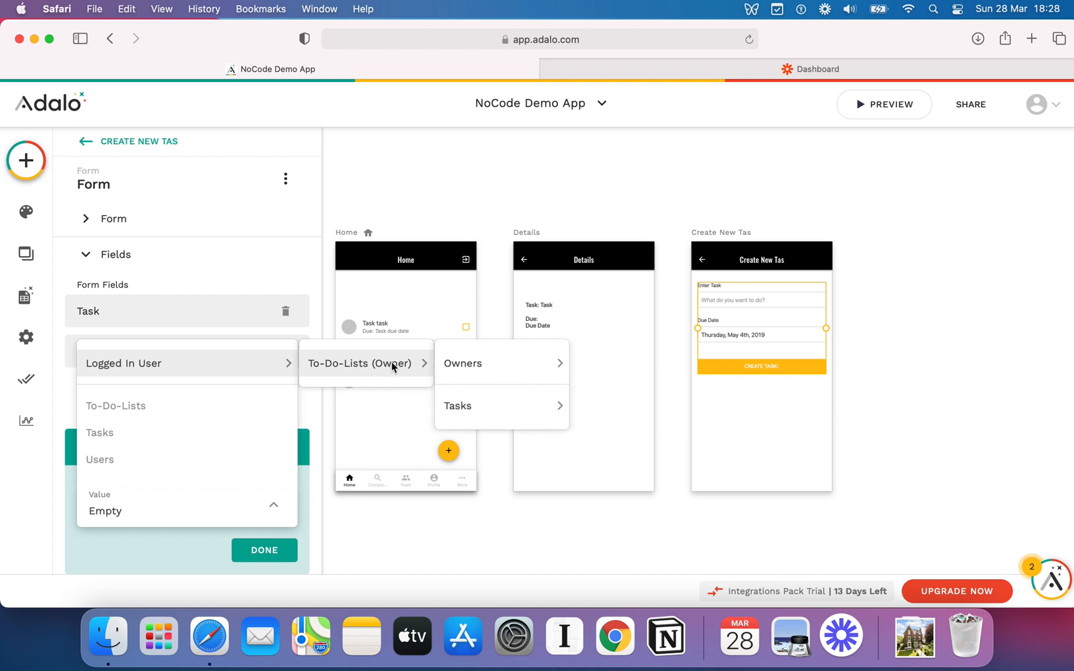
click(462, 363)
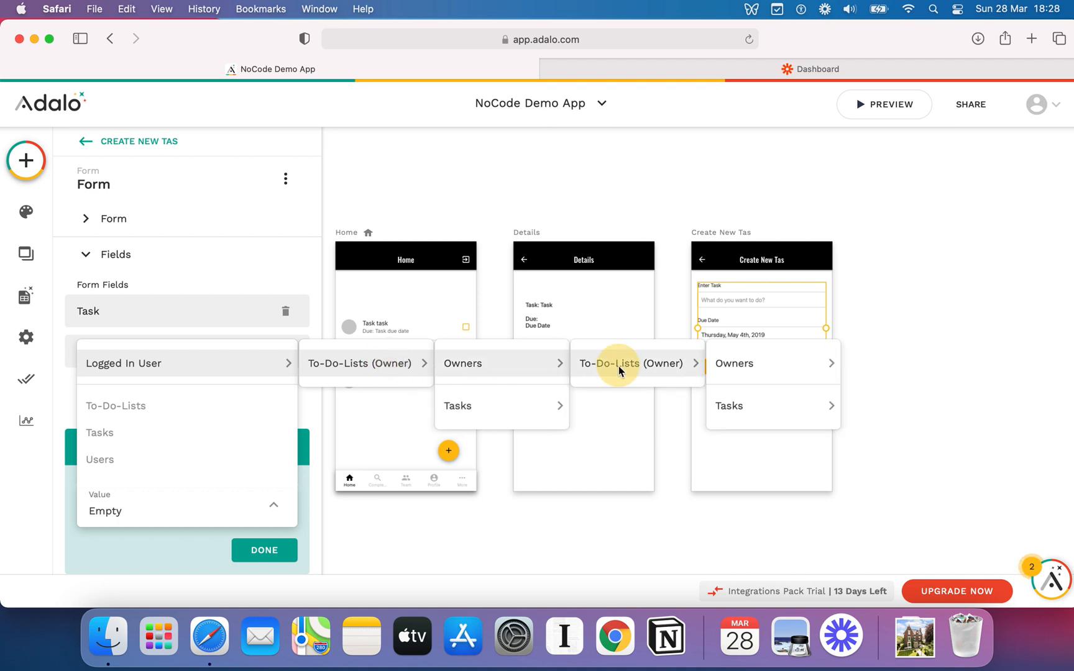
click(734, 363)
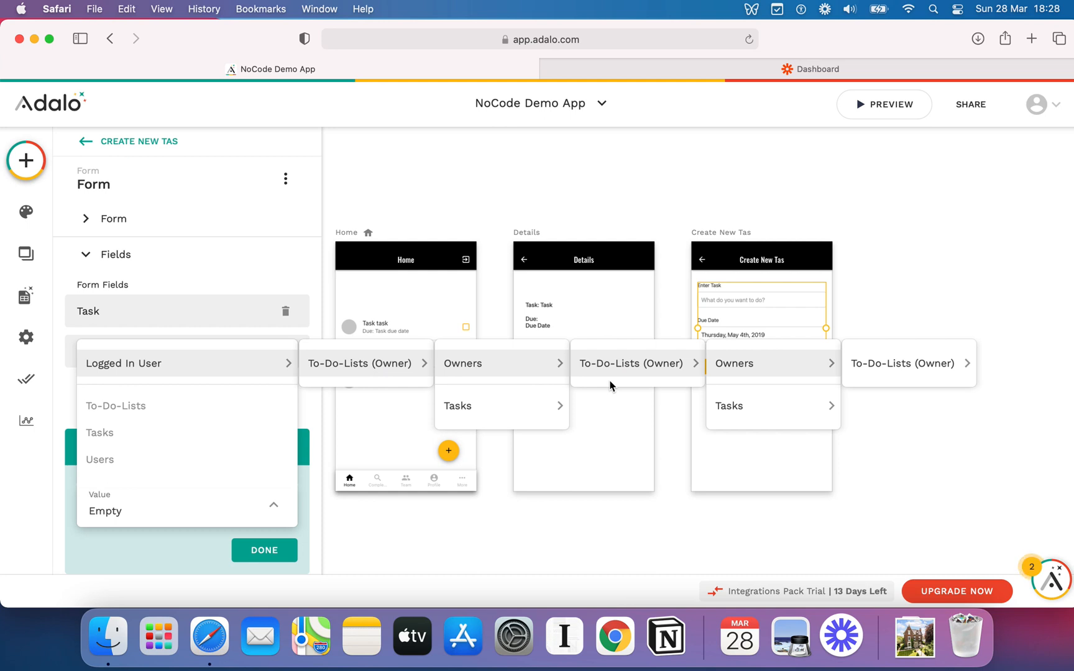
mouse_move(418, 237)
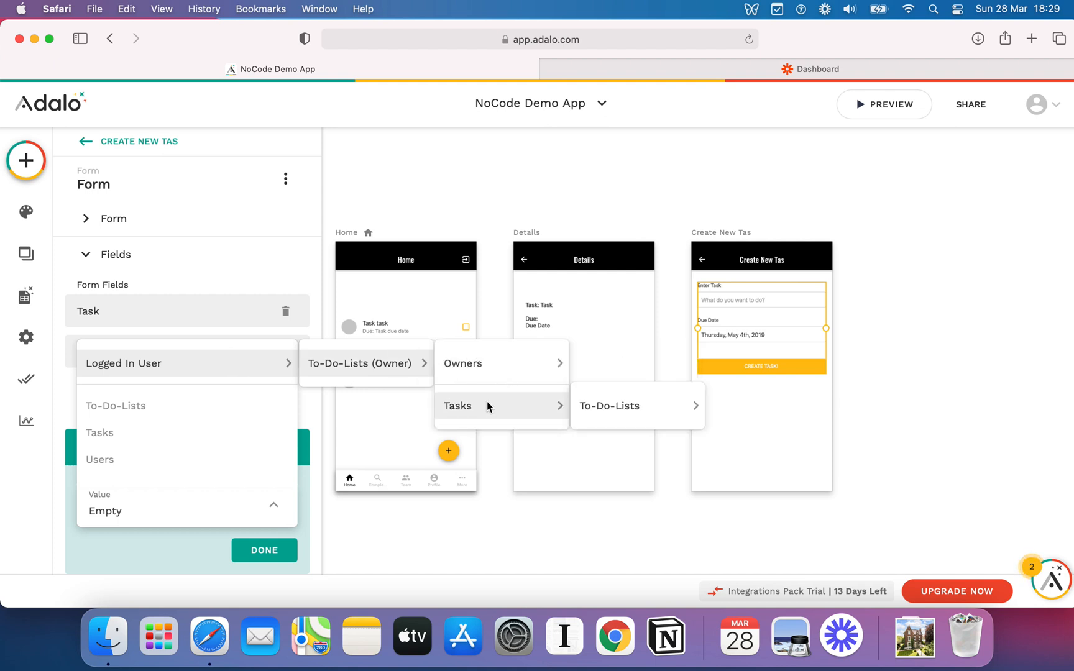
mouse_move(487, 412)
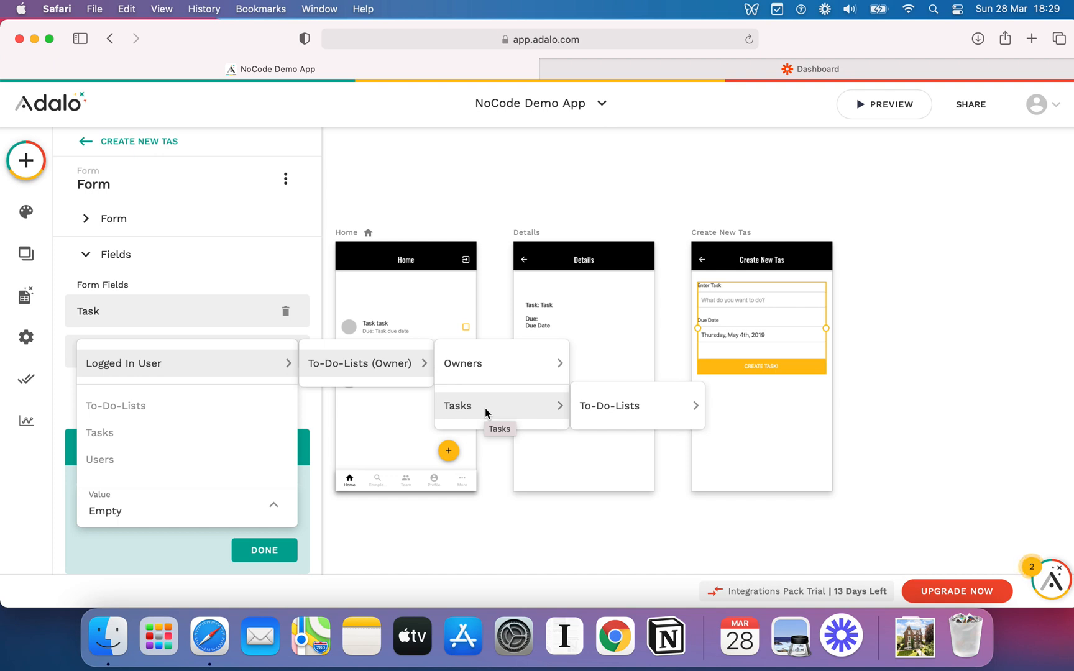
mouse_move(469, 384)
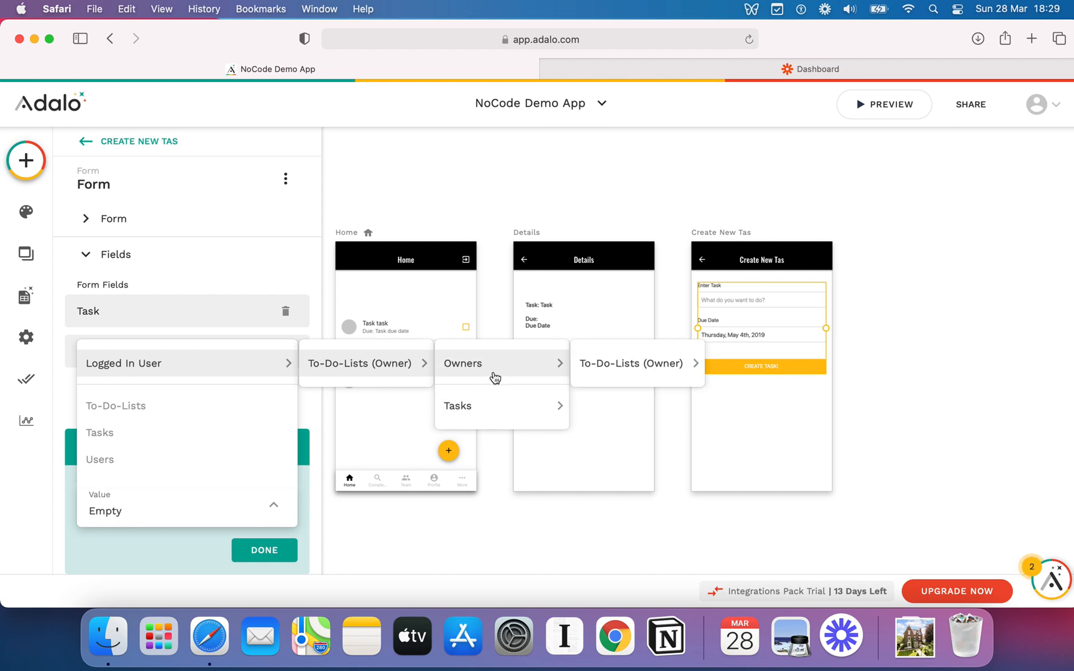
mouse_move(484, 376)
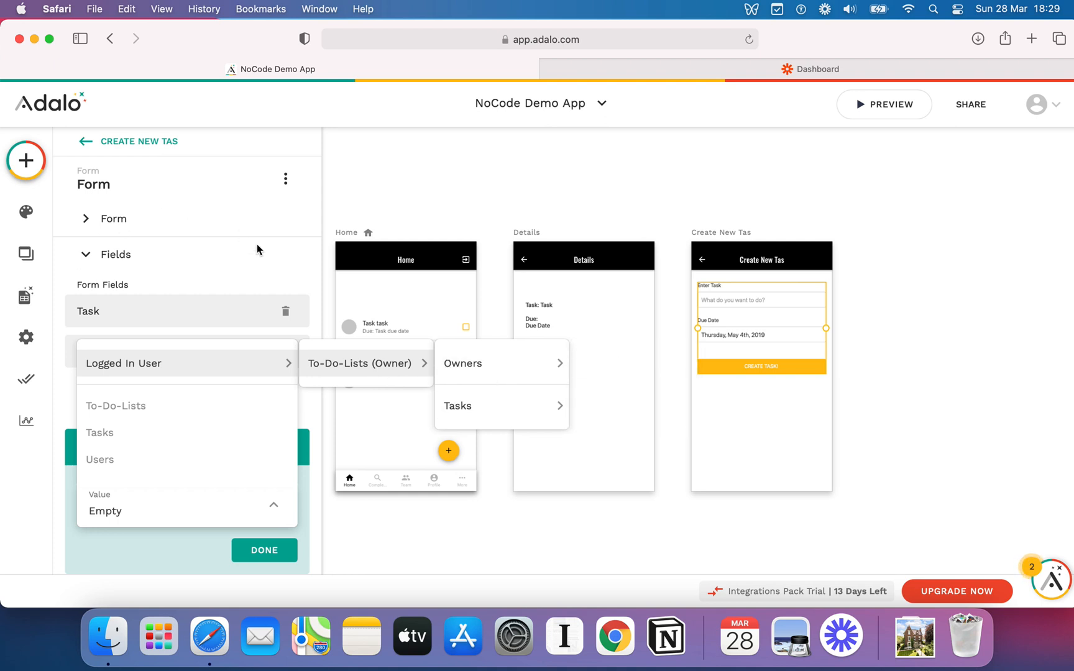
mouse_move(558, 226)
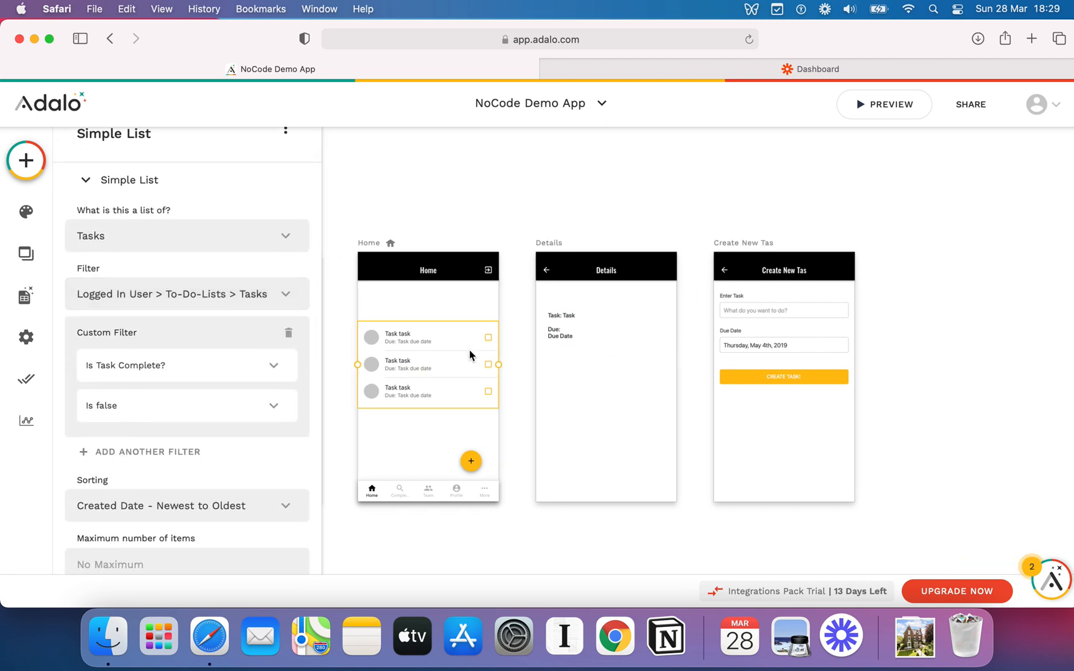
mouse_move(574, 386)
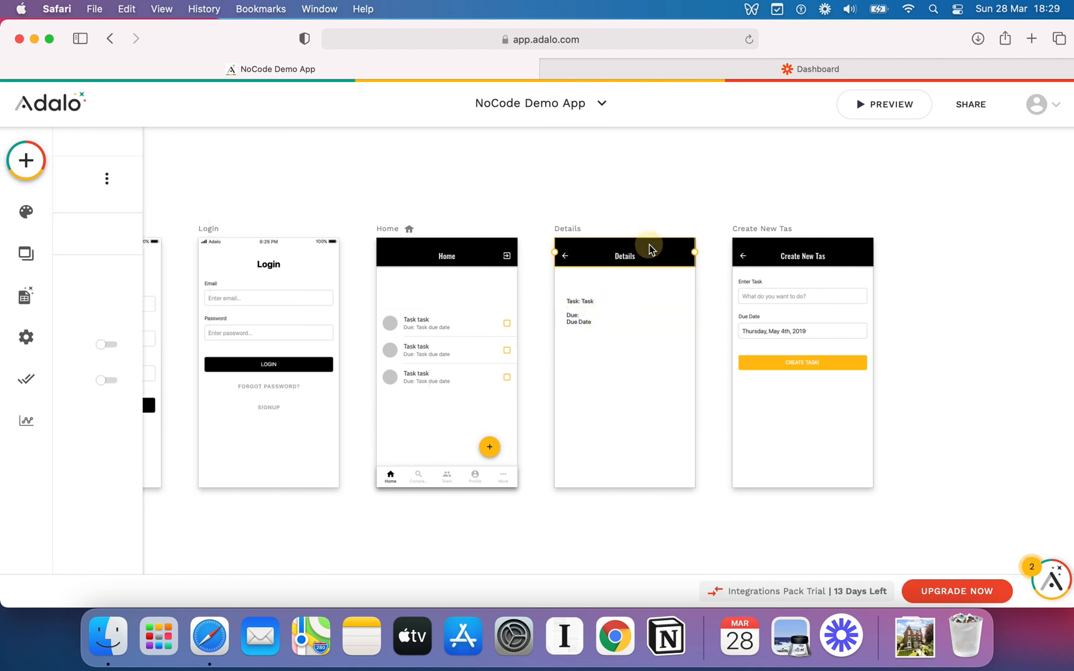
Click through the Details screen, new-task header and Home add button, ending with the new-task form selected.
click(623, 252)
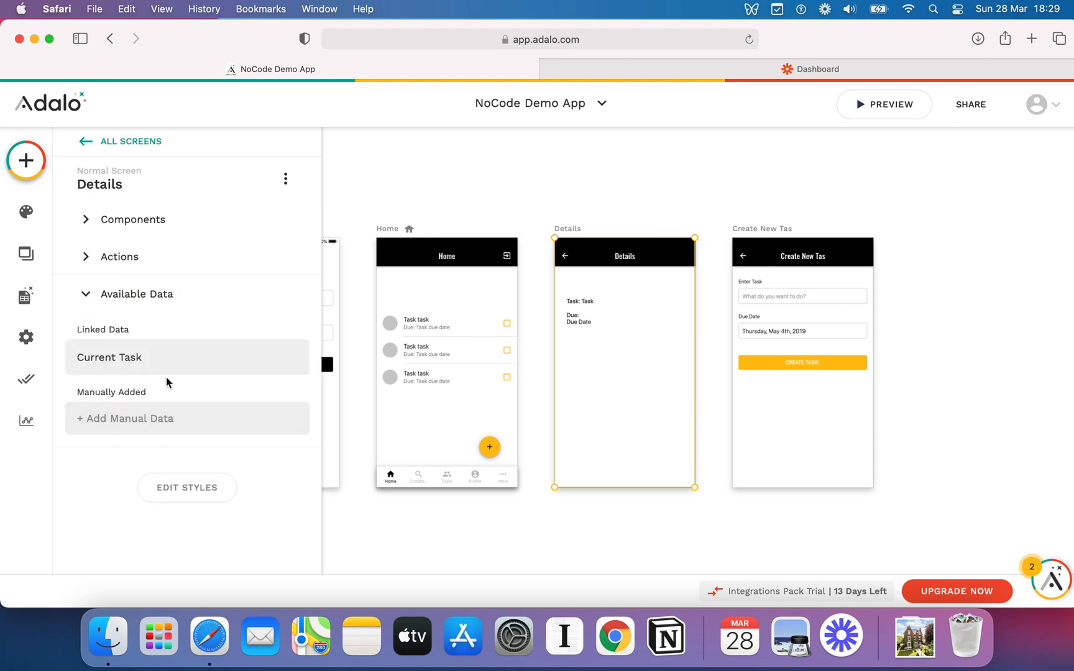
click(802, 257)
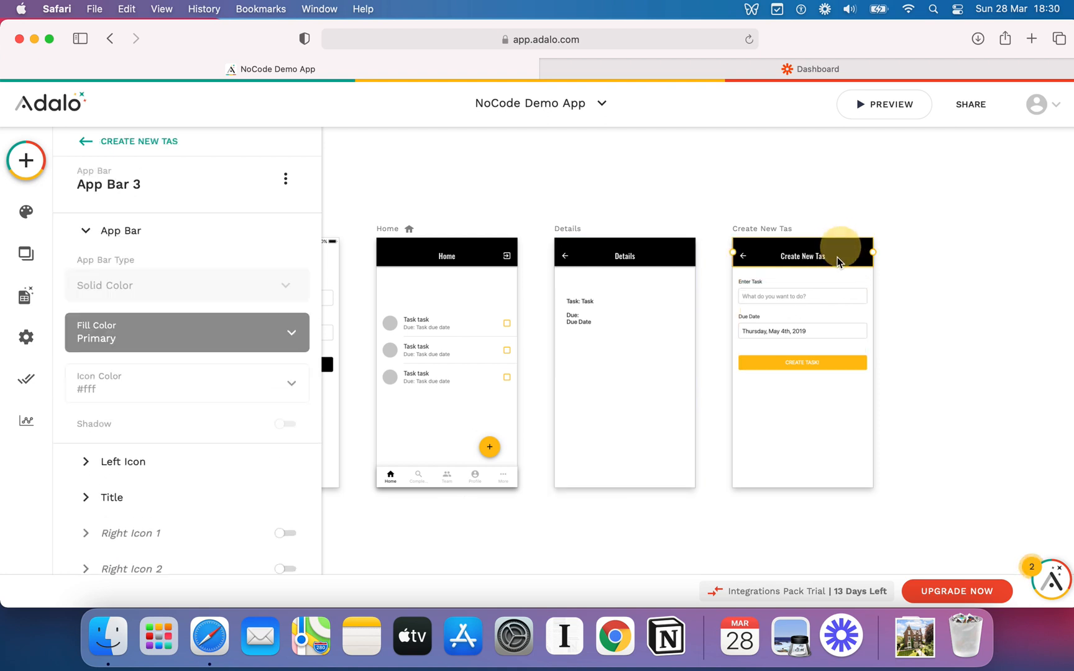
click(85, 142)
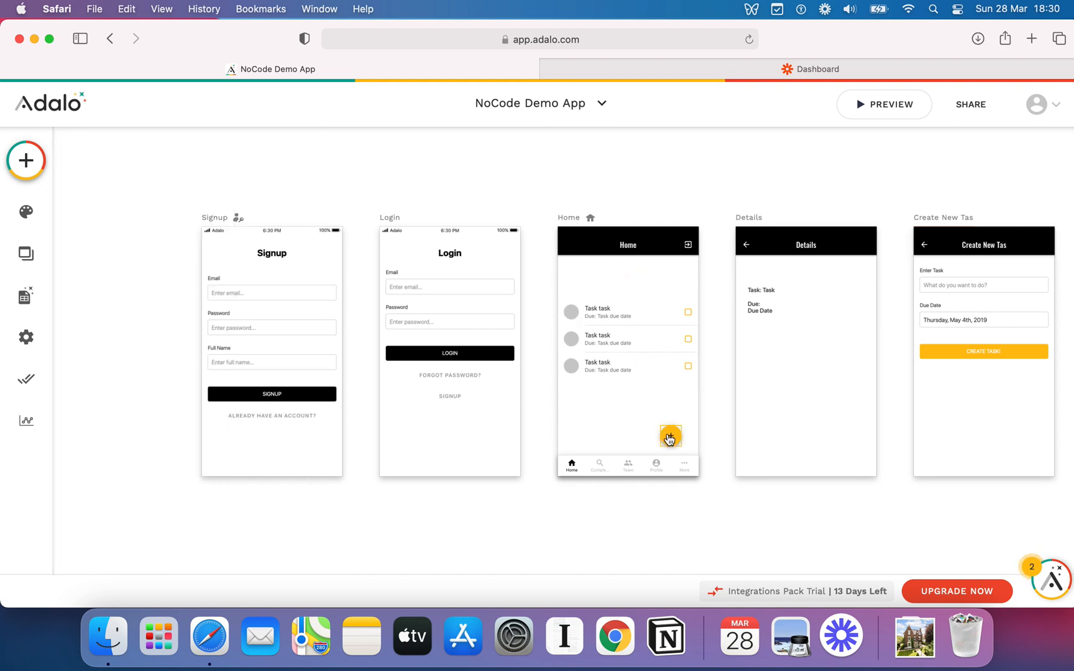
click(670, 437)
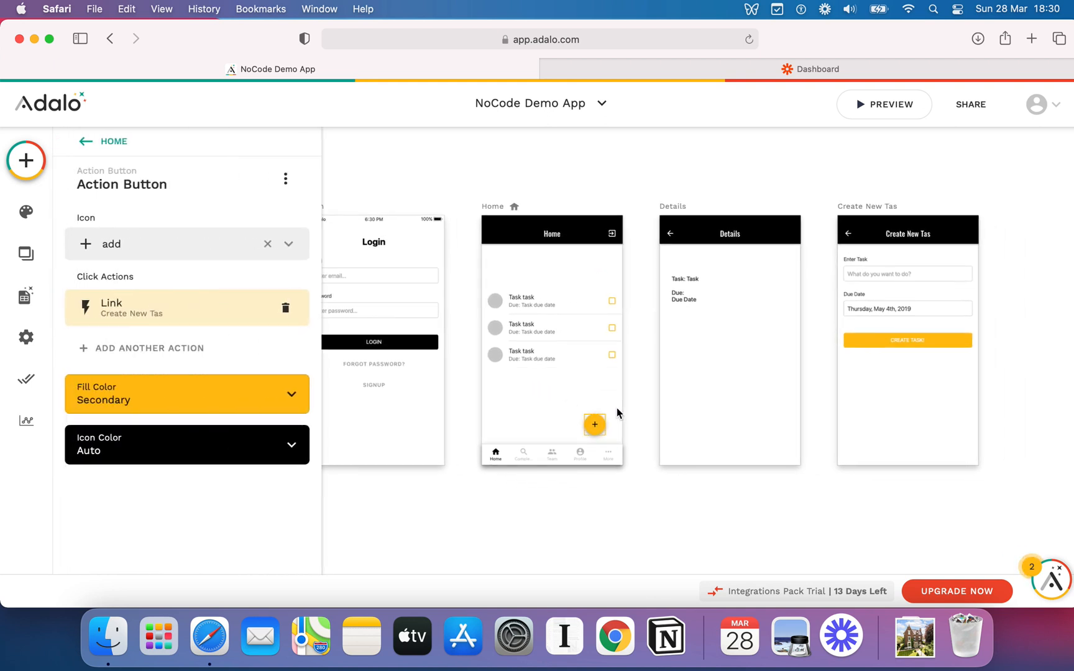
click(552, 326)
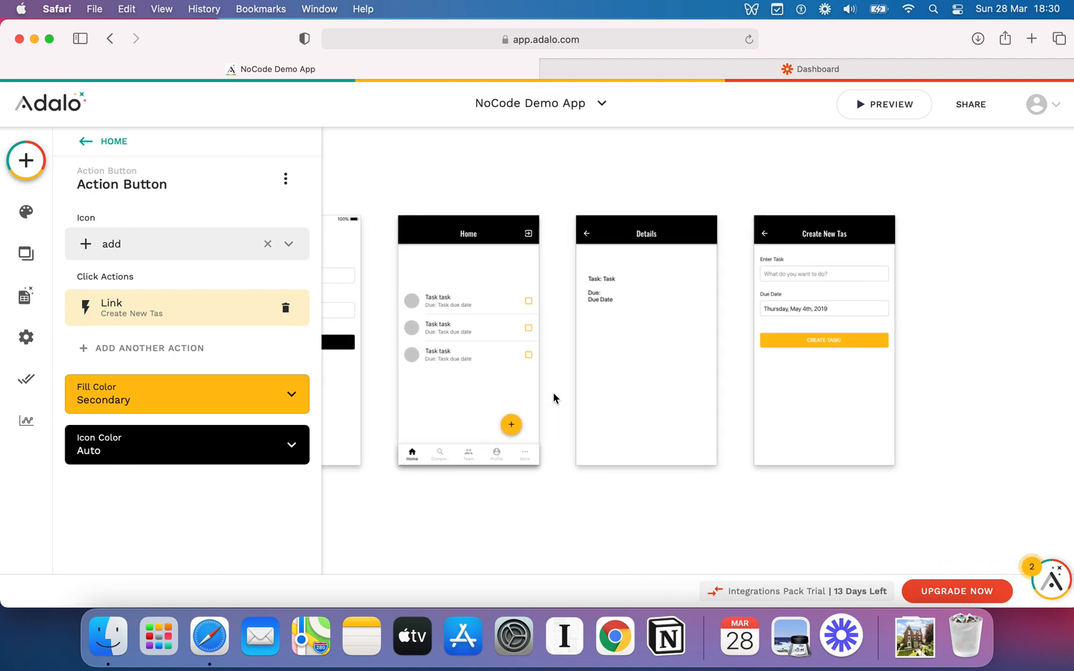
click(823, 233)
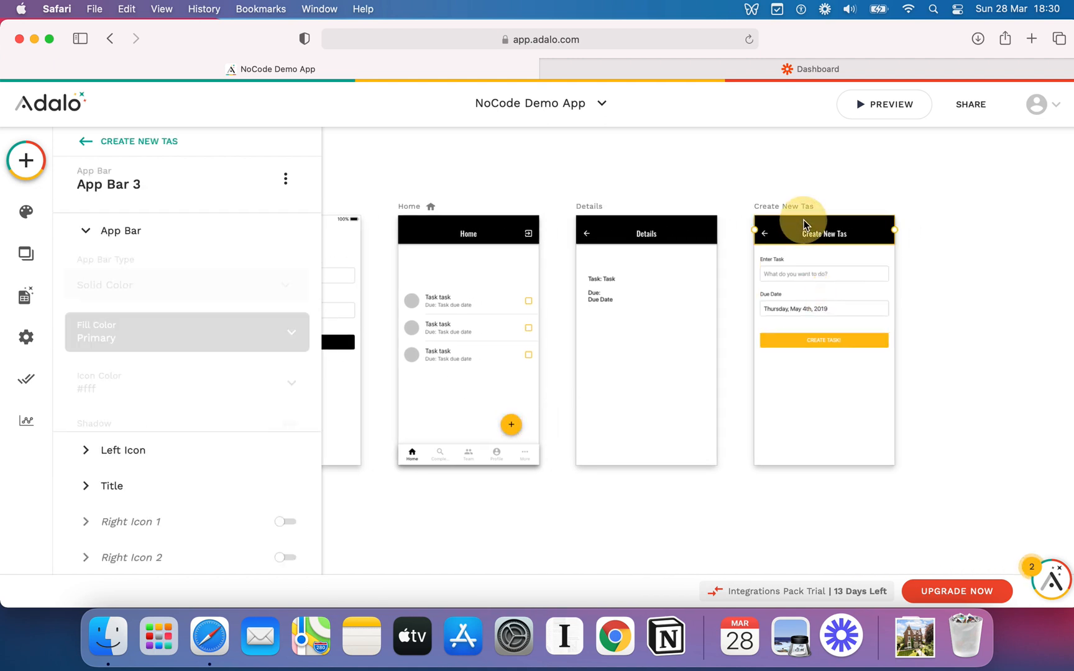
click(85, 142)
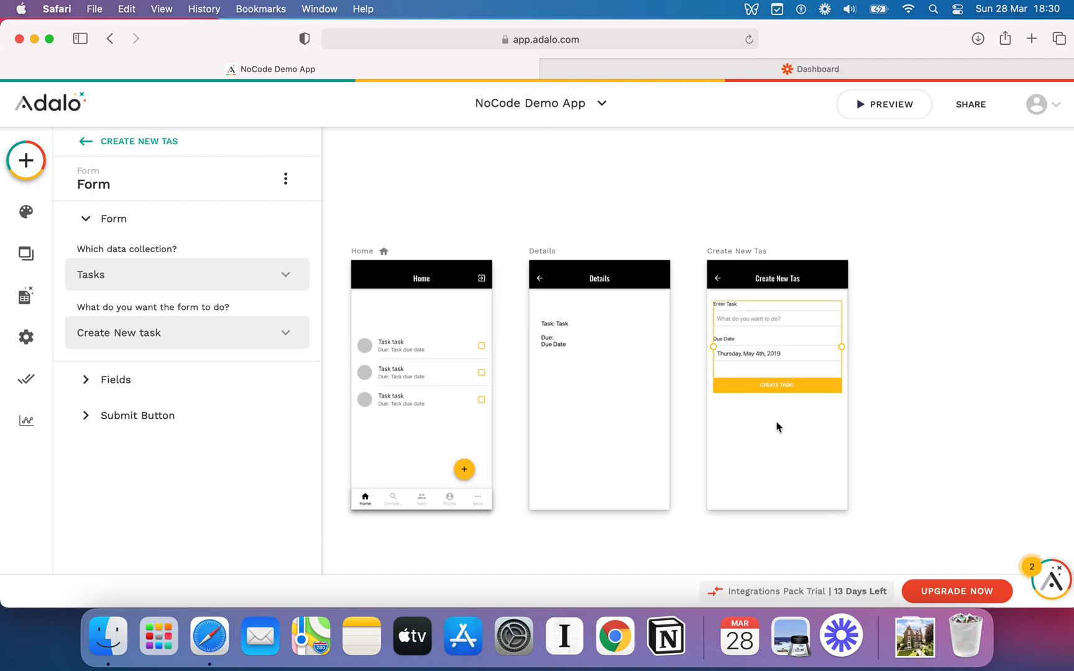
Add To-Do-List as a visible dropdown field on the new-task form.
click(84, 142)
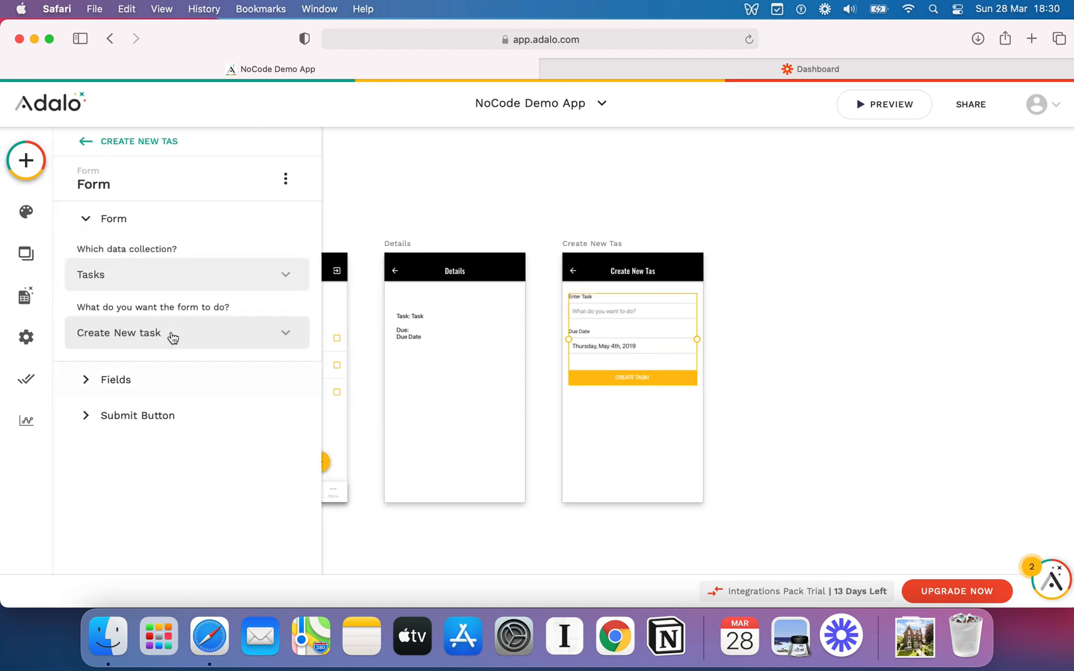
mouse_move(257, 275)
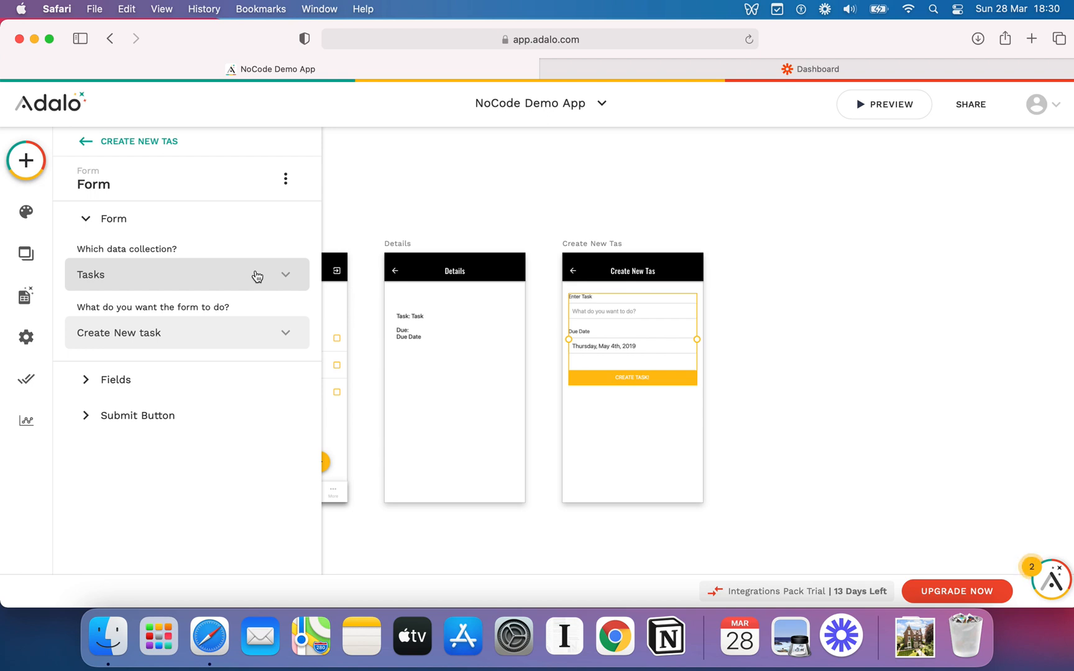
mouse_move(125, 378)
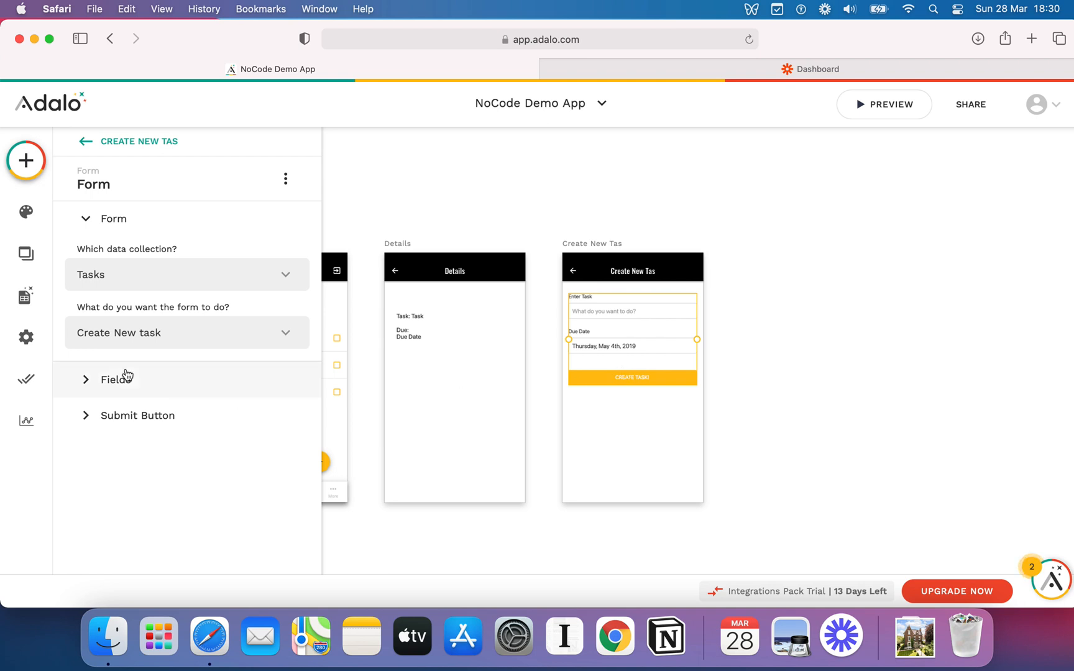
click(113, 379)
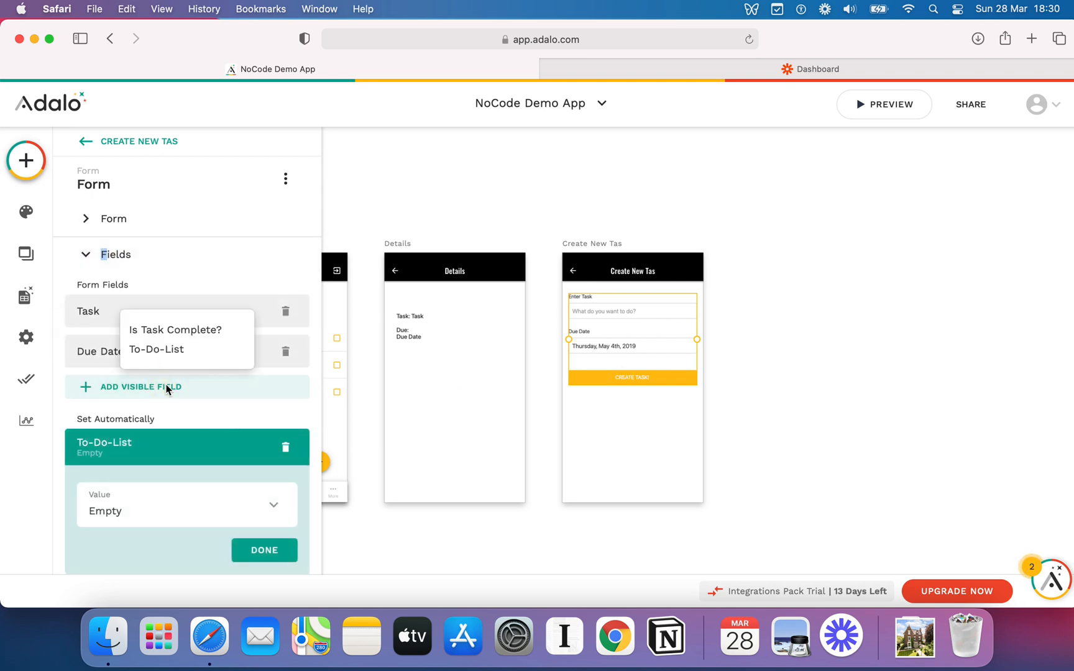
click(155, 349)
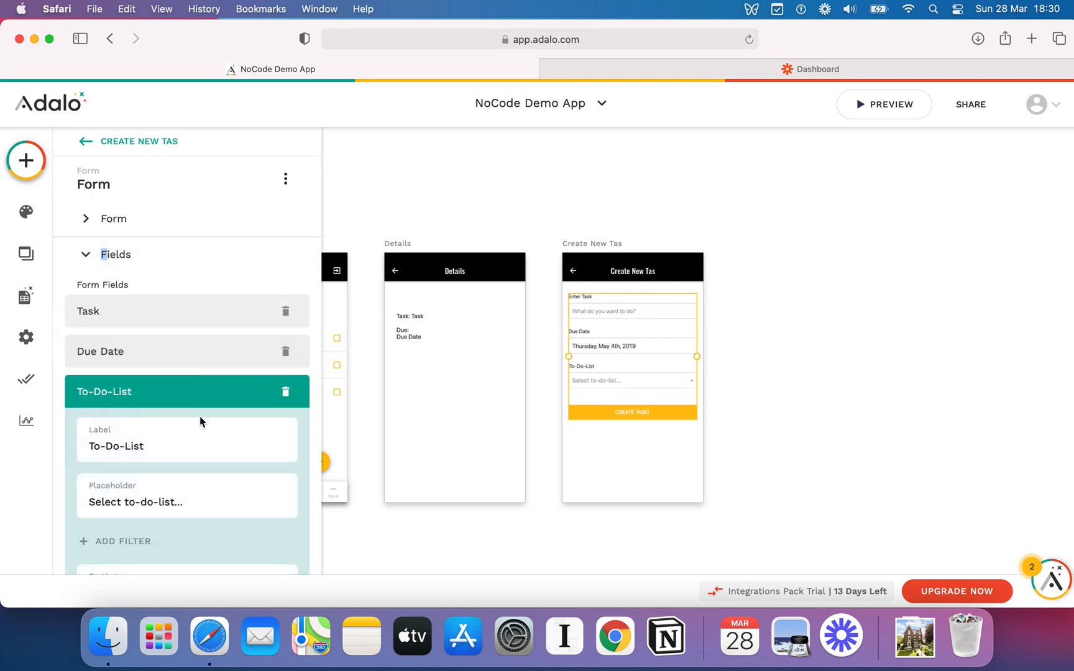
scroll(down, 3)
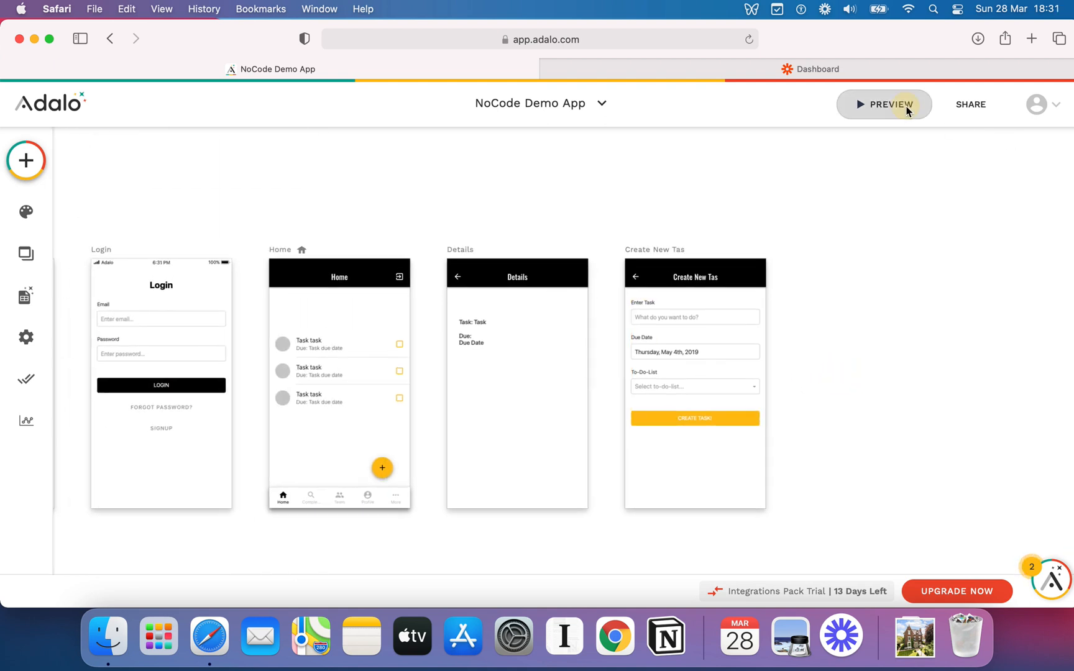
In the preview, create task 'Create an Adalo App' due 29 April 2021 in List 1.
click(884, 104)
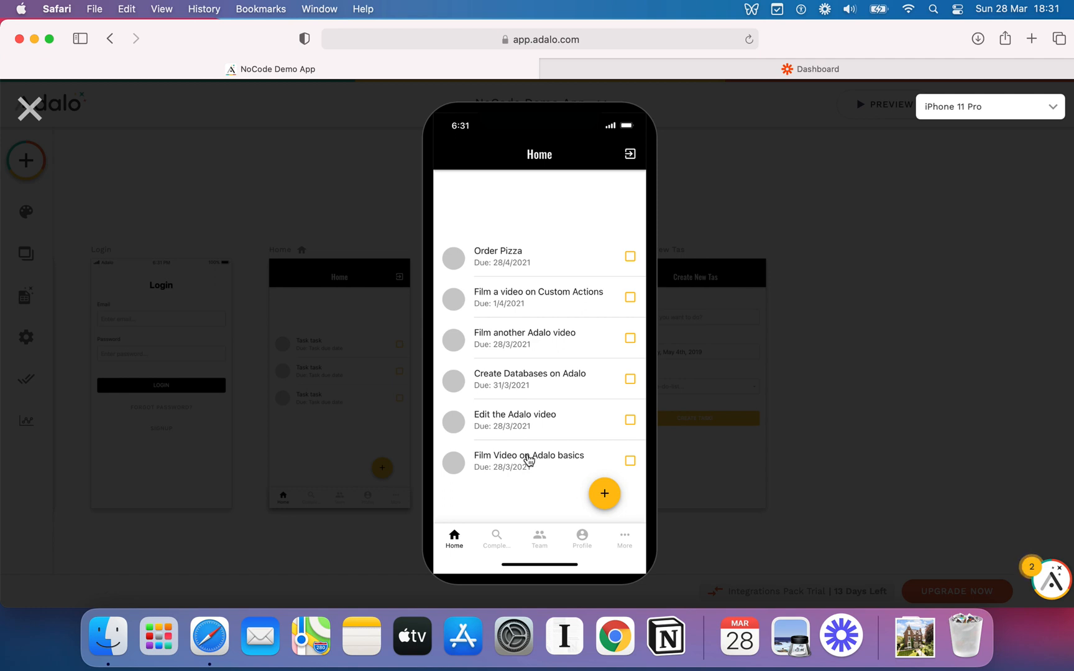
mouse_move(593, 506)
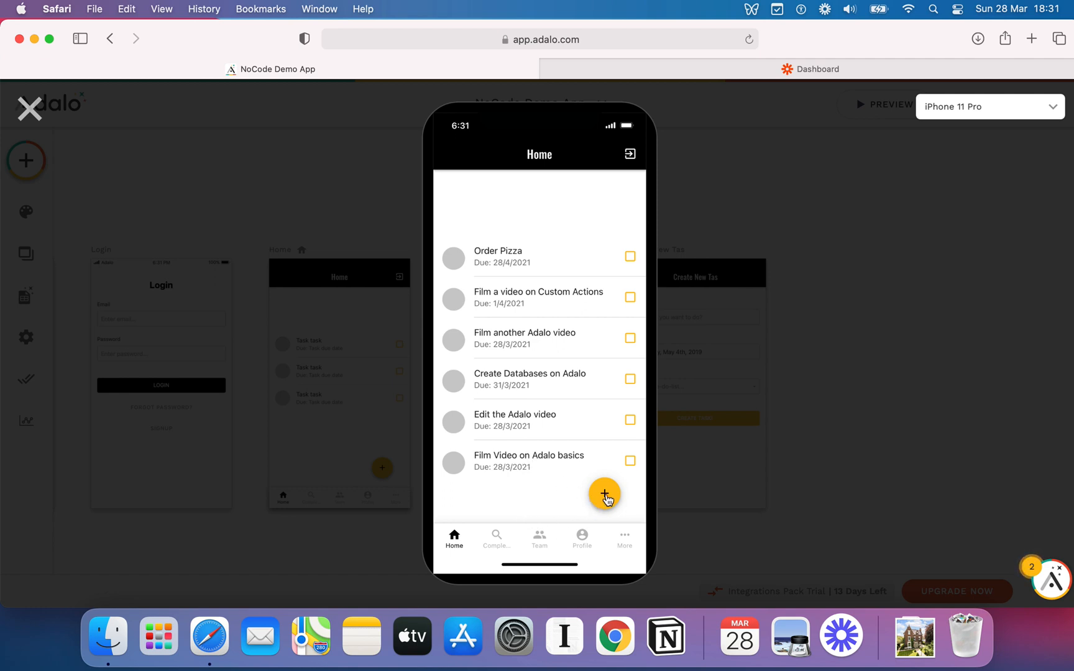
click(604, 495)
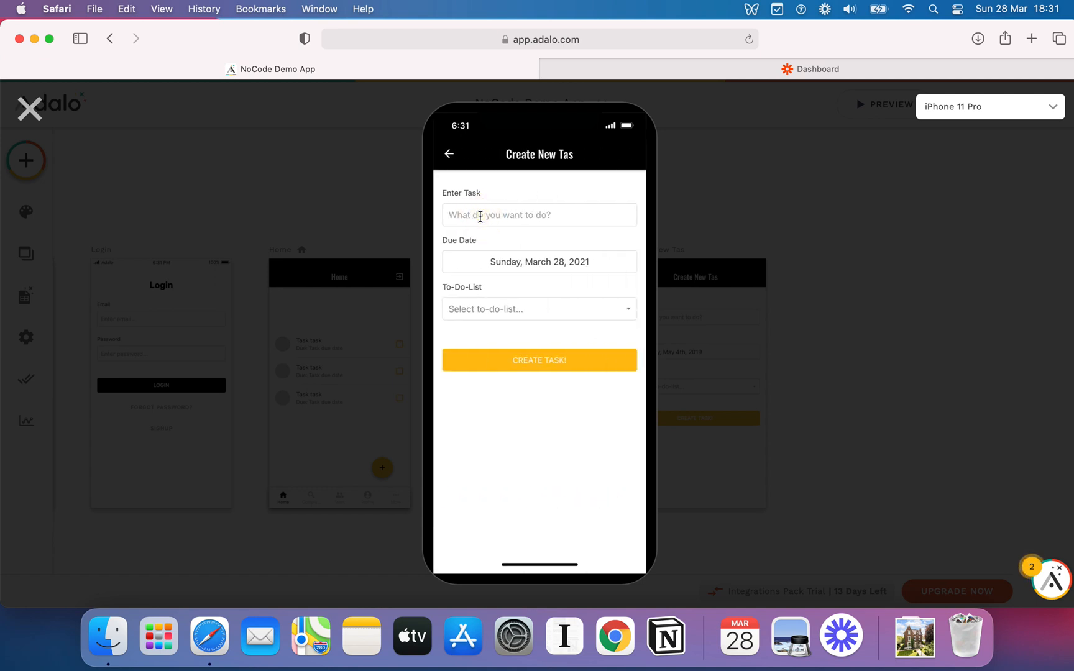
text(Create an Adalo)
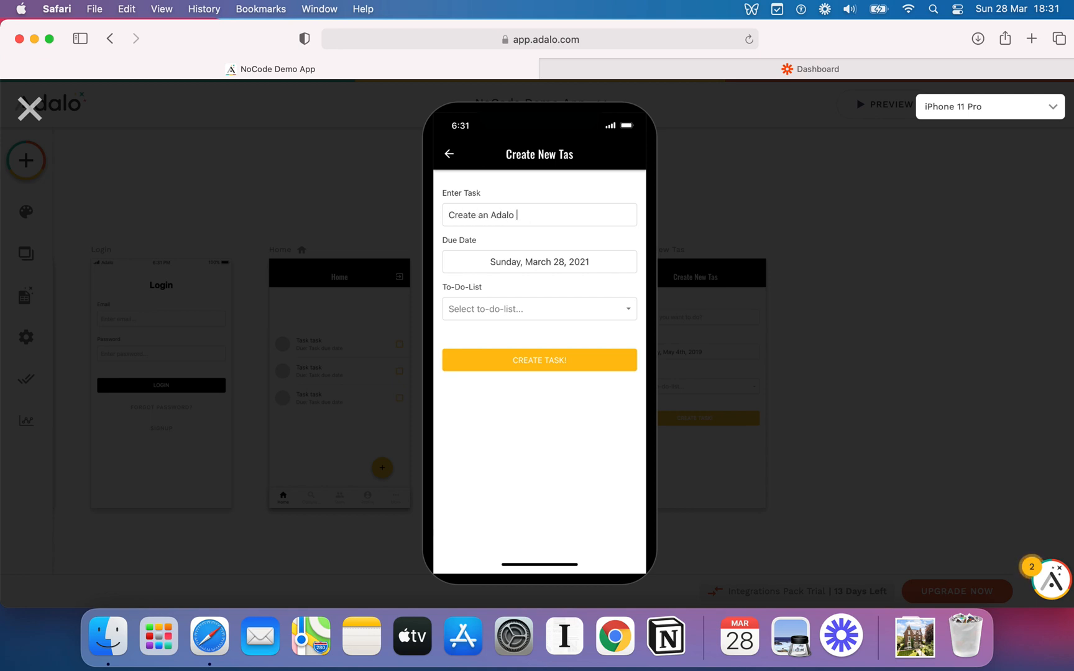
click(539, 261)
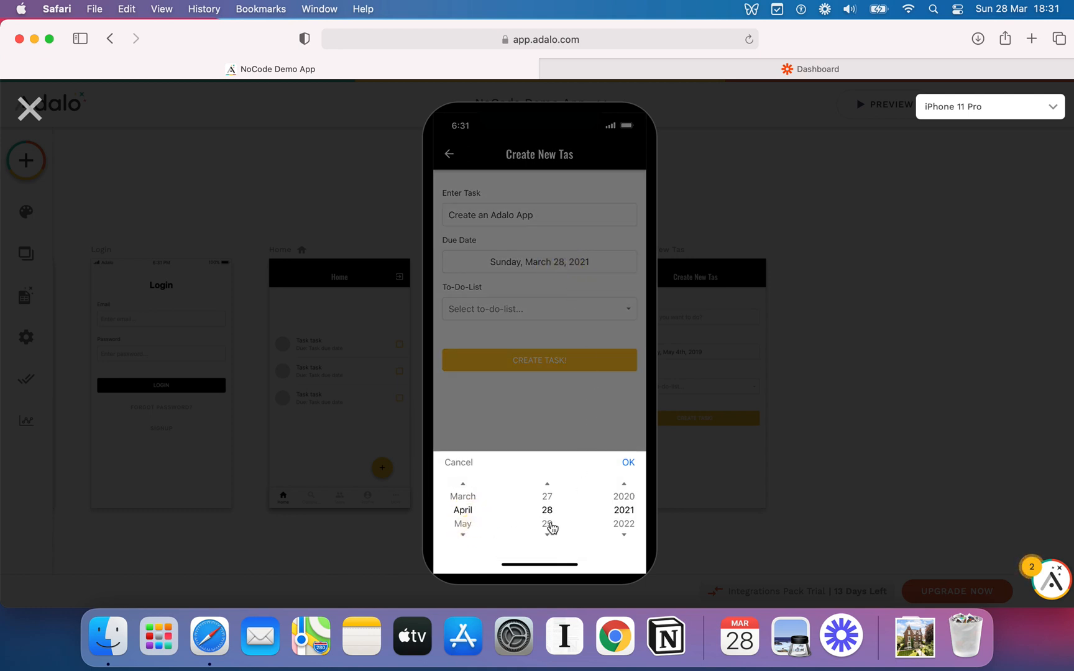
click(626, 462)
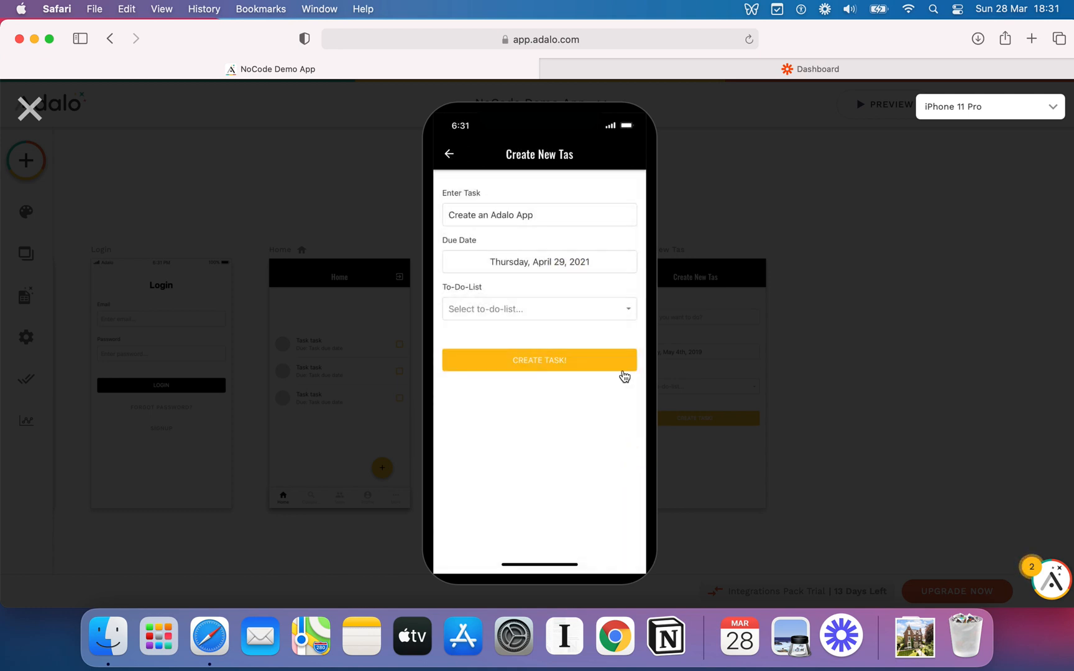
click(540, 309)
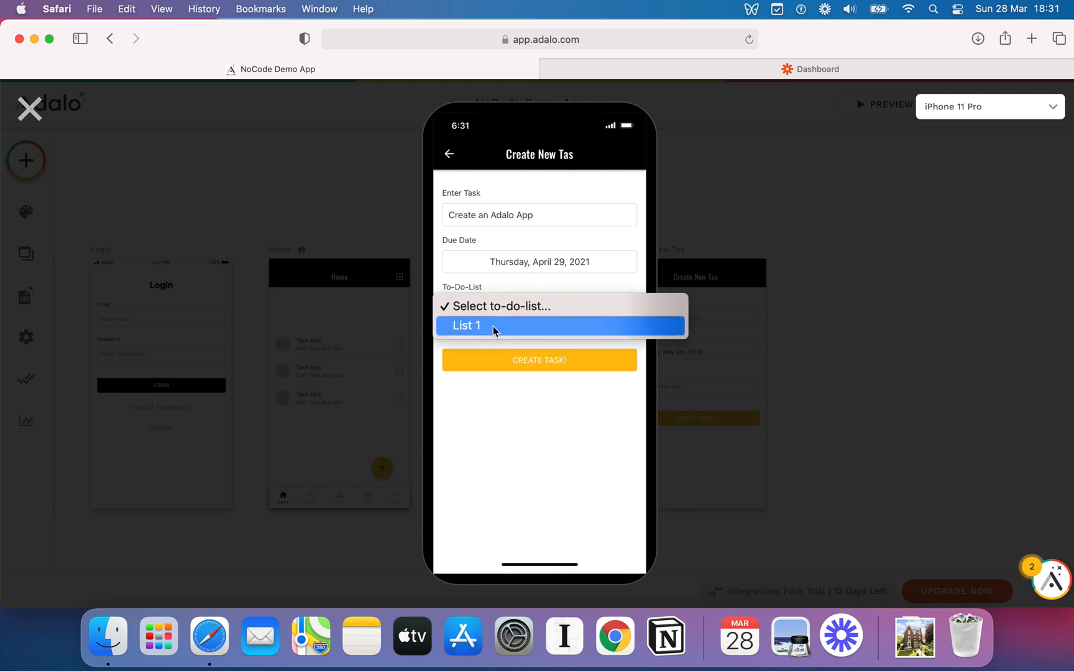
click(466, 325)
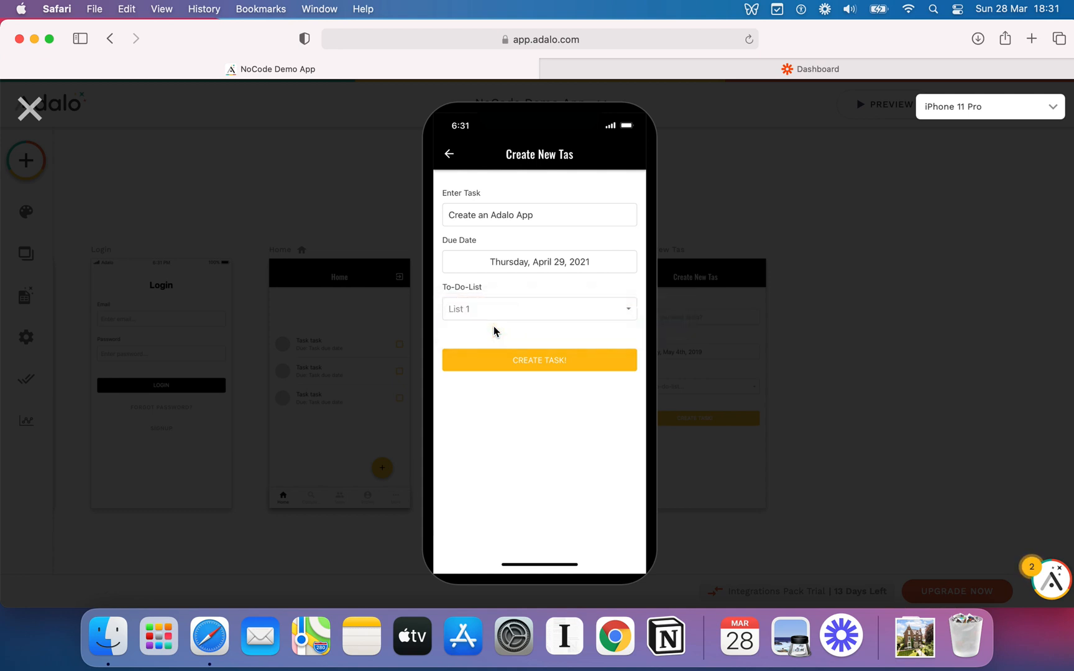
mouse_move(538, 359)
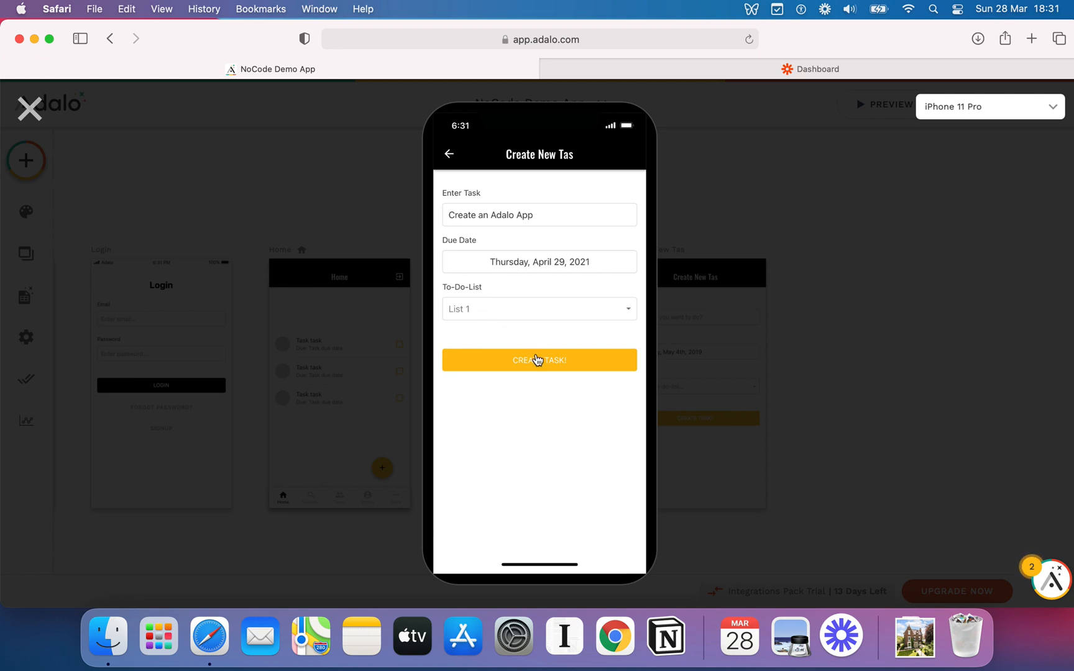
click(539, 359)
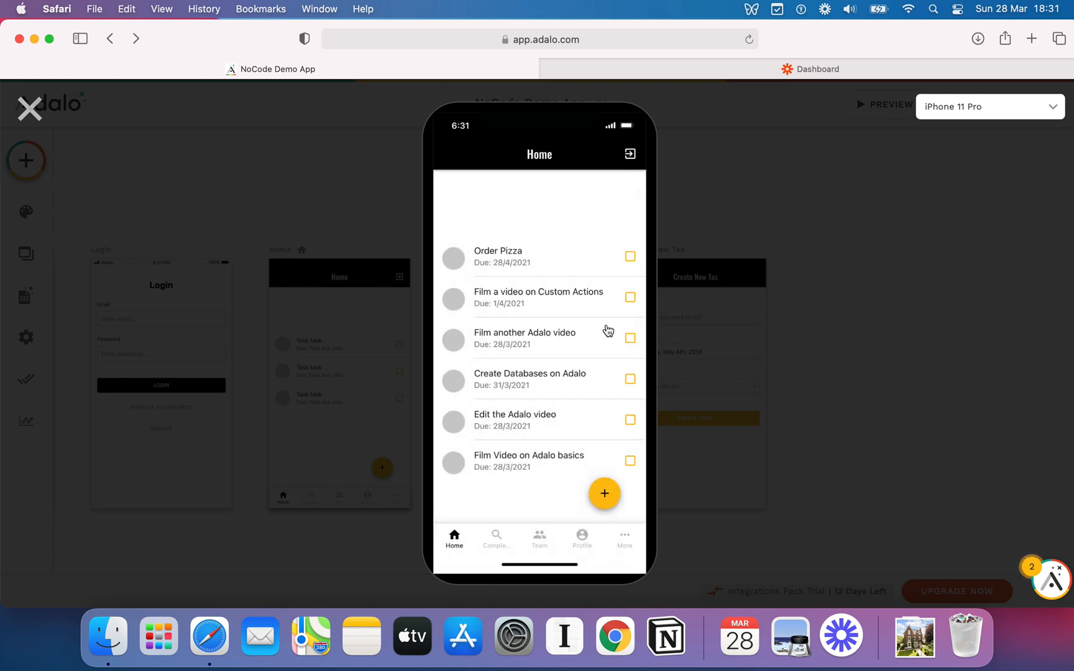
View the new task's details, return to Home and close the preview.
scroll(up, 3)
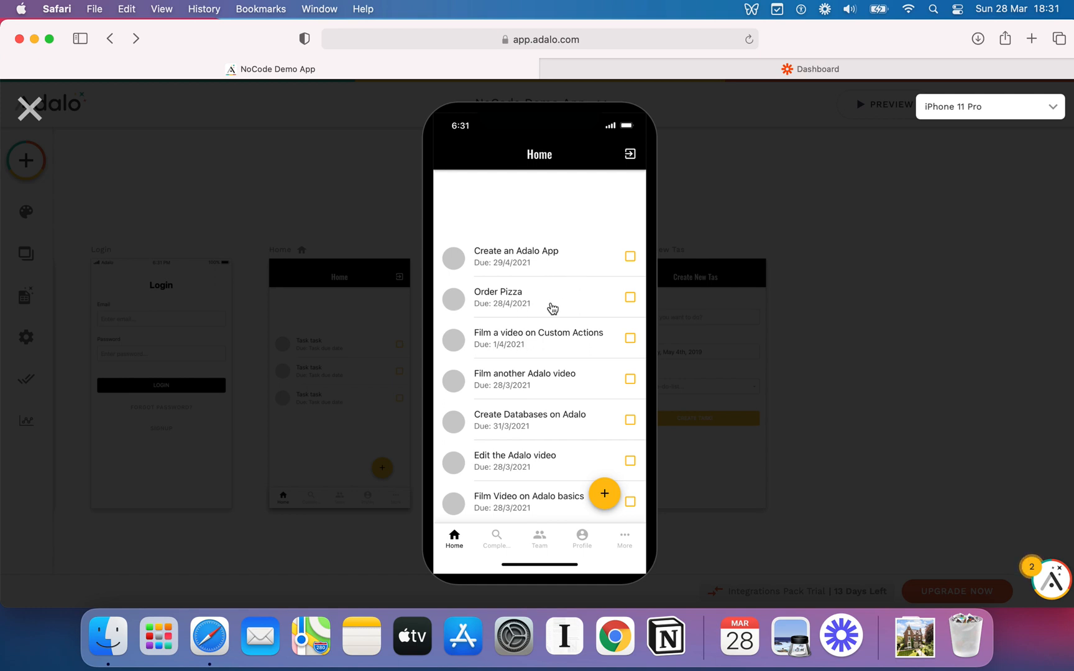
mouse_move(529, 252)
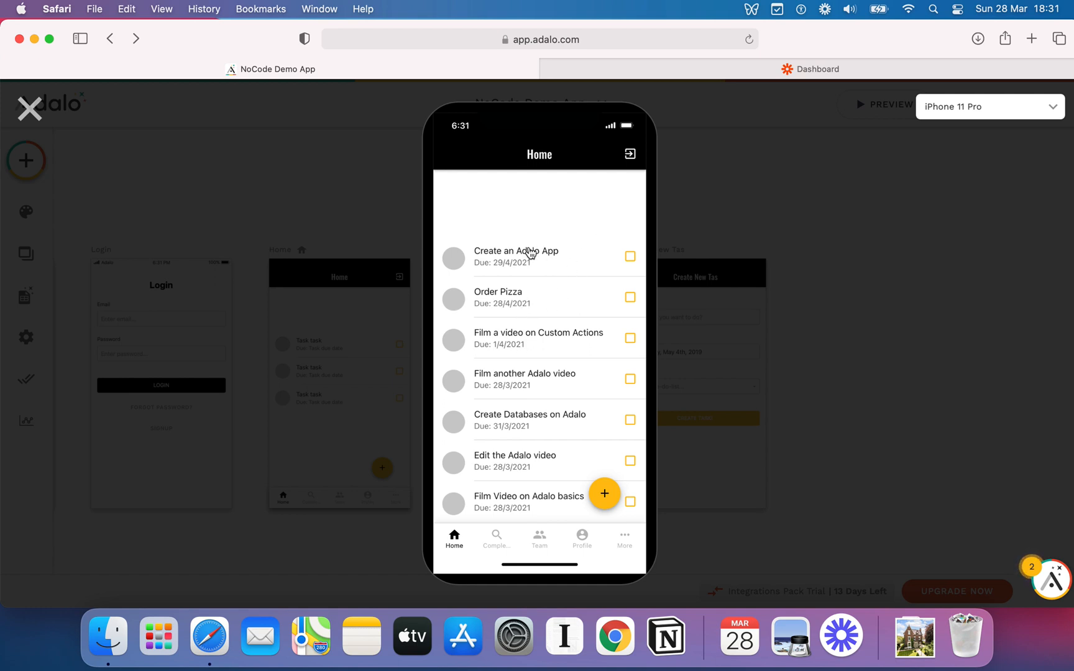
click(514, 251)
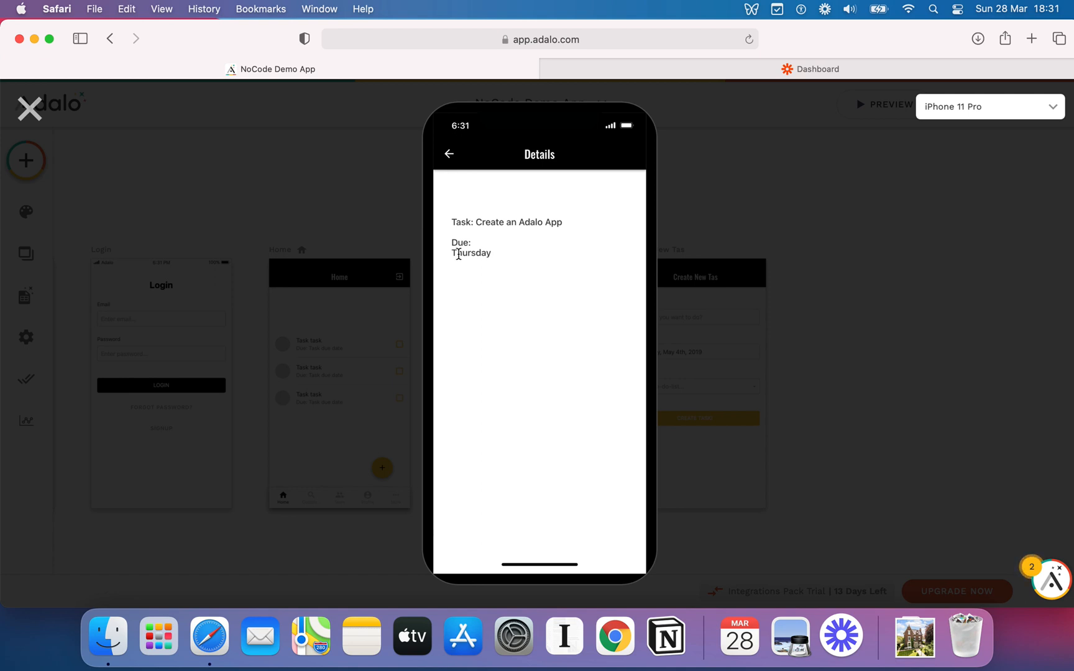
mouse_move(454, 173)
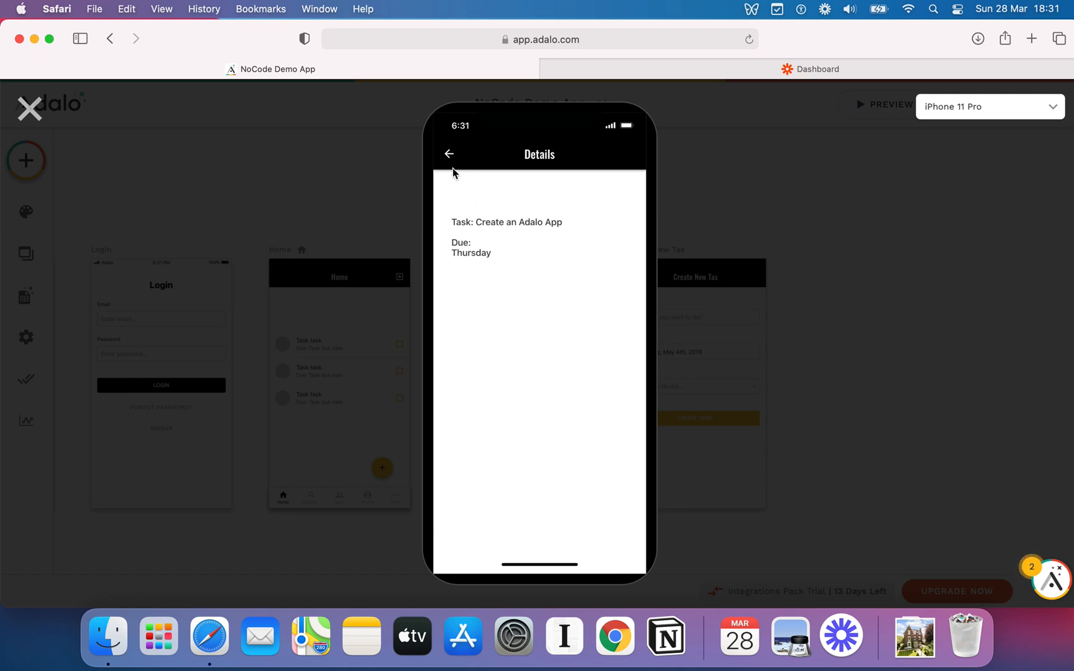
click(448, 153)
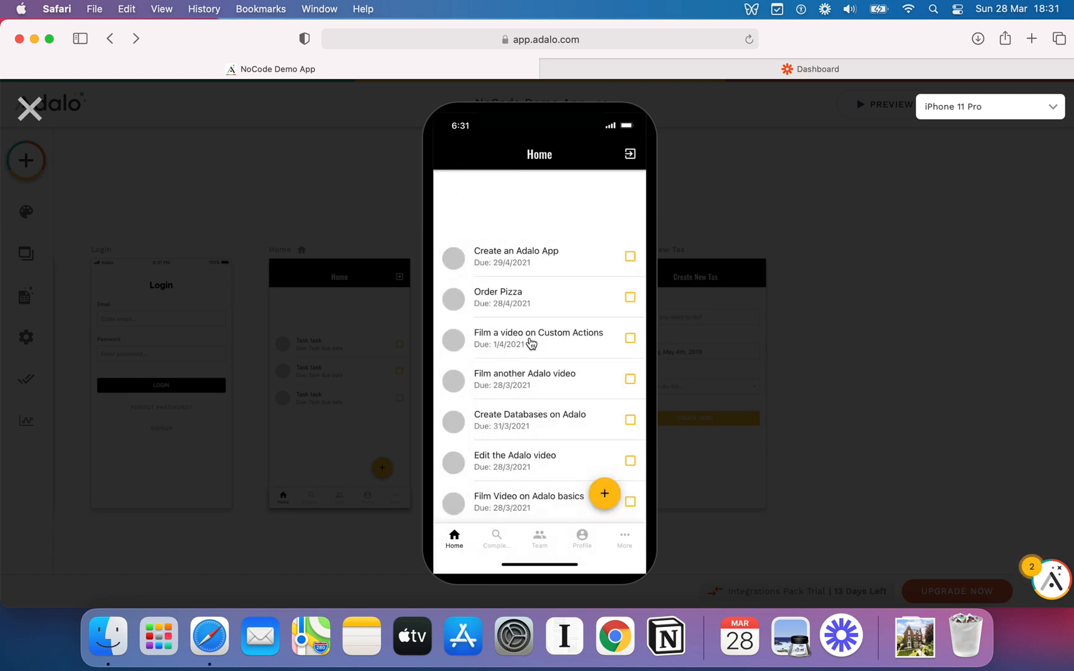
mouse_move(28, 117)
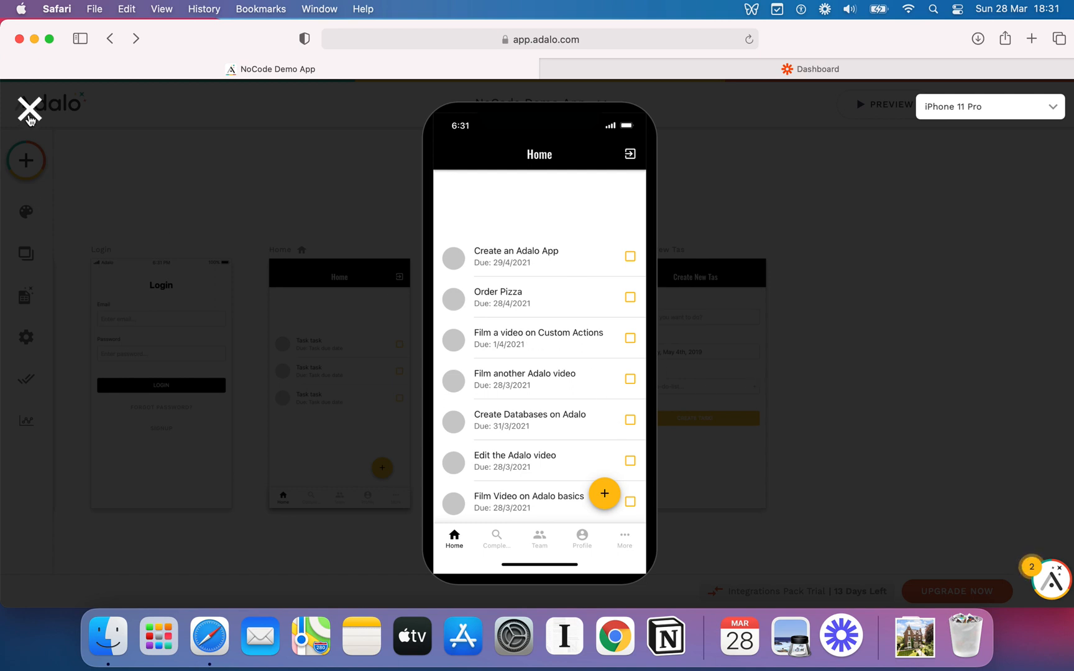
click(29, 112)
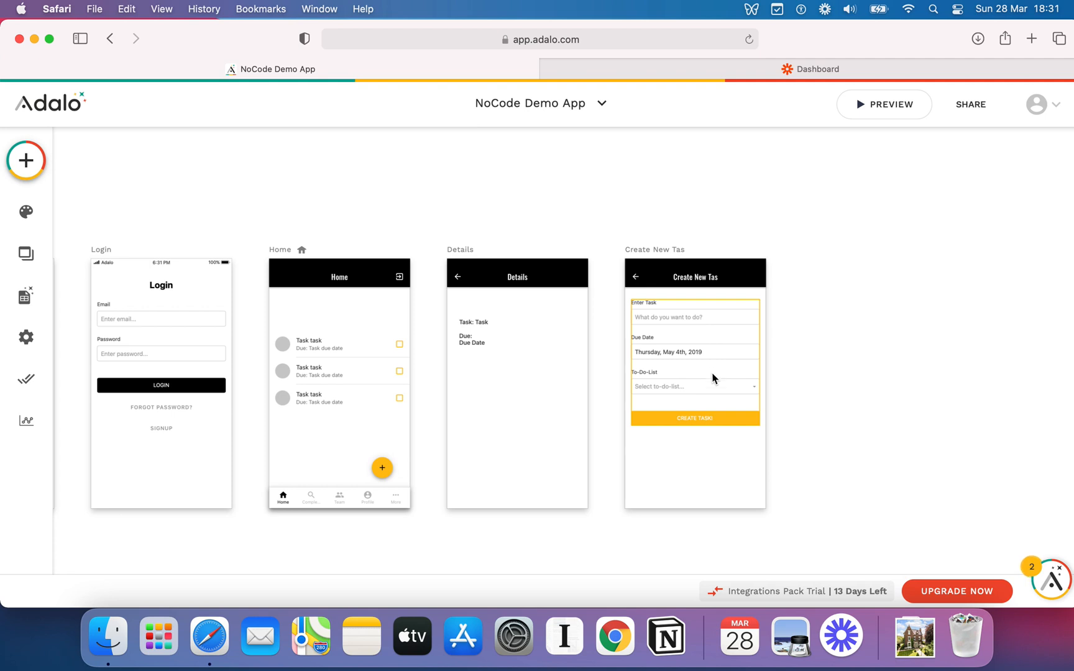
Select the Home screen's Simple List and review its filter settings.
click(338, 371)
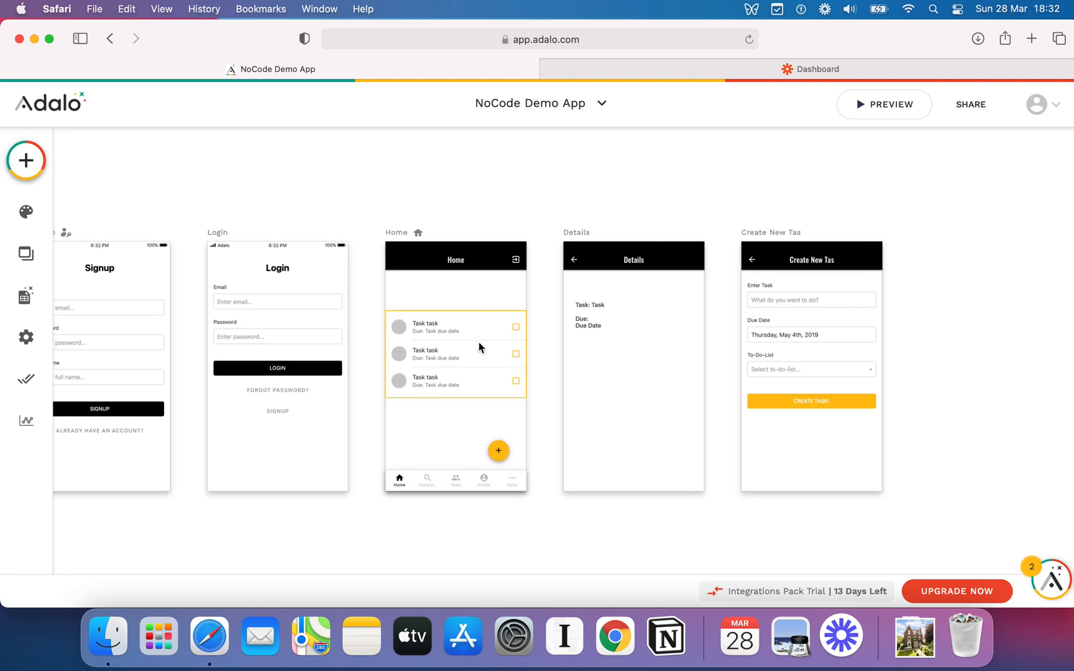
click(455, 354)
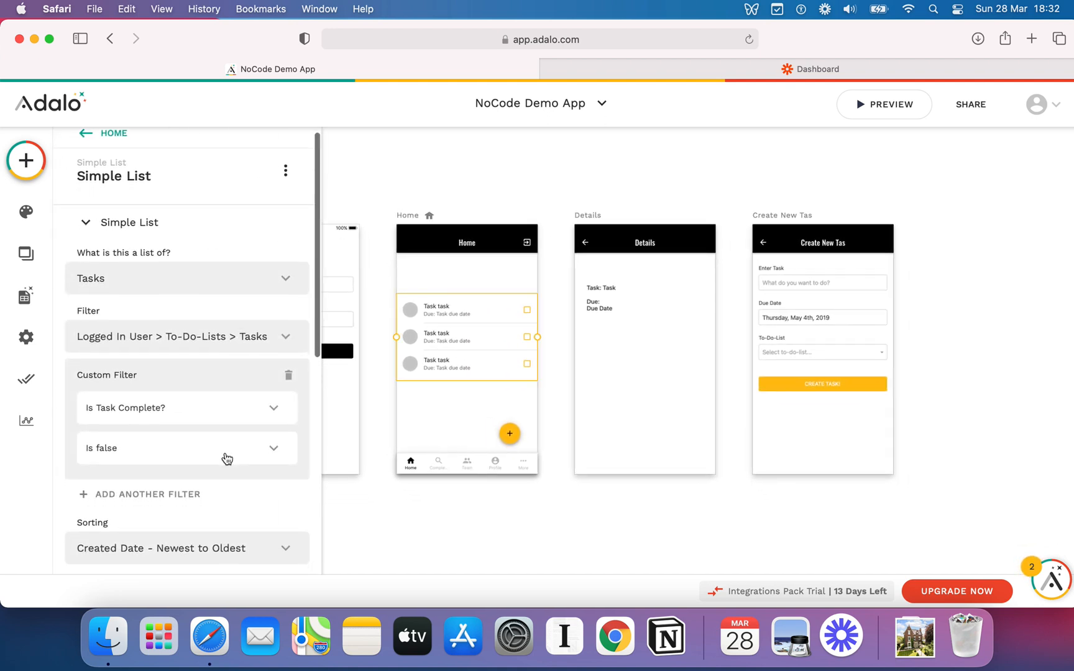
scroll(down, 3)
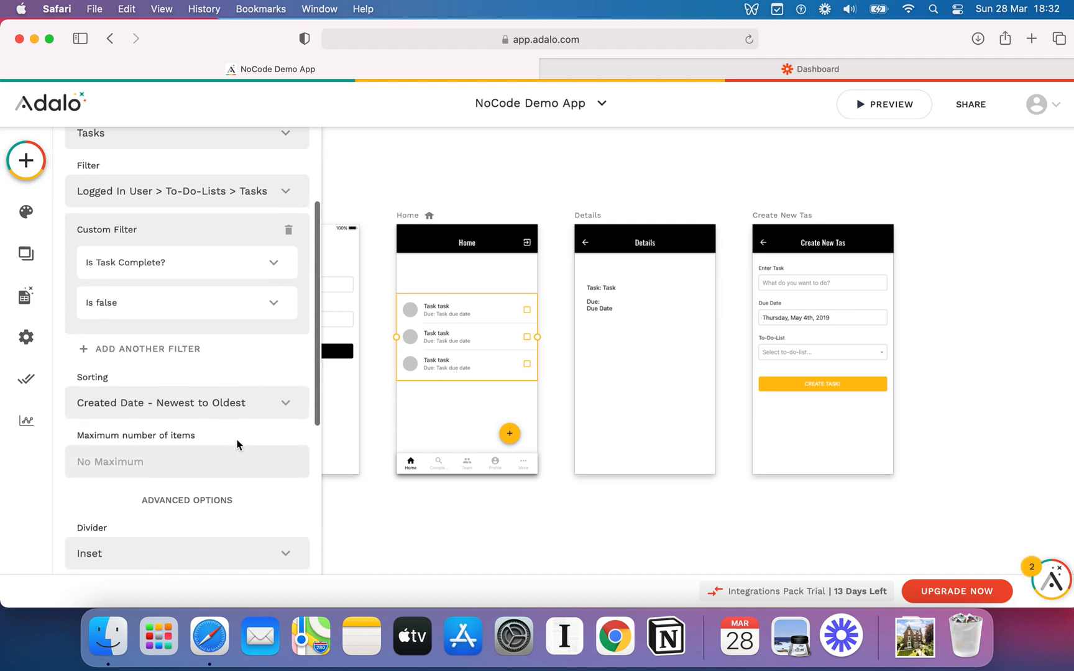
scroll(down, 3)
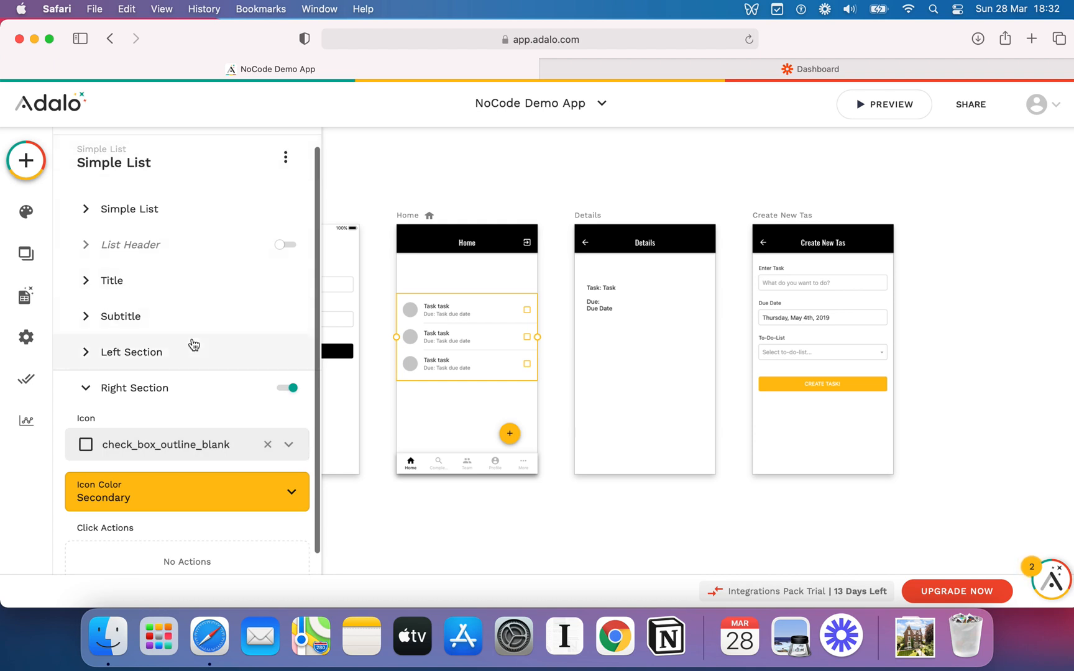
scroll(down, 3)
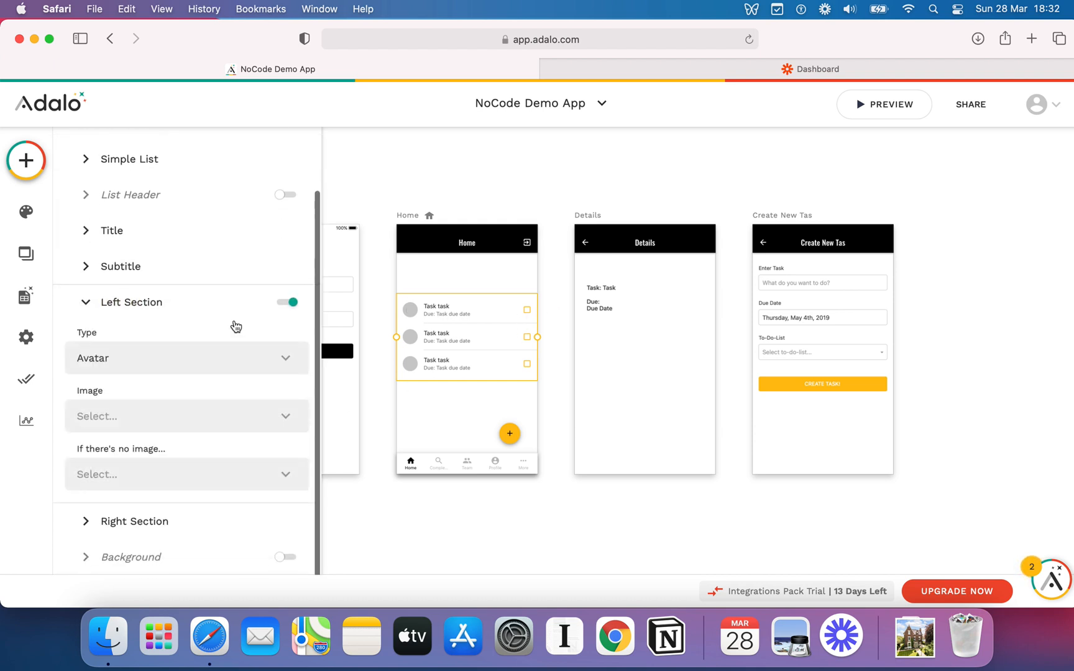
Keep the Left Section type as Avatar and expand the Right Section checkbox settings.
click(187, 358)
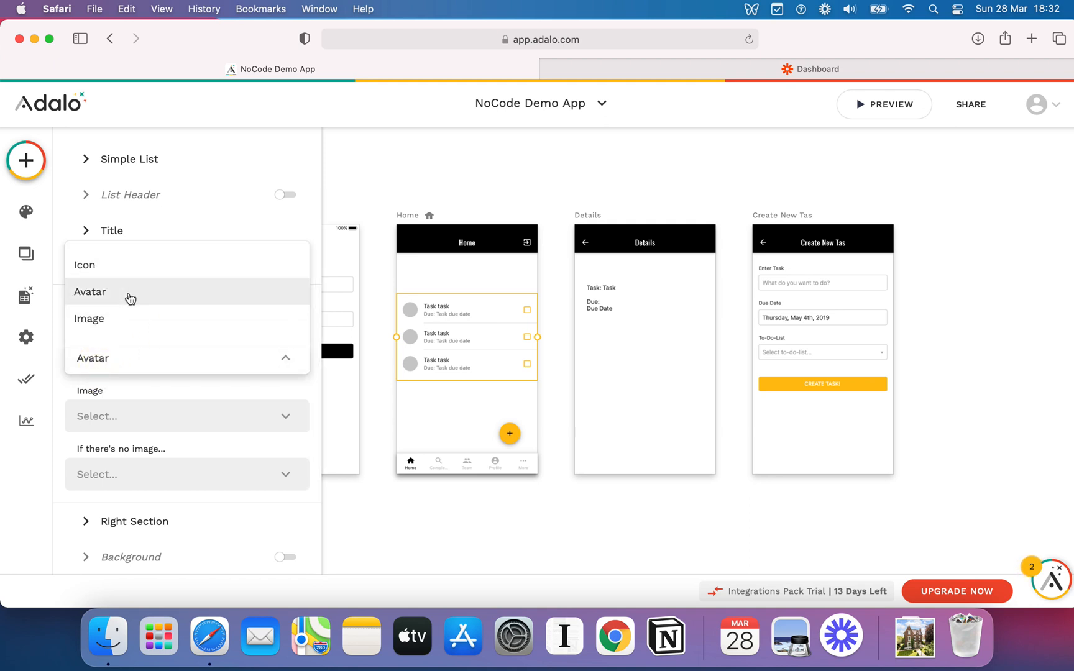
click(89, 291)
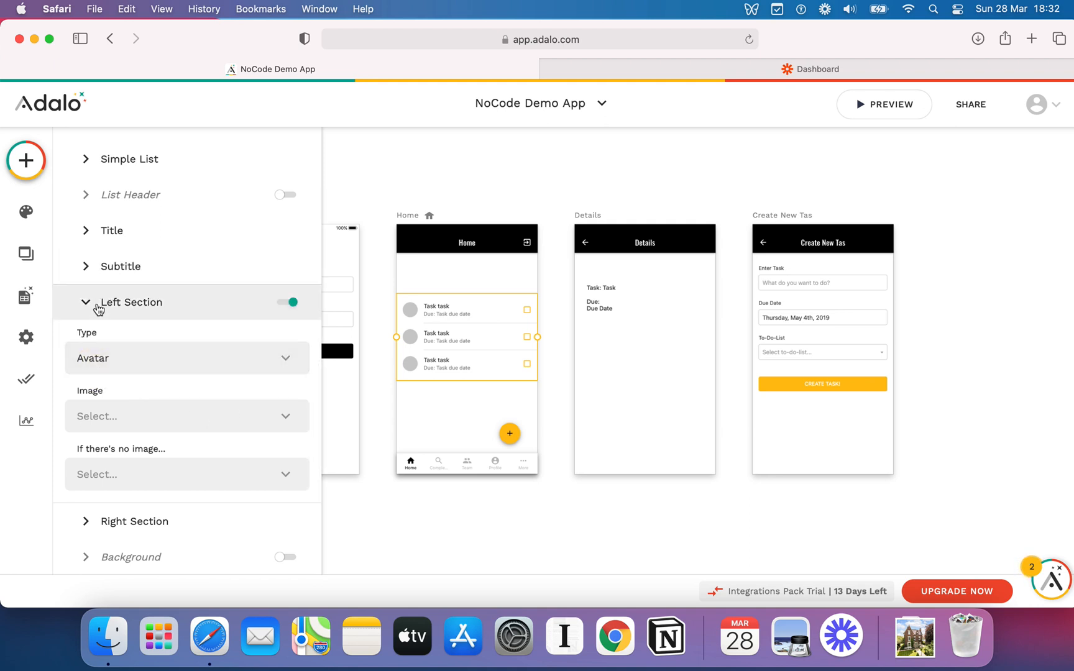
click(136, 521)
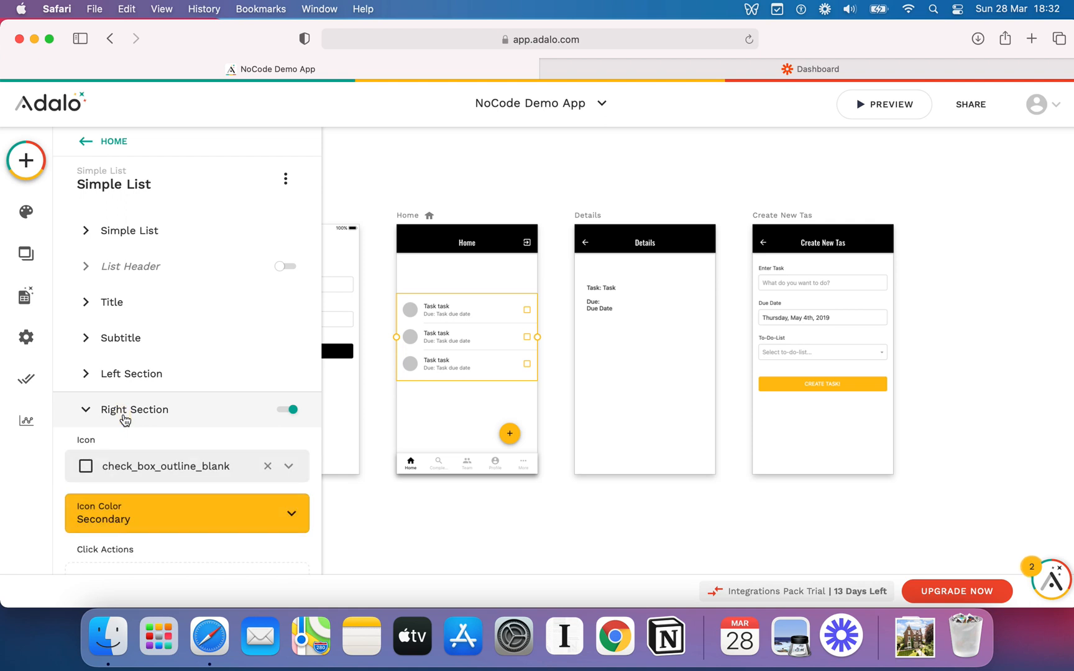
click(127, 511)
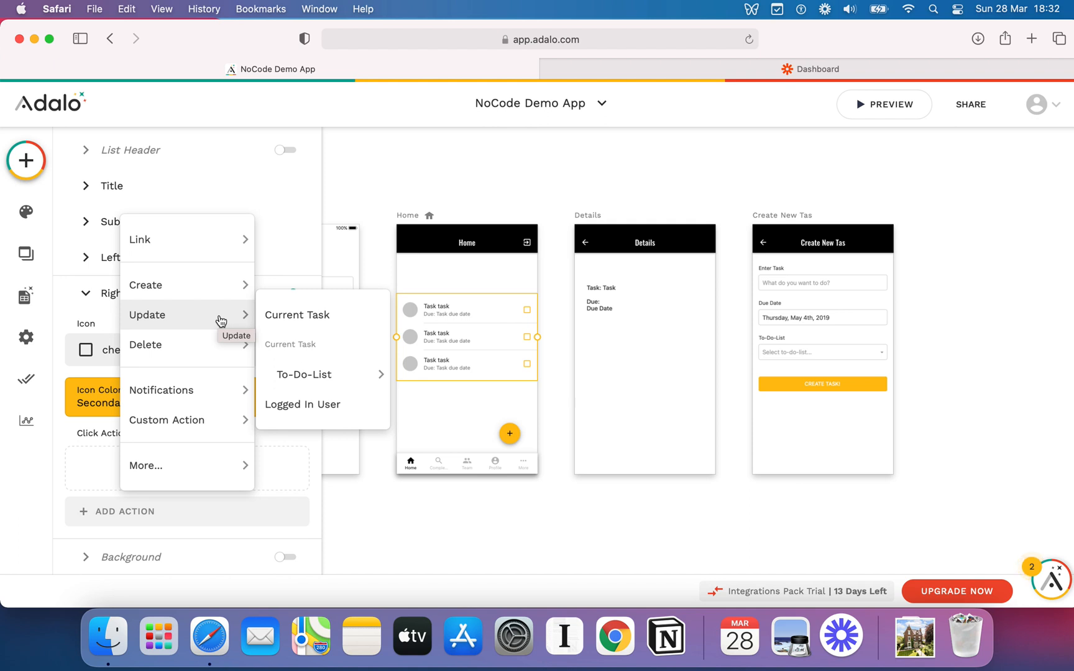
mouse_move(322, 315)
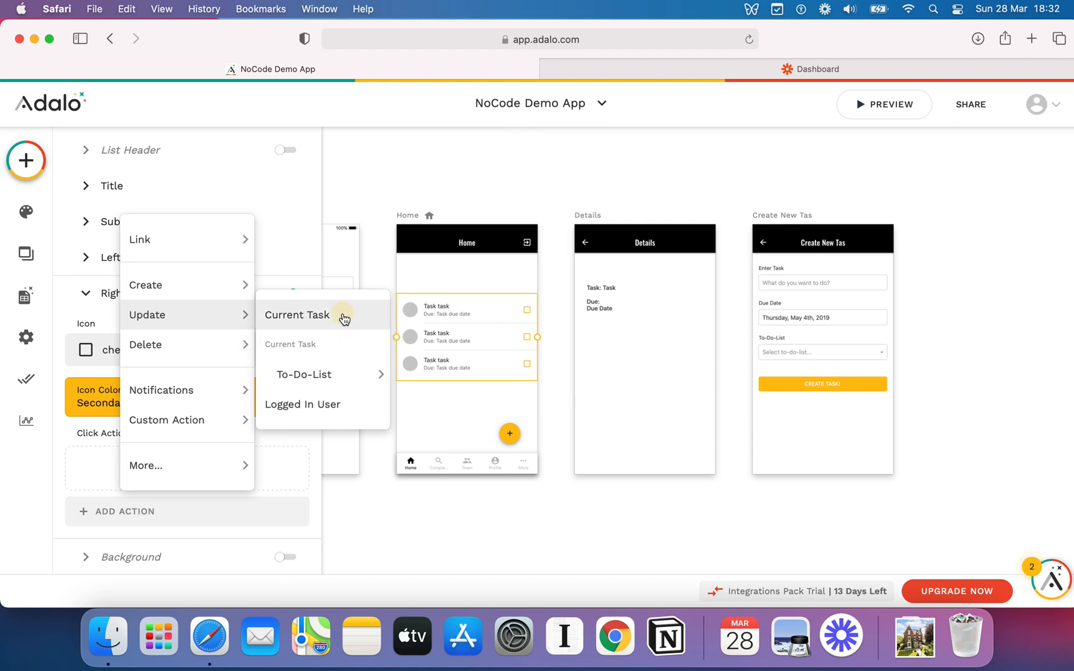
Add an Update Task click action on the checkbox setting Is Task Complete? to True.
click(295, 315)
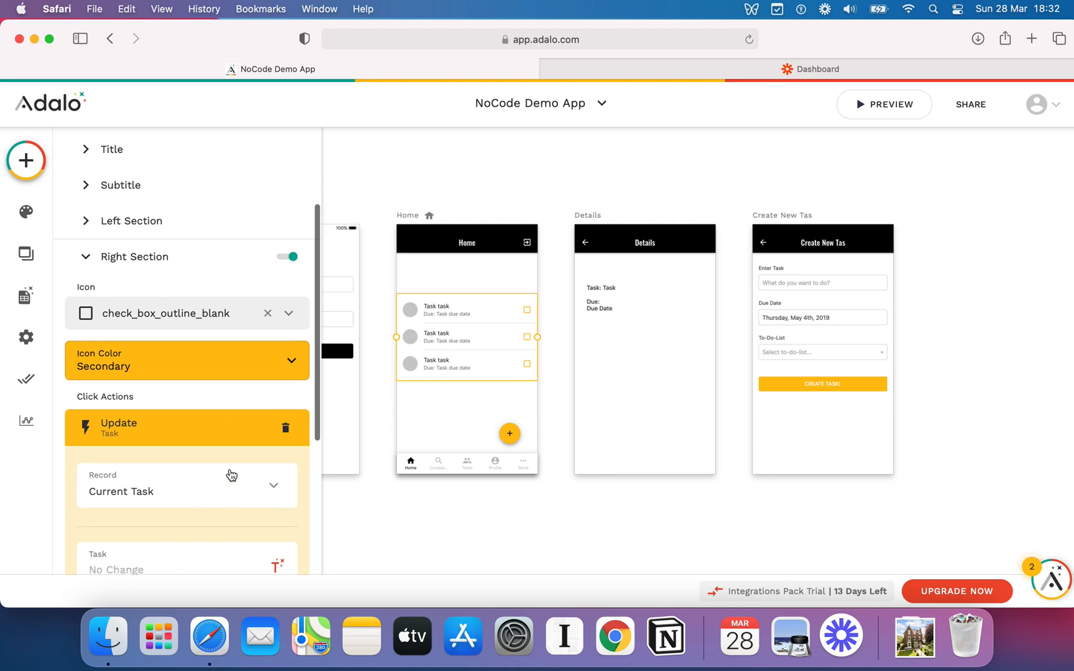
scroll(down, 3)
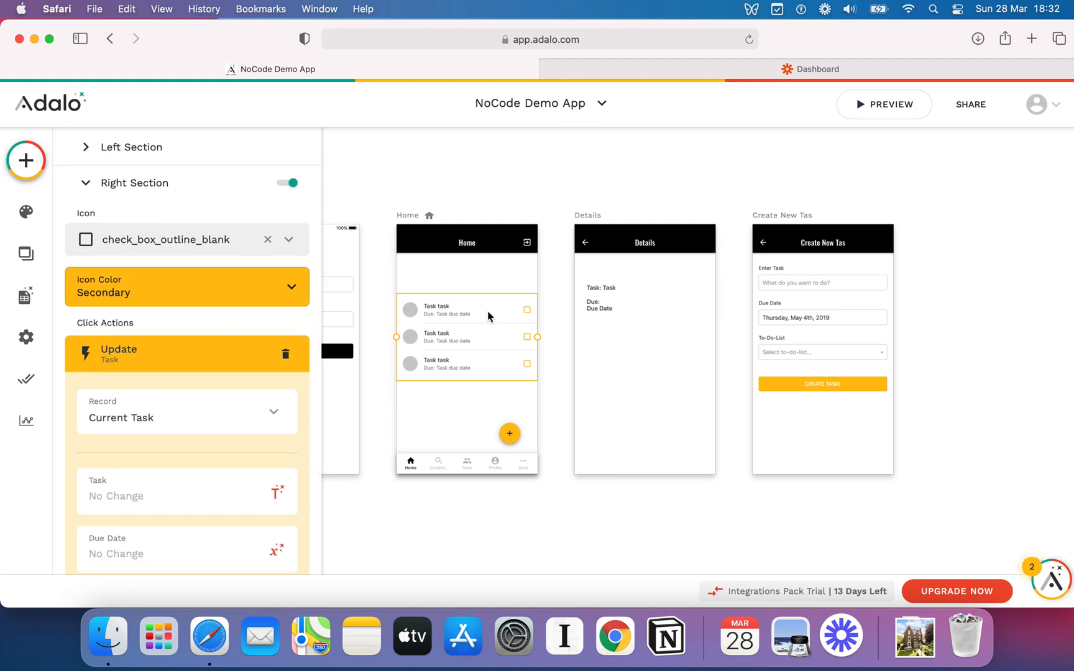
mouse_move(521, 297)
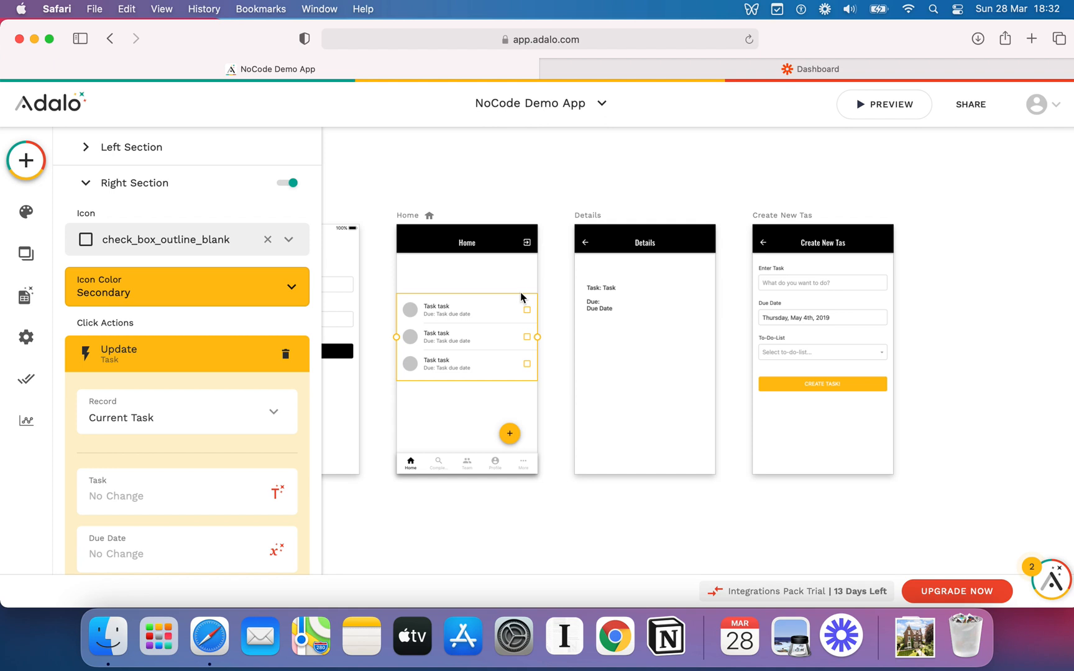
scroll(down, 3)
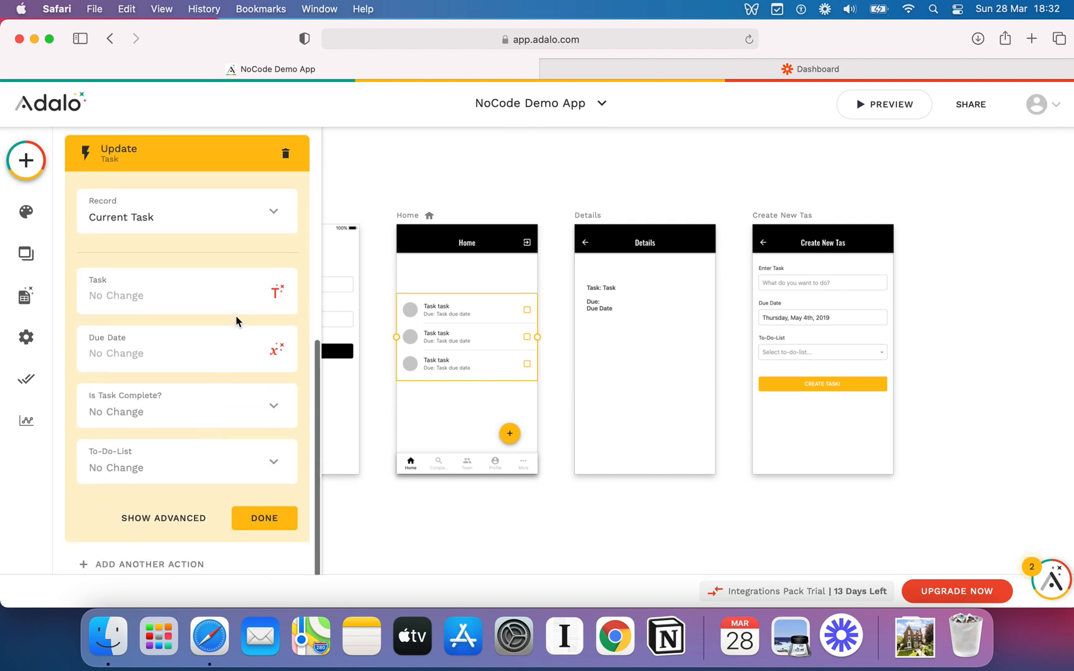
mouse_move(167, 471)
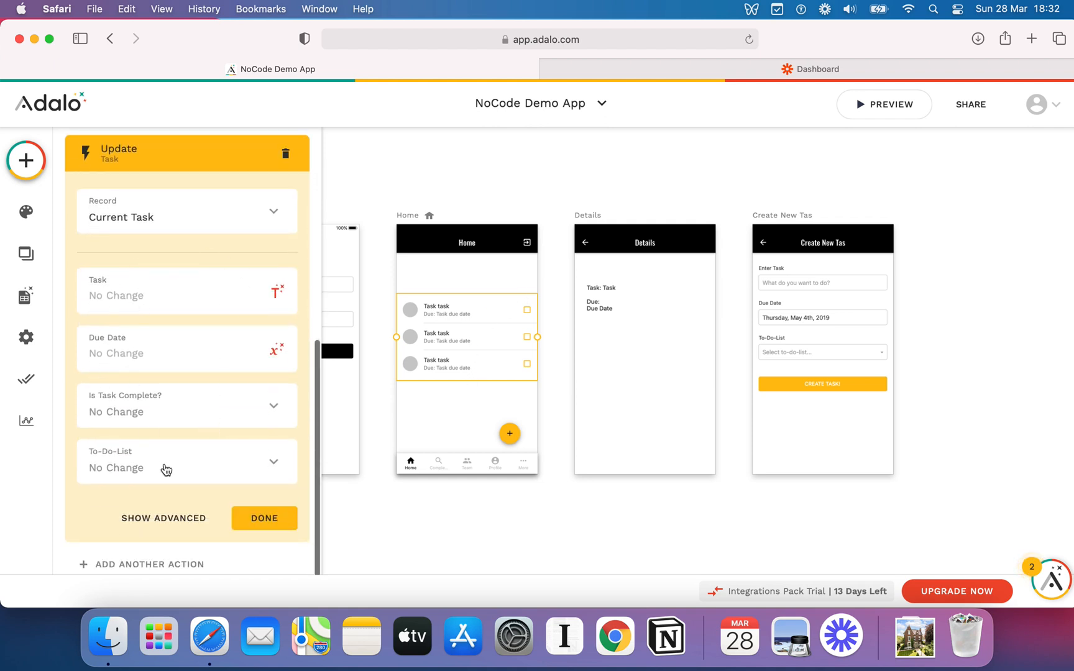
mouse_move(26, 297)
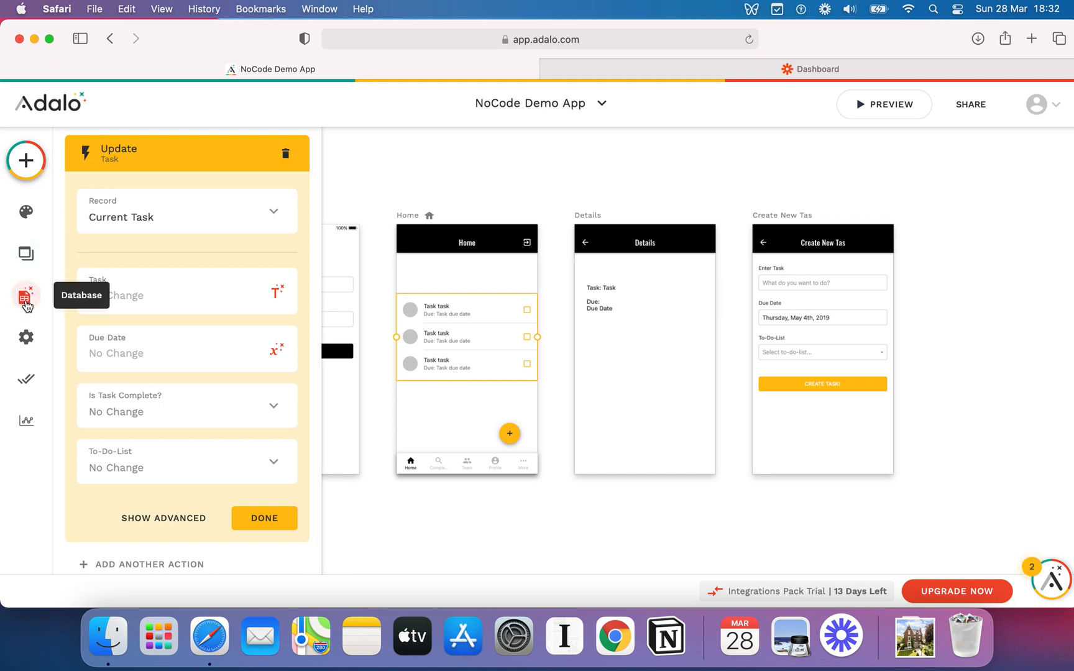
mouse_move(173, 323)
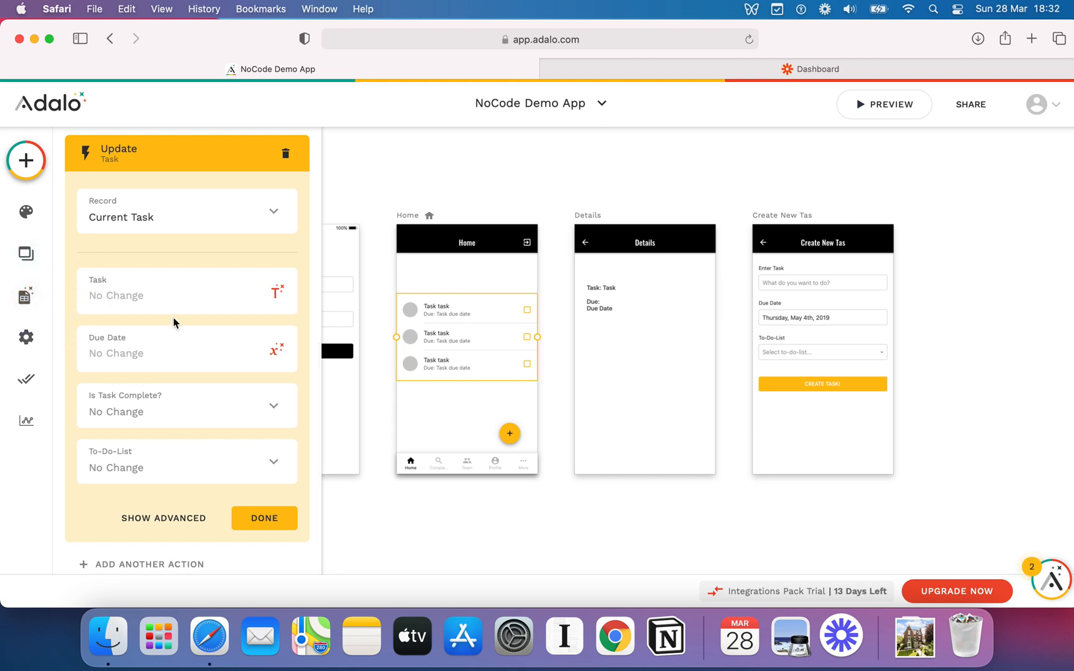
mouse_move(109, 349)
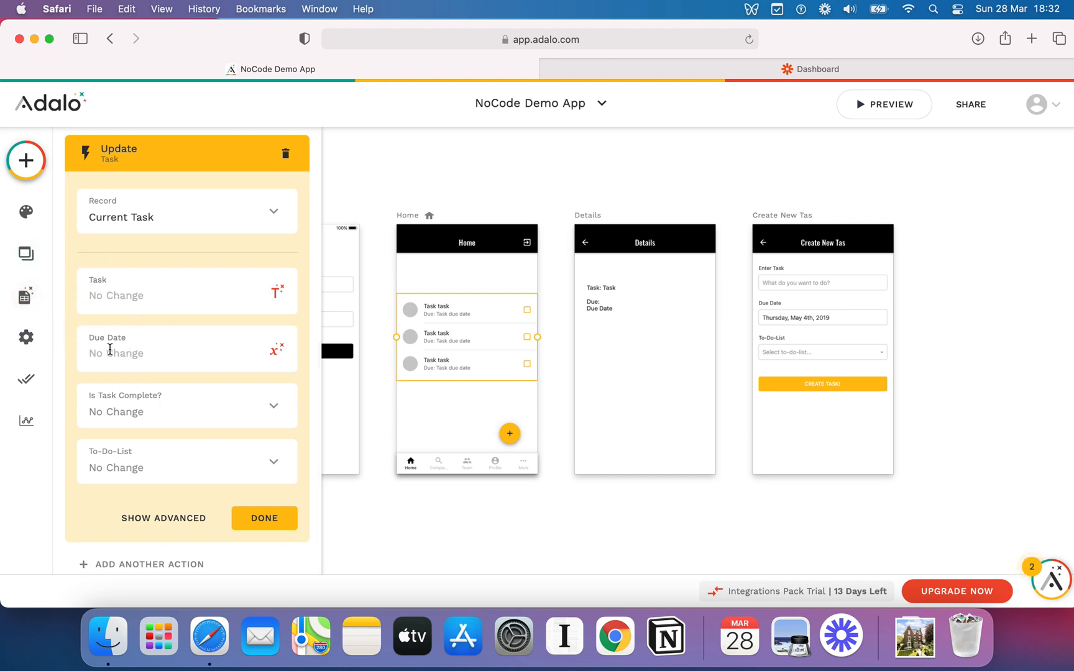
mouse_move(169, 473)
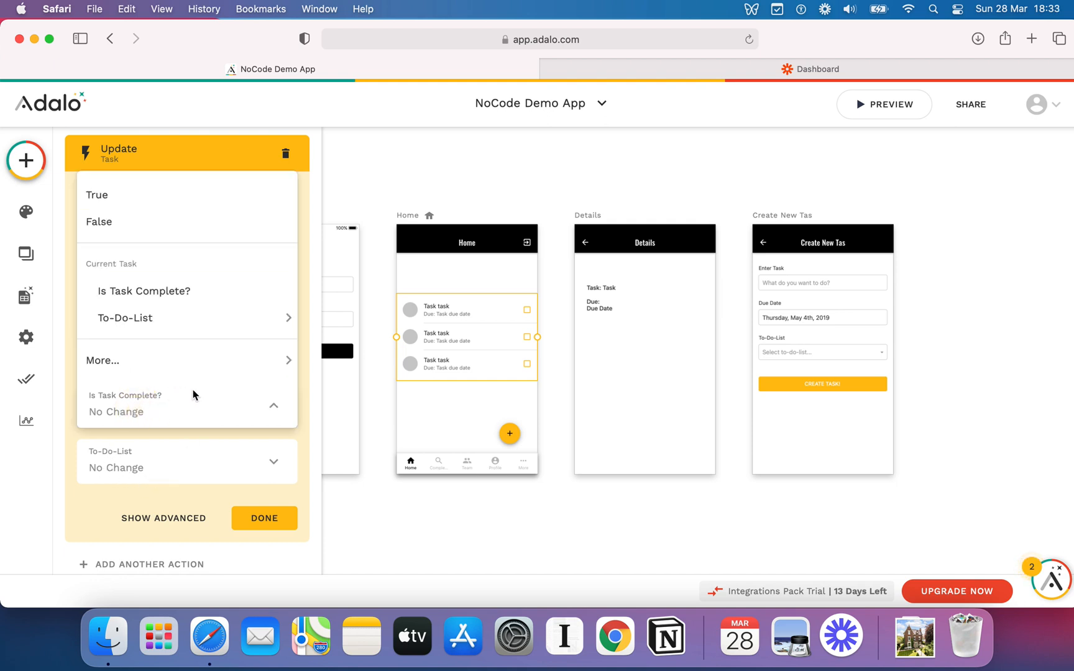
click(97, 194)
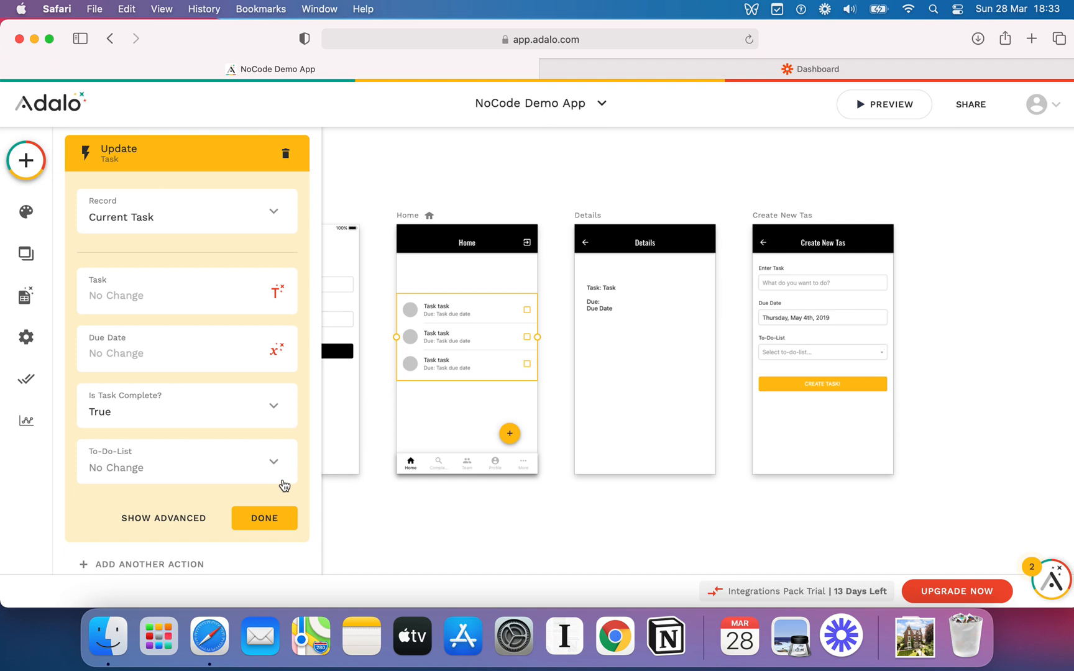
click(264, 519)
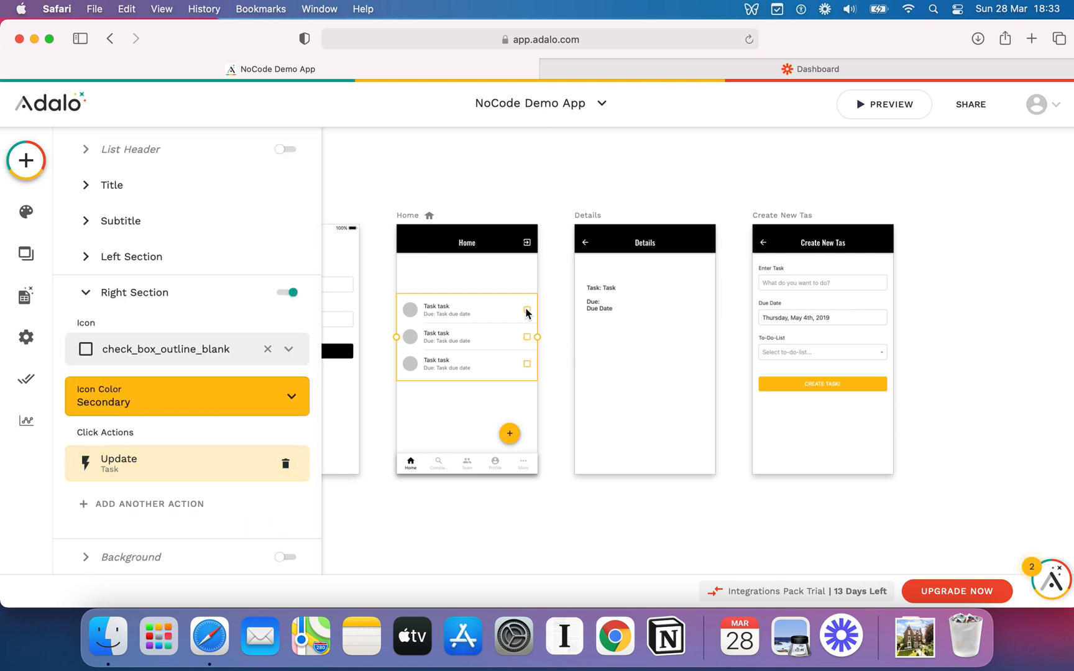
mouse_move(530, 343)
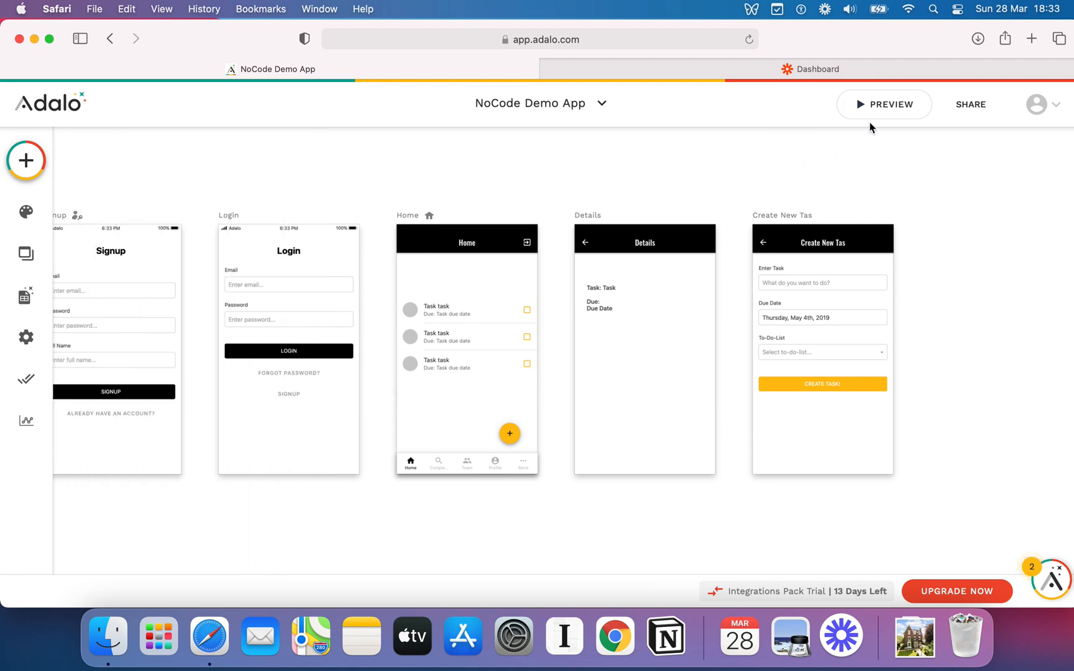
Preview the app, tick Create an Adalo App so it leaves Home, then close the preview.
click(884, 104)
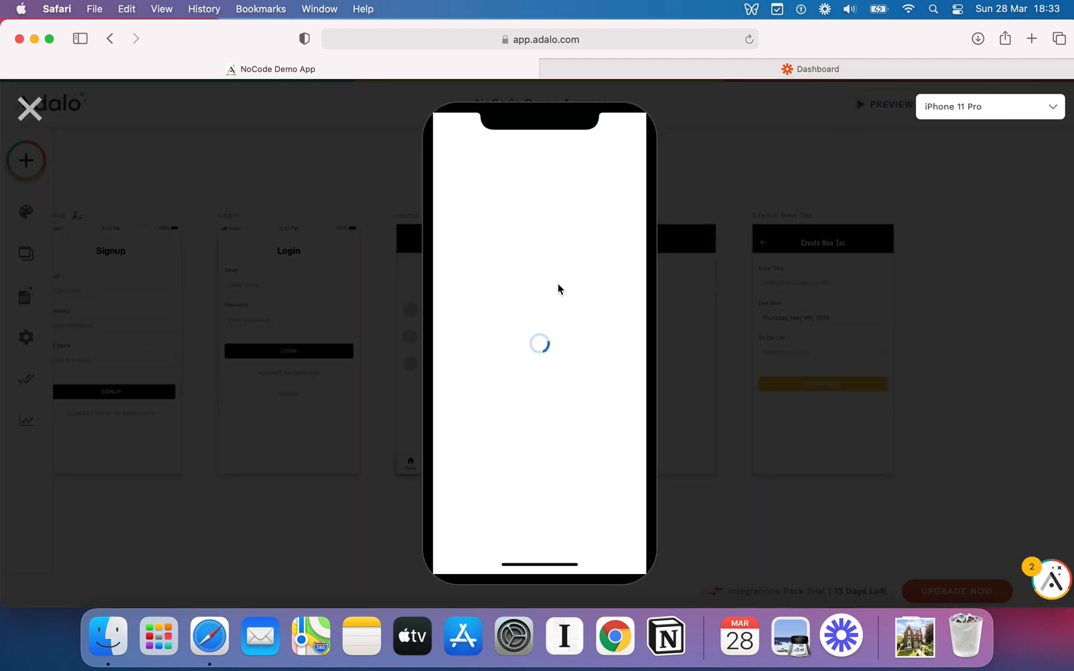
mouse_move(586, 282)
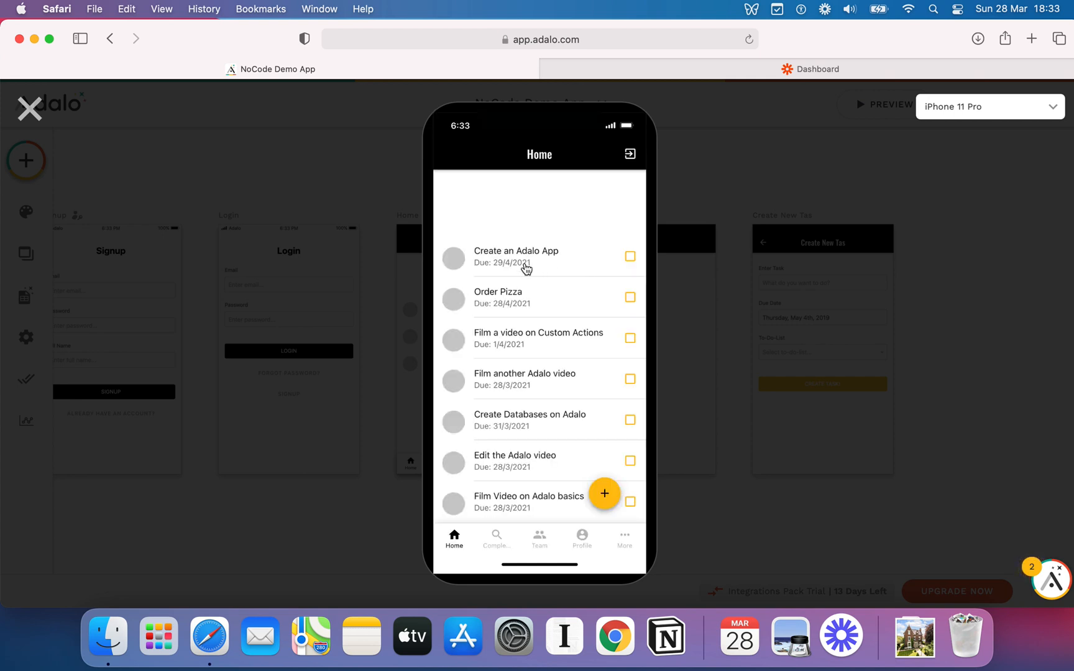
mouse_move(630, 265)
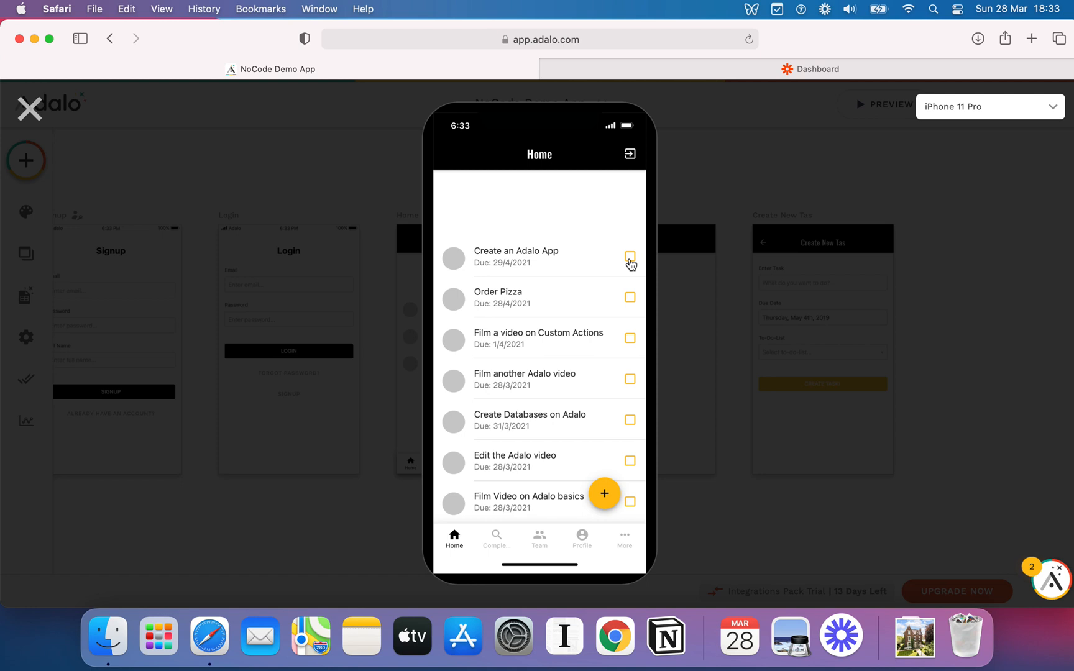
click(629, 259)
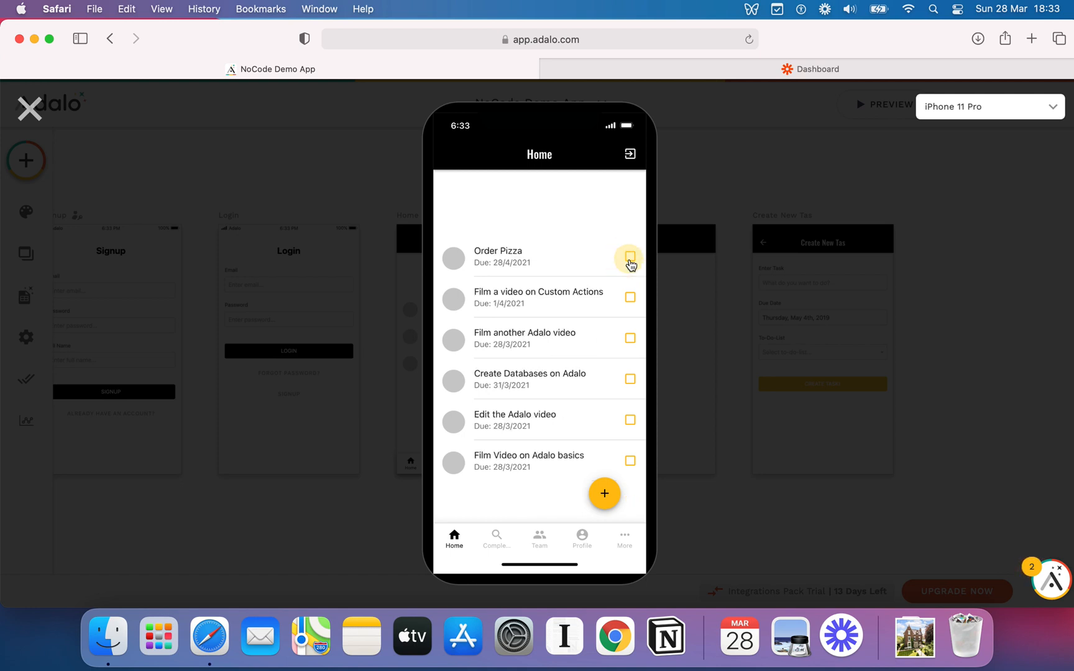
mouse_move(402, 191)
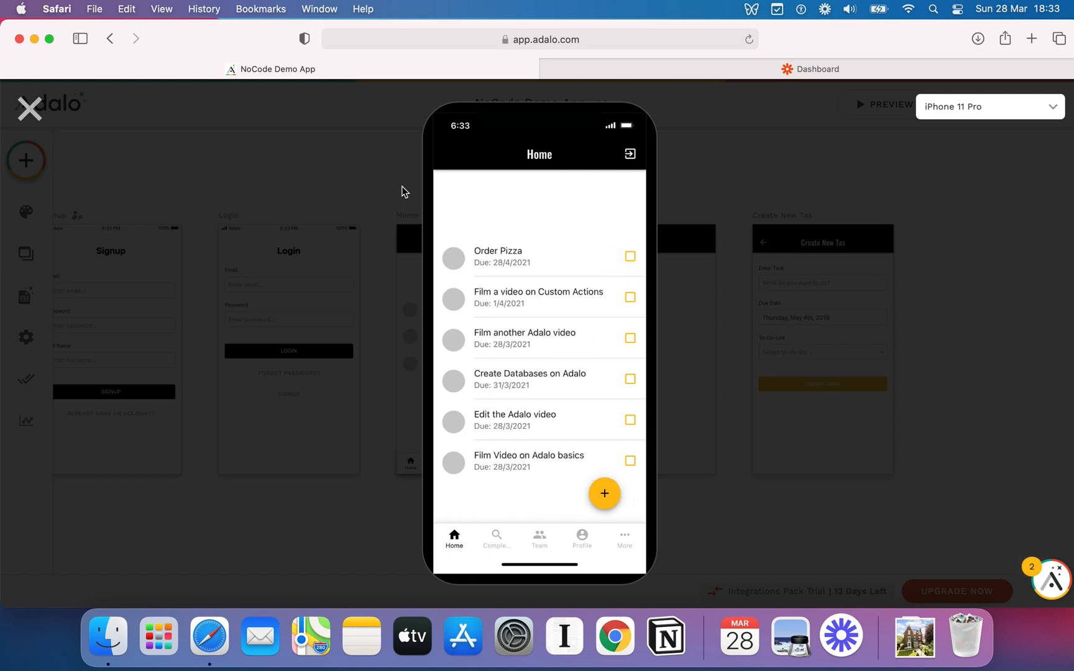
mouse_move(316, 183)
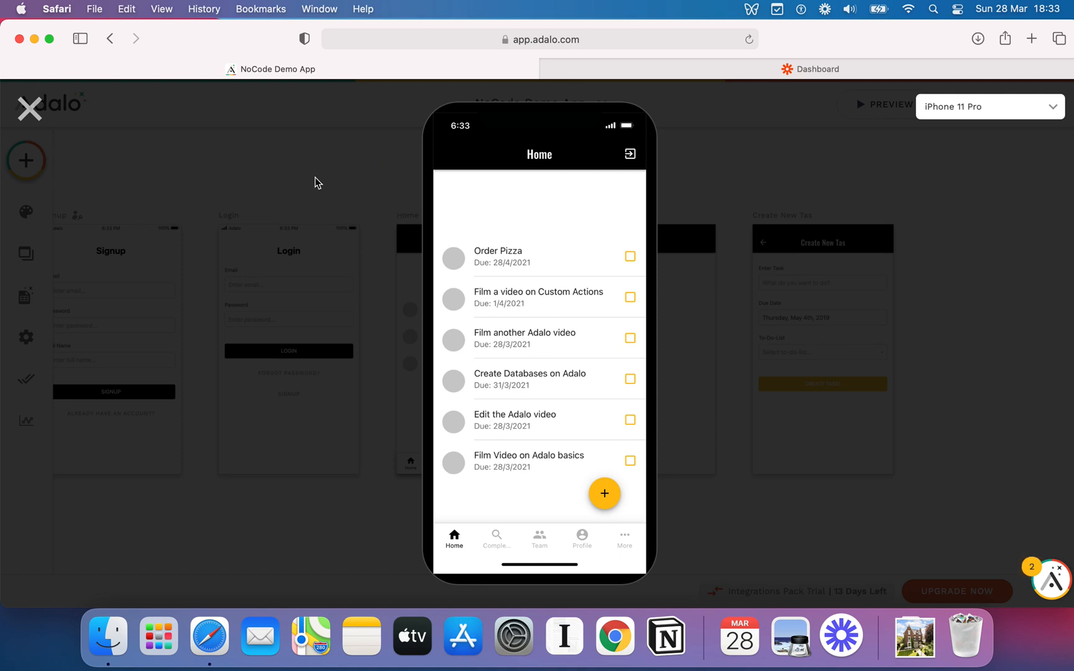
click(29, 109)
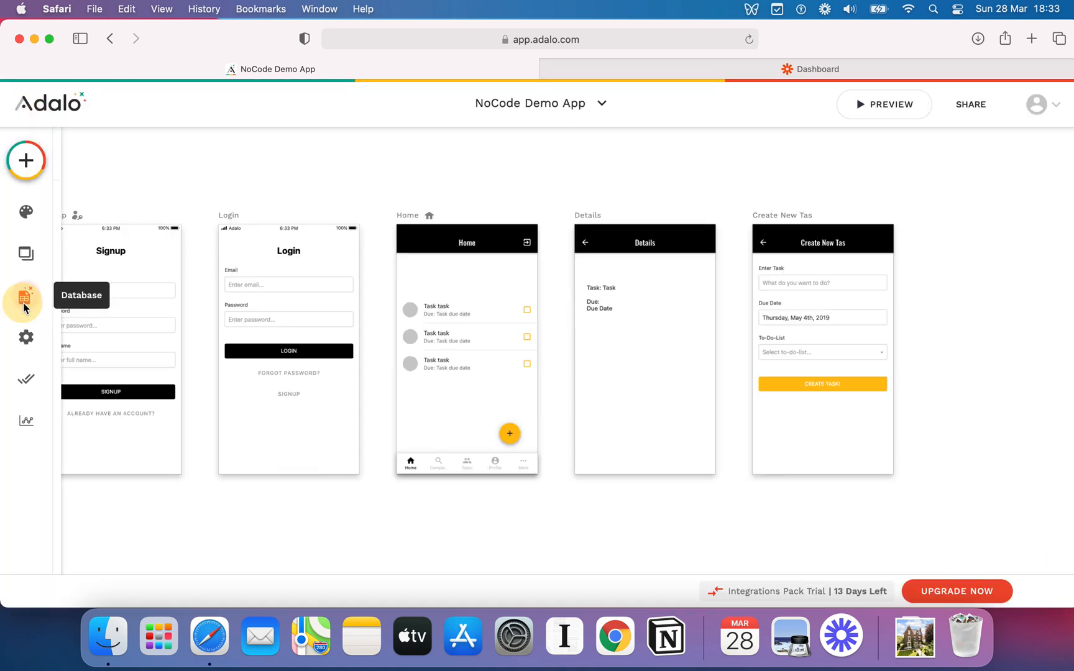
click(25, 296)
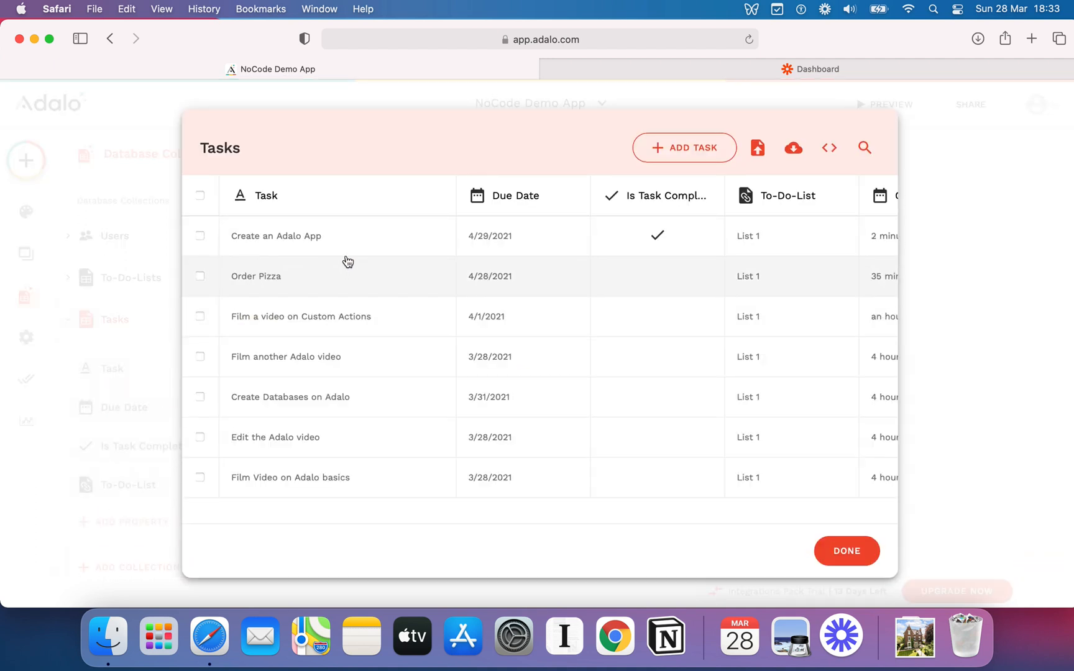
mouse_move(526, 165)
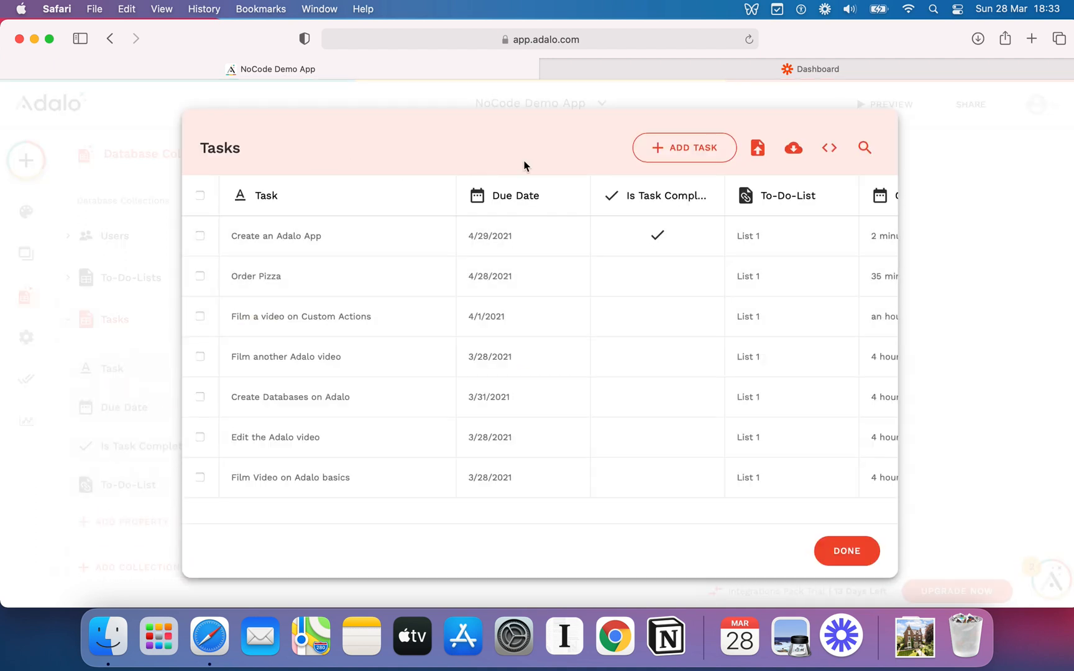
click(845, 550)
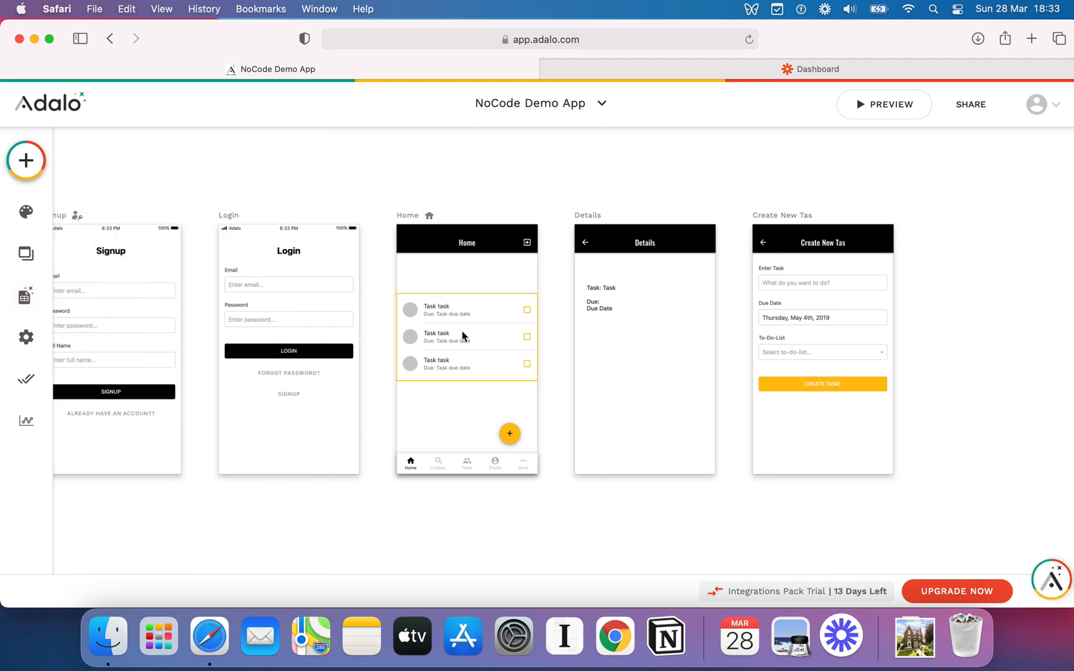
Delete the Home list's Custom Filter and preview to see Create an Adalo App back on Home.
click(466, 336)
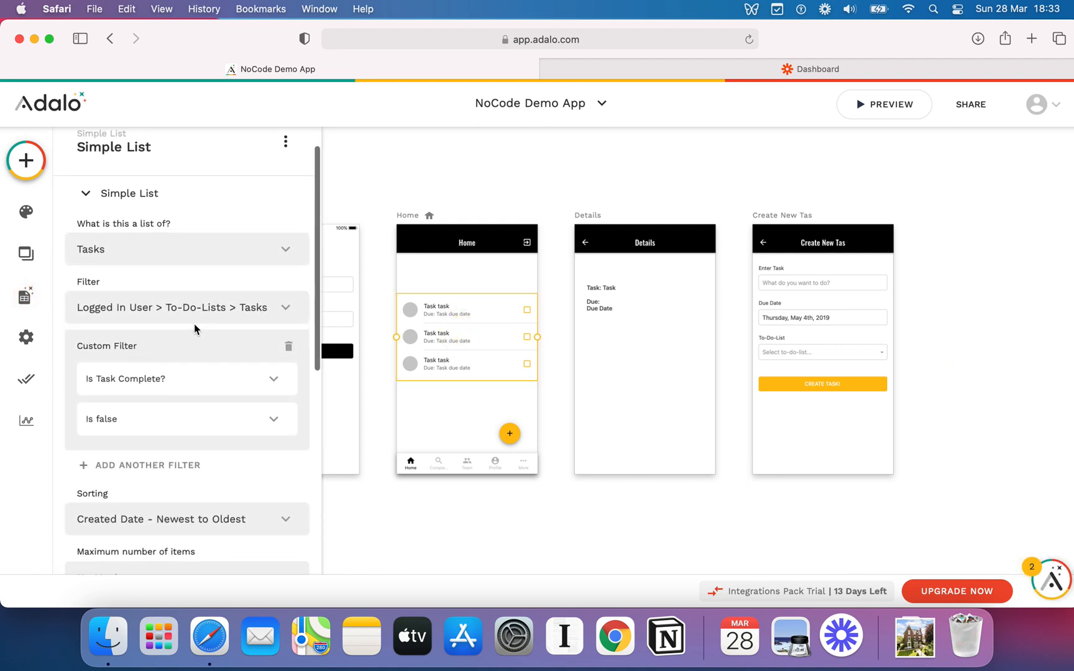
click(289, 345)
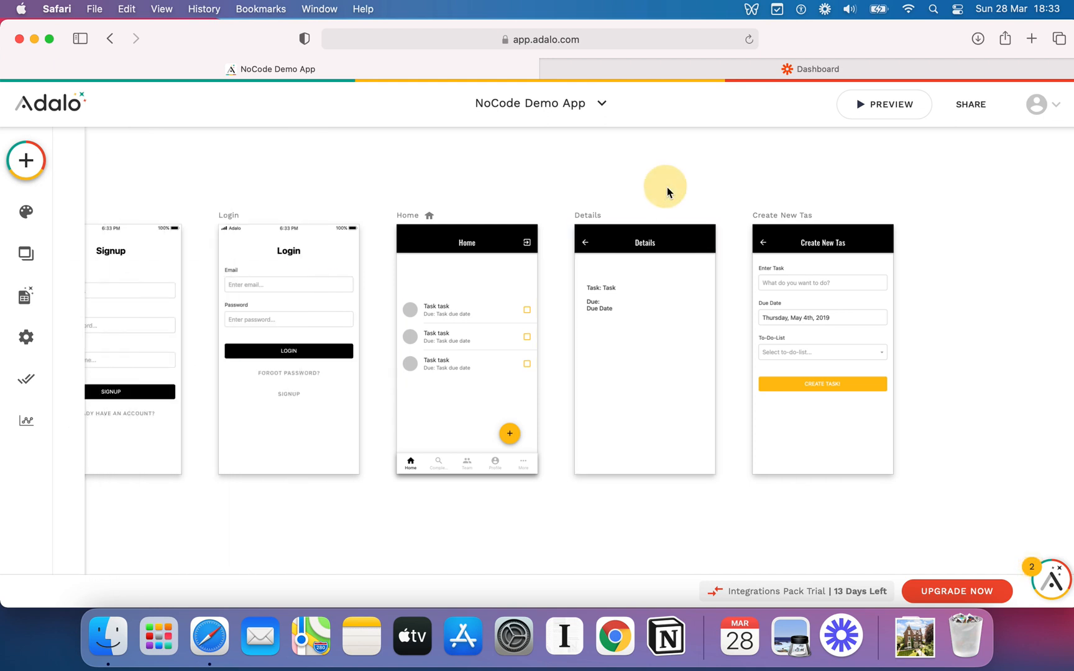
click(883, 105)
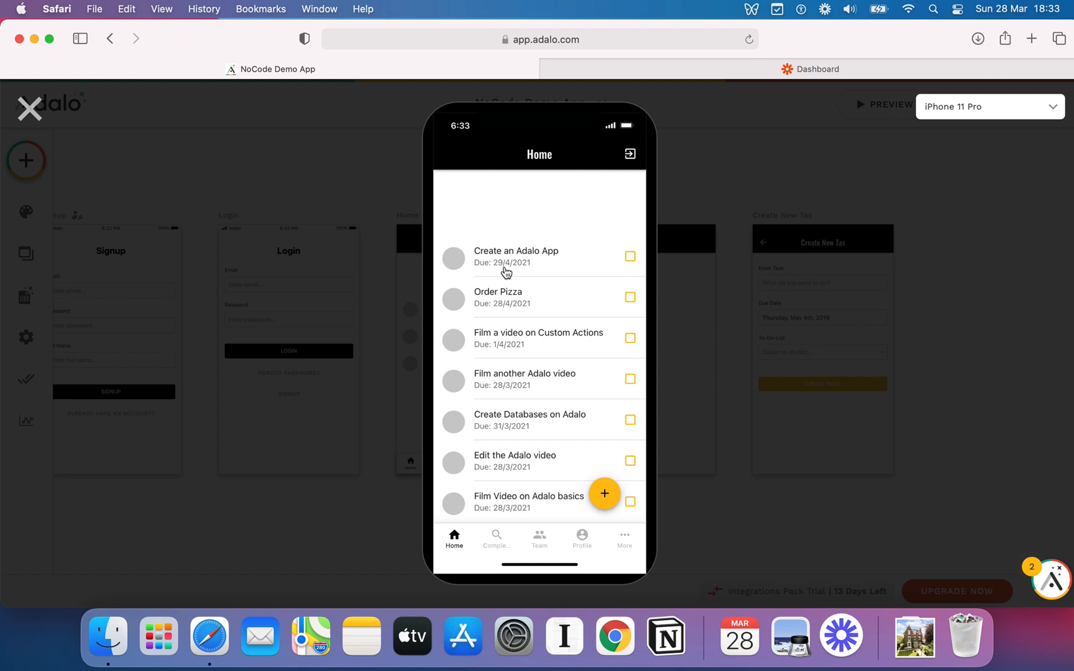
mouse_move(628, 258)
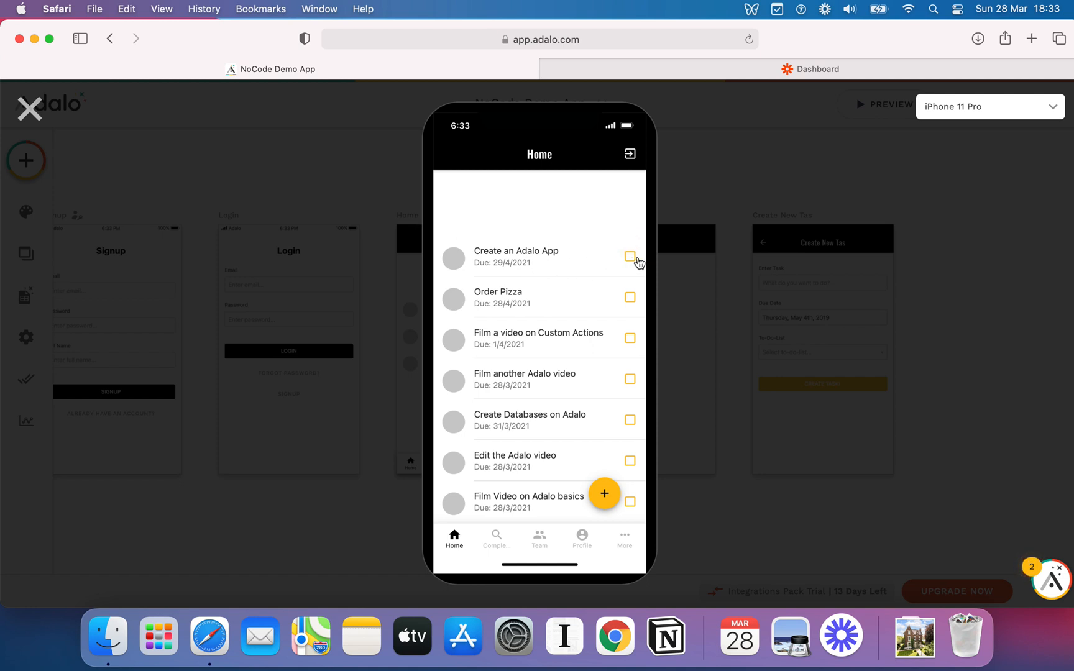
click(30, 110)
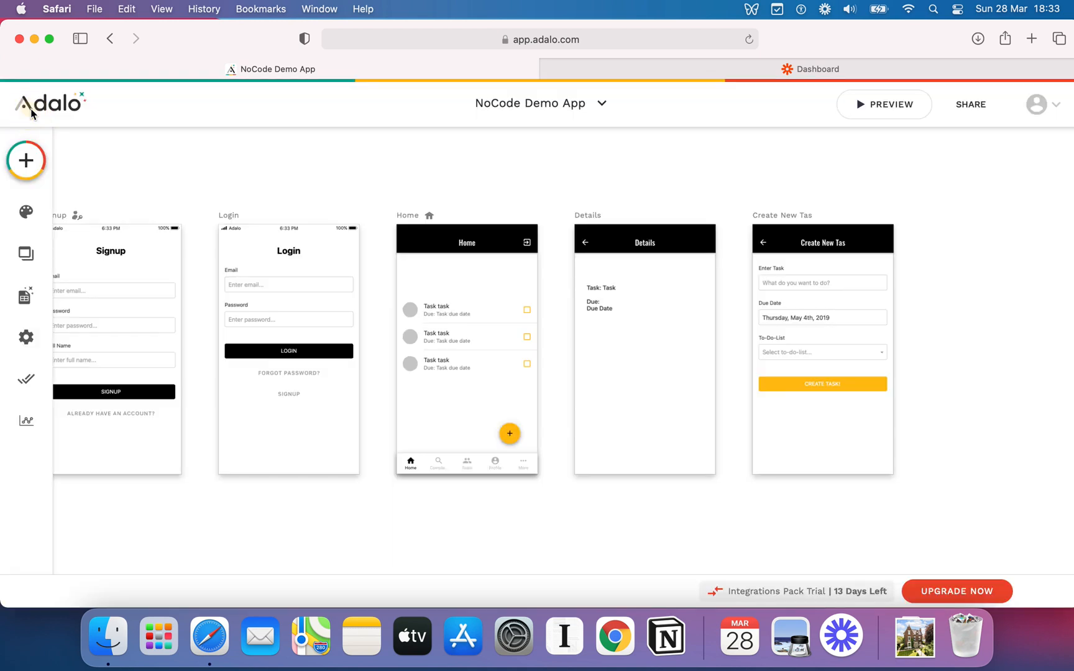
Add a Custom Filter on the Home list: Is Task Complete? is false.
click(466, 337)
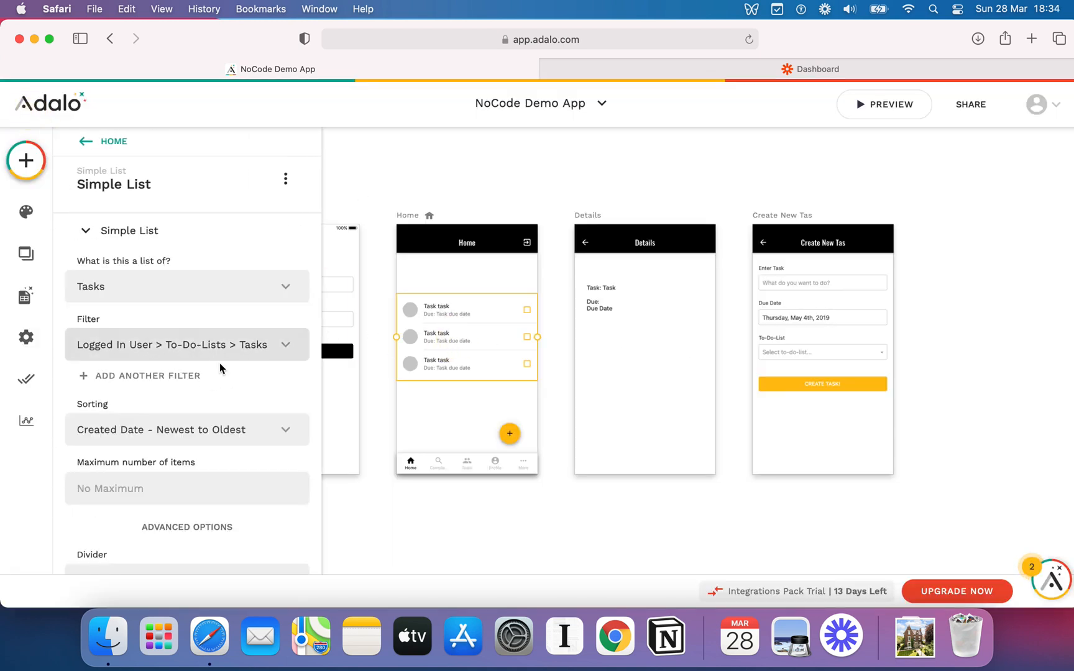
click(147, 376)
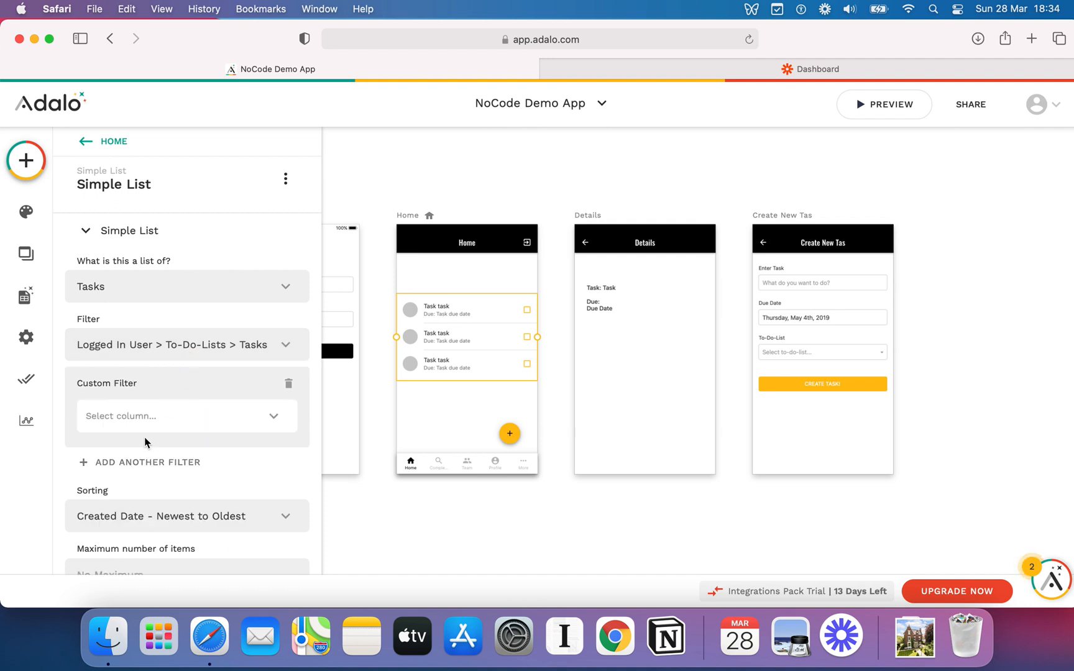
click(186, 416)
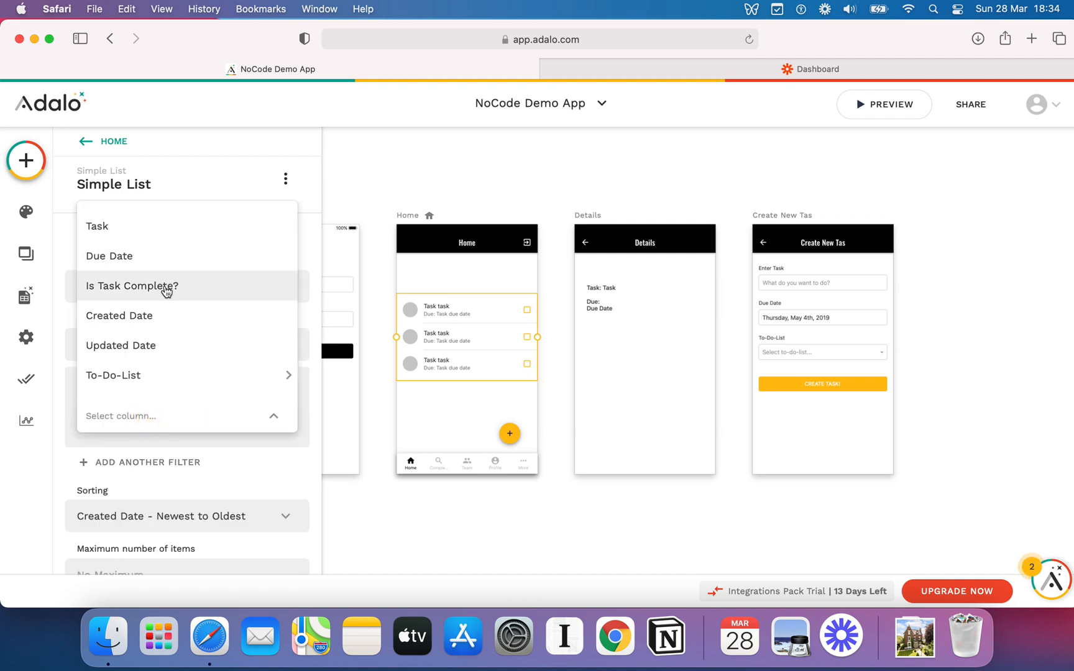
click(132, 286)
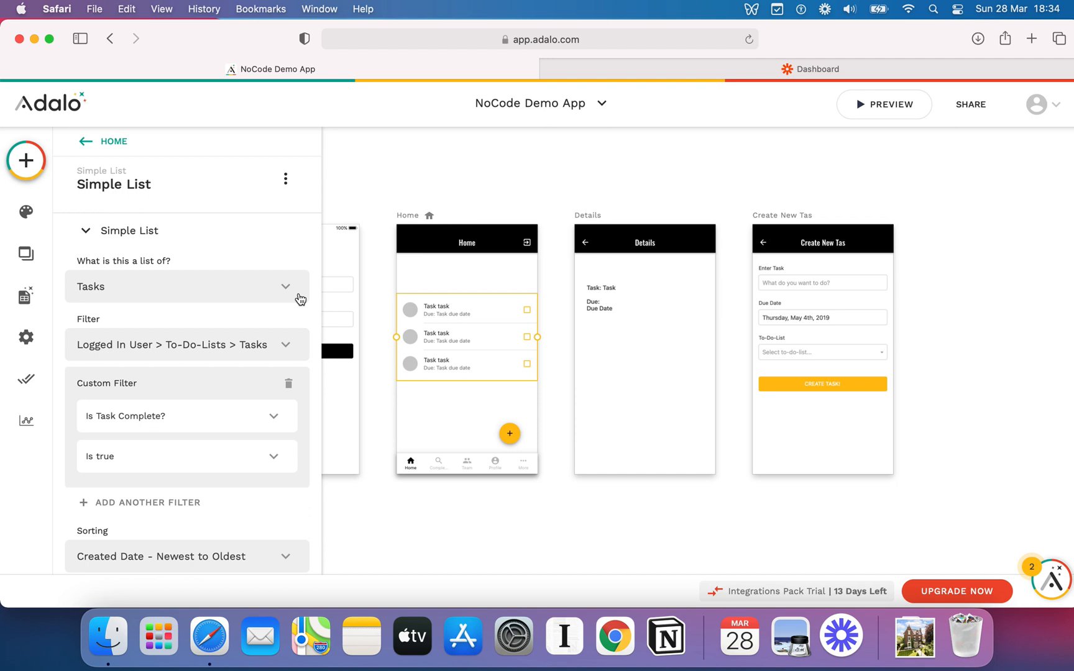
click(185, 456)
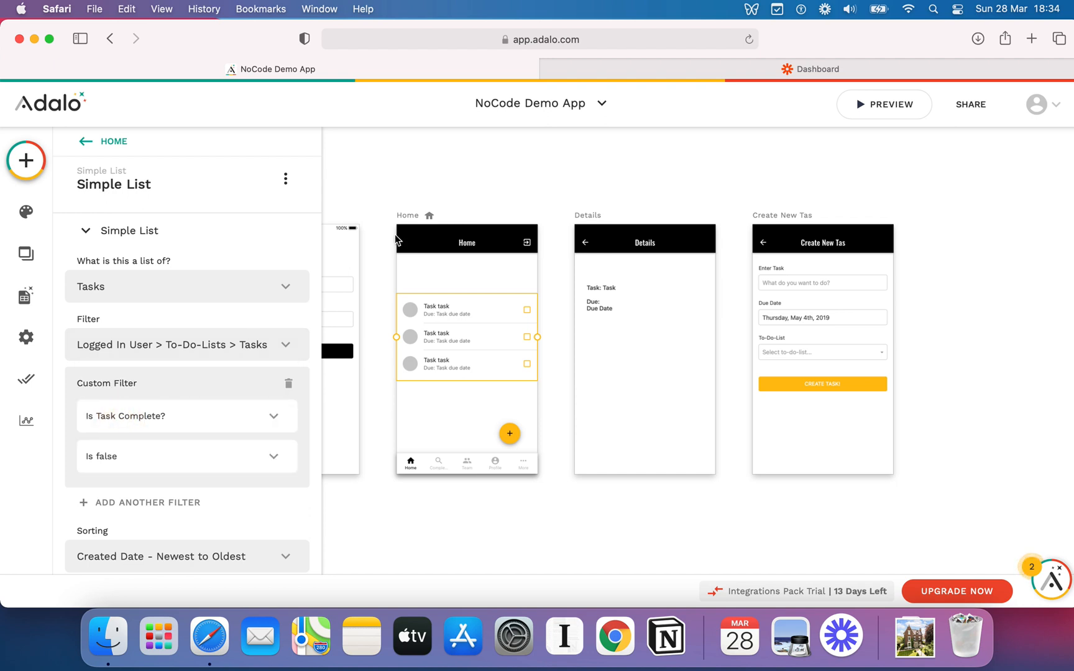
mouse_move(515, 185)
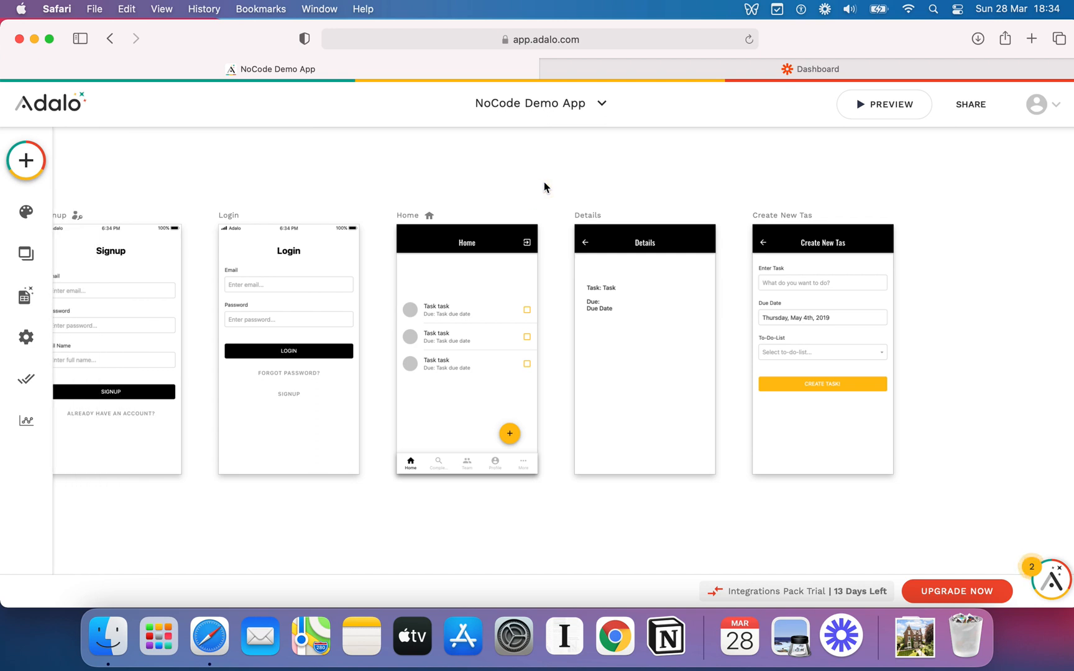
Preview the app, tick Order Pizza and Film a video on Custom Actions, then close the preview.
click(884, 104)
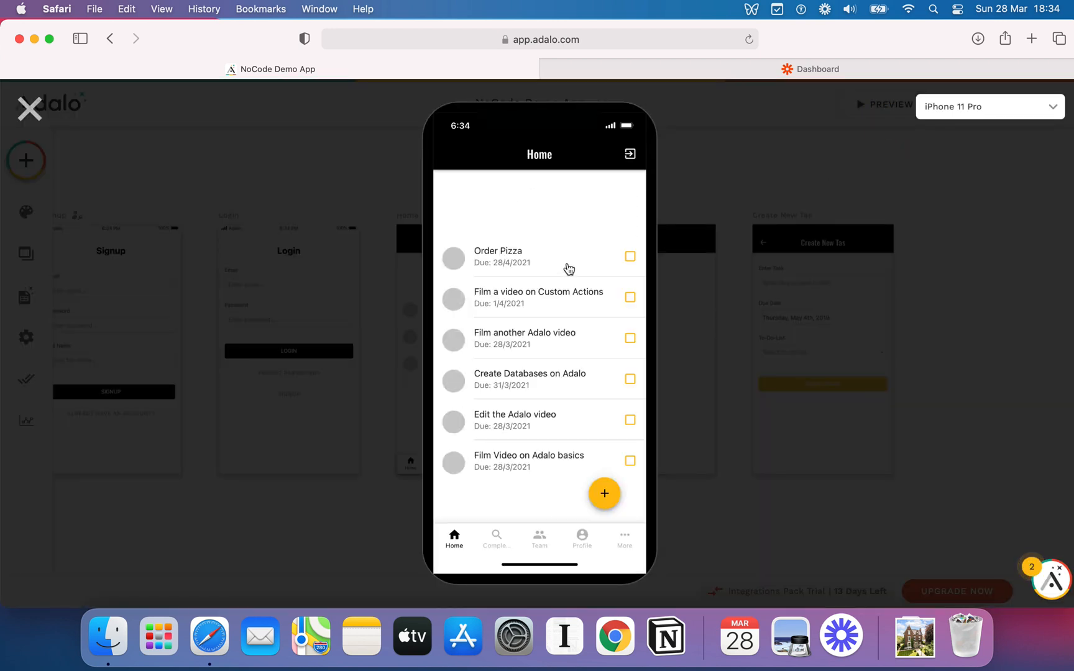
click(630, 256)
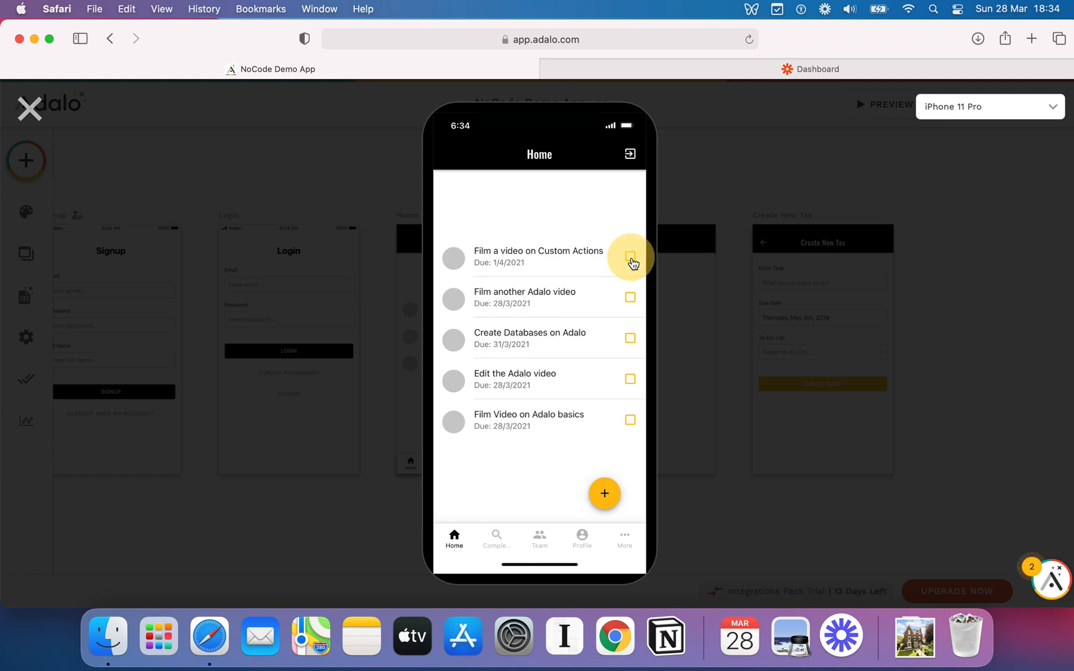
click(629, 257)
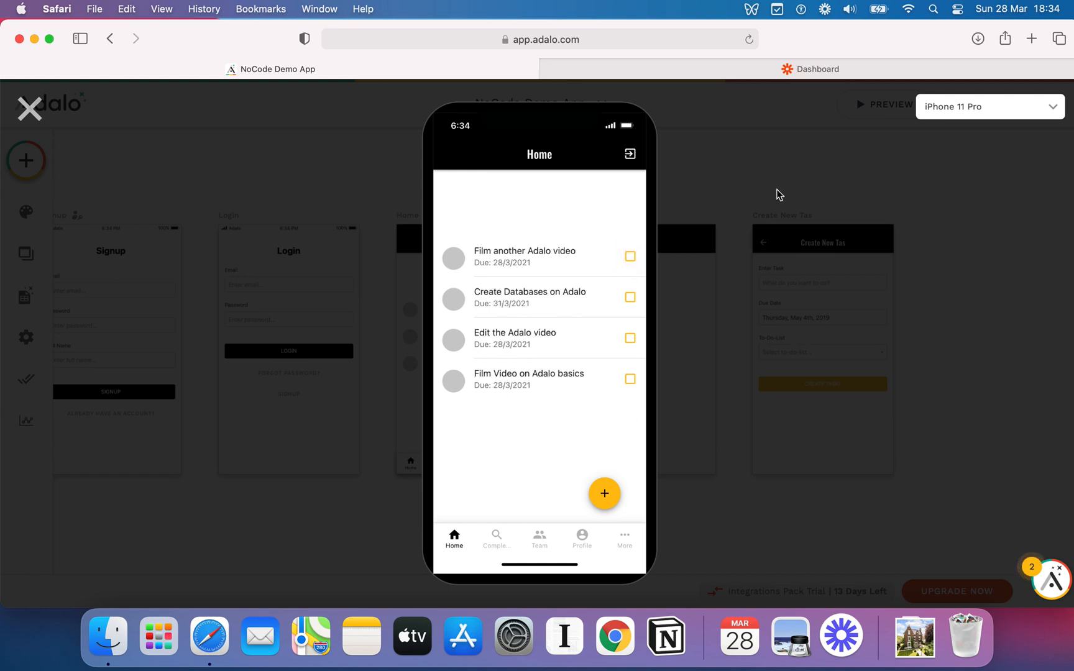
mouse_move(29, 108)
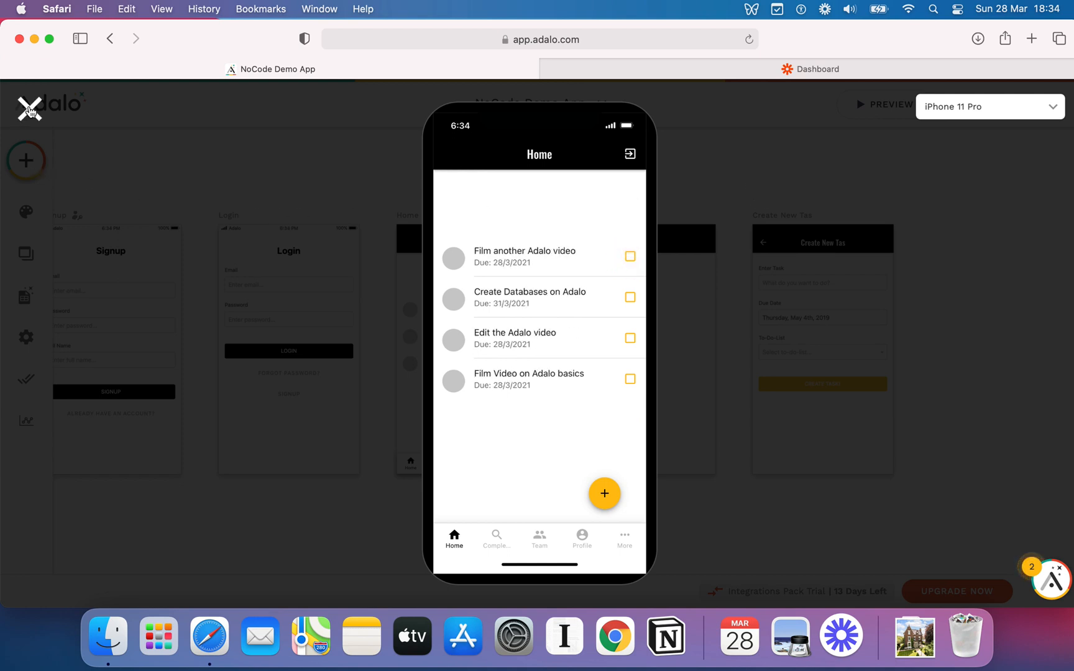
click(29, 110)
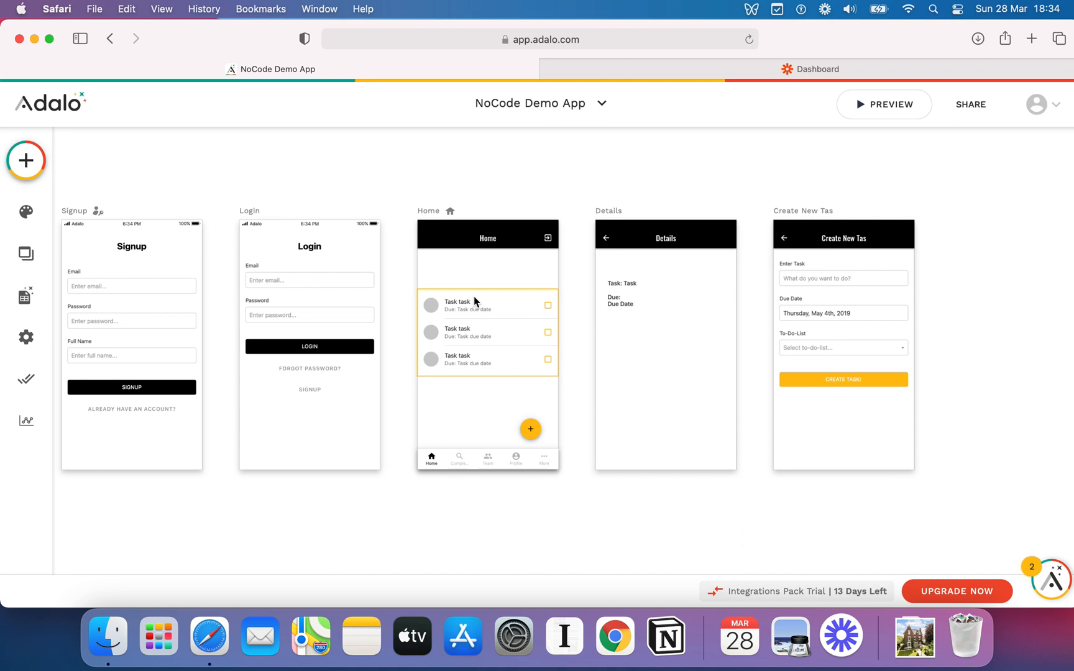
Link the tab bar's second tab to a new Completed Tasks screen using the App Bar template.
click(480, 458)
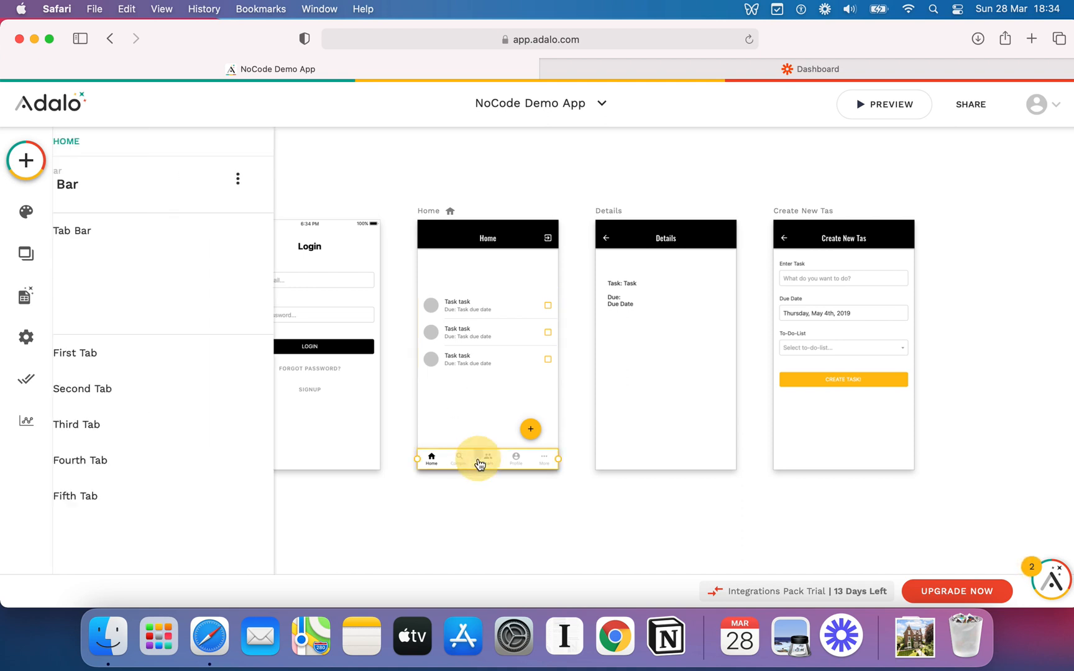
click(488, 458)
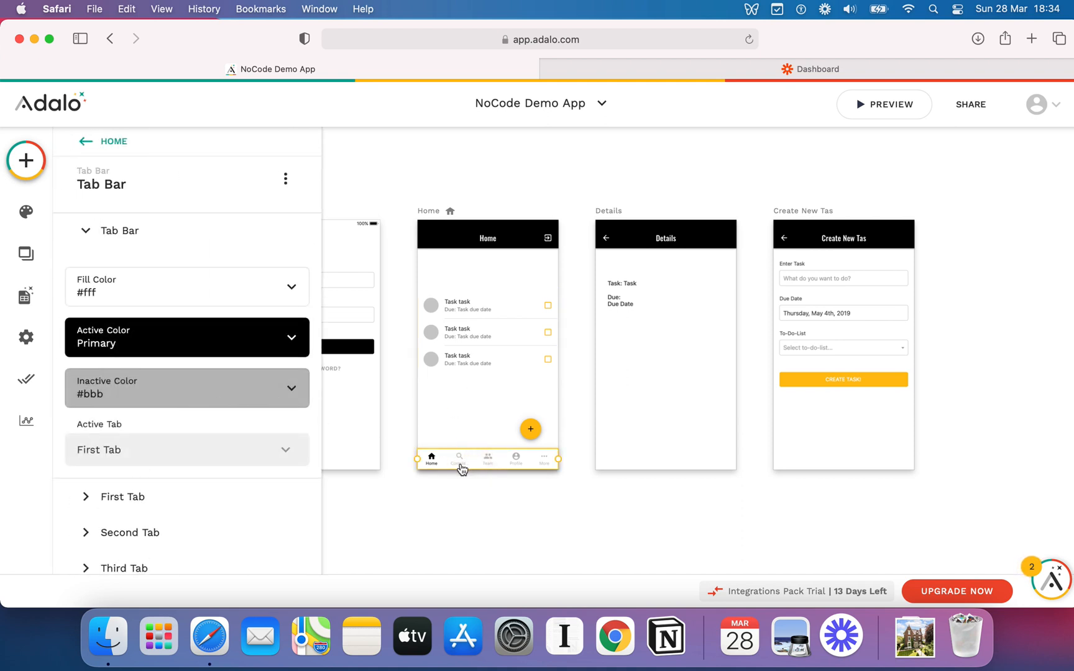
scroll(down, 3)
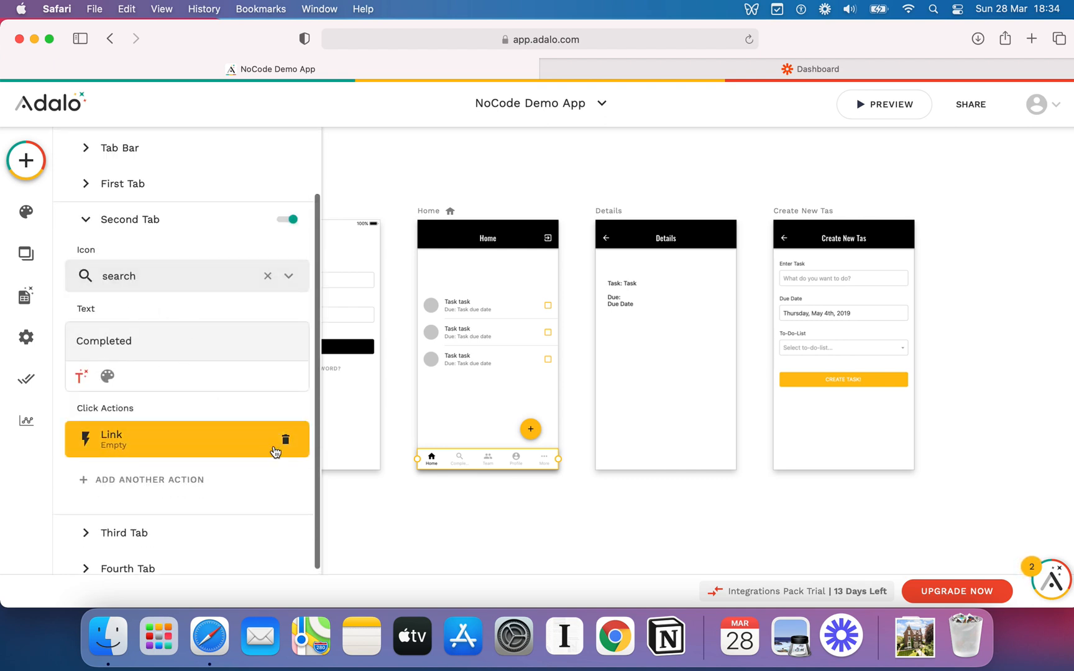
click(286, 439)
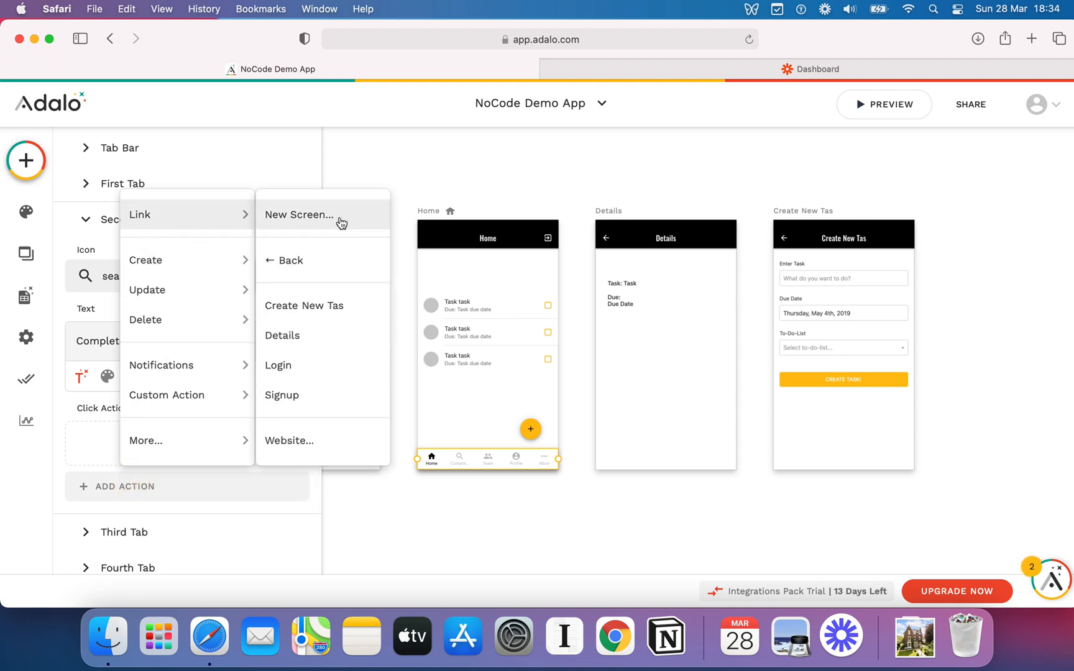
click(298, 214)
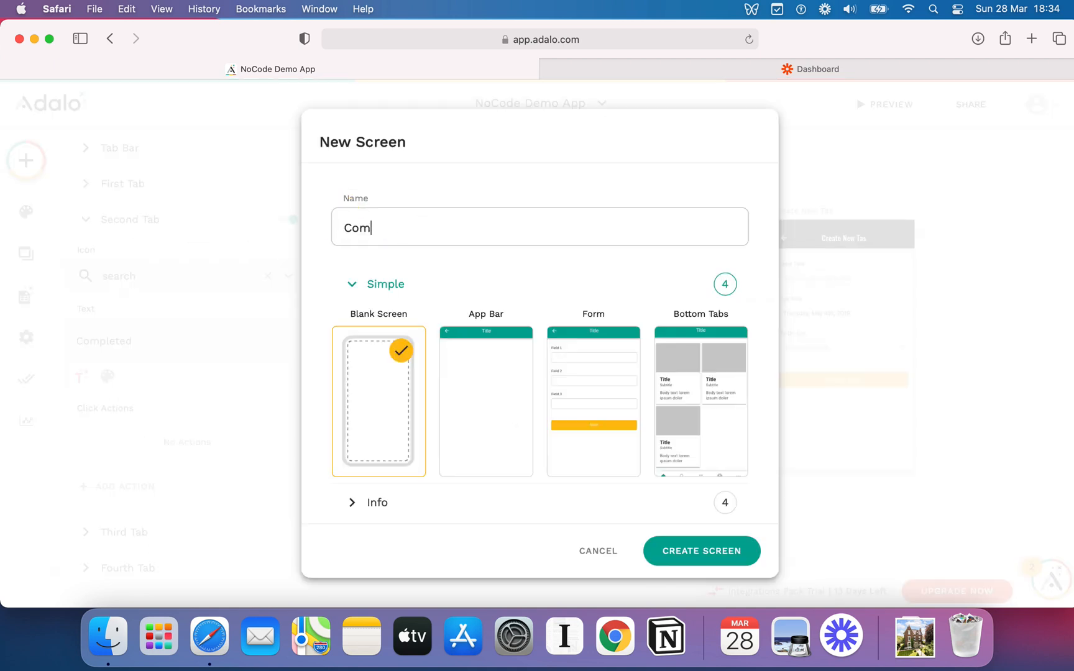
text(pleted Tasks)
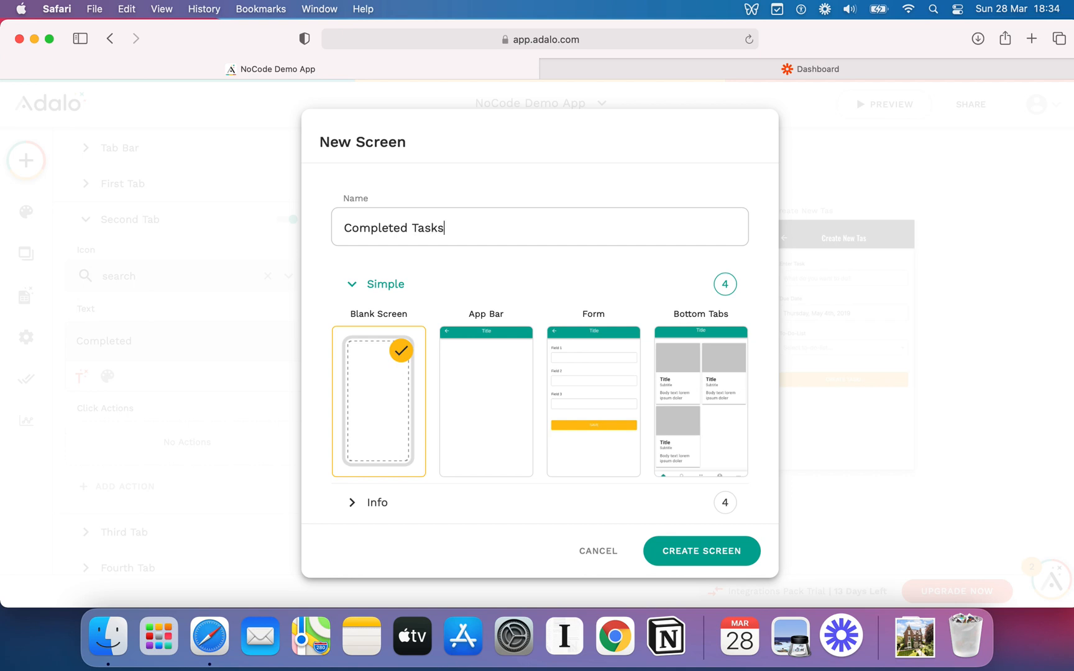
click(487, 401)
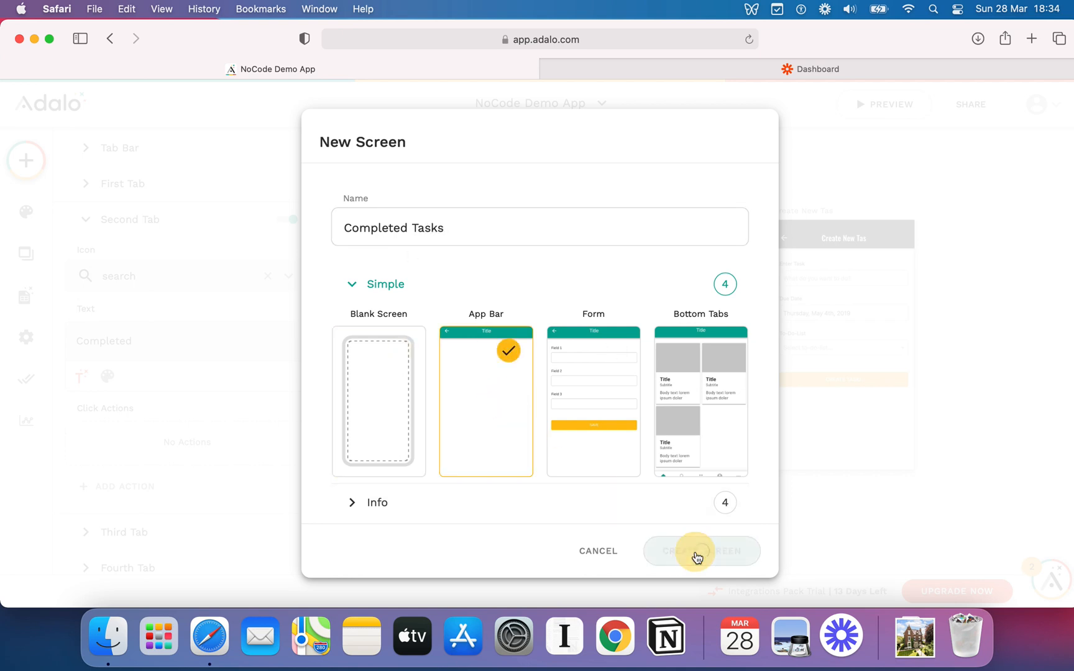
click(700, 551)
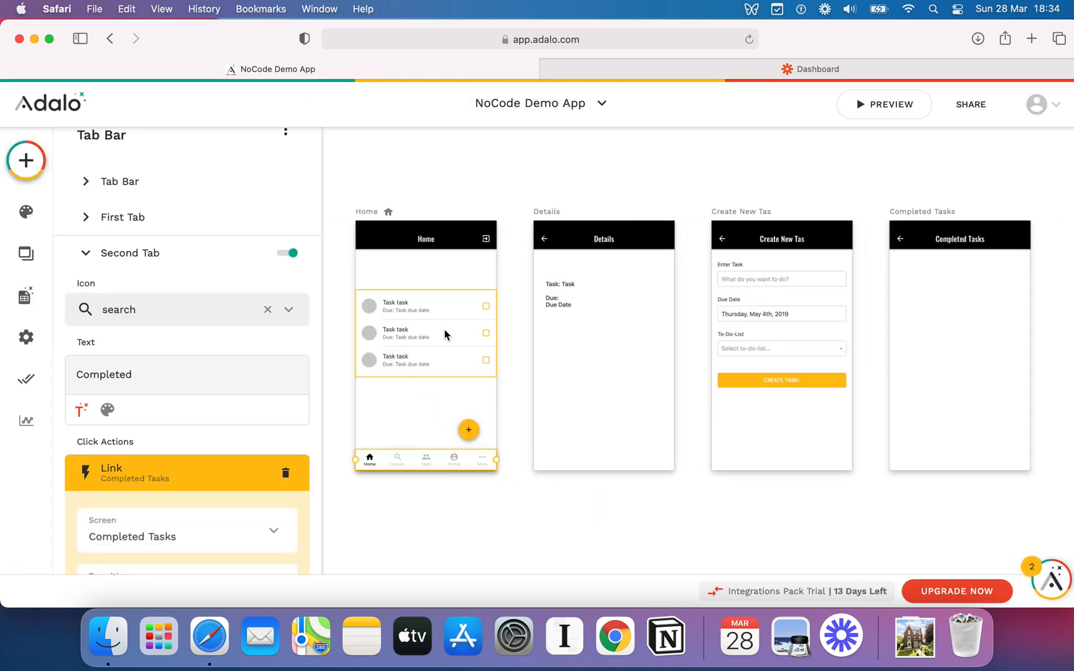
Copy the Home task list onto Completed Tasks and set its filter to Is Task Complete? is true.
click(425, 333)
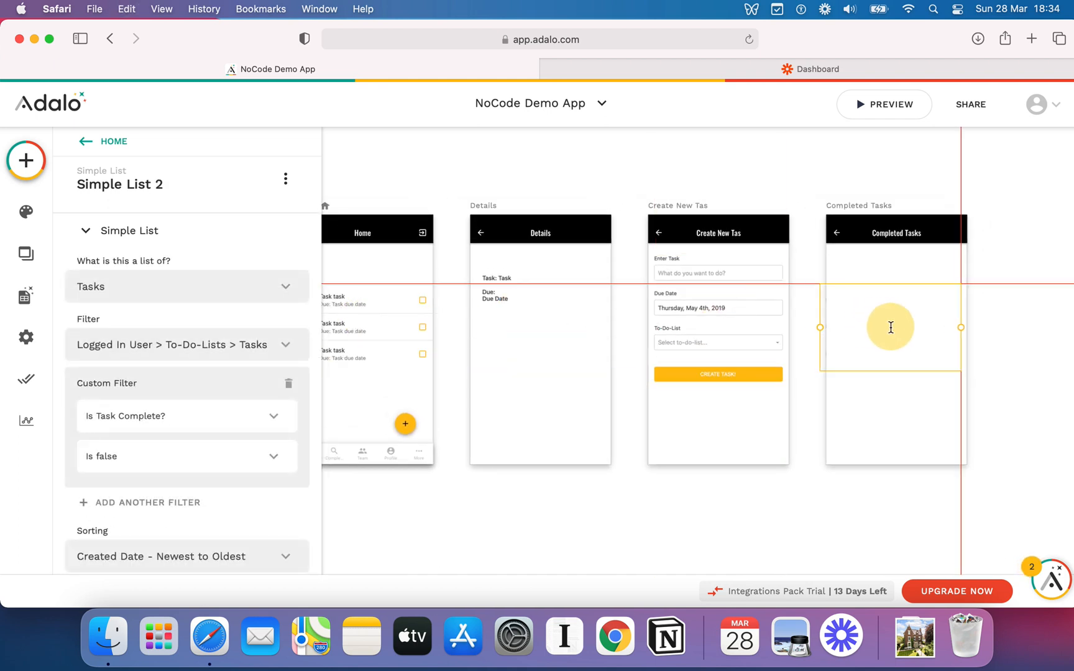
click(891, 327)
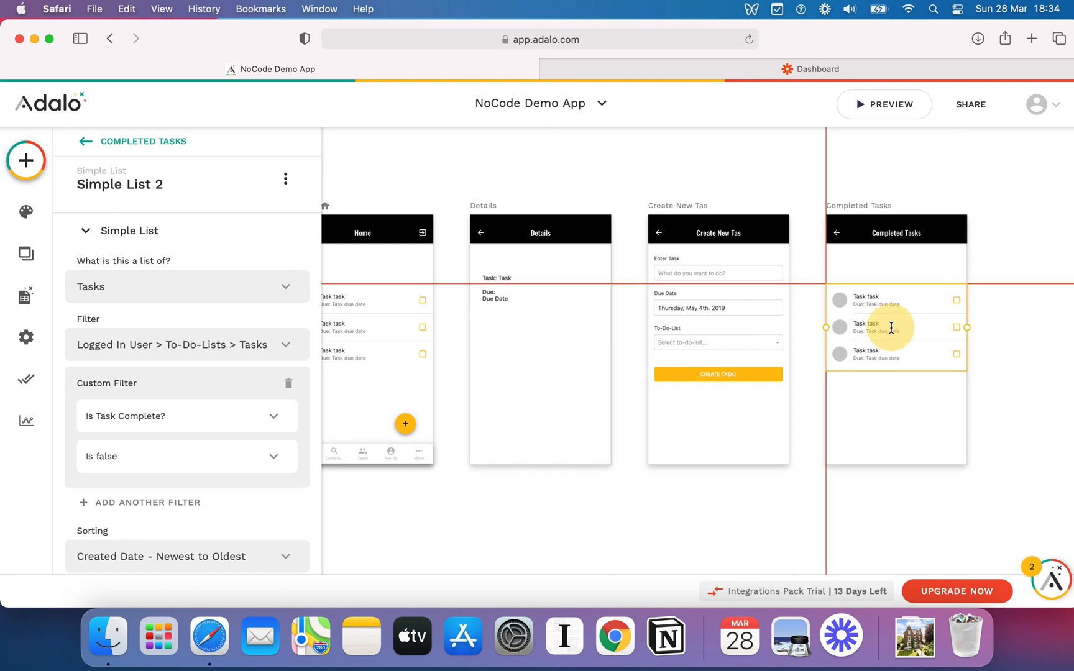
mouse_move(245, 459)
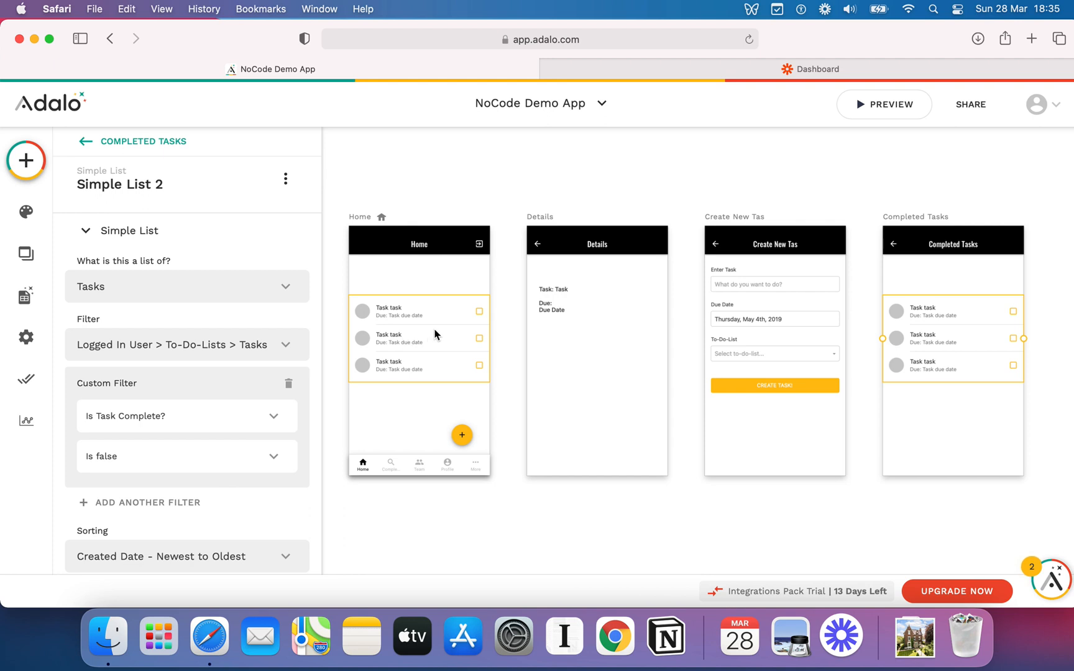
mouse_move(439, 336)
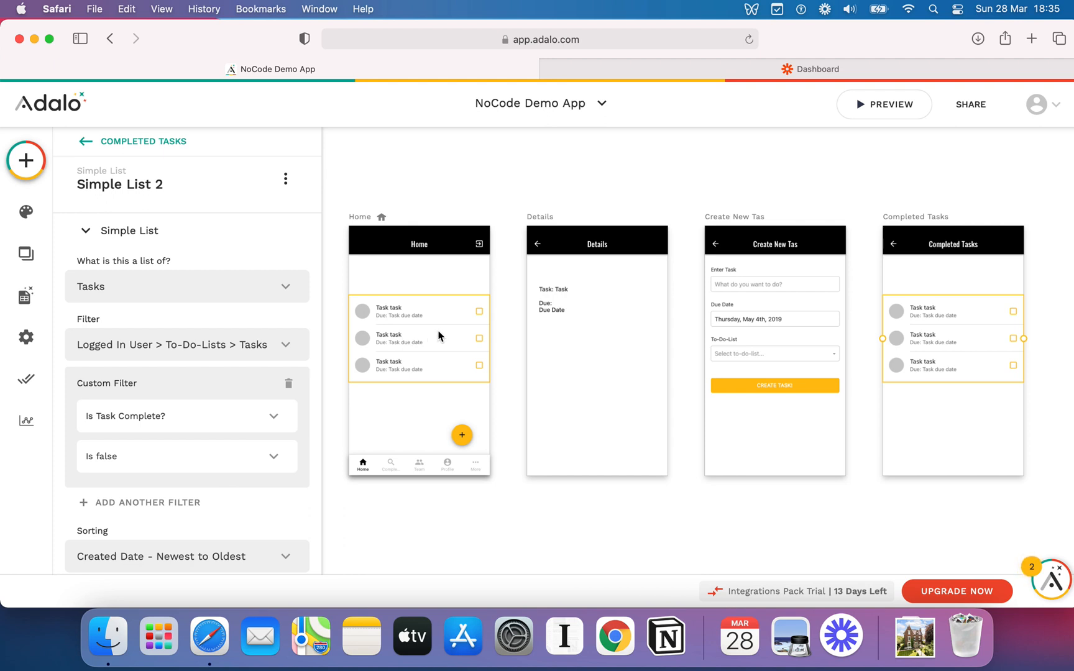
mouse_move(435, 341)
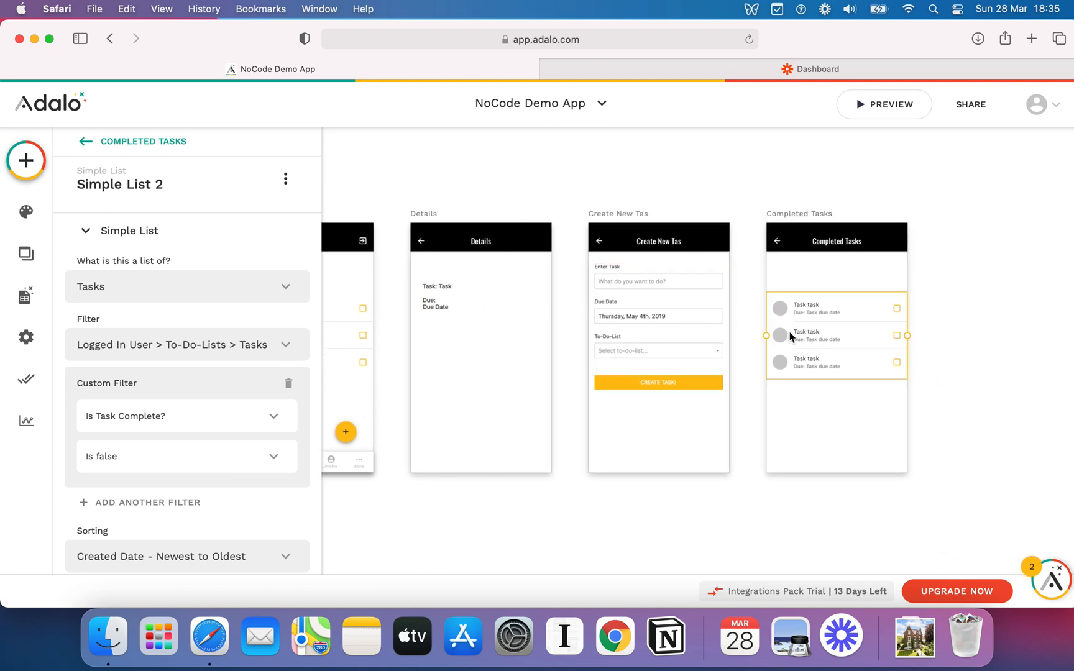
click(185, 456)
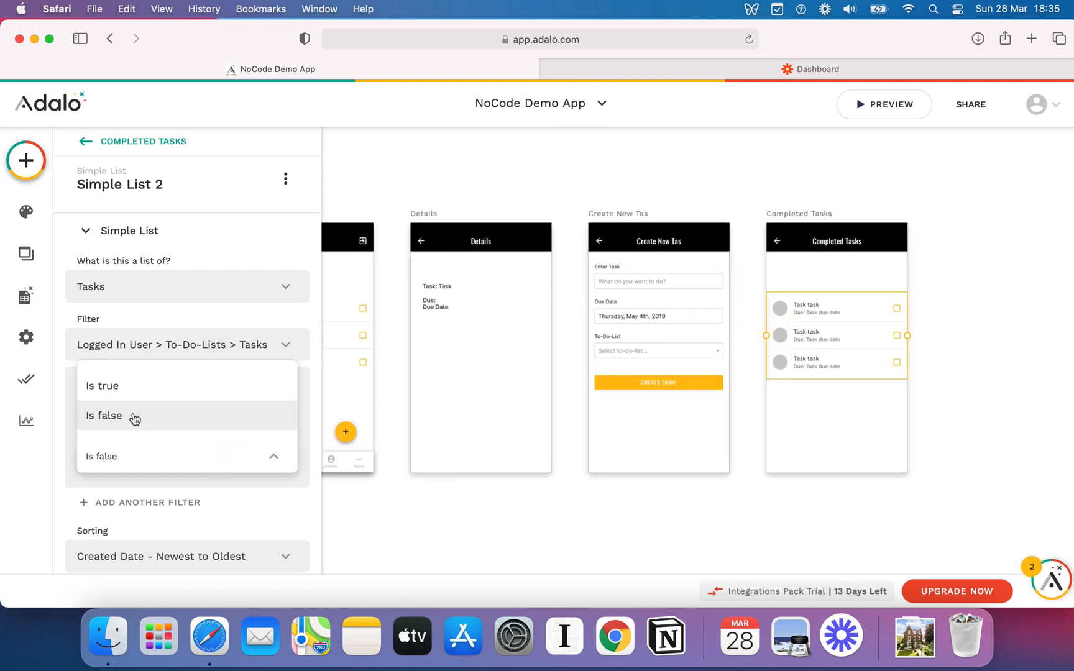
click(105, 415)
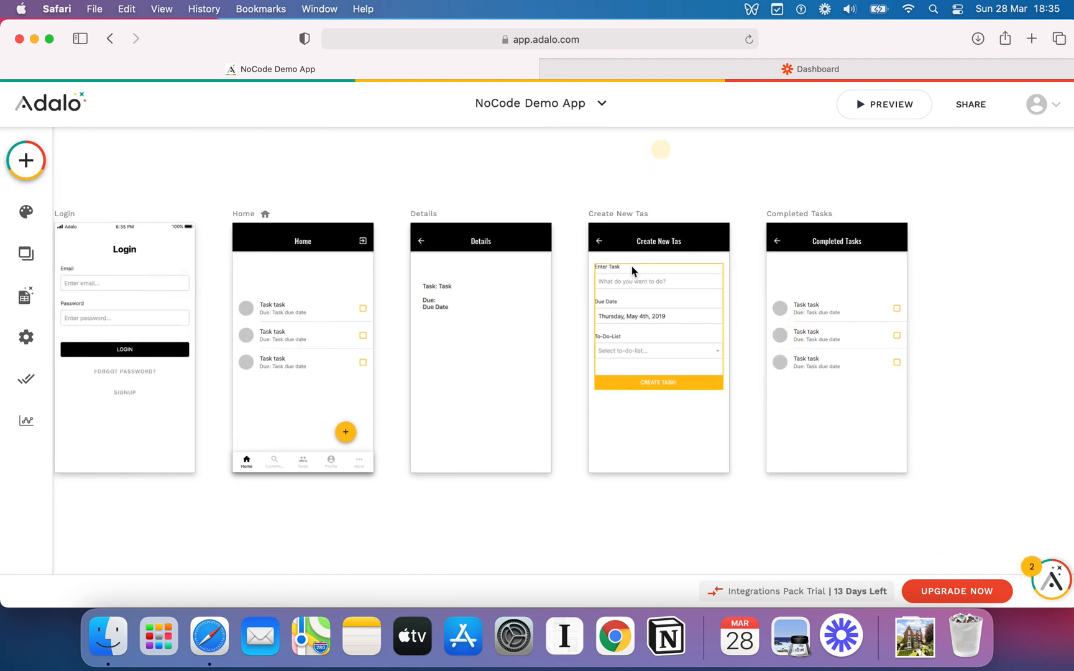
Preview the app, check the Completed tab, tick Film another Adalo video on Home, then close the preview.
click(884, 104)
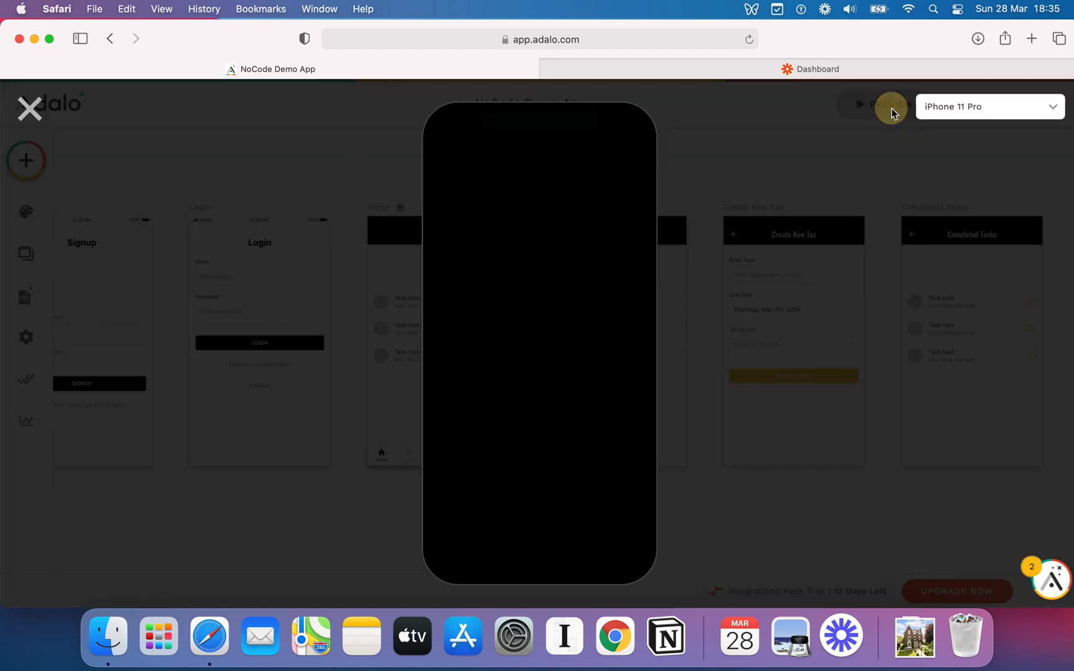
click(885, 106)
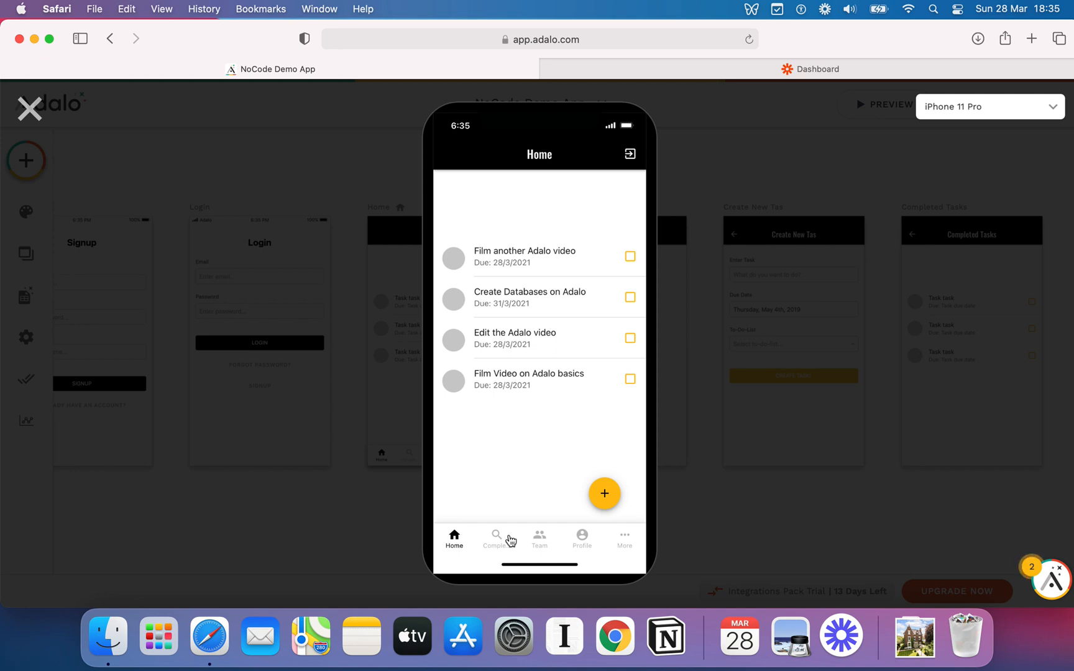
click(495, 539)
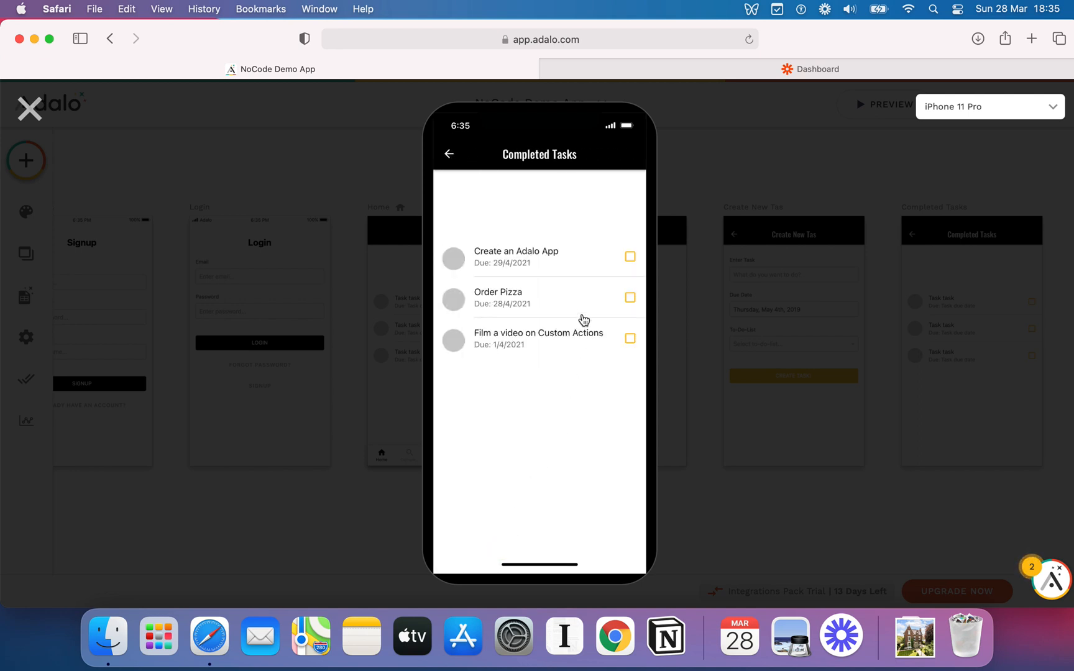
mouse_move(518, 258)
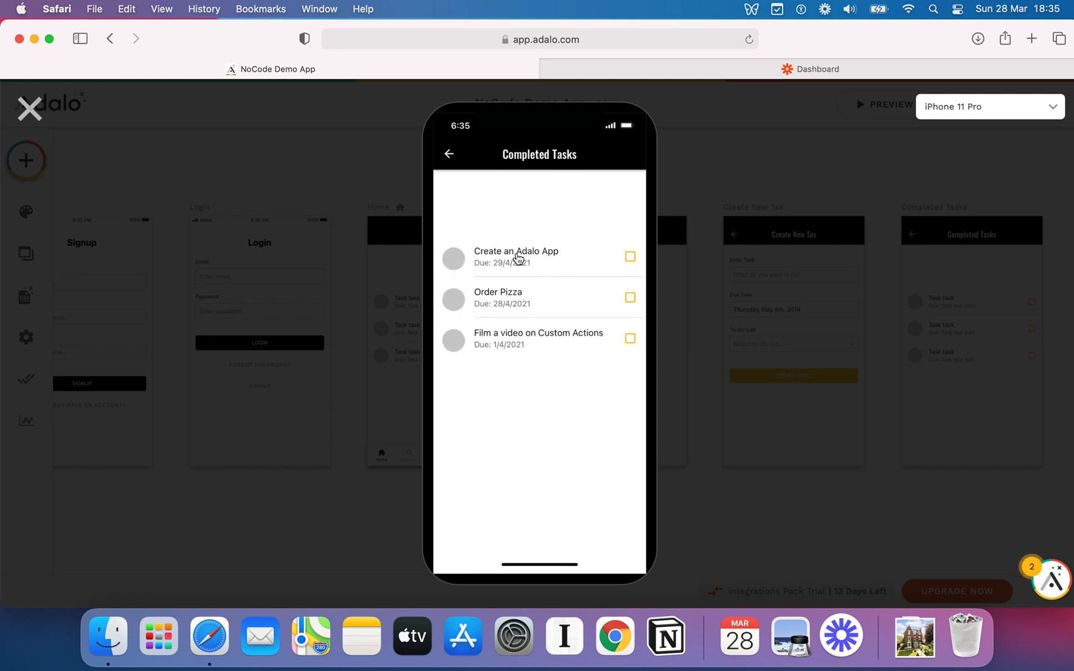
click(449, 153)
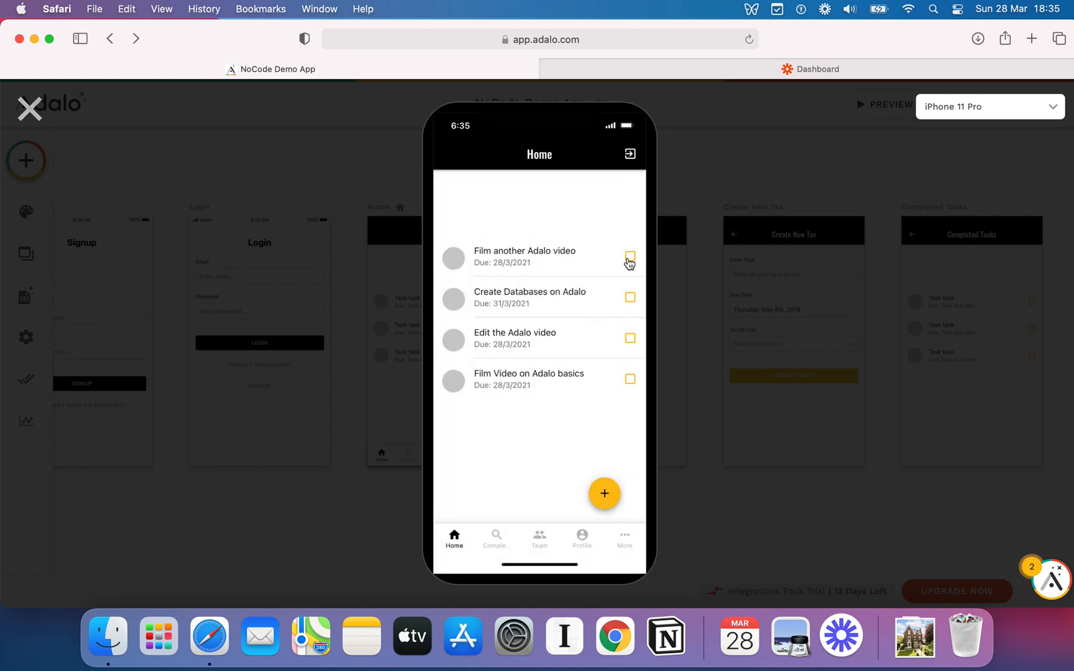
click(629, 258)
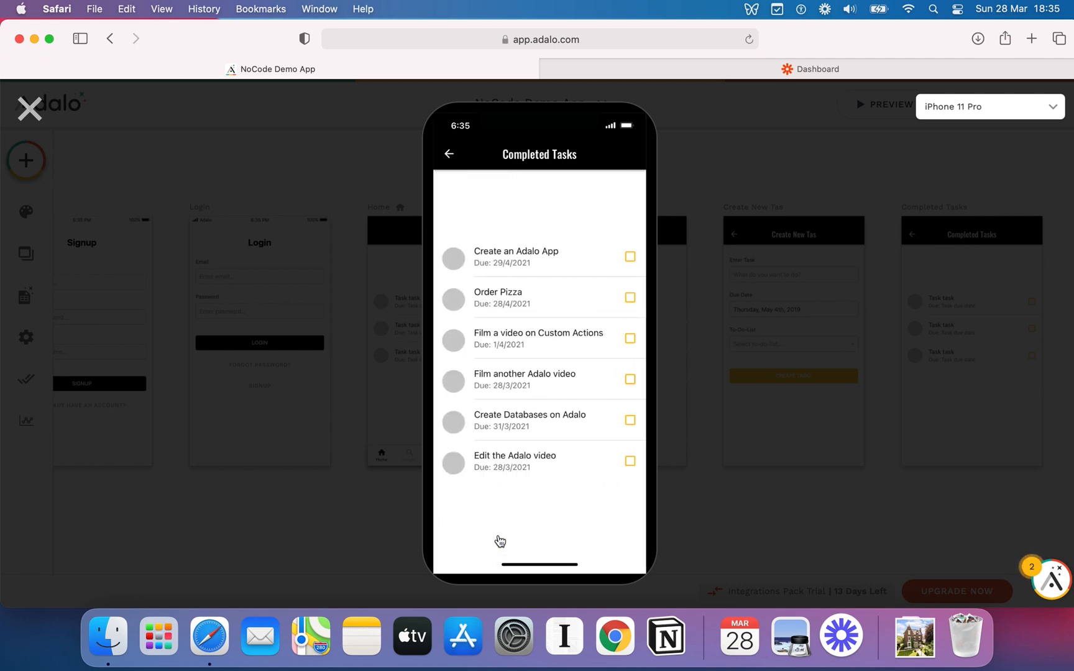
mouse_move(546, 240)
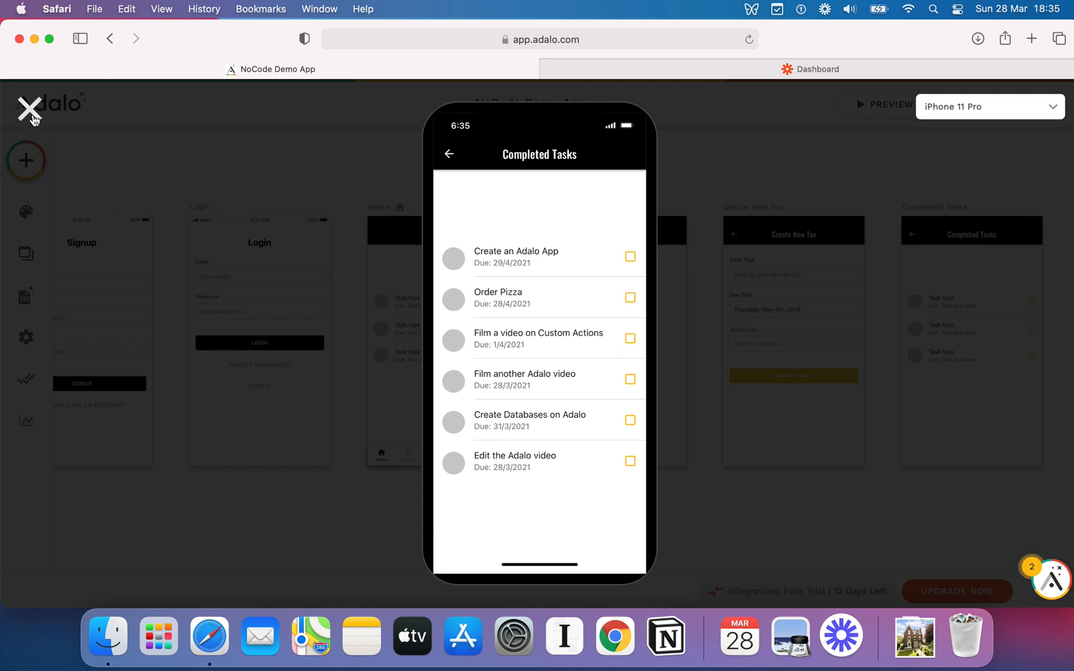
click(29, 108)
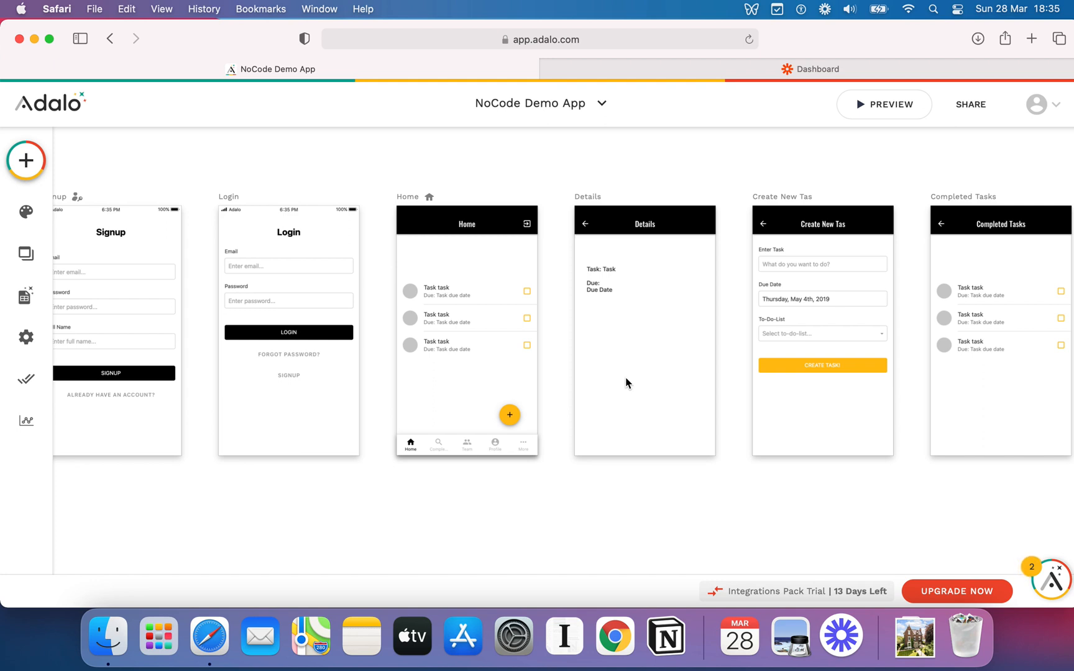
click(466, 318)
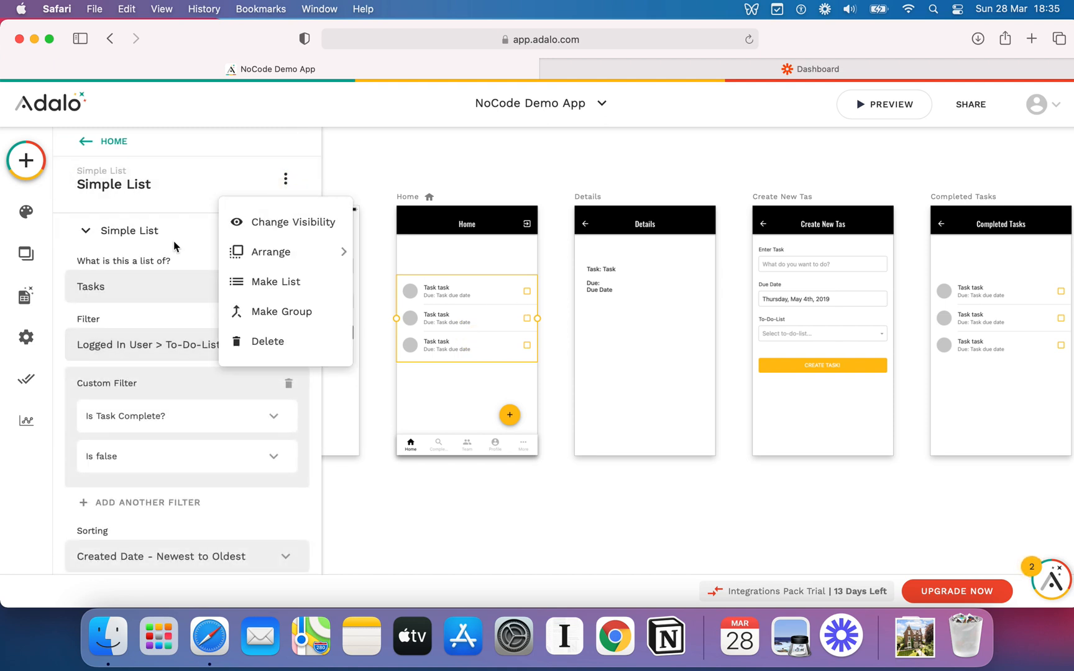
click(276, 281)
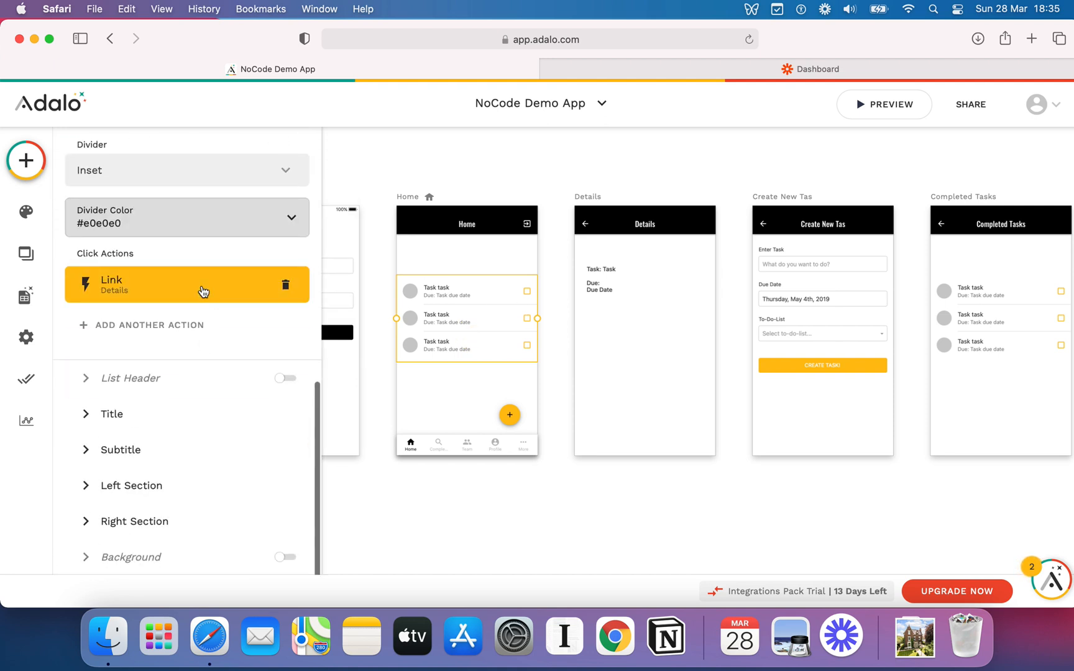
click(186, 284)
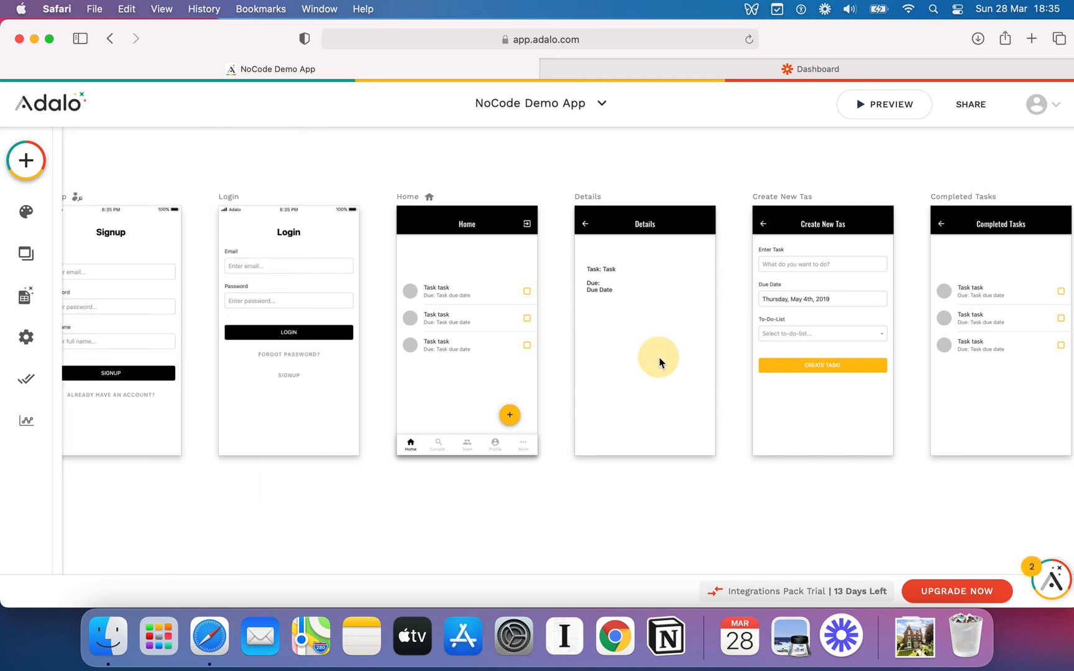
mouse_move(660, 364)
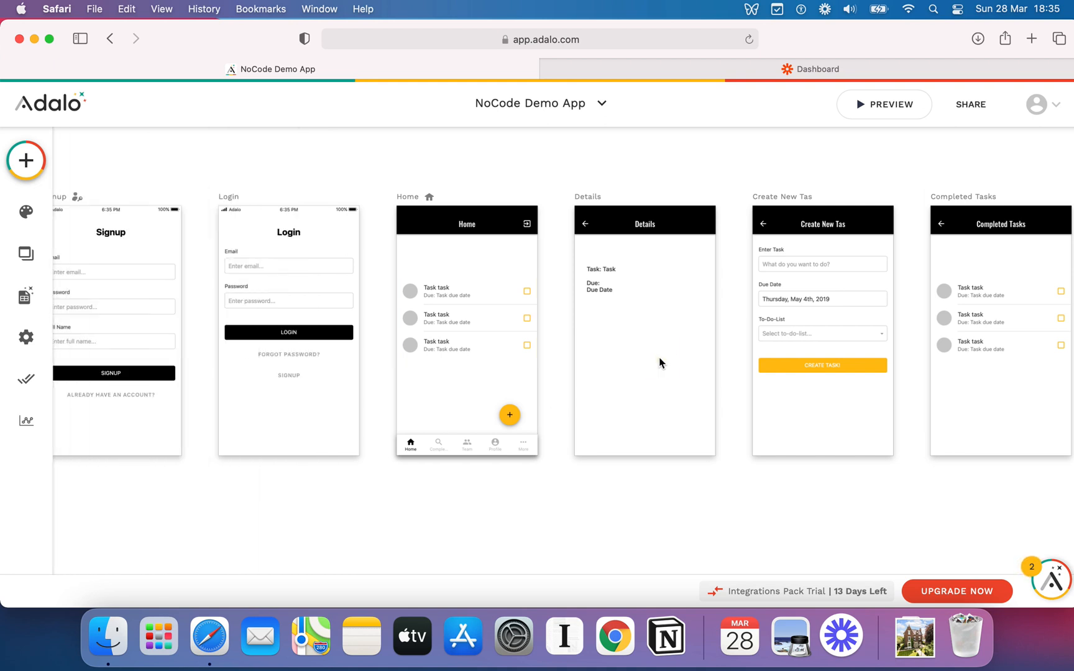
mouse_move(589, 347)
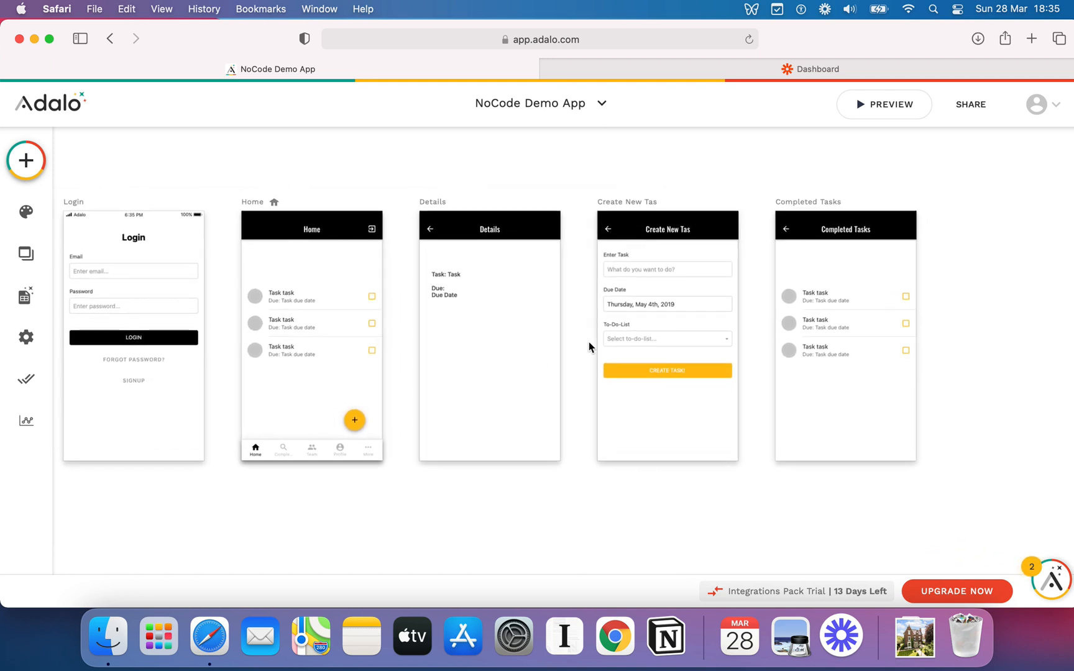
mouse_move(543, 305)
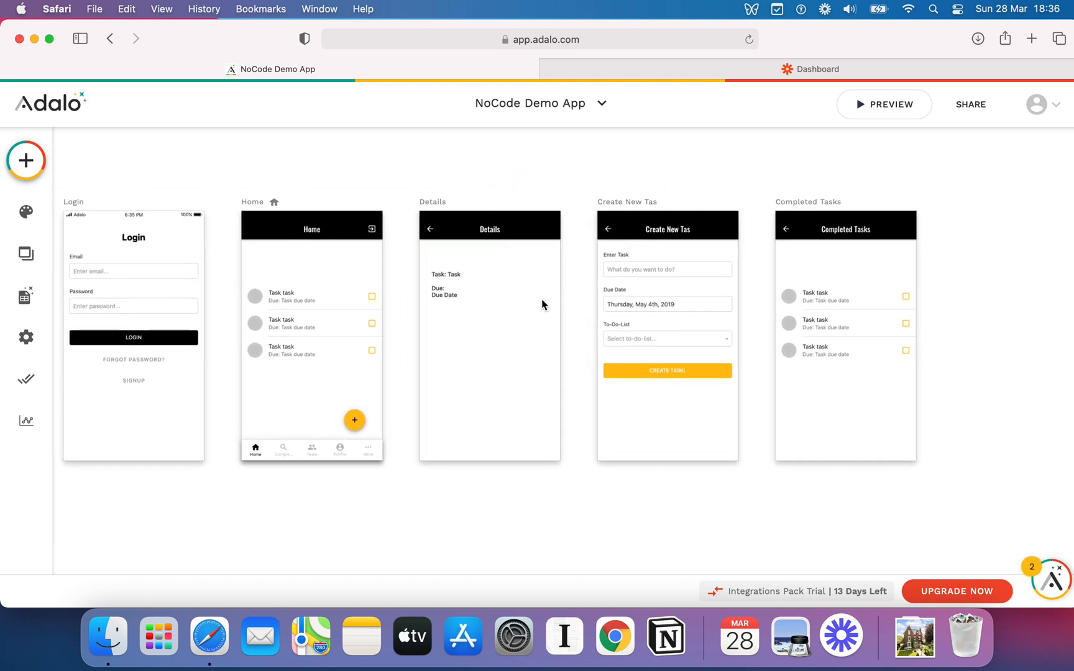